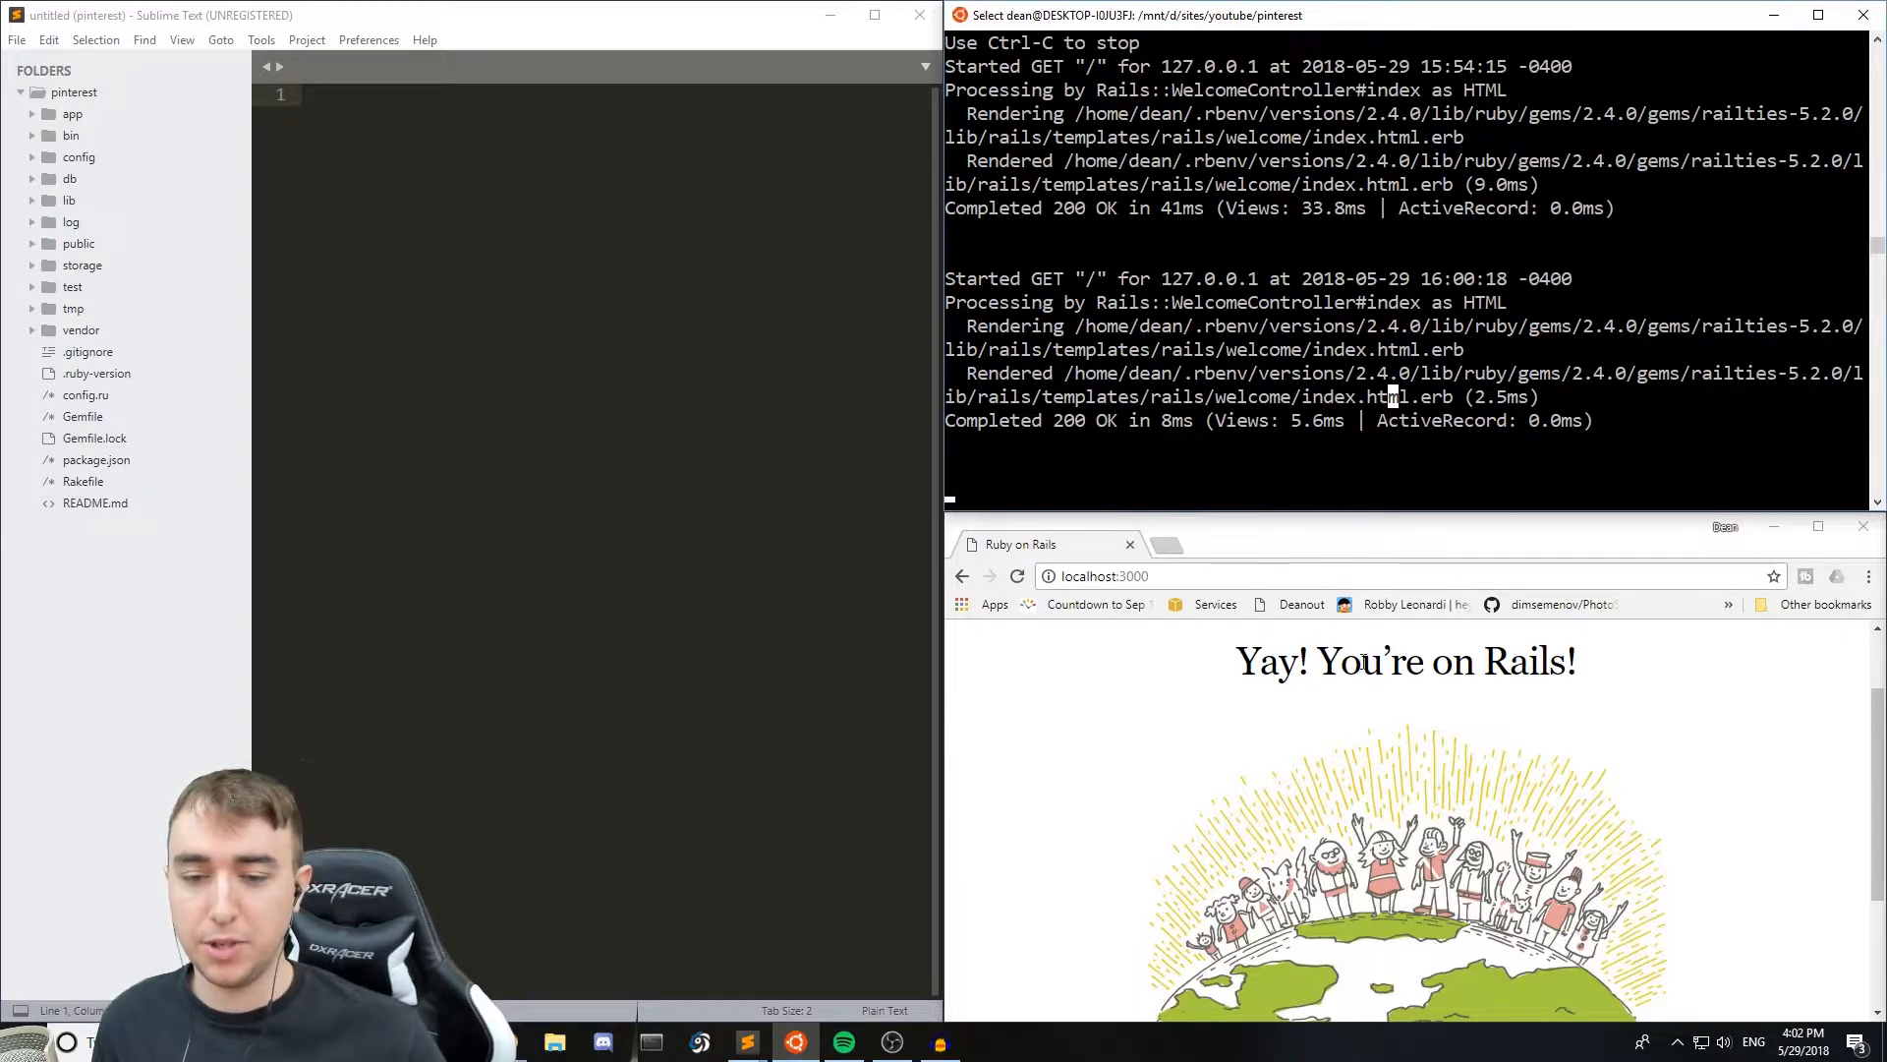
- Generate the pin scaffold with title and body:text, then browse the app and stylesheets folders
scroll(down, 3)
text(rails g scaffold pin title)
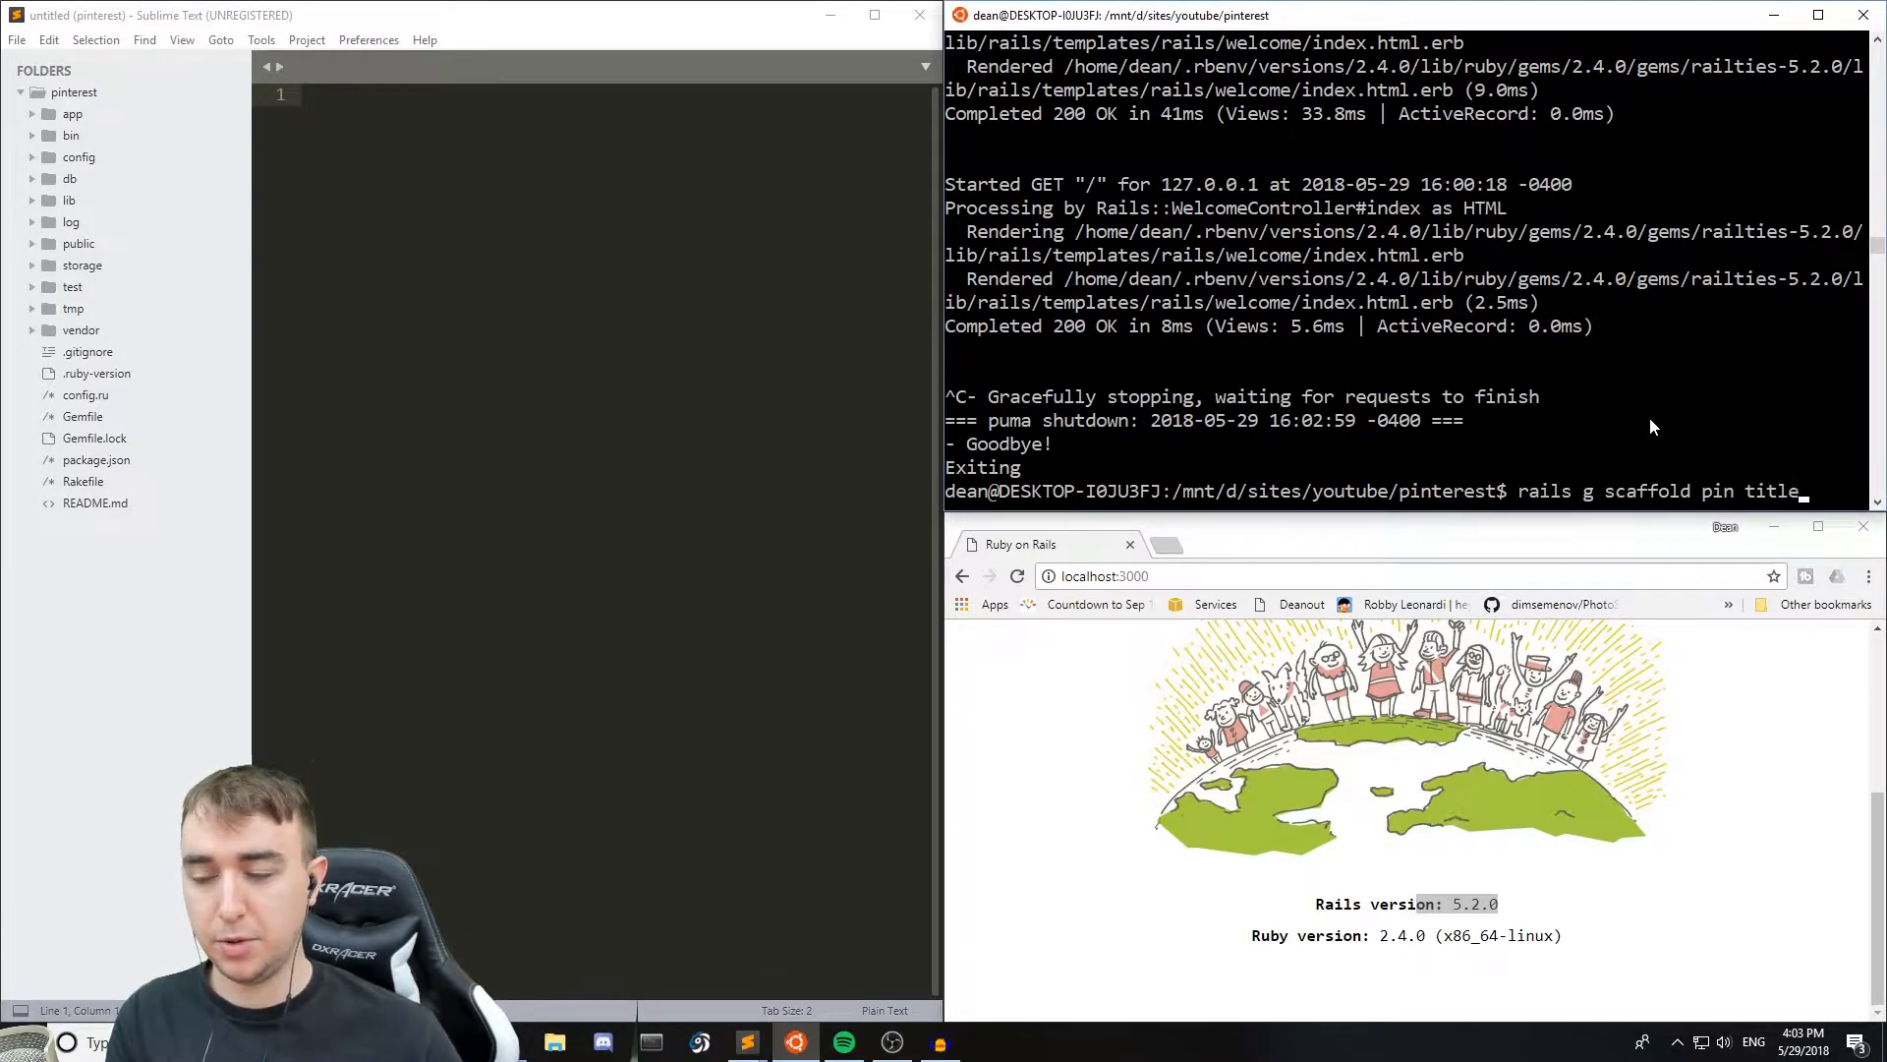
text(body:tex)
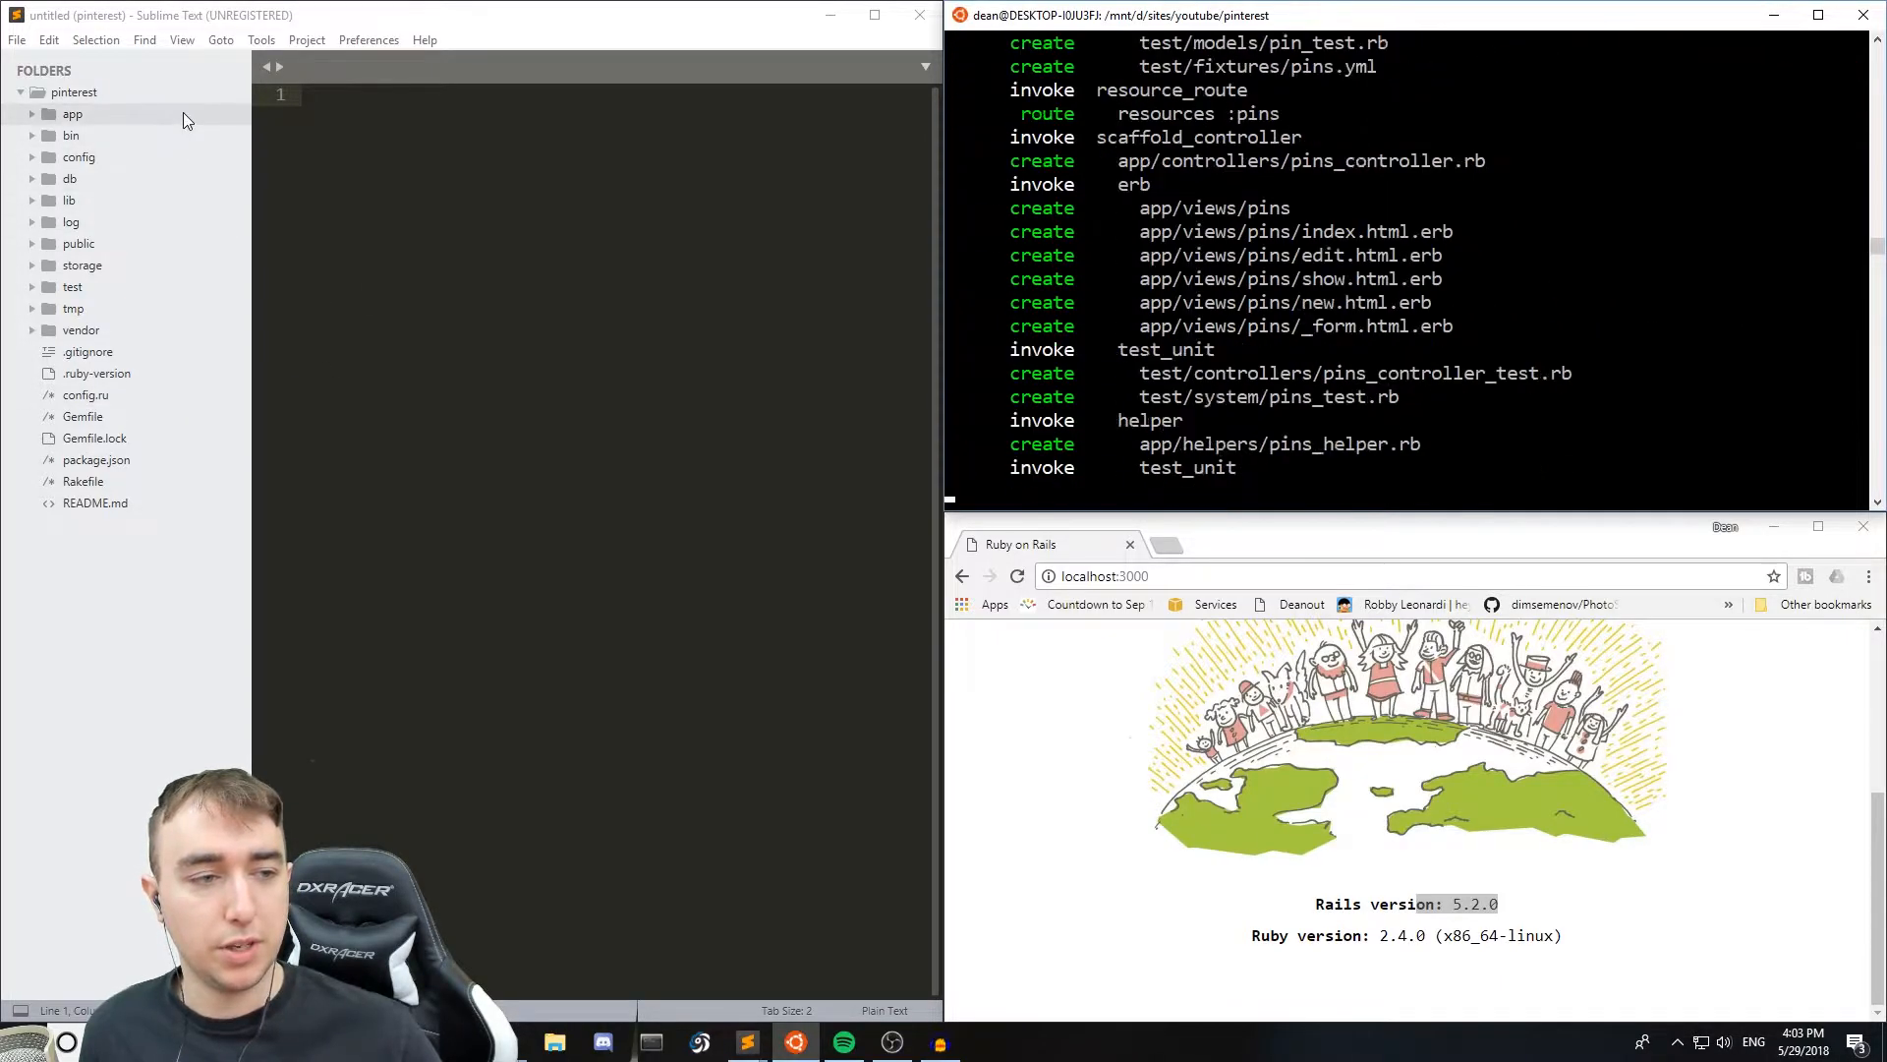
click(73, 114)
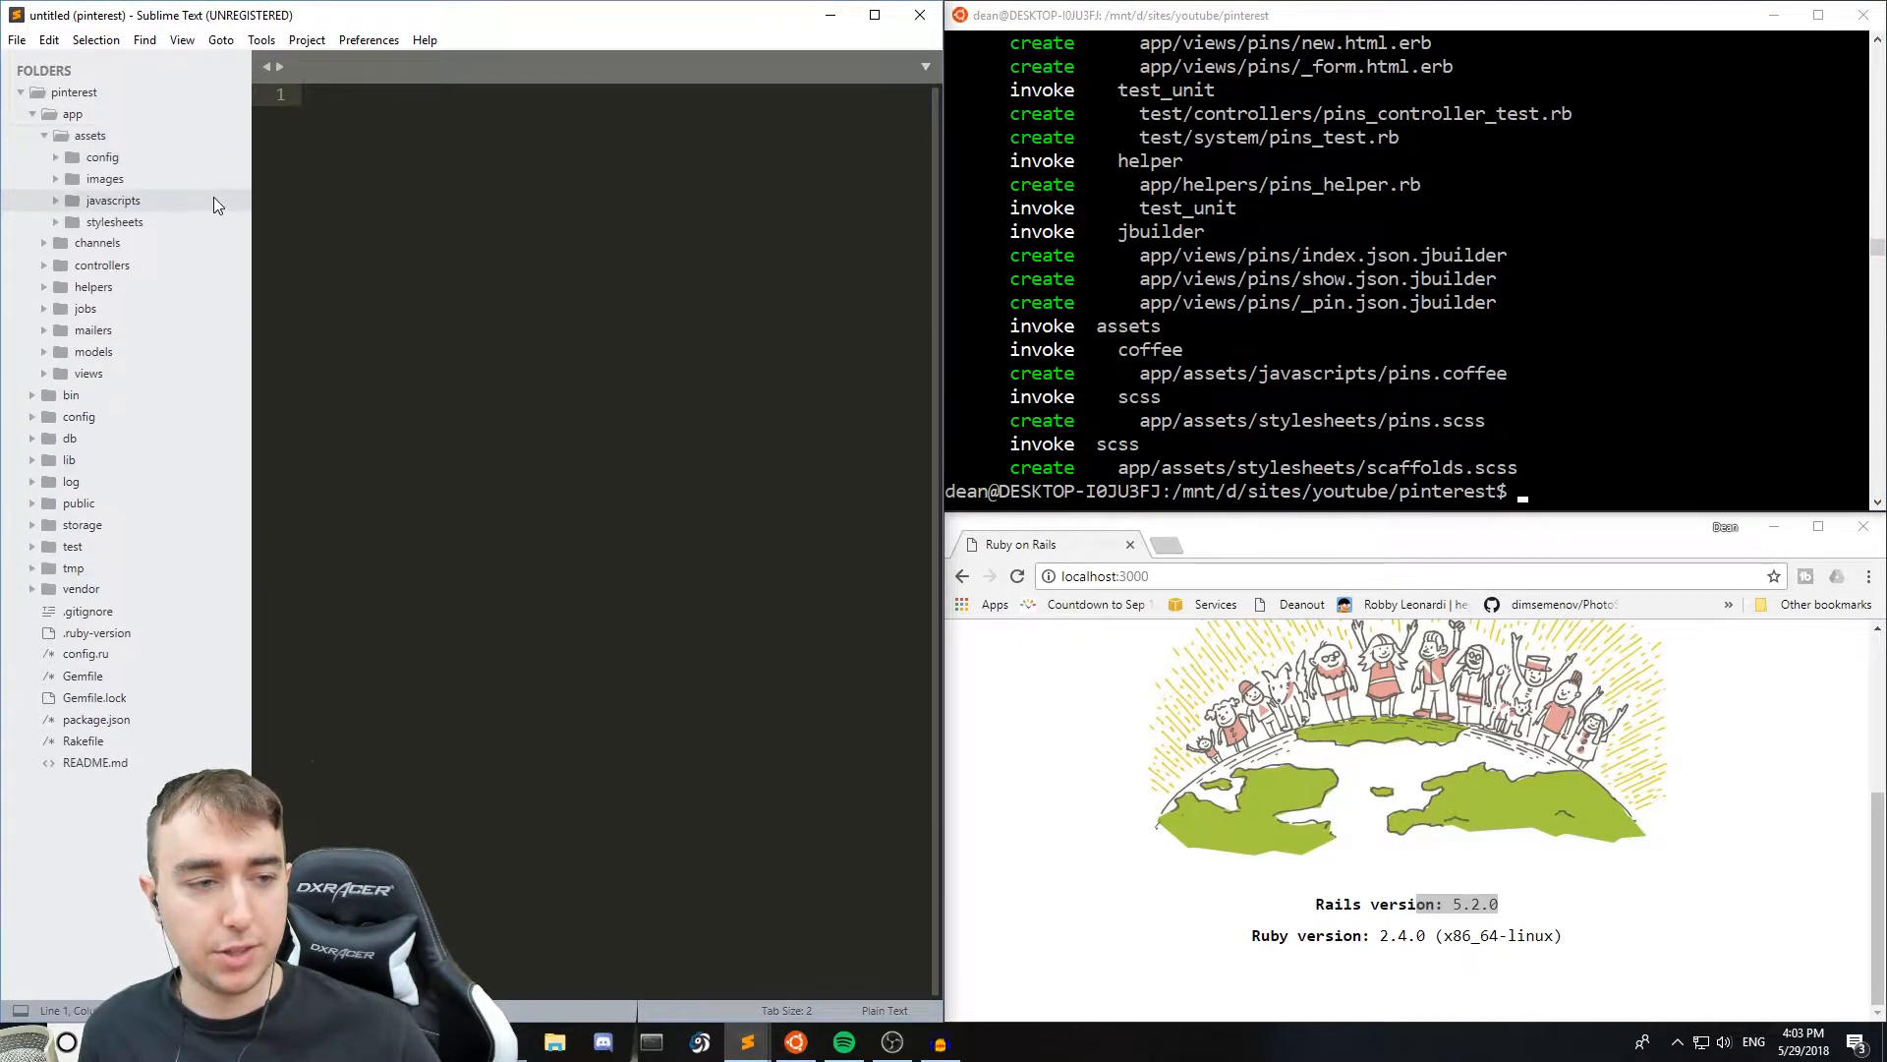
right_click(129, 287)
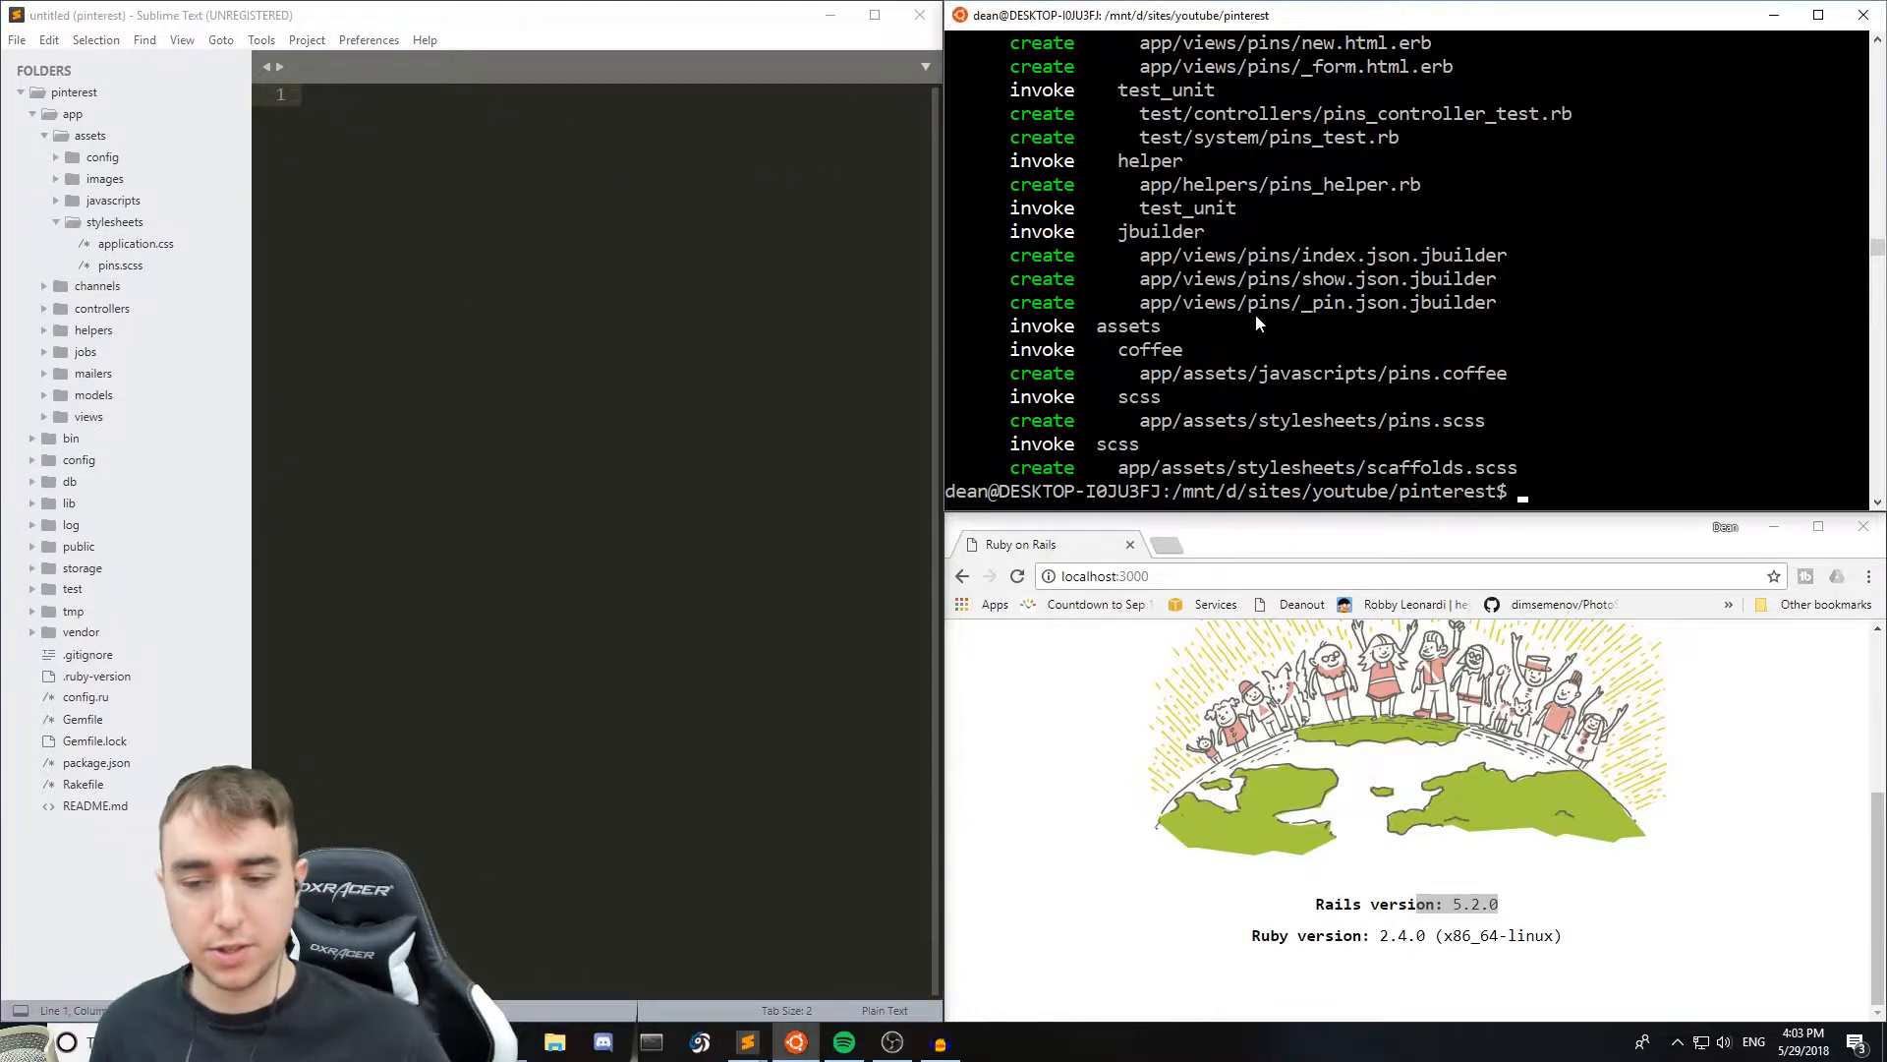
- Run rails active_storage:install followed by rails db:migrate
text(rails)
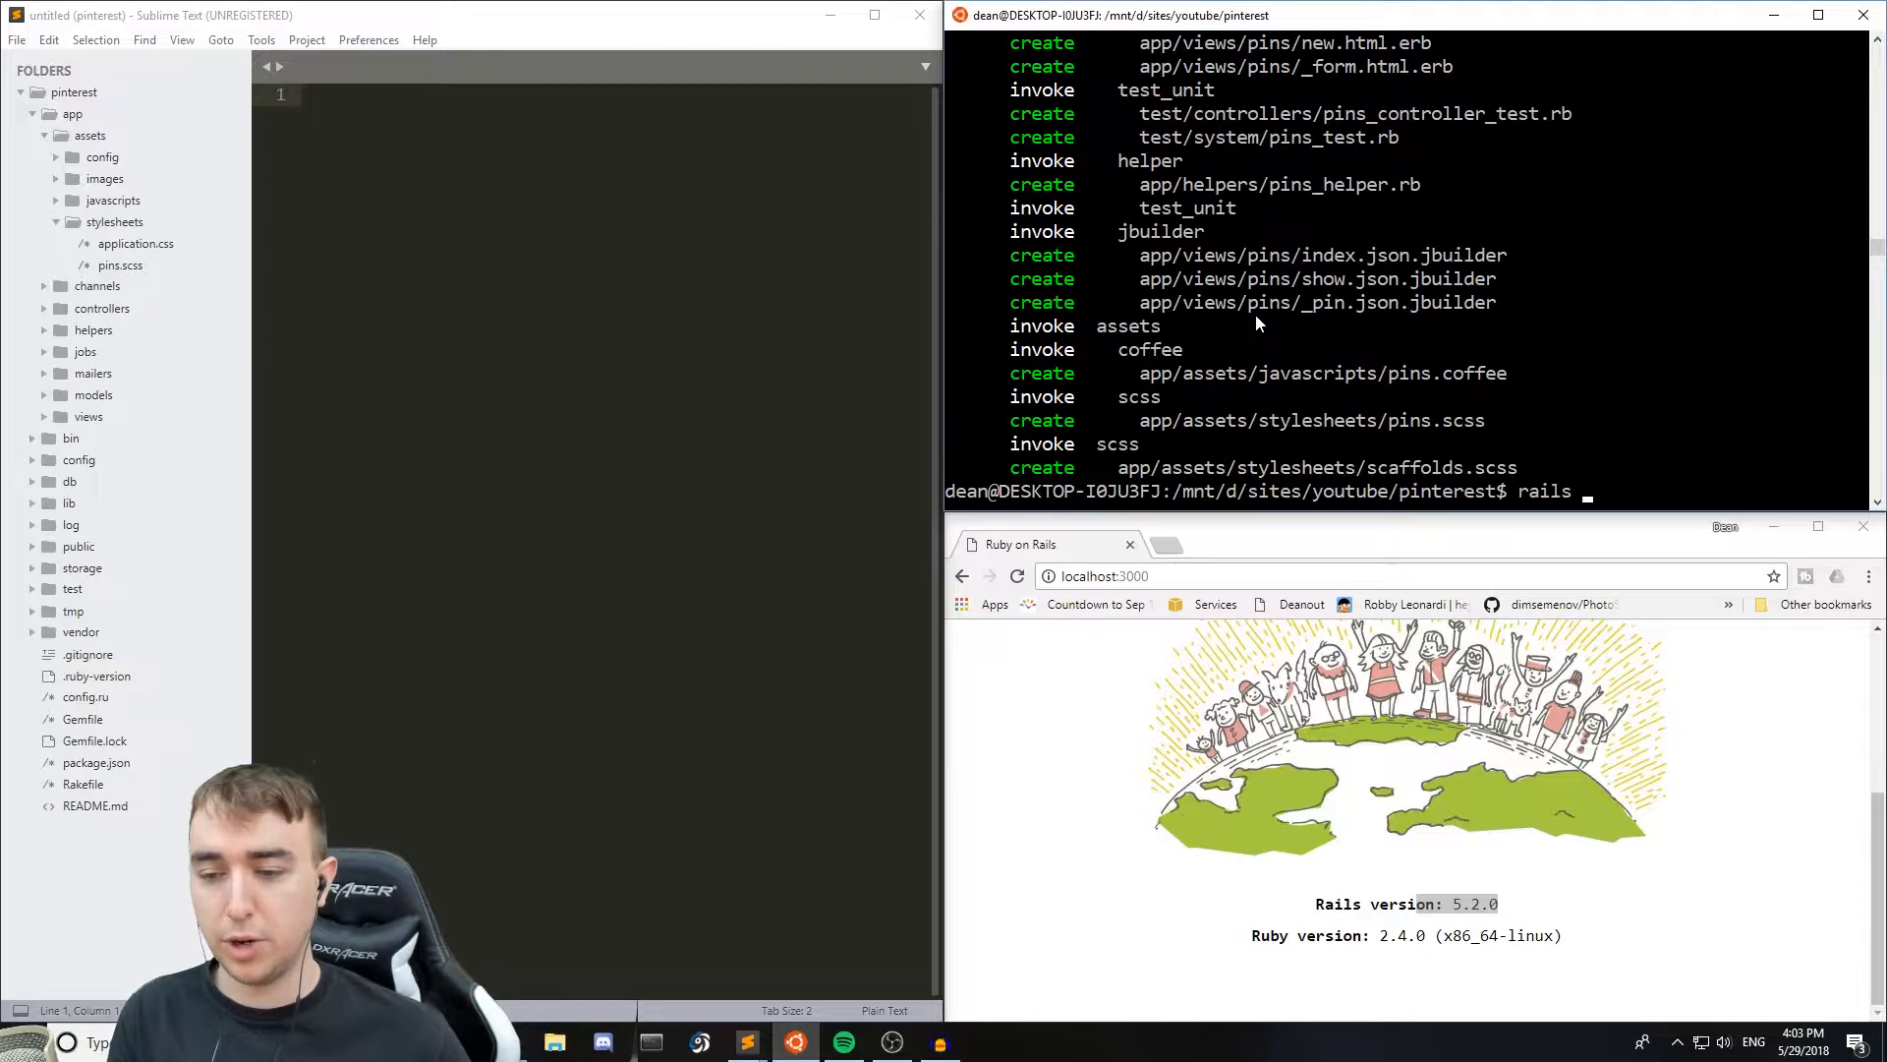
text(active_storage:install)
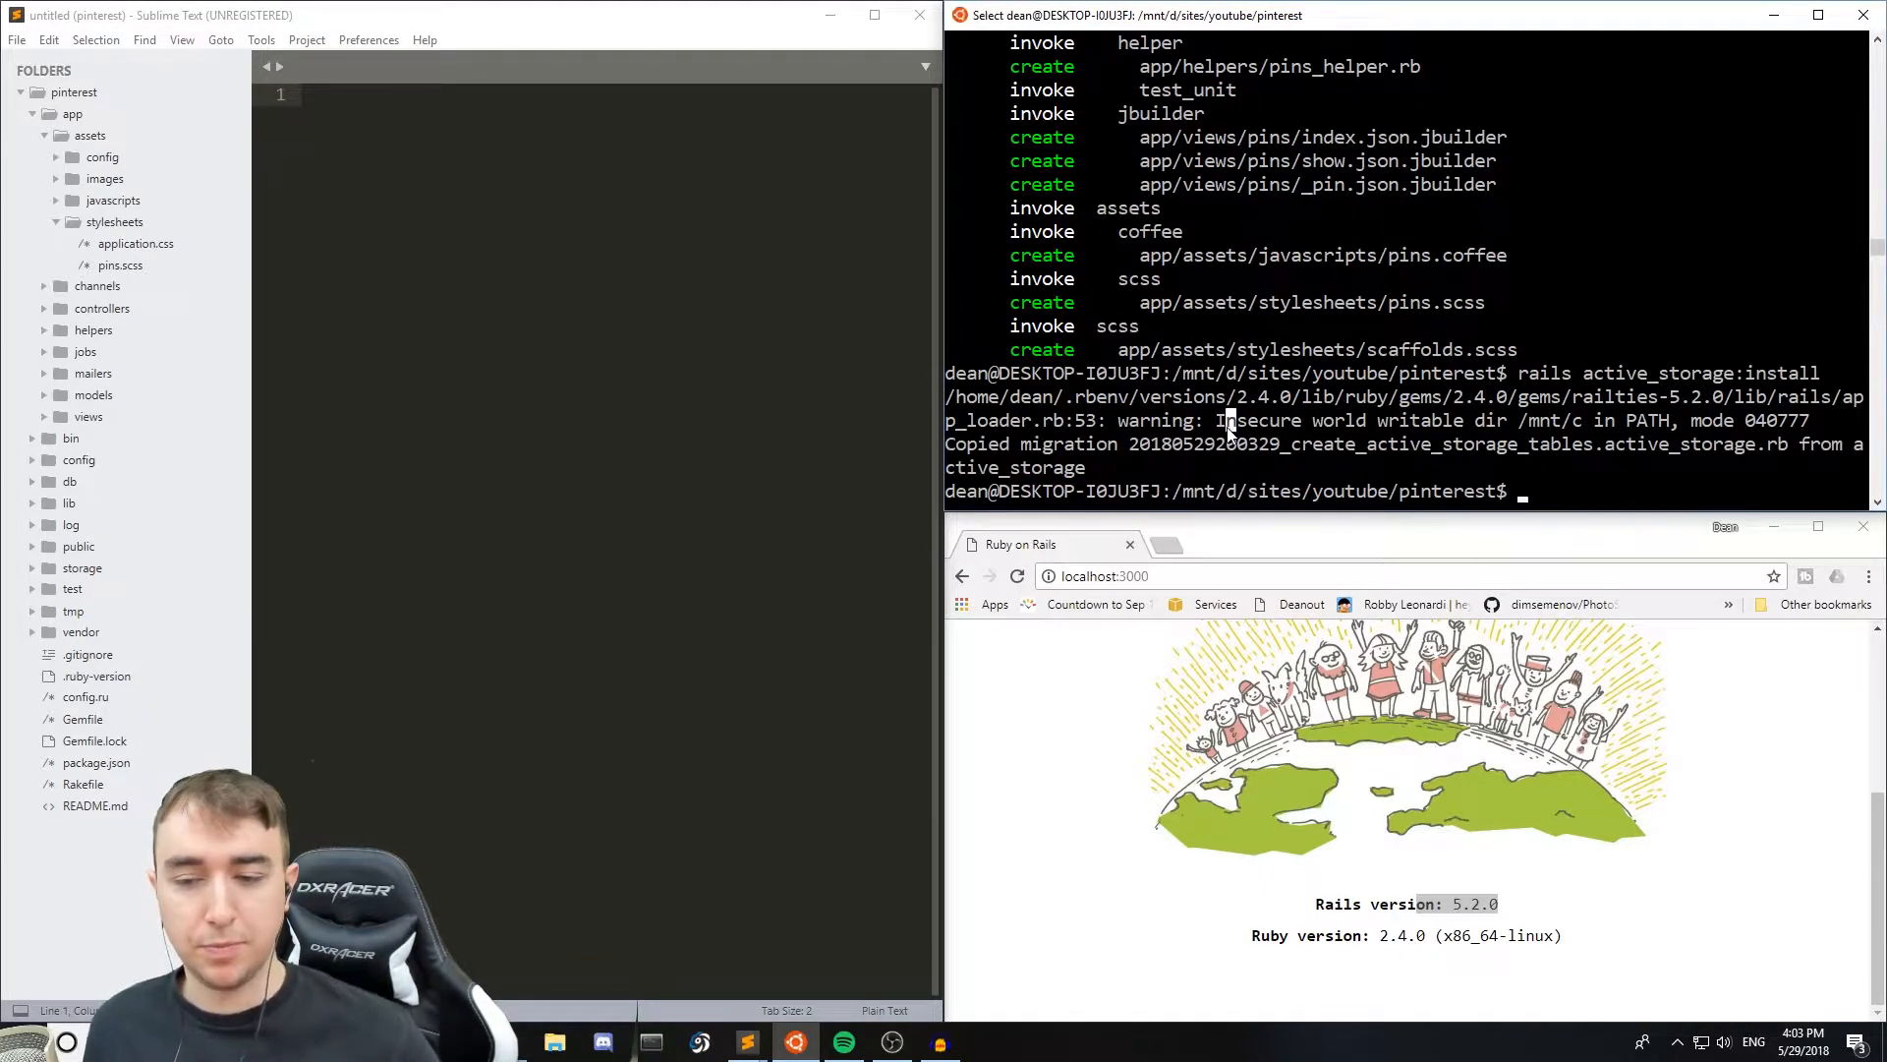
text(rails db:)
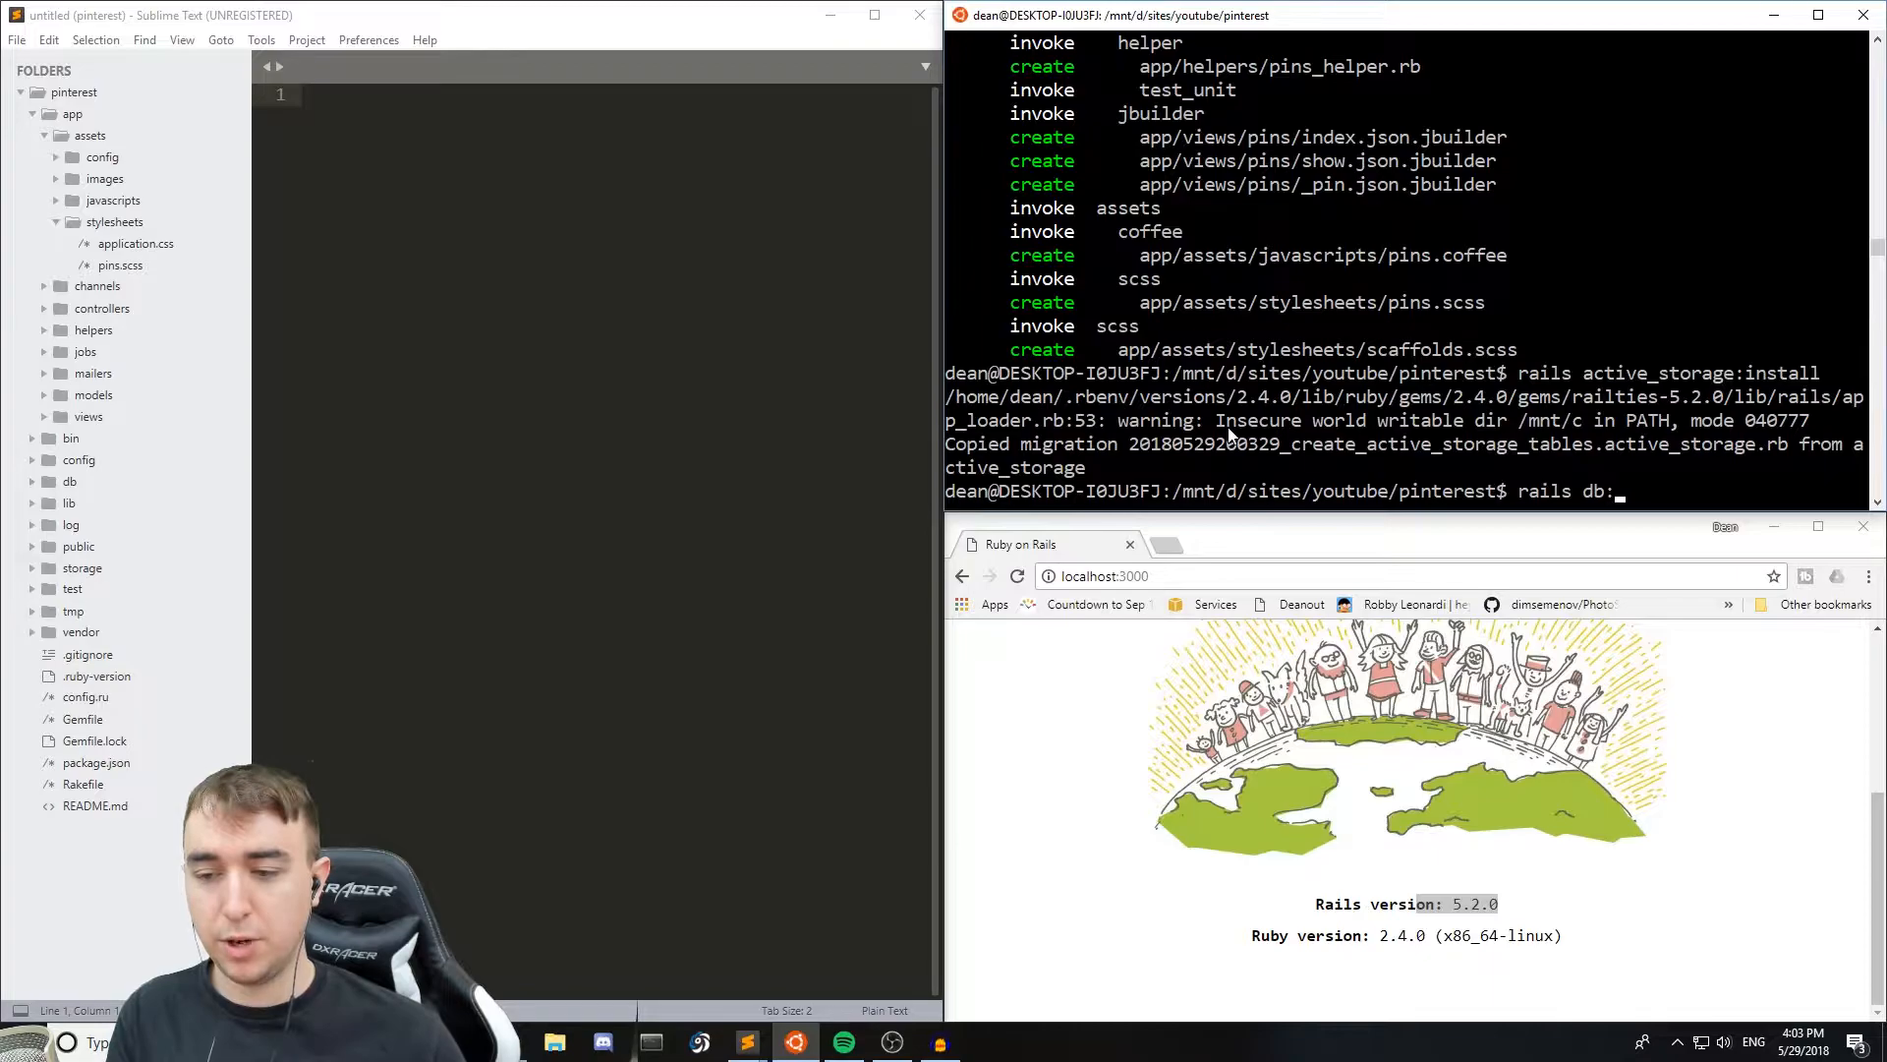
key(Return)
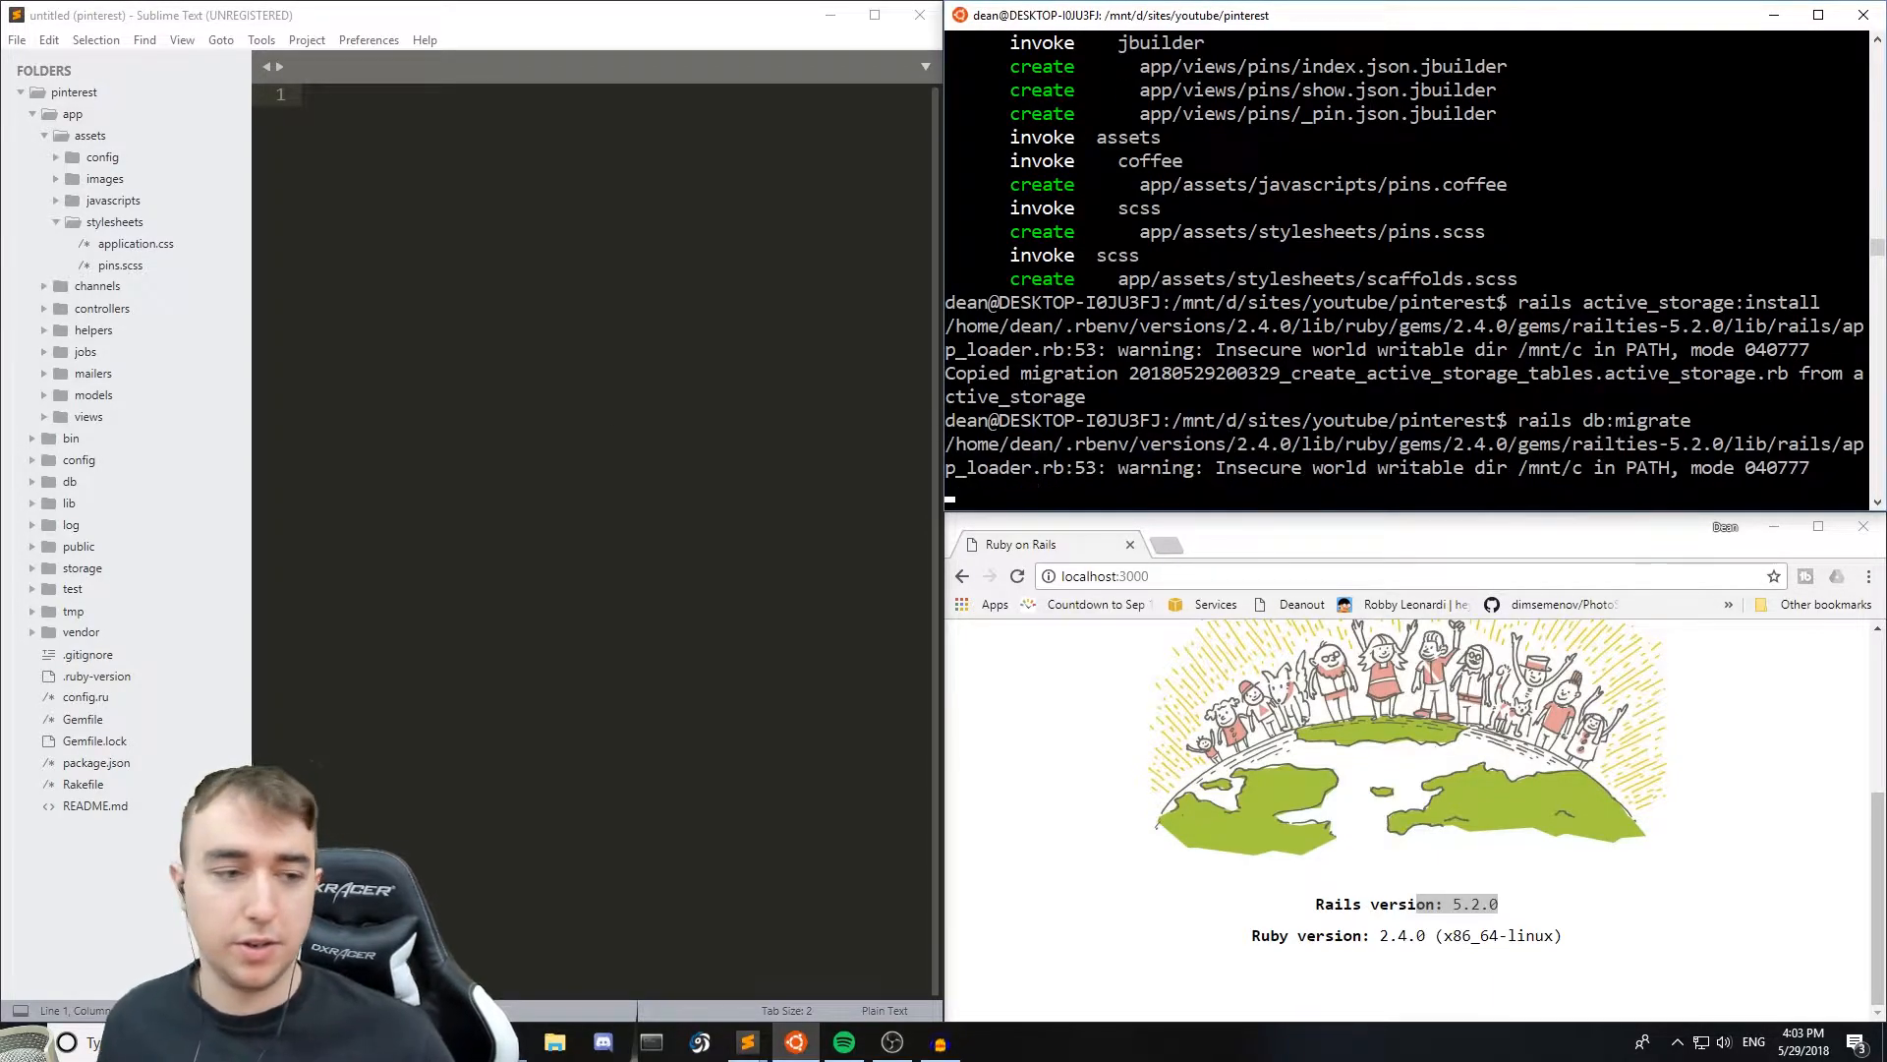
- Add root to: 'pins#index' in config/routes.rb and restart the server with rails s
click(79, 460)
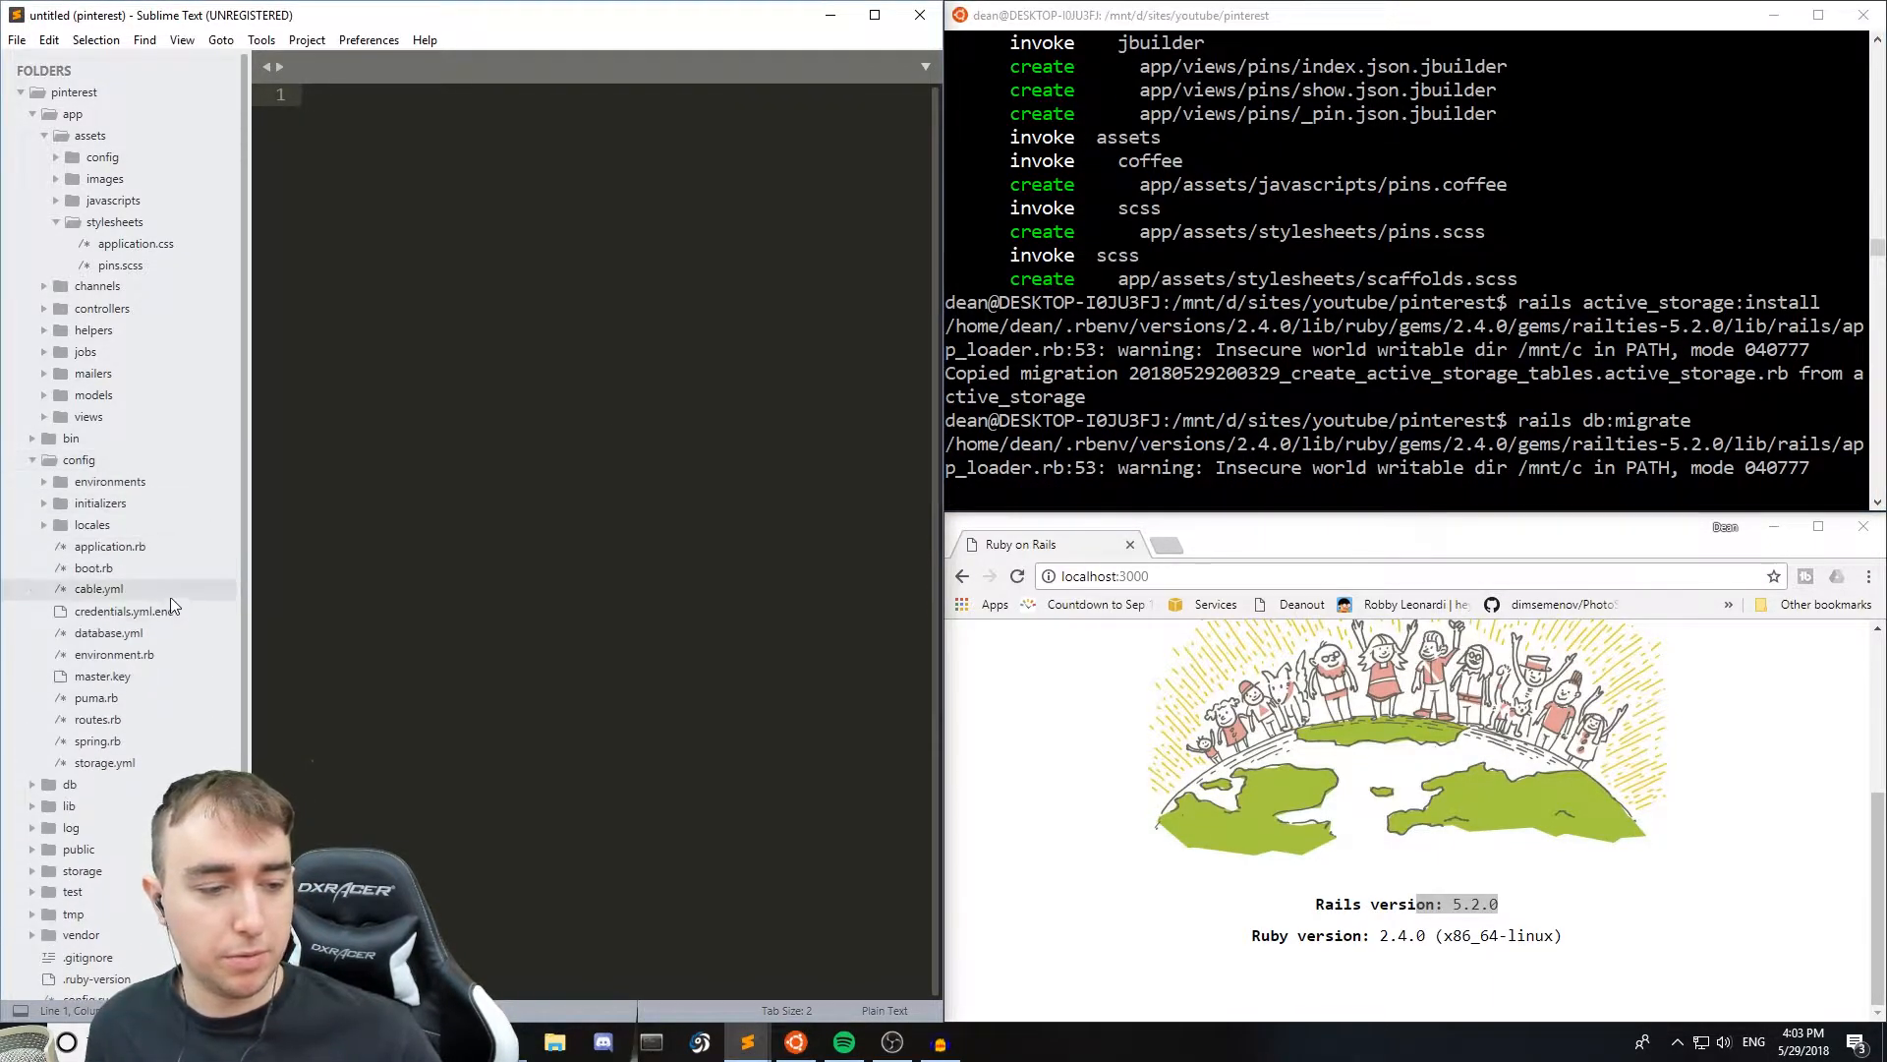
click(96, 719)
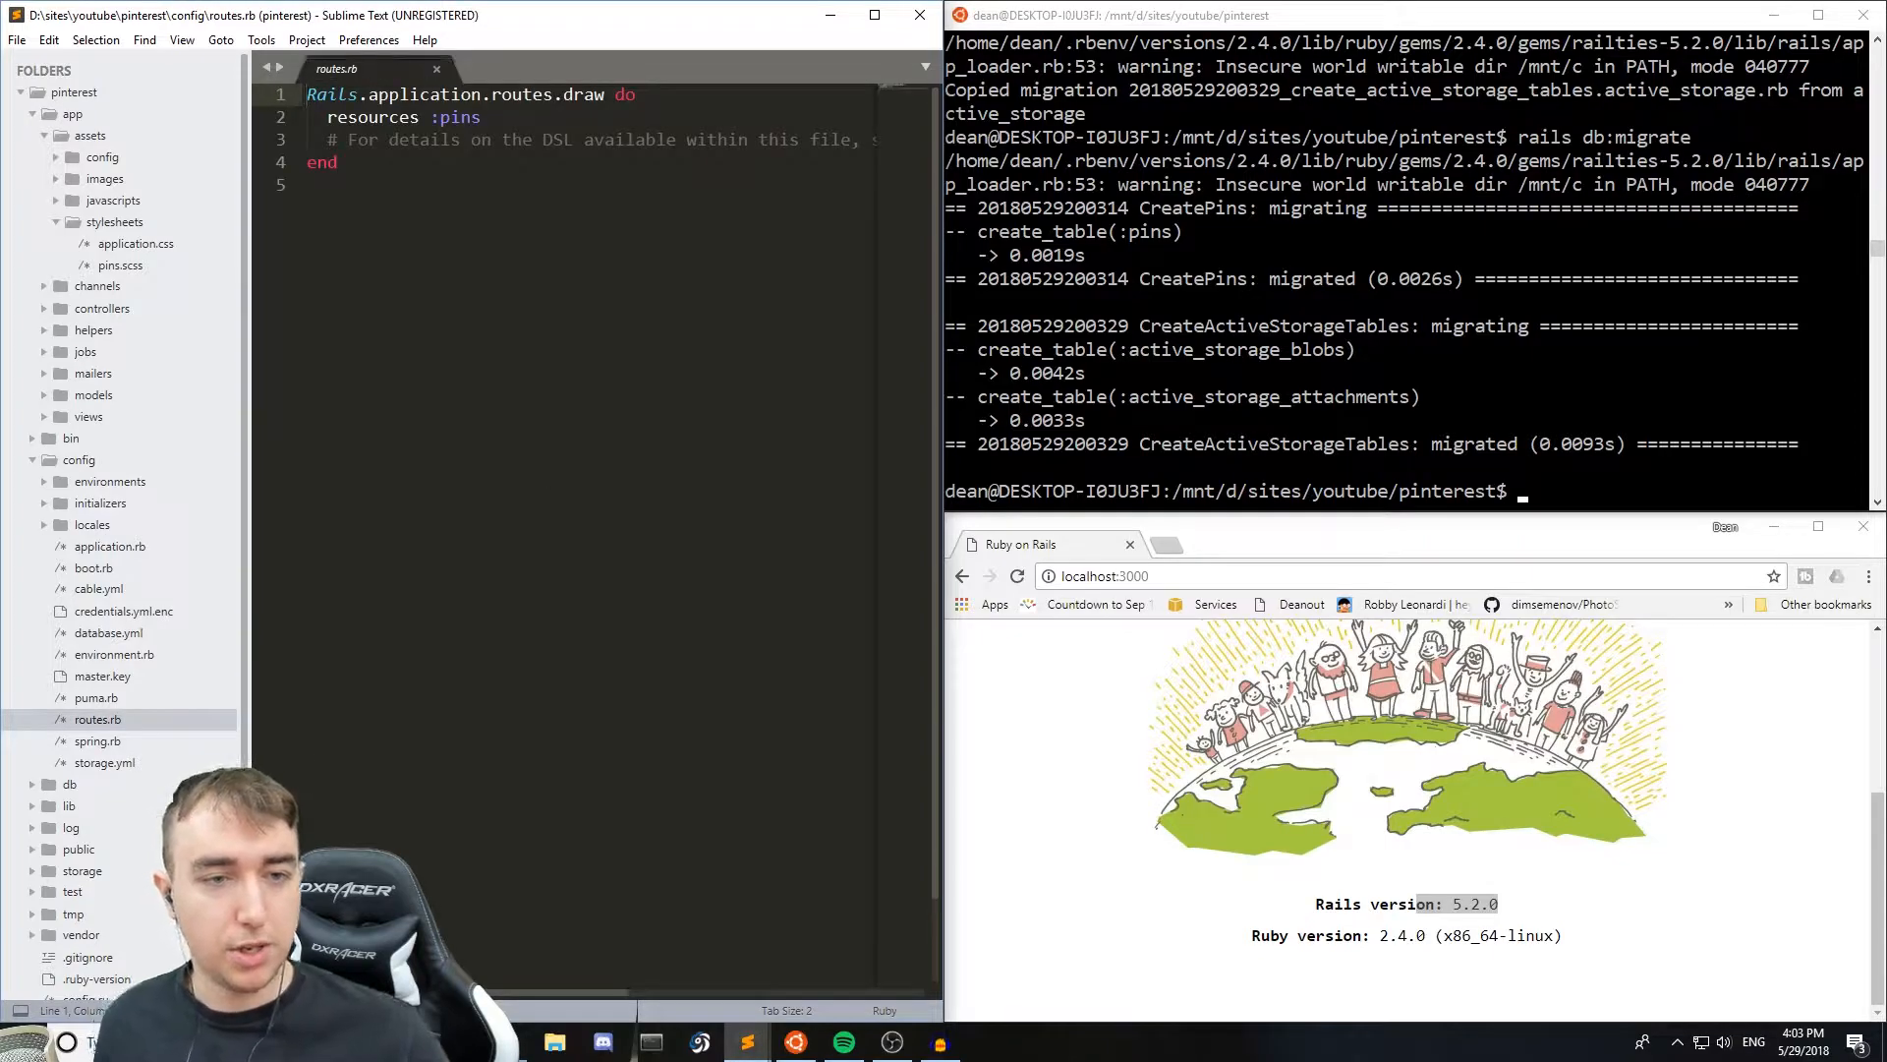
text(root to: ')
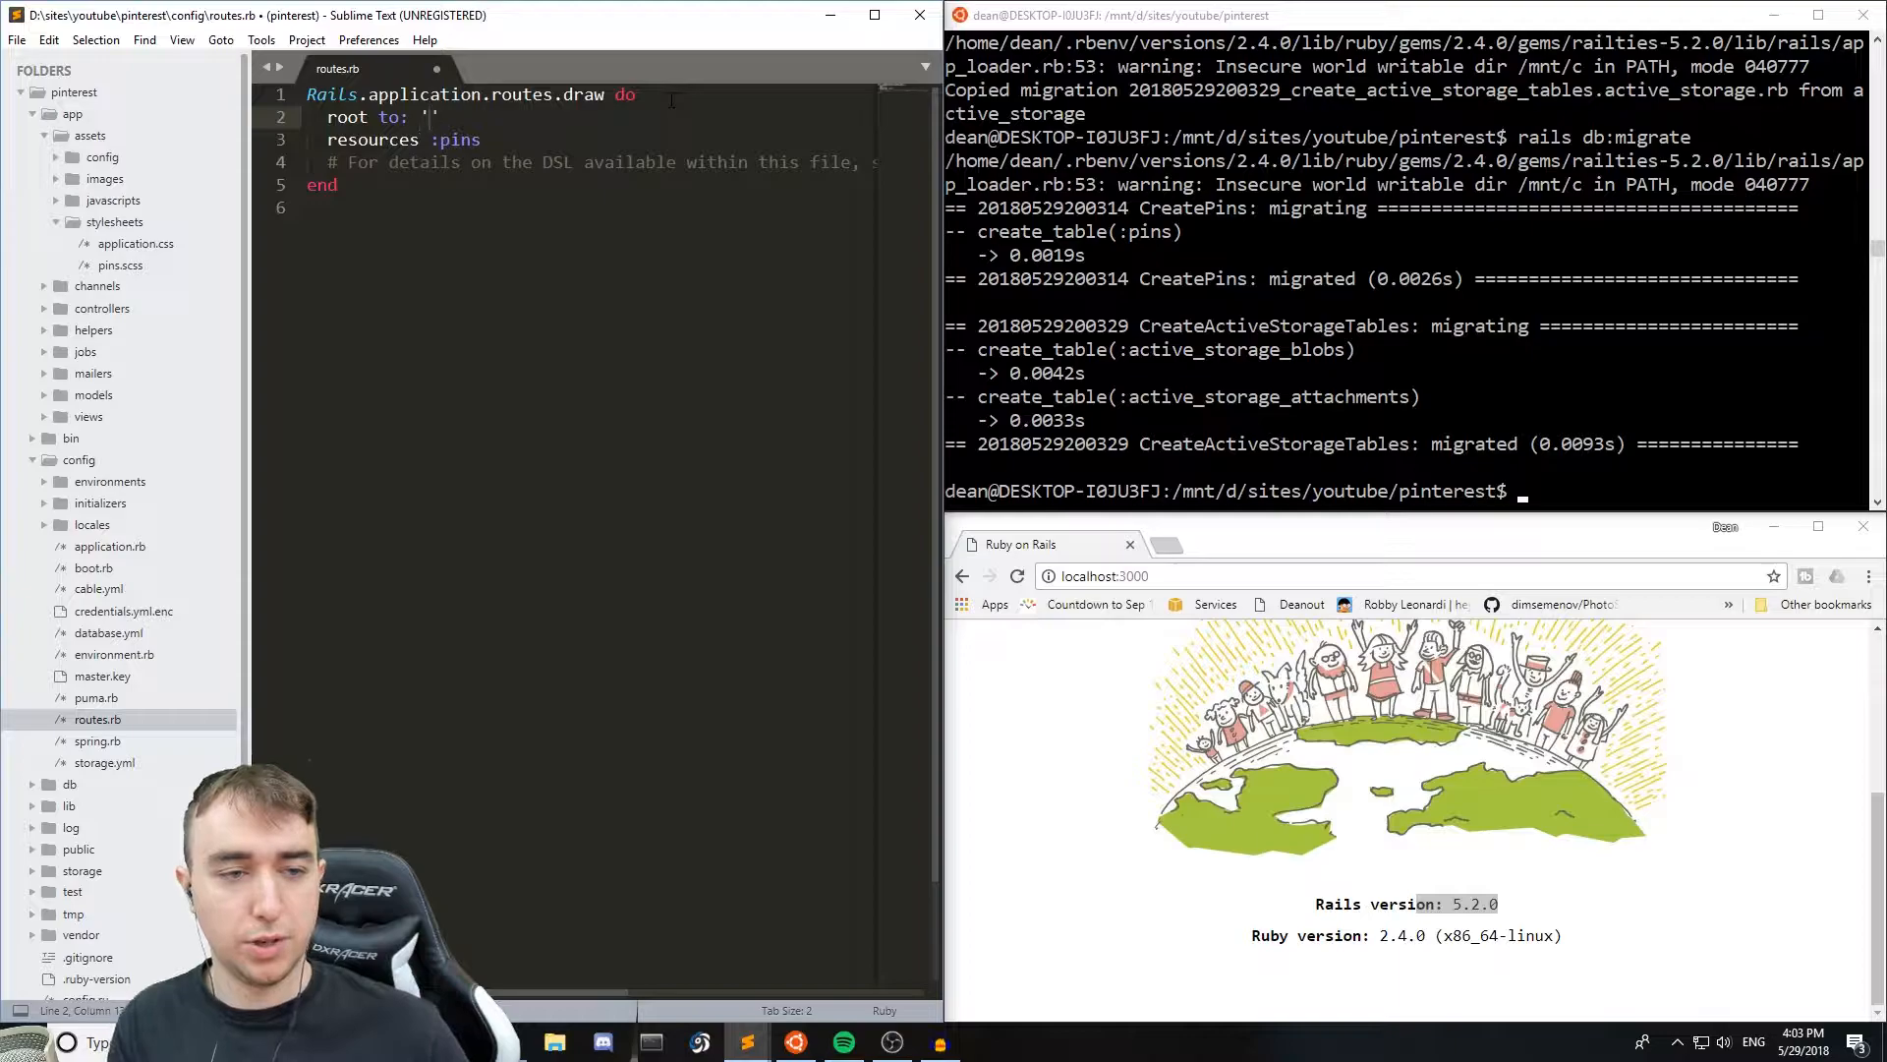
text(pins#index)
click(1407, 491)
text(r)
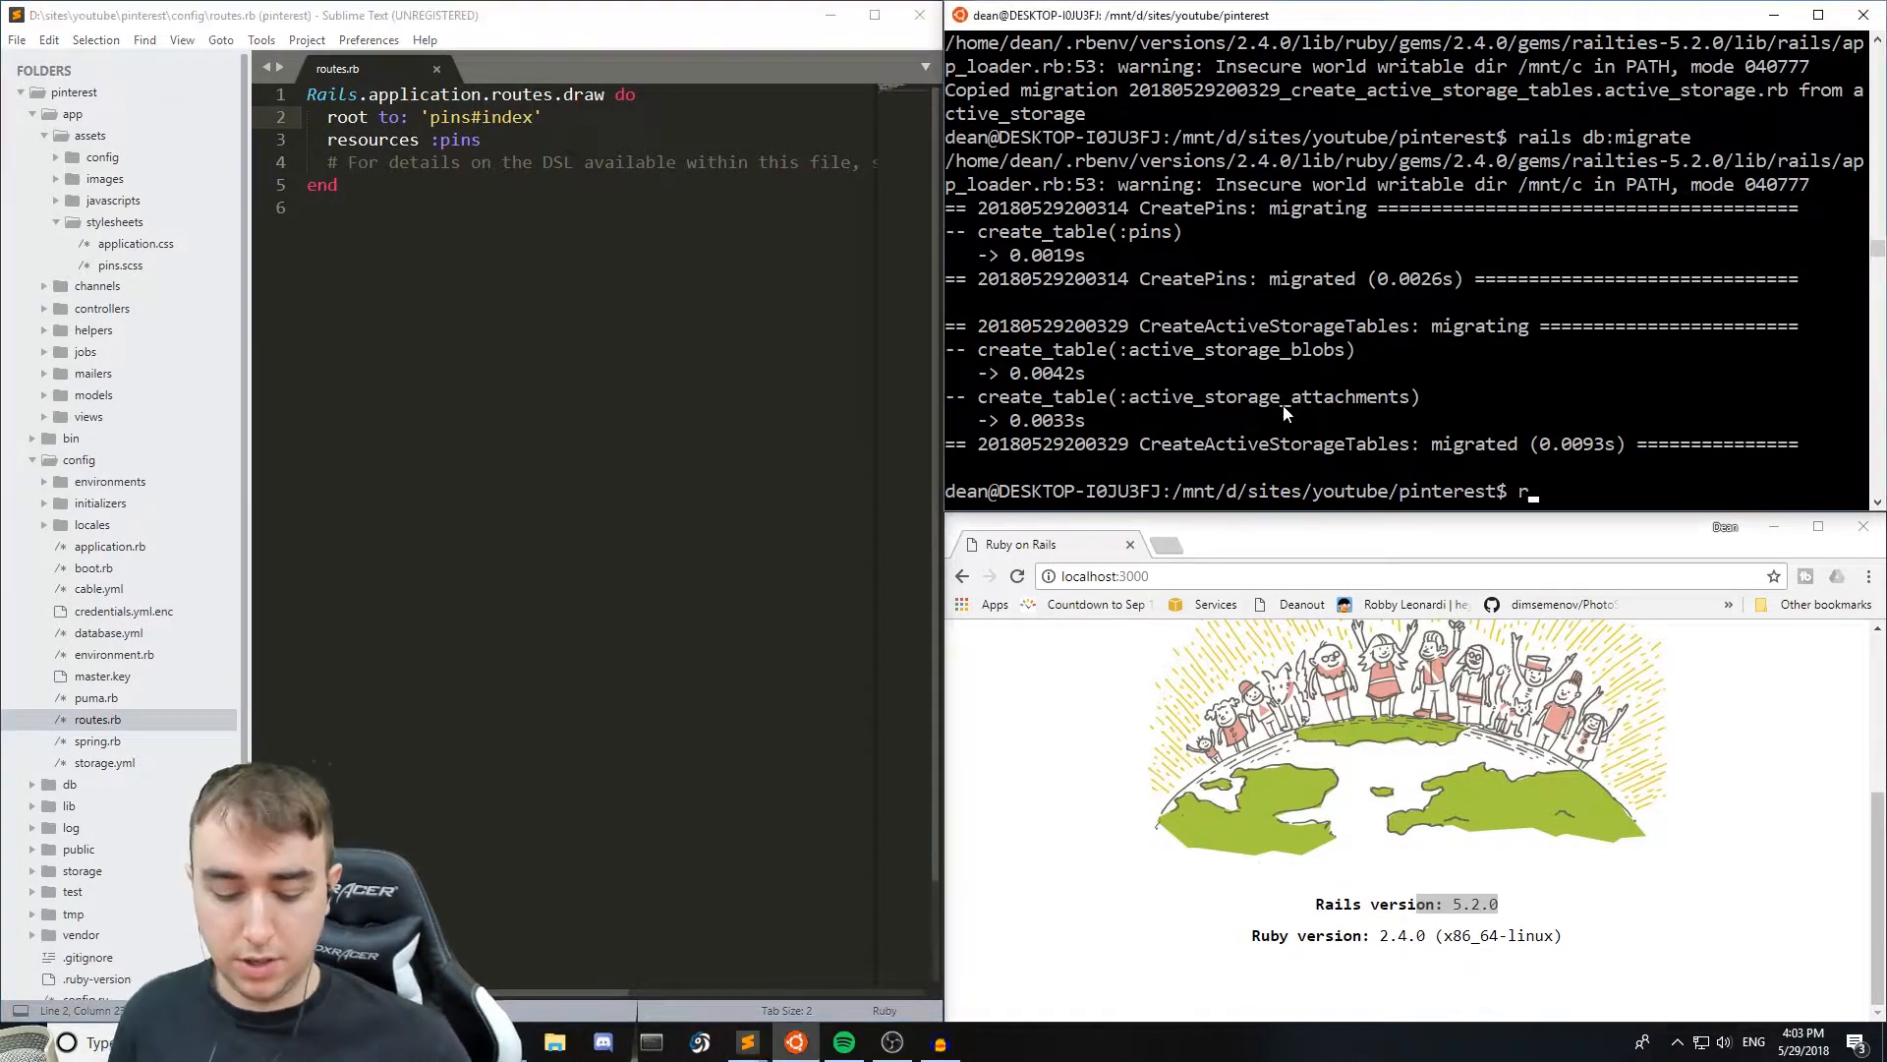
text(ails s)
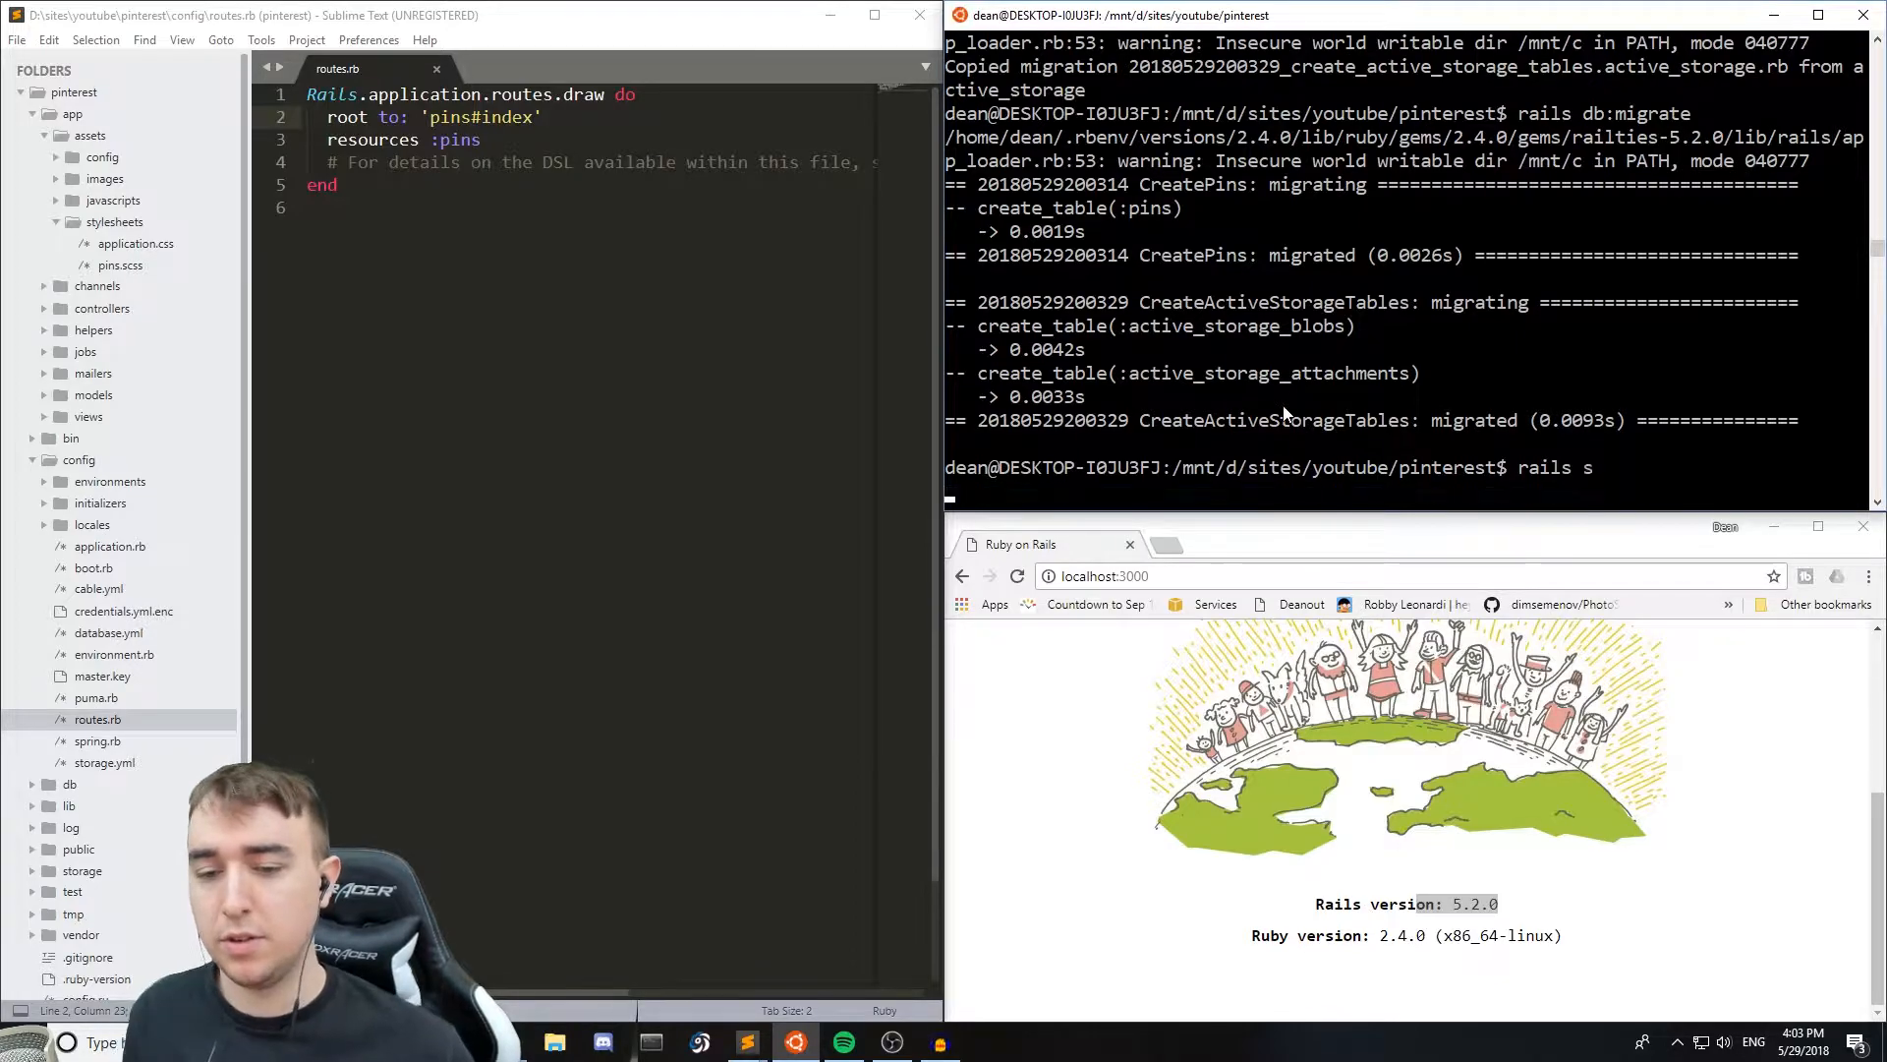
- Create a pin titled test with body bd and return to the pins list
click(1103, 576)
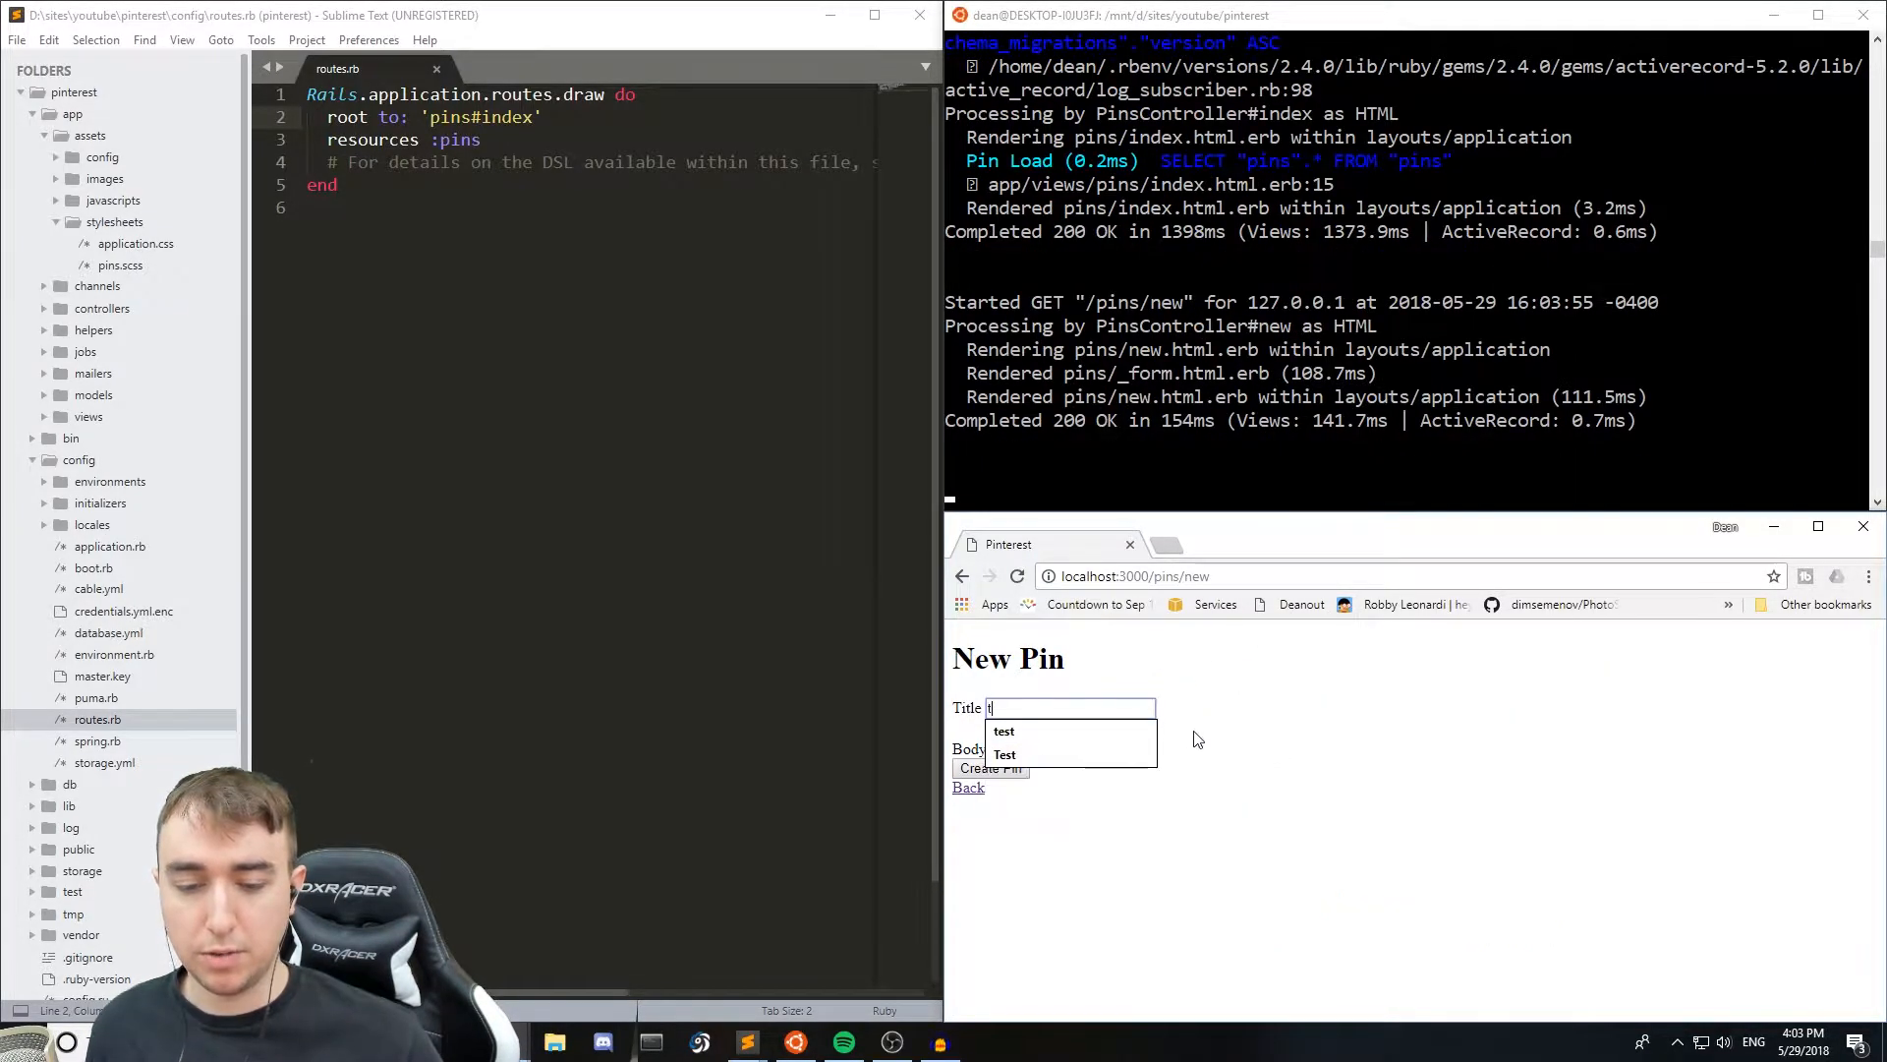
click(1005, 731)
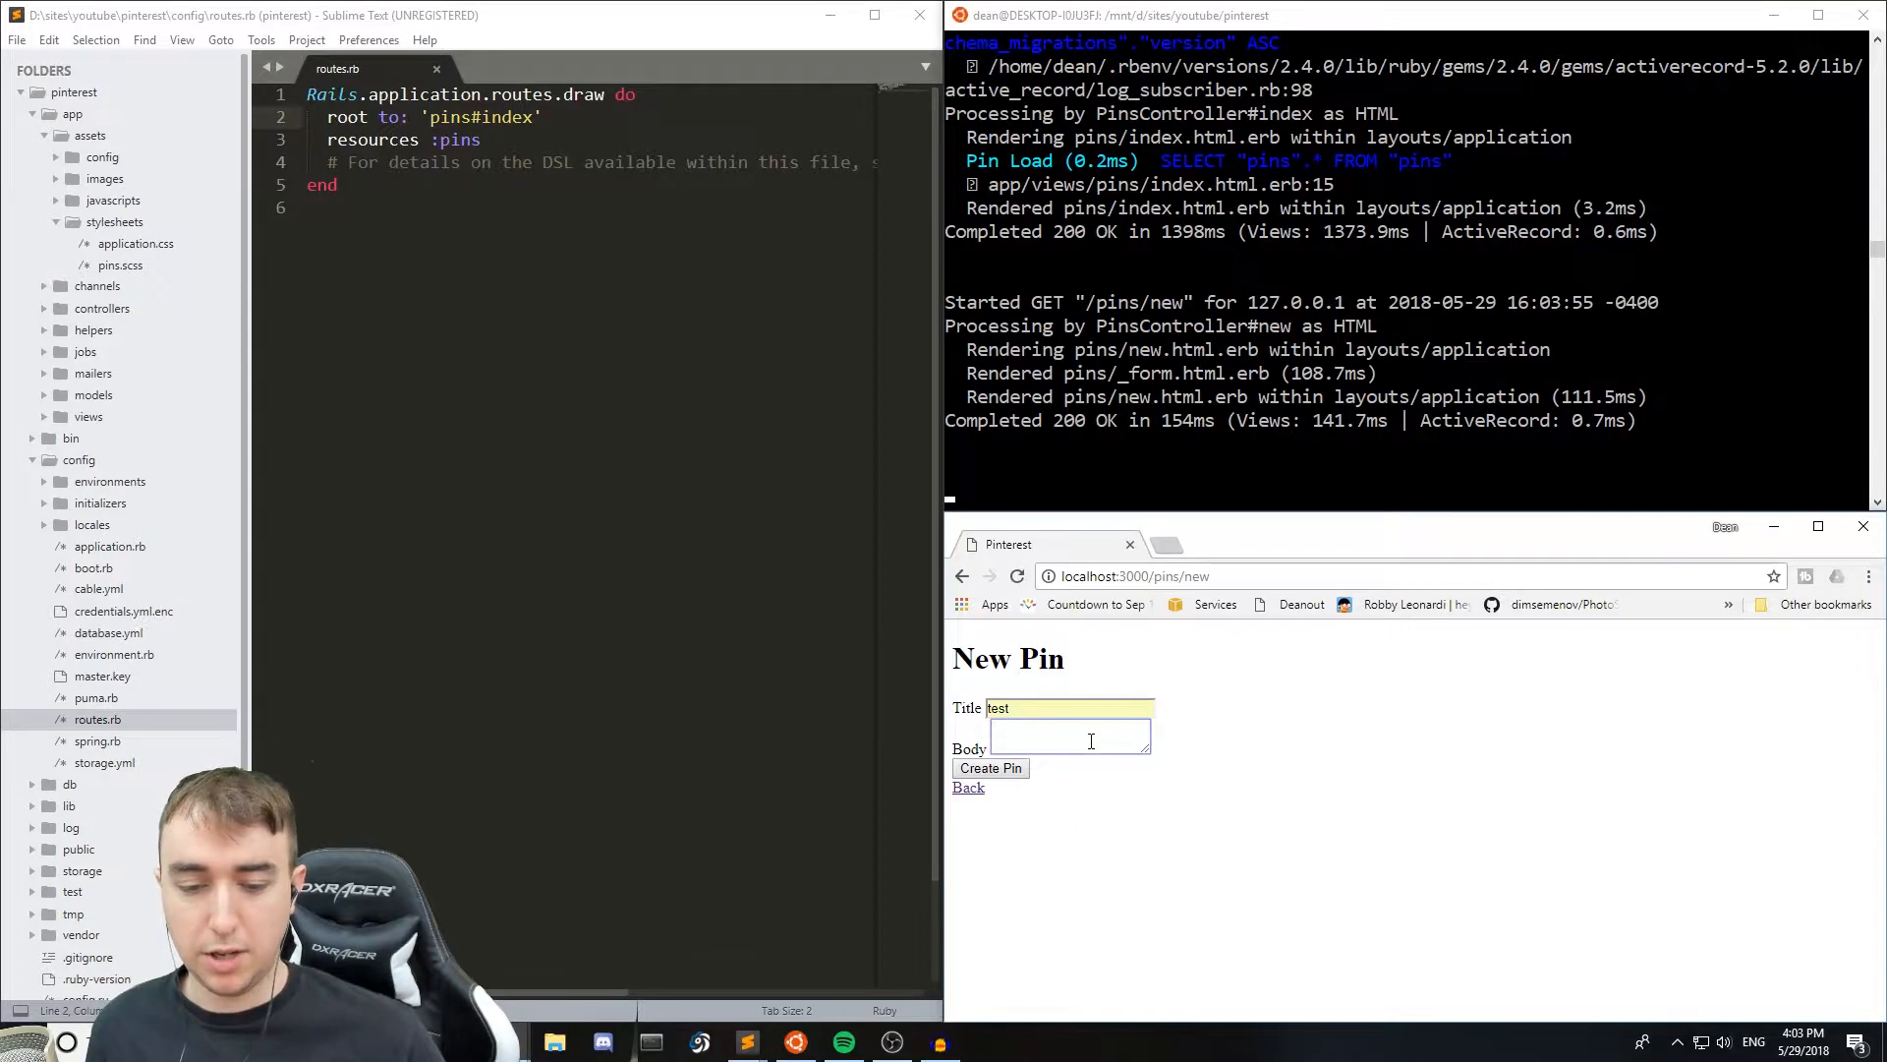
click(991, 768)
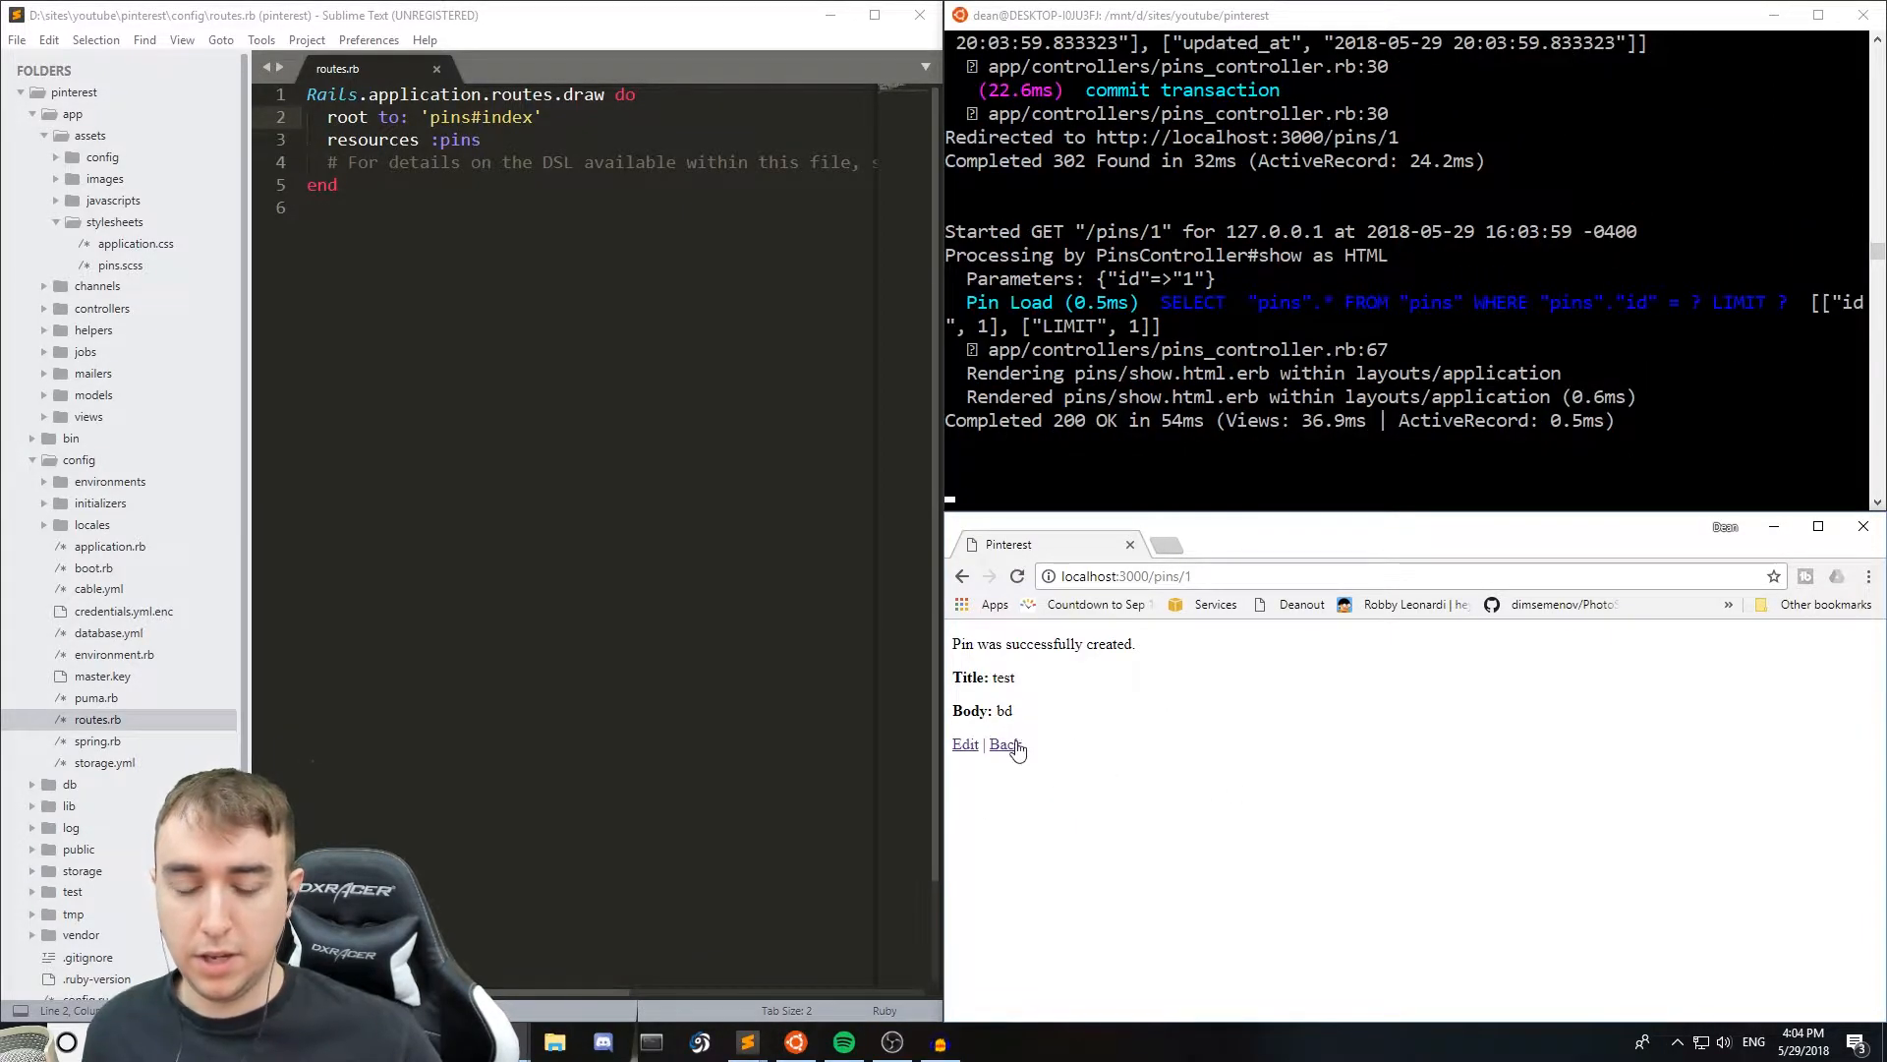
click(1004, 743)
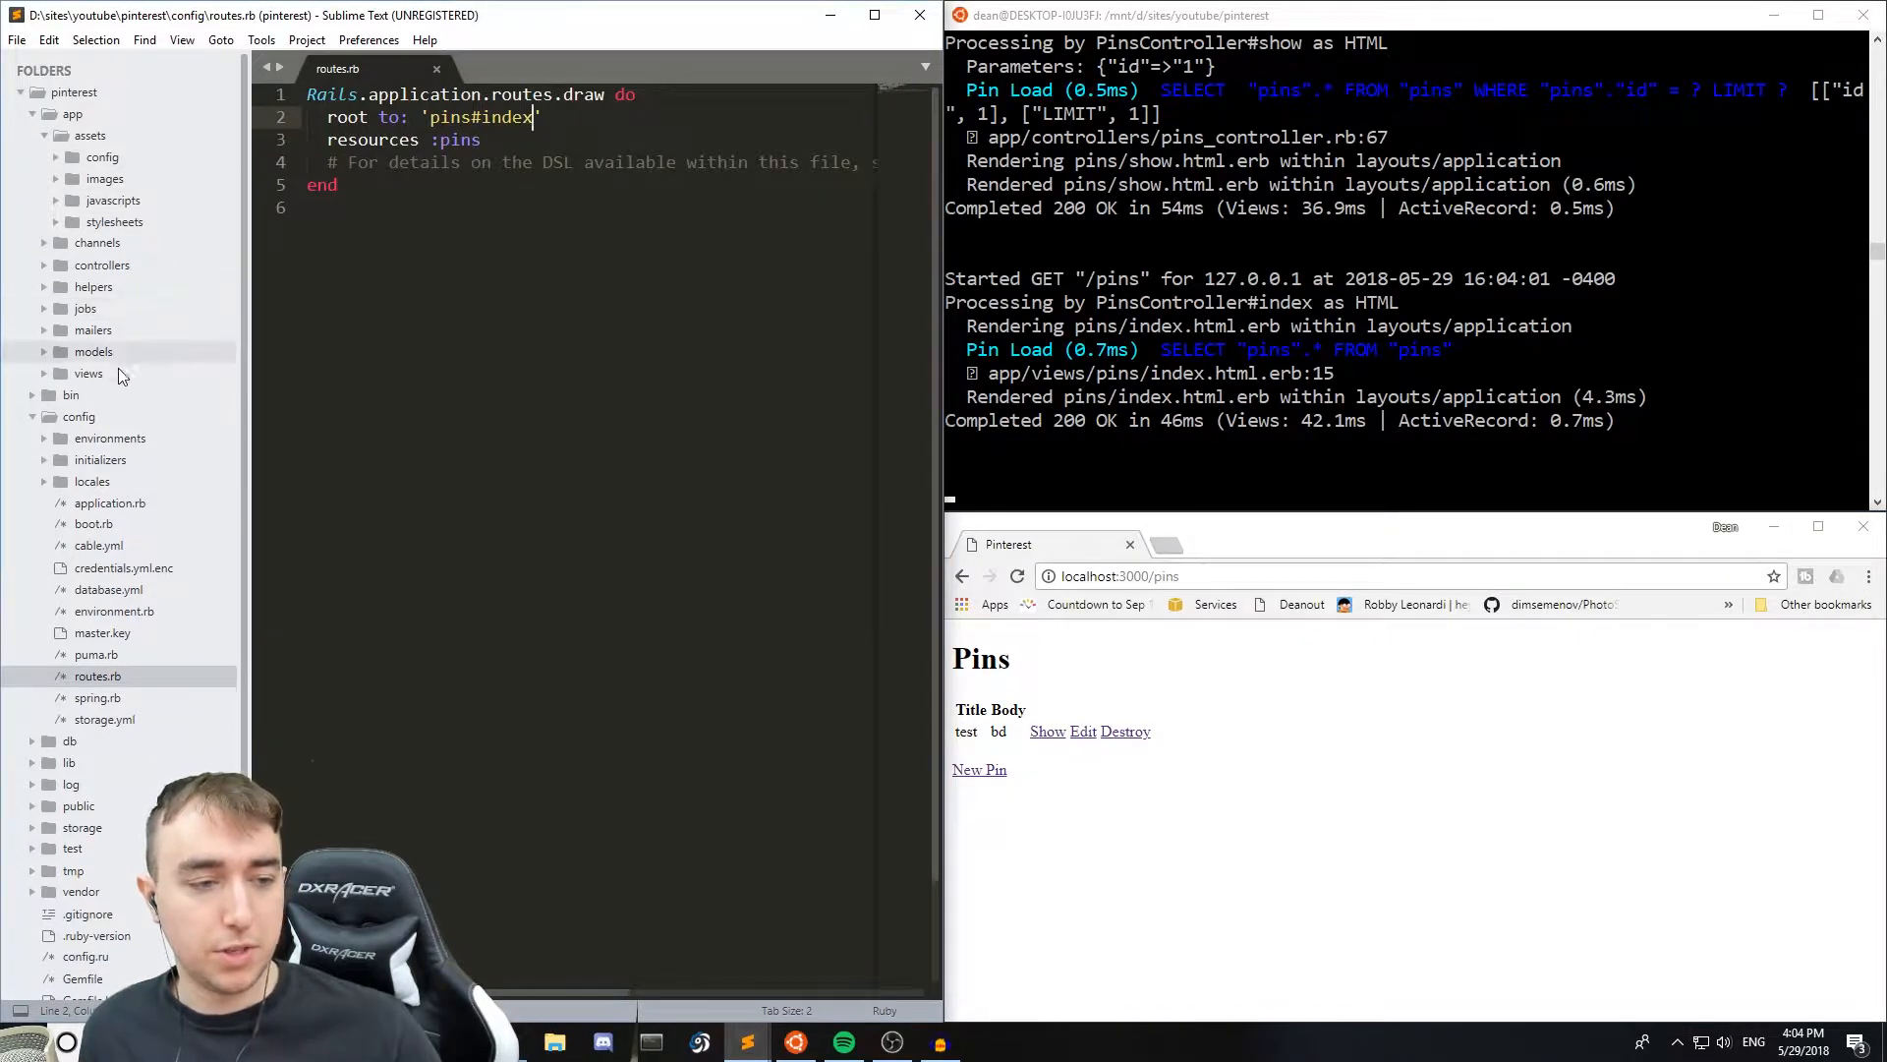
- Add has_one_attached :image inside the Pin class in app/models/pin.rb
click(100, 415)
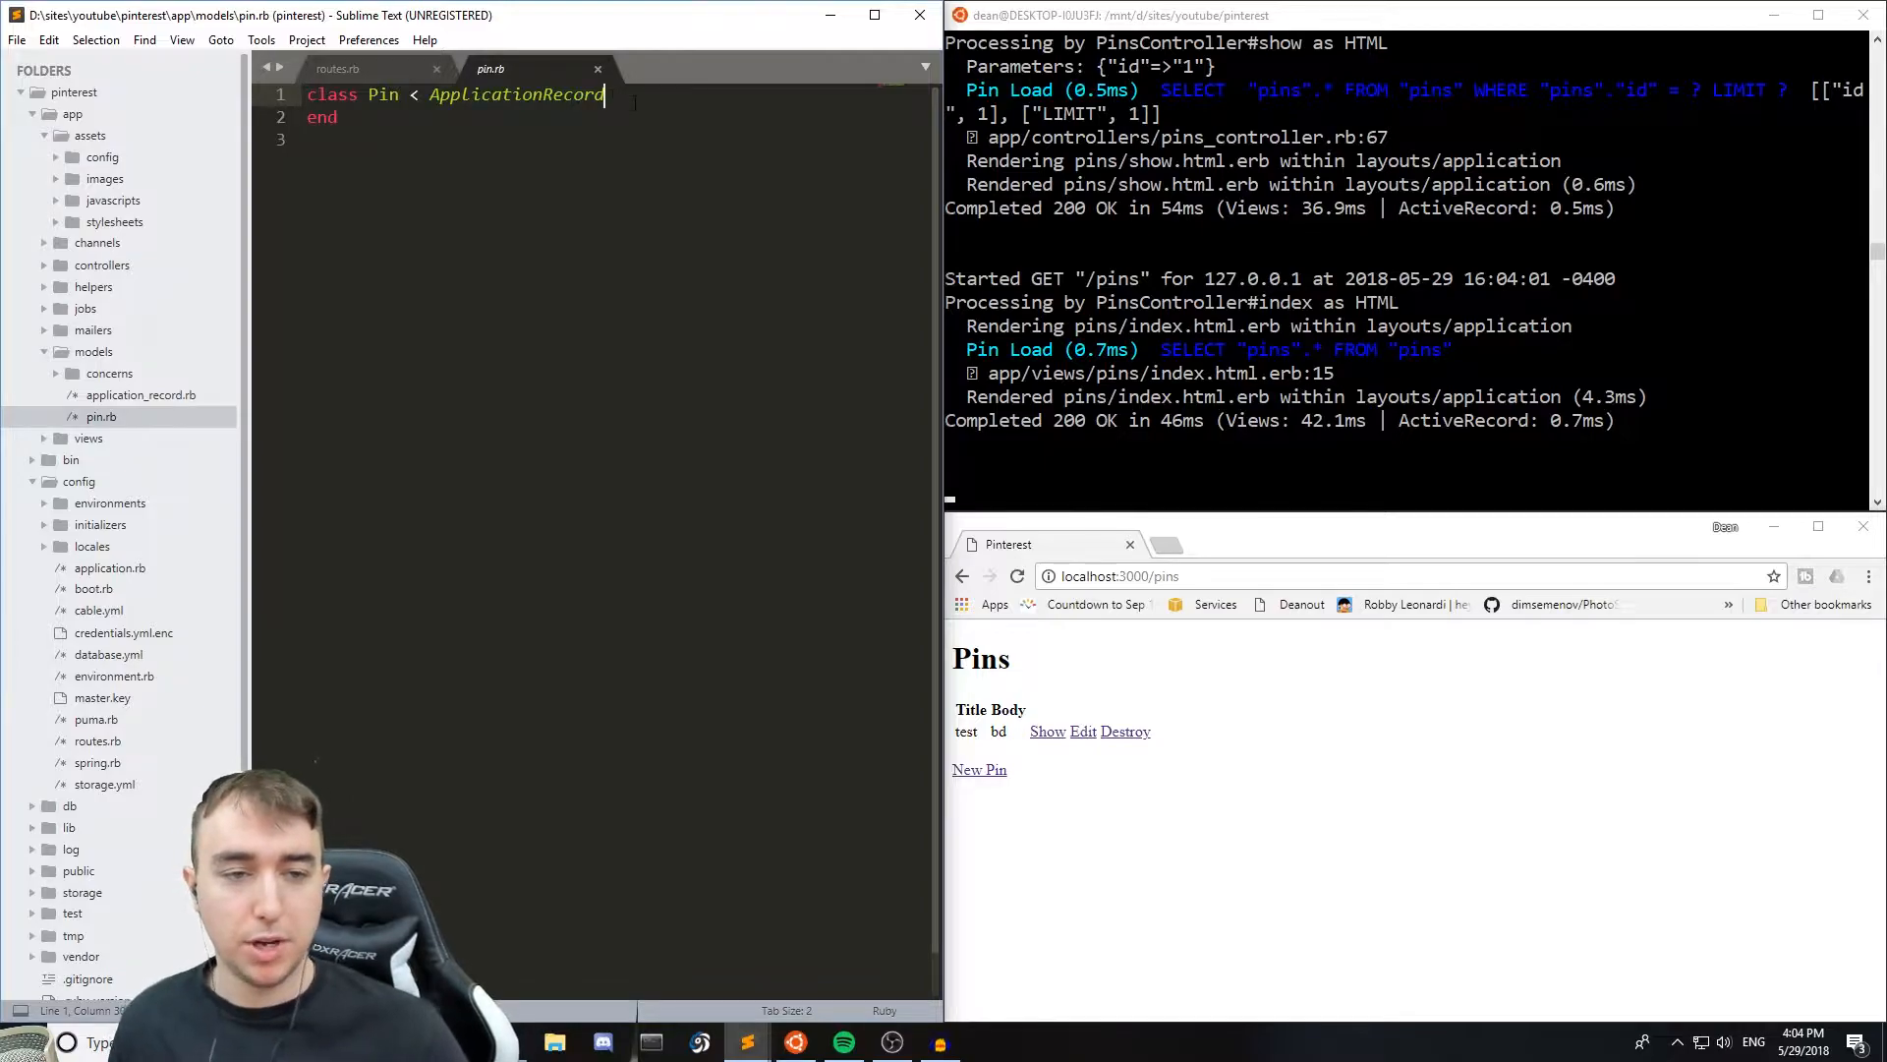
key(enter)
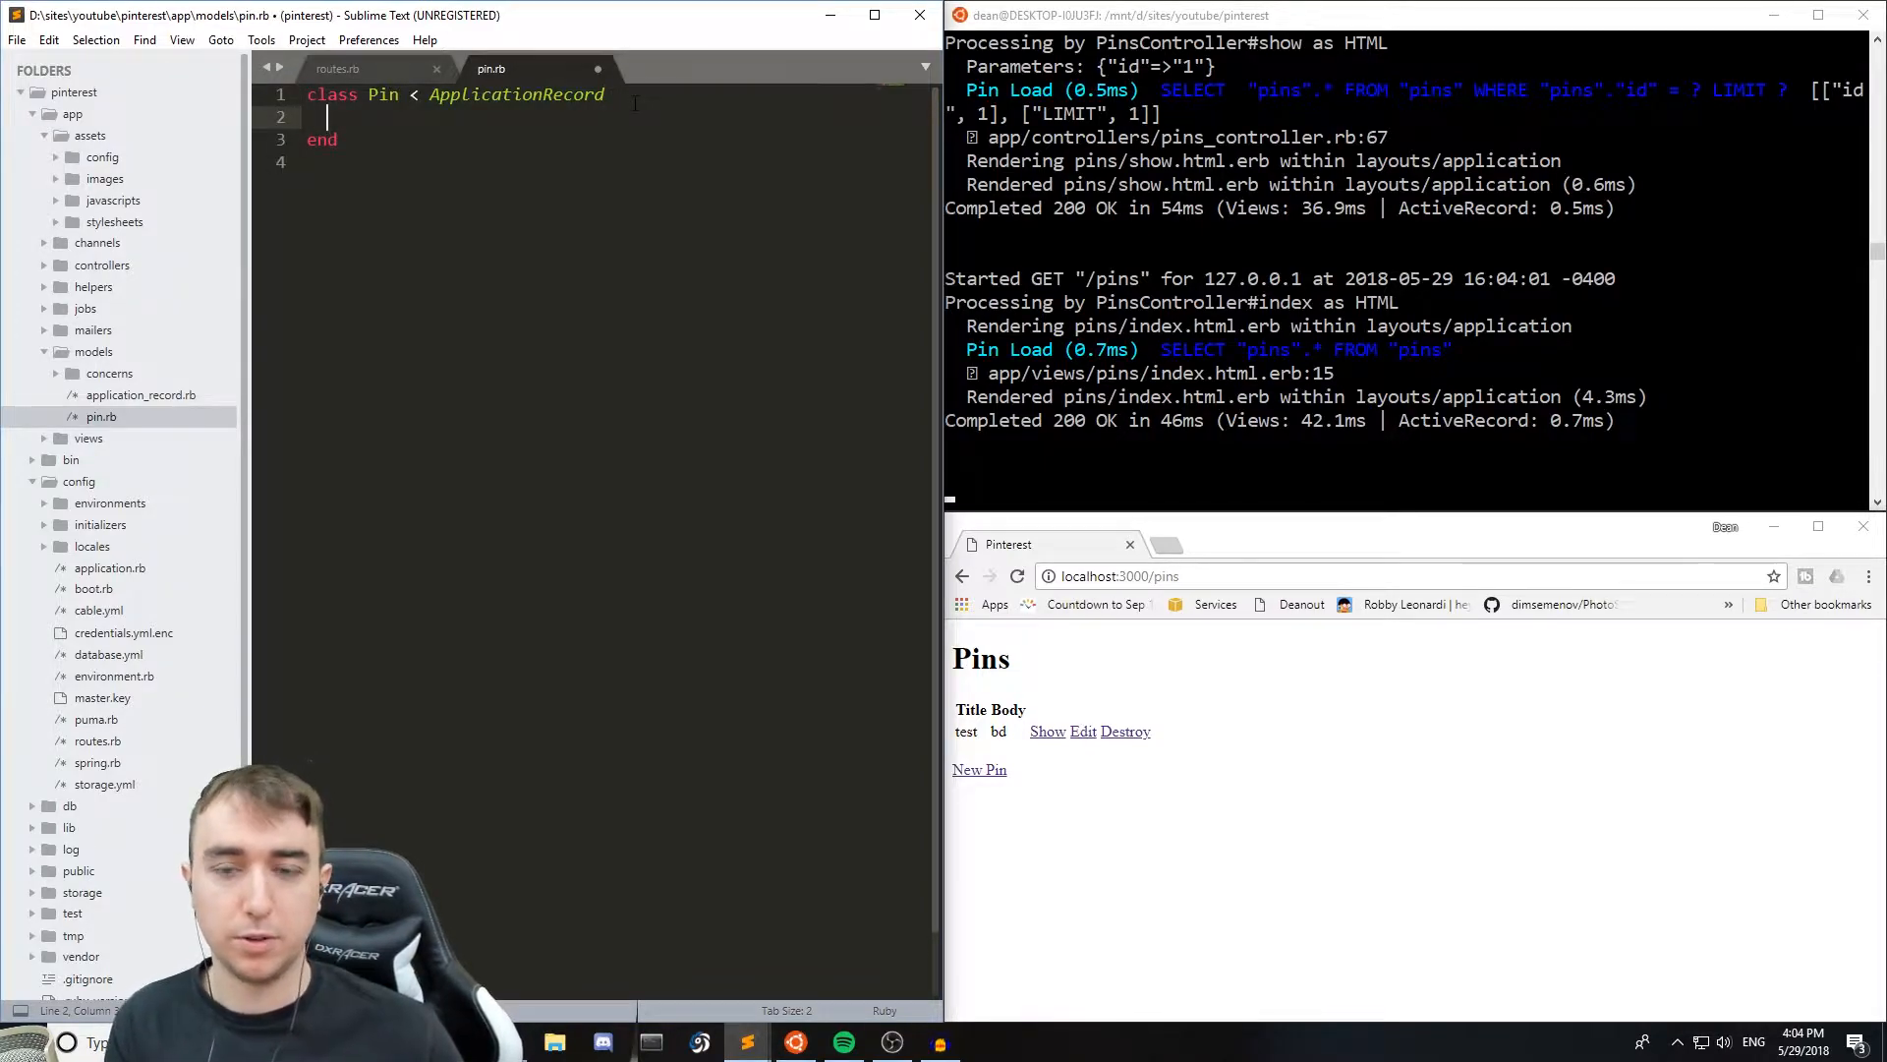
text(h)
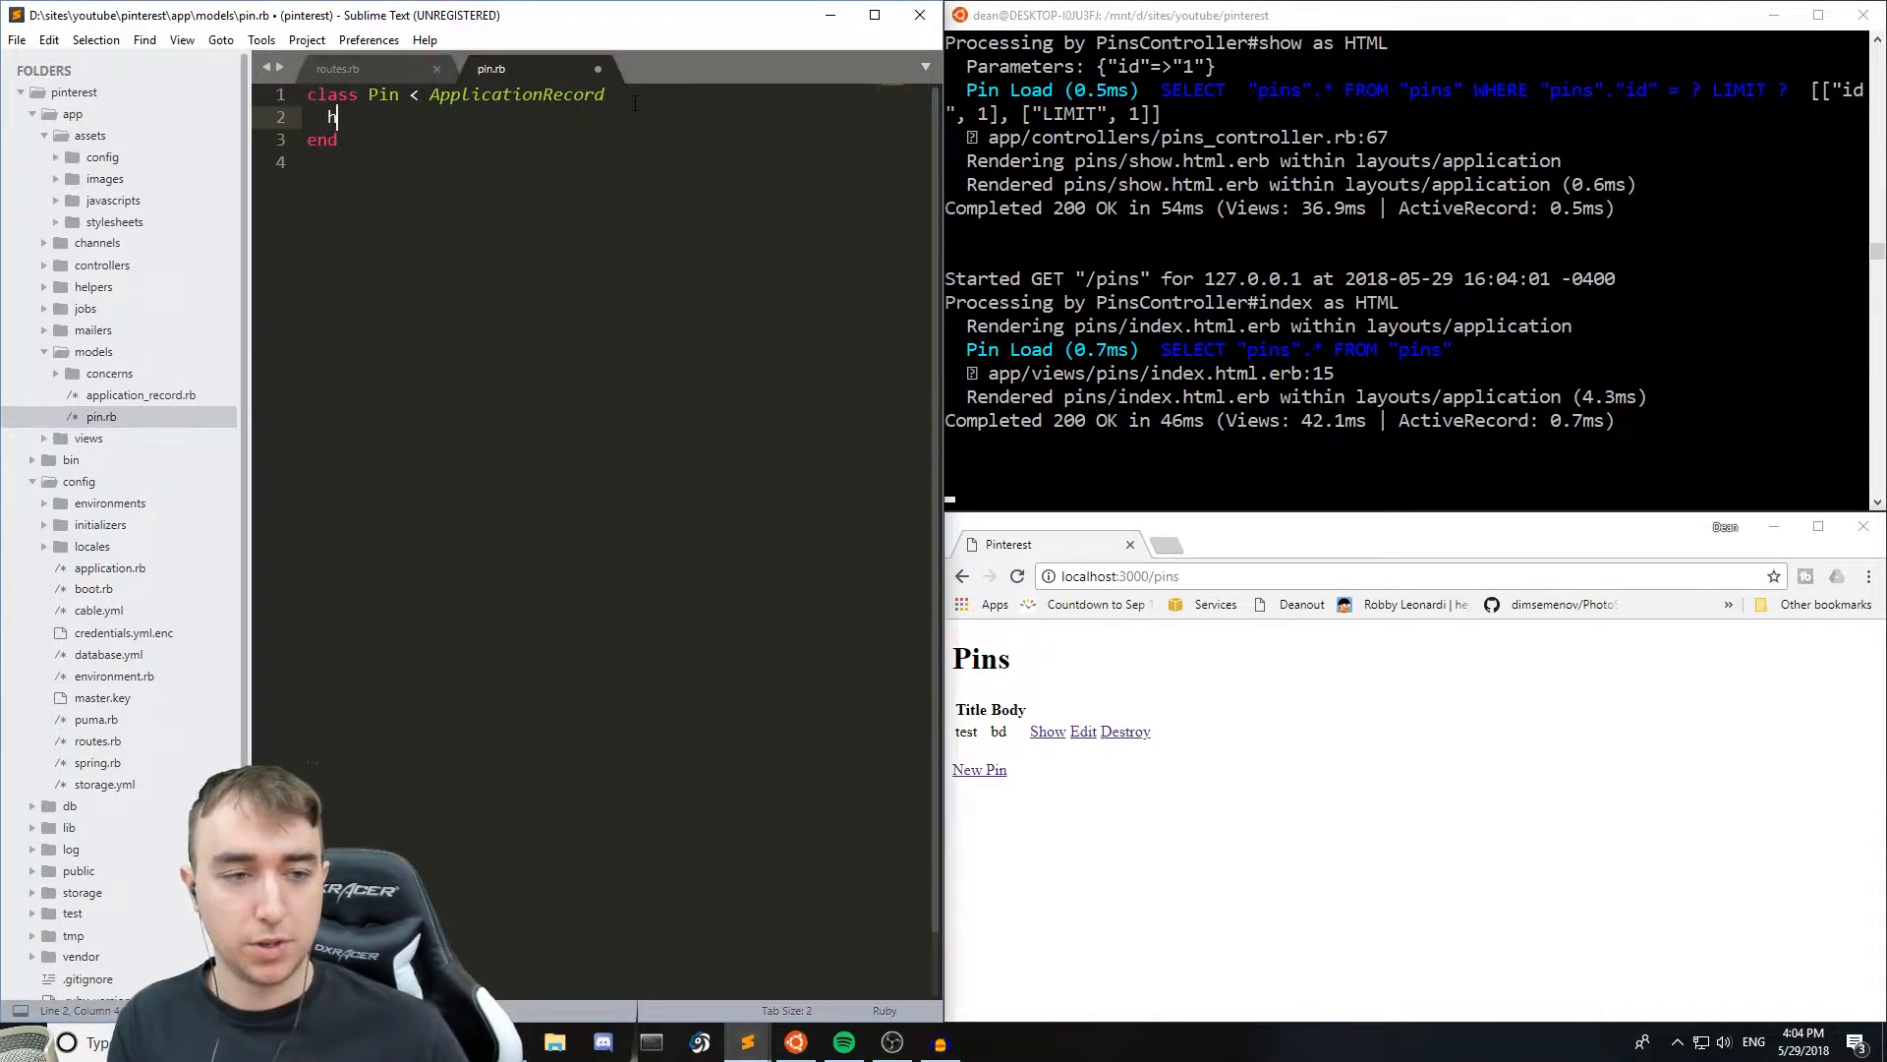
text(as_one)
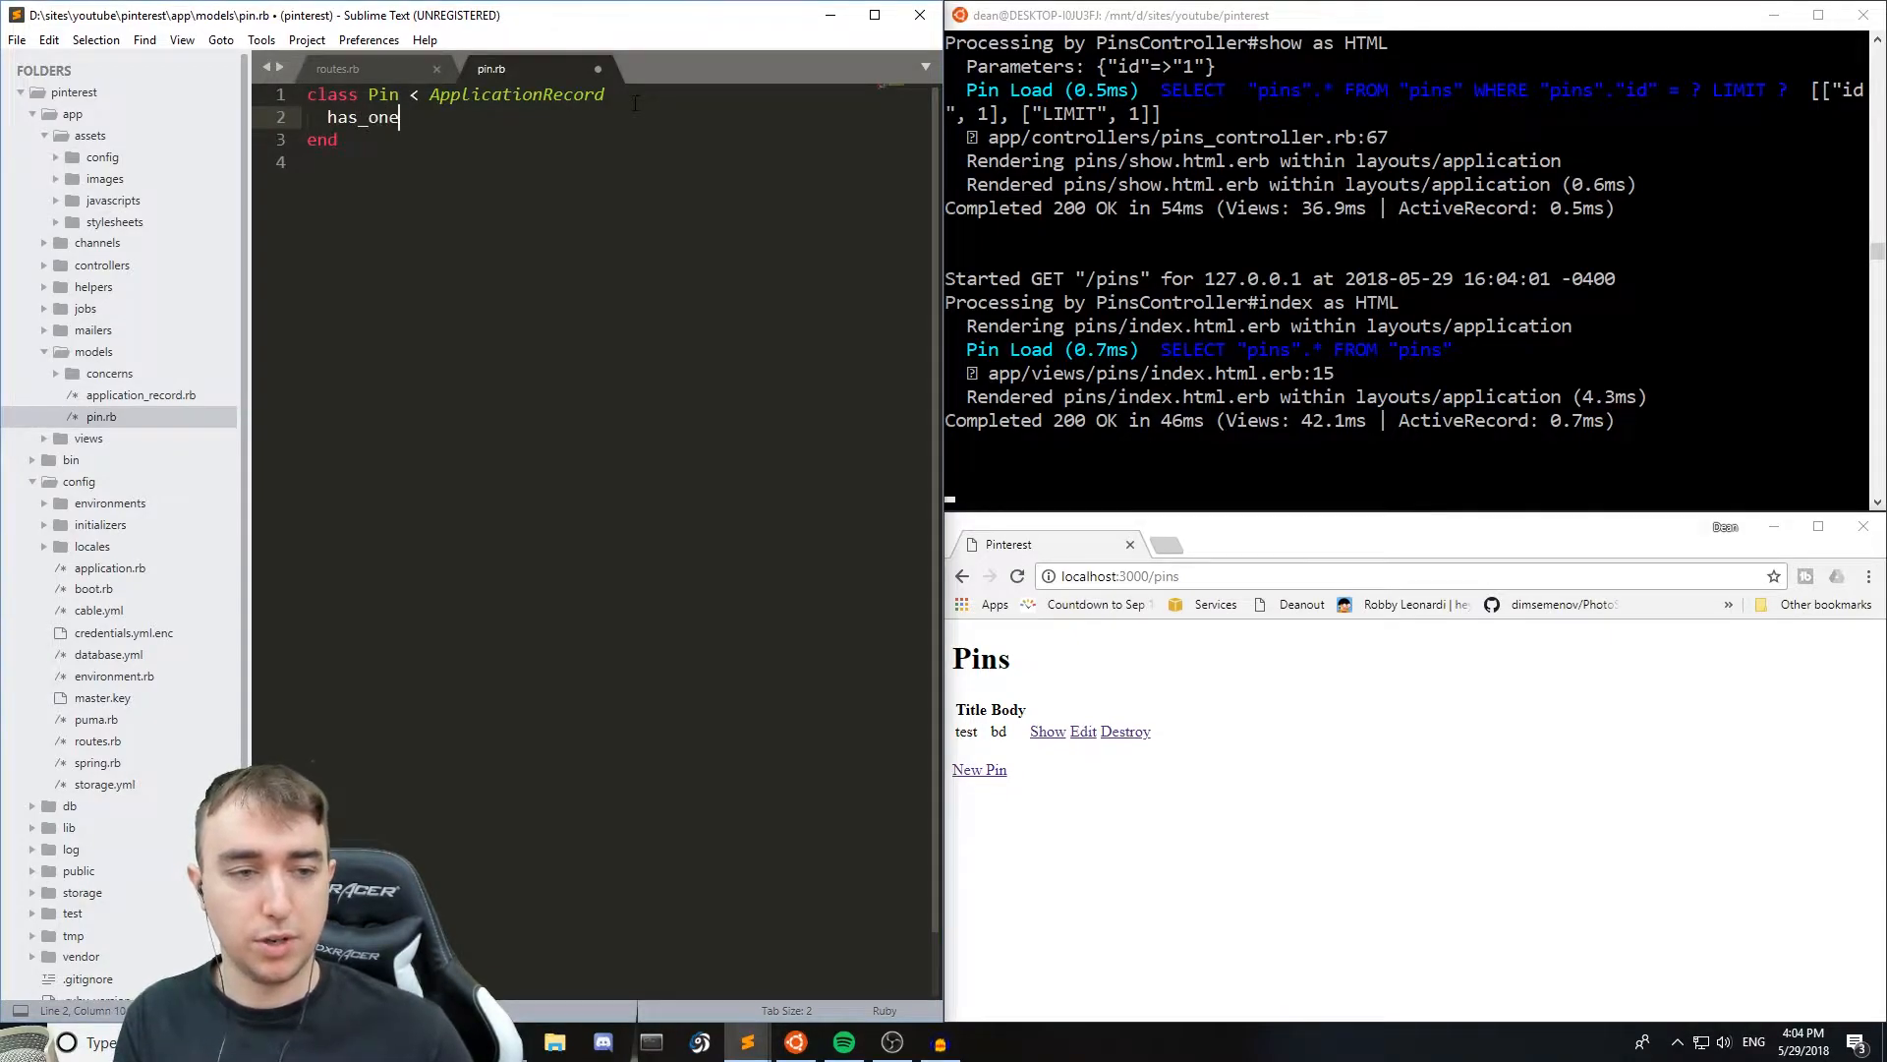
text(_attached :)
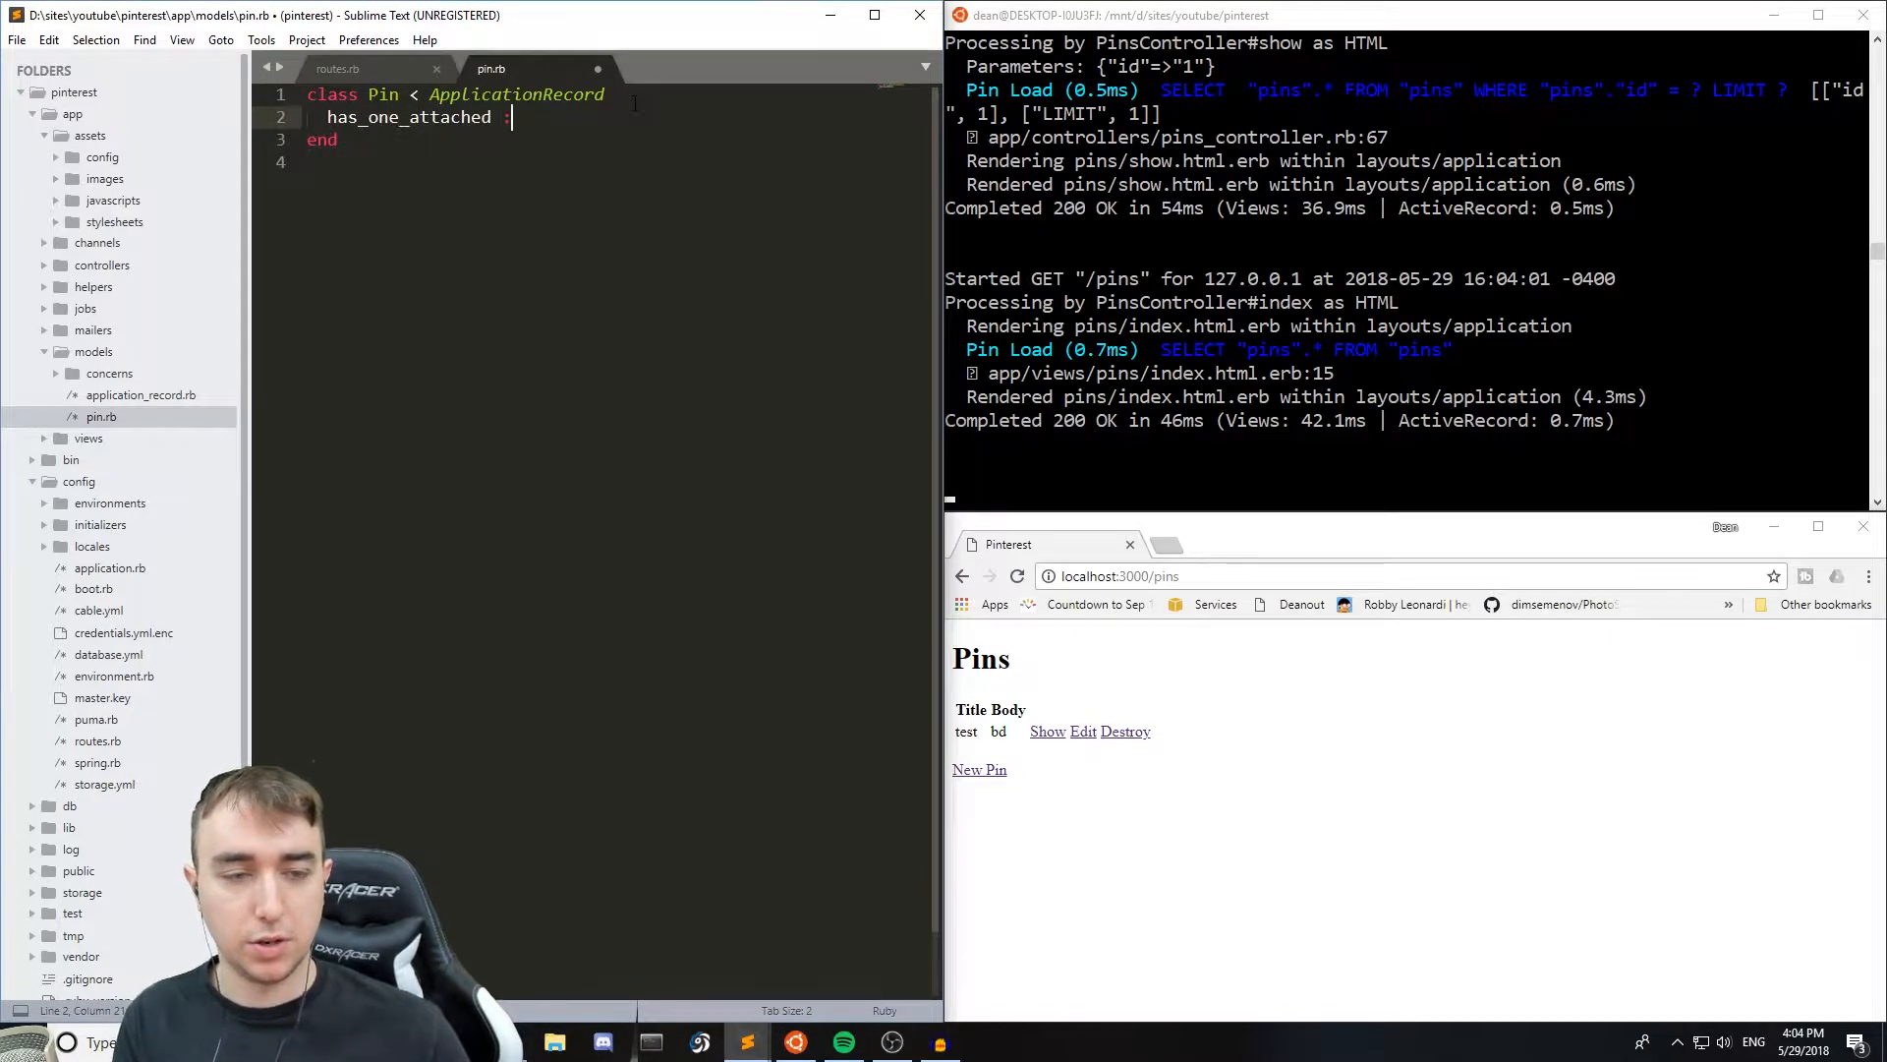
text(:image)
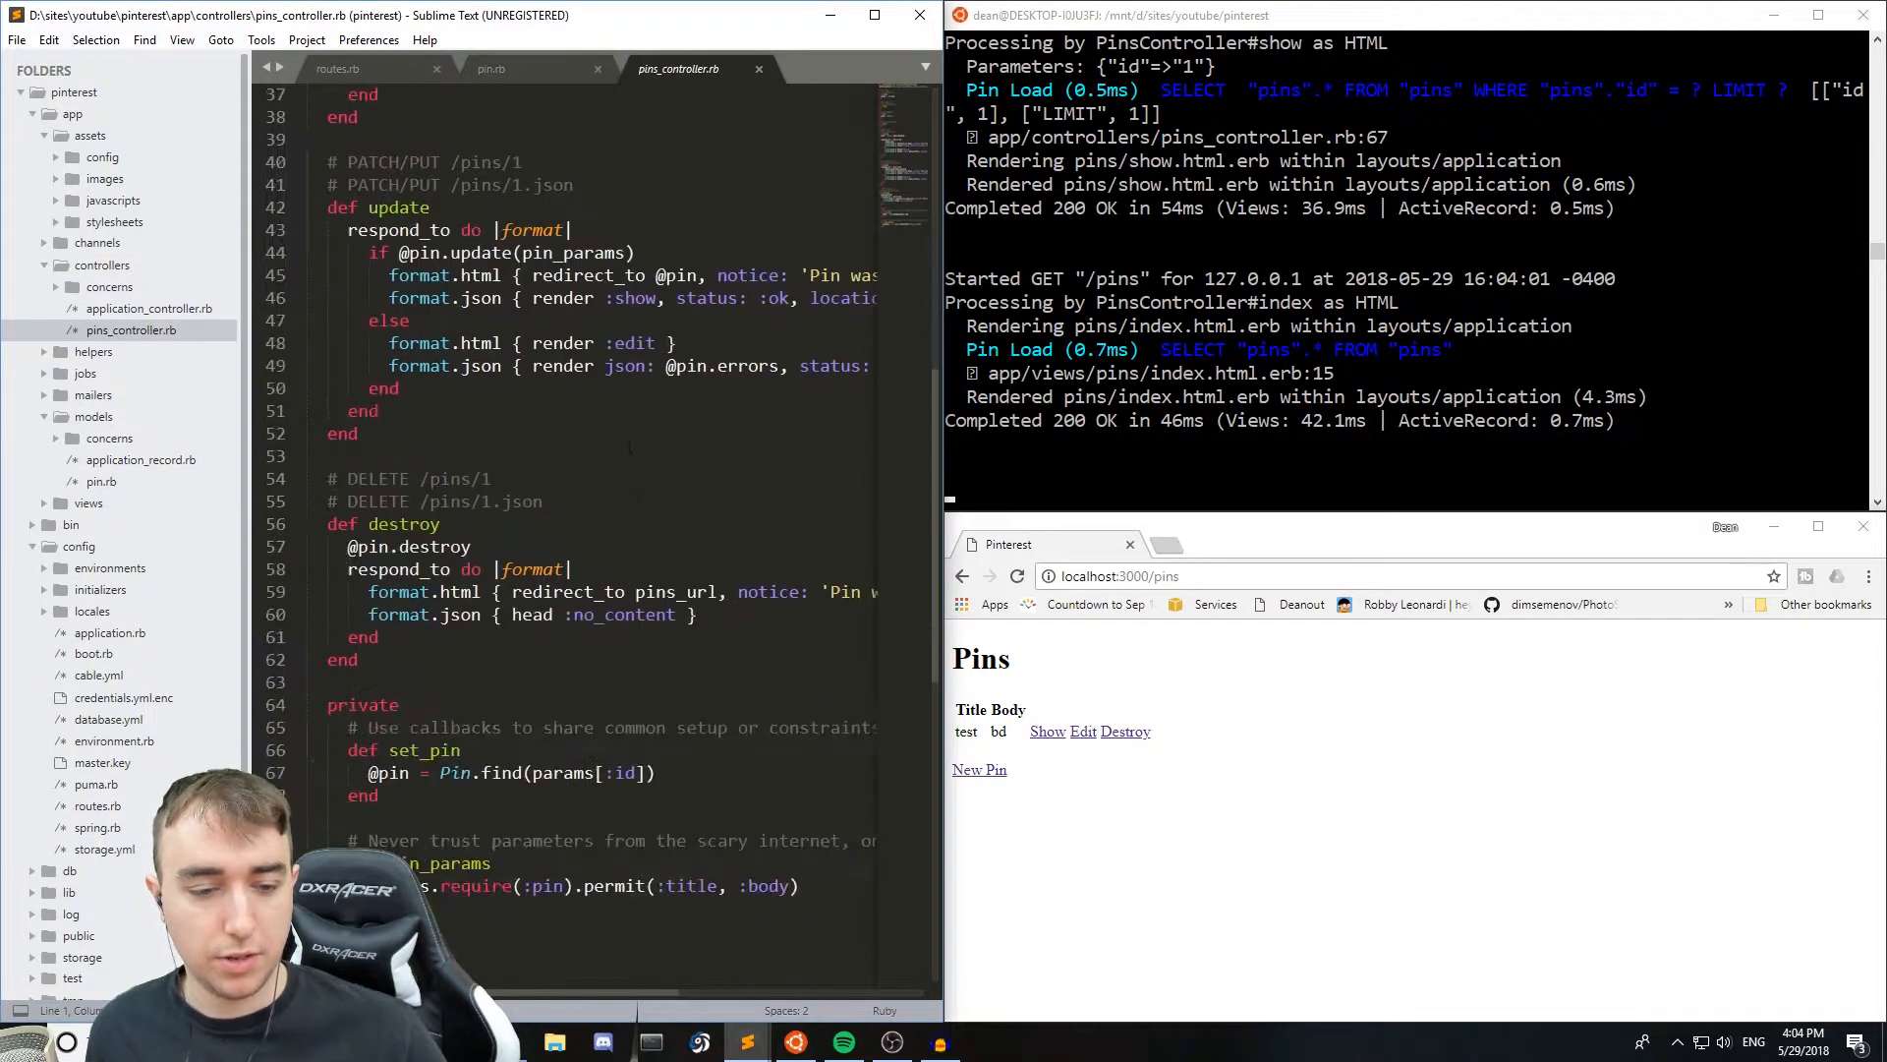
- Add :image to the permitted pin_params in pins_controller.rb
scroll(down, 3)
text(, )
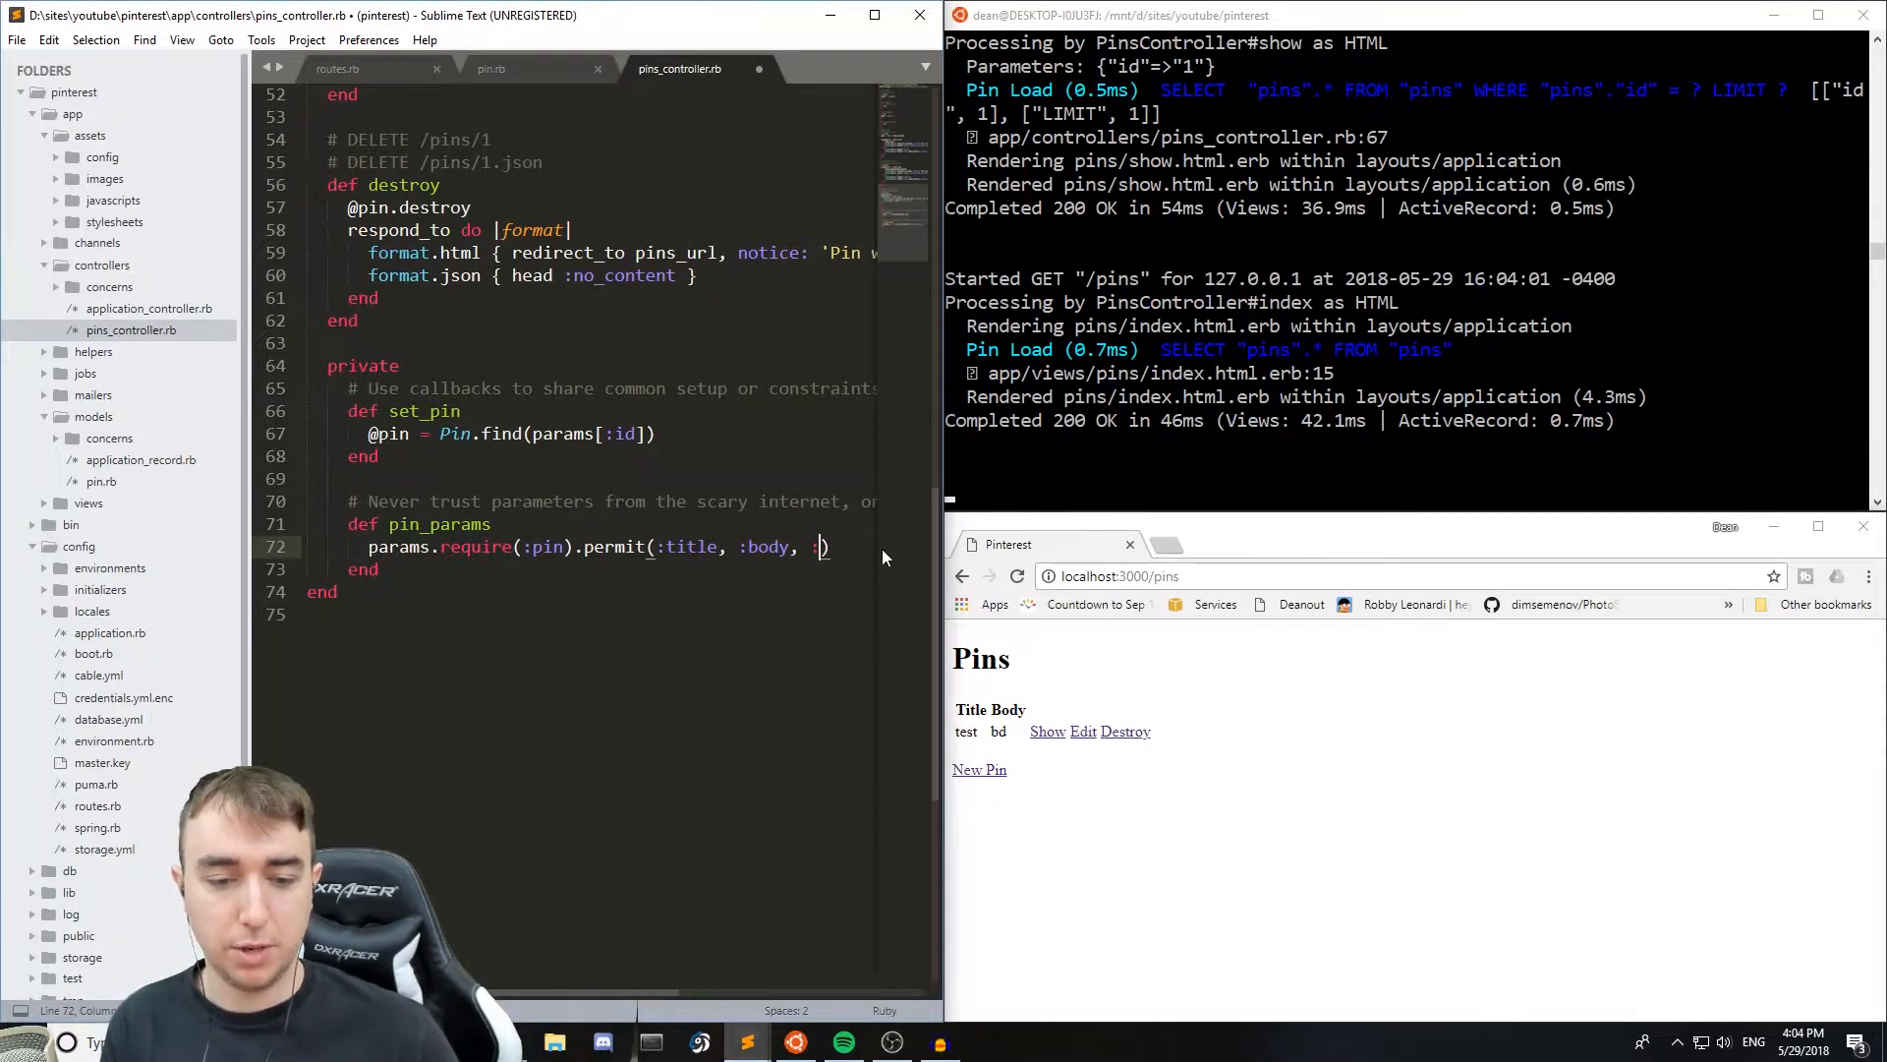
text(:image)
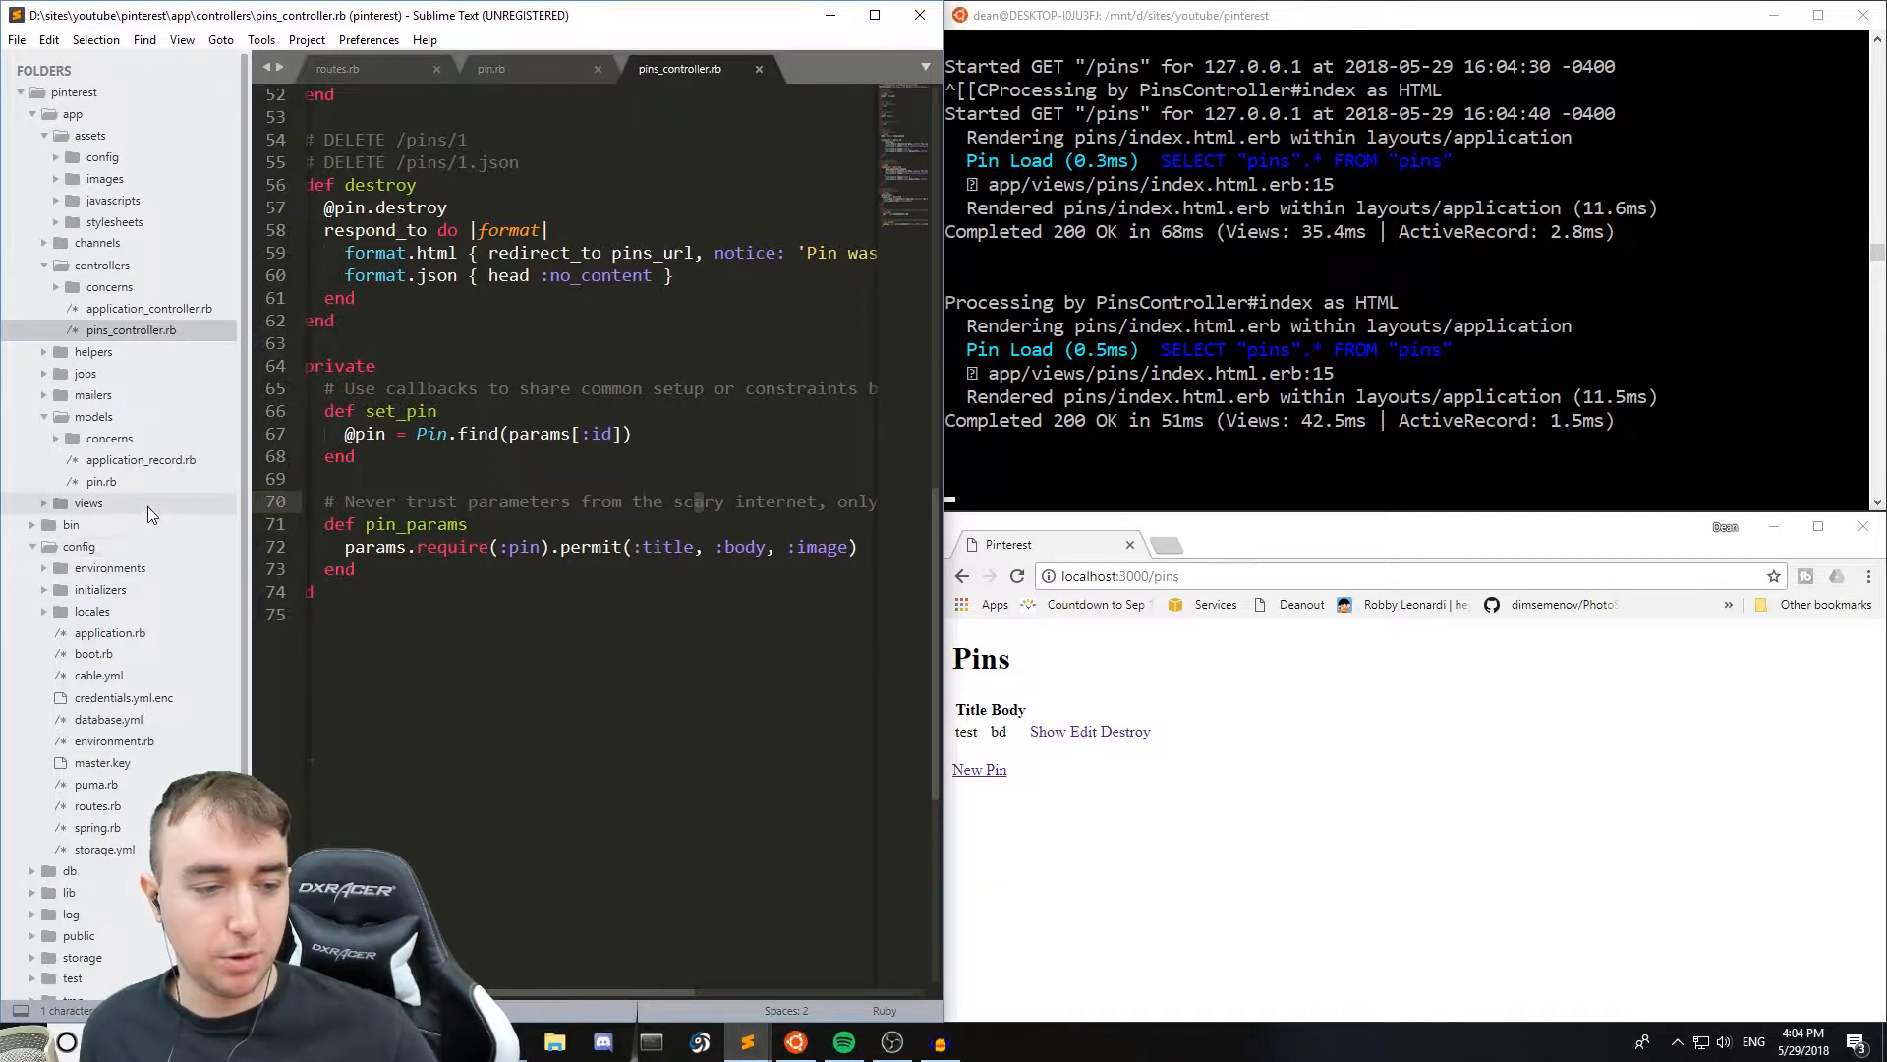
- Add a div.field with form.label :image and form.file_field :image to _form.html.erb
click(136, 567)
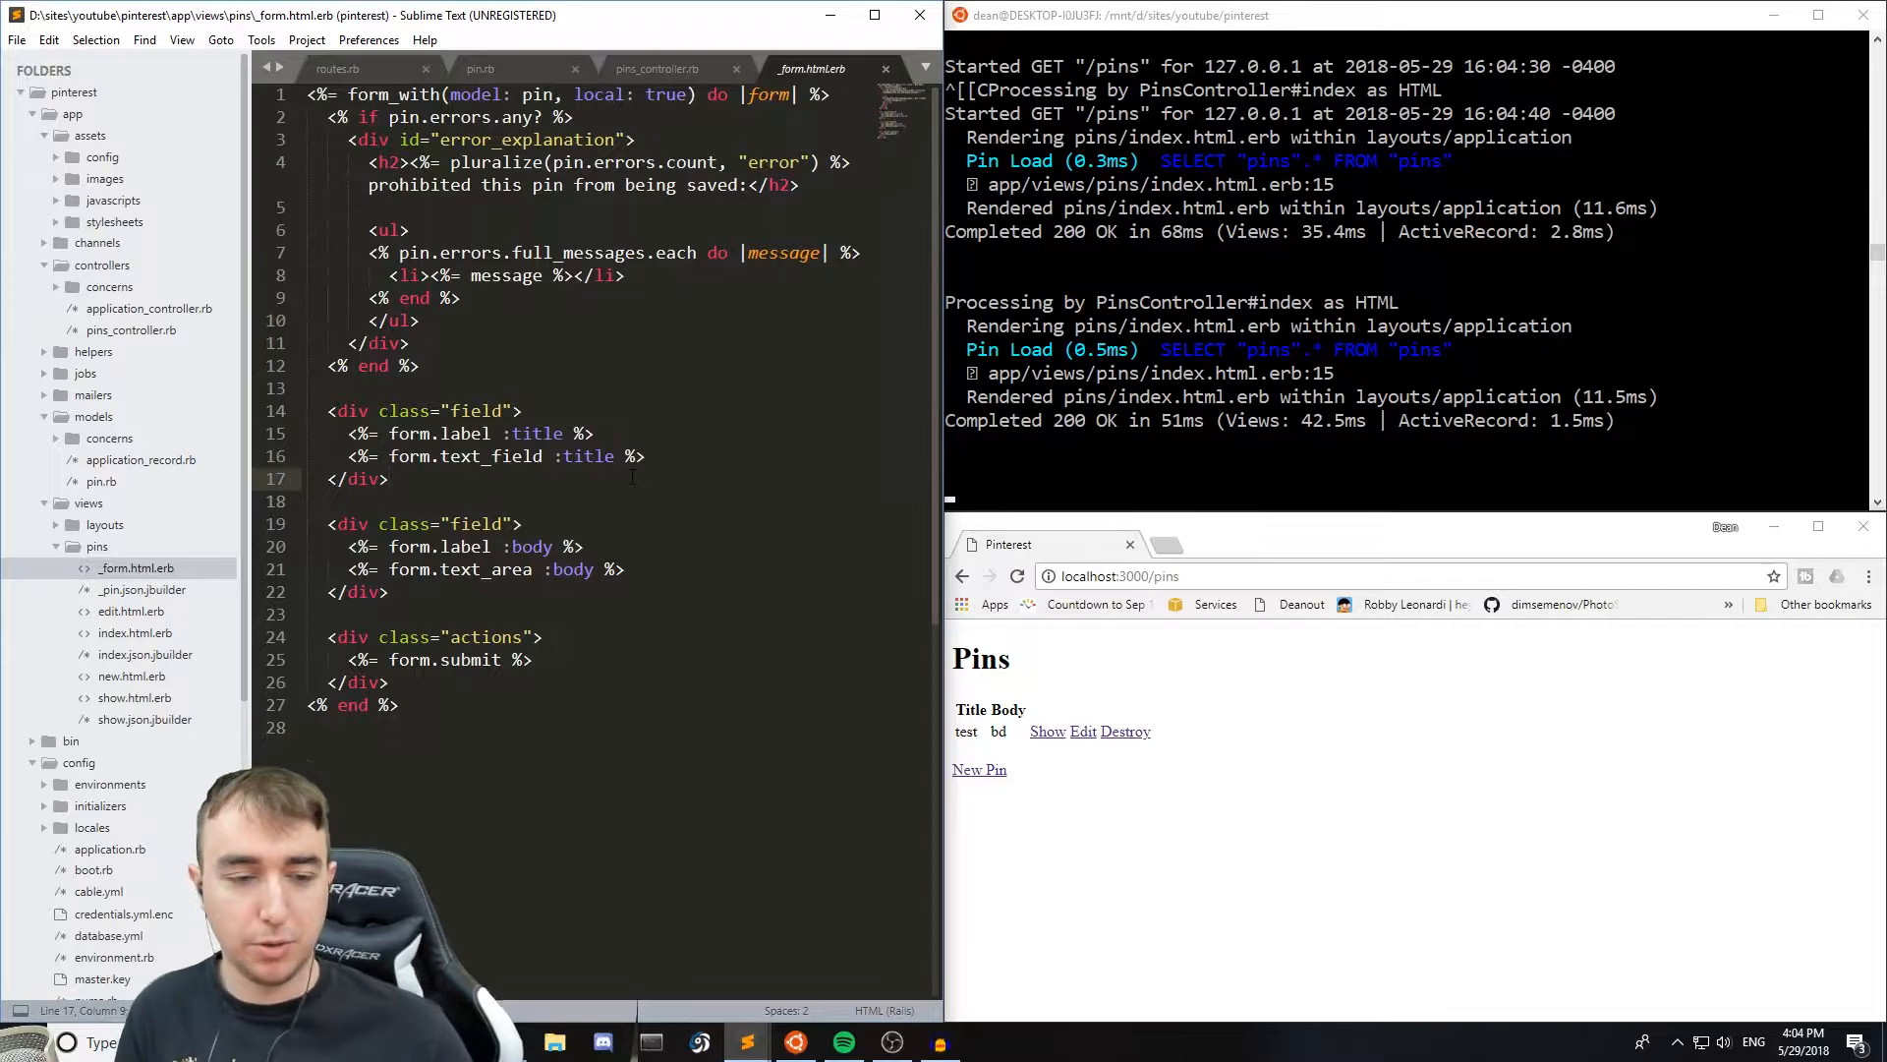
text(div class="field">)
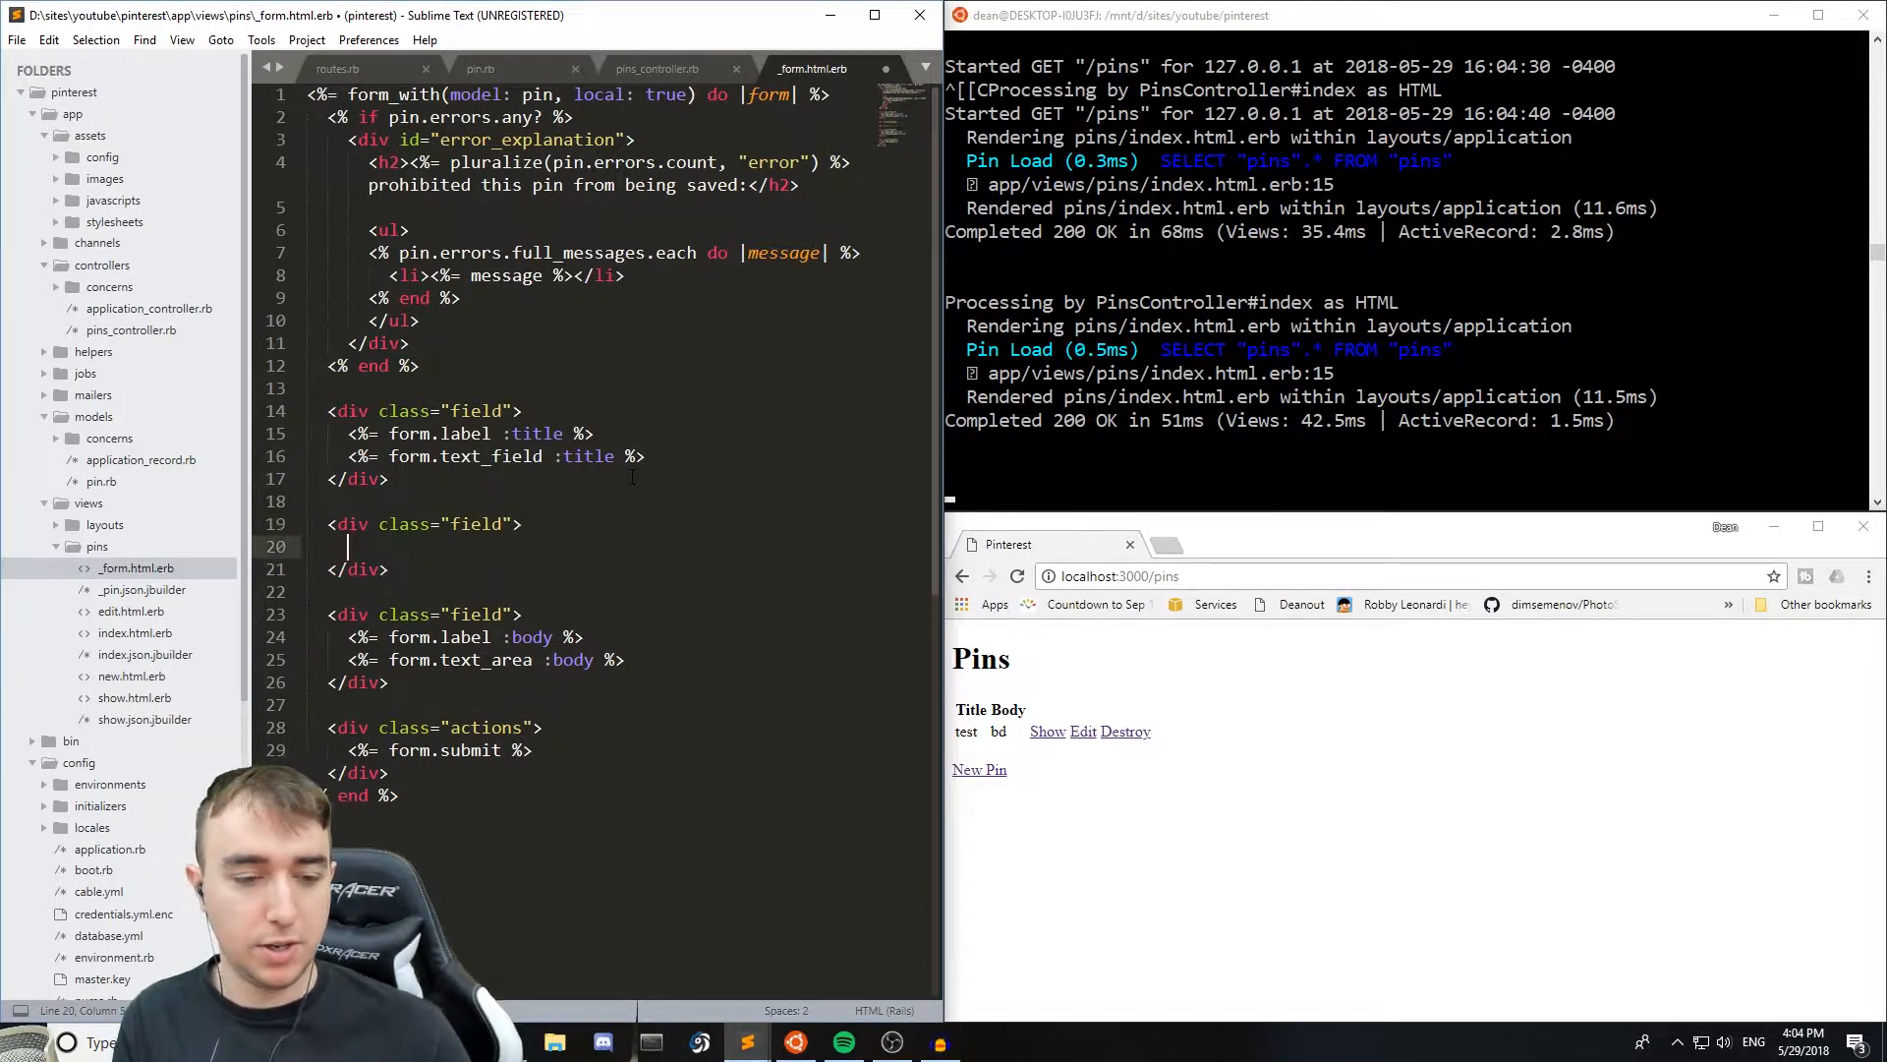
text(<%= form.label)
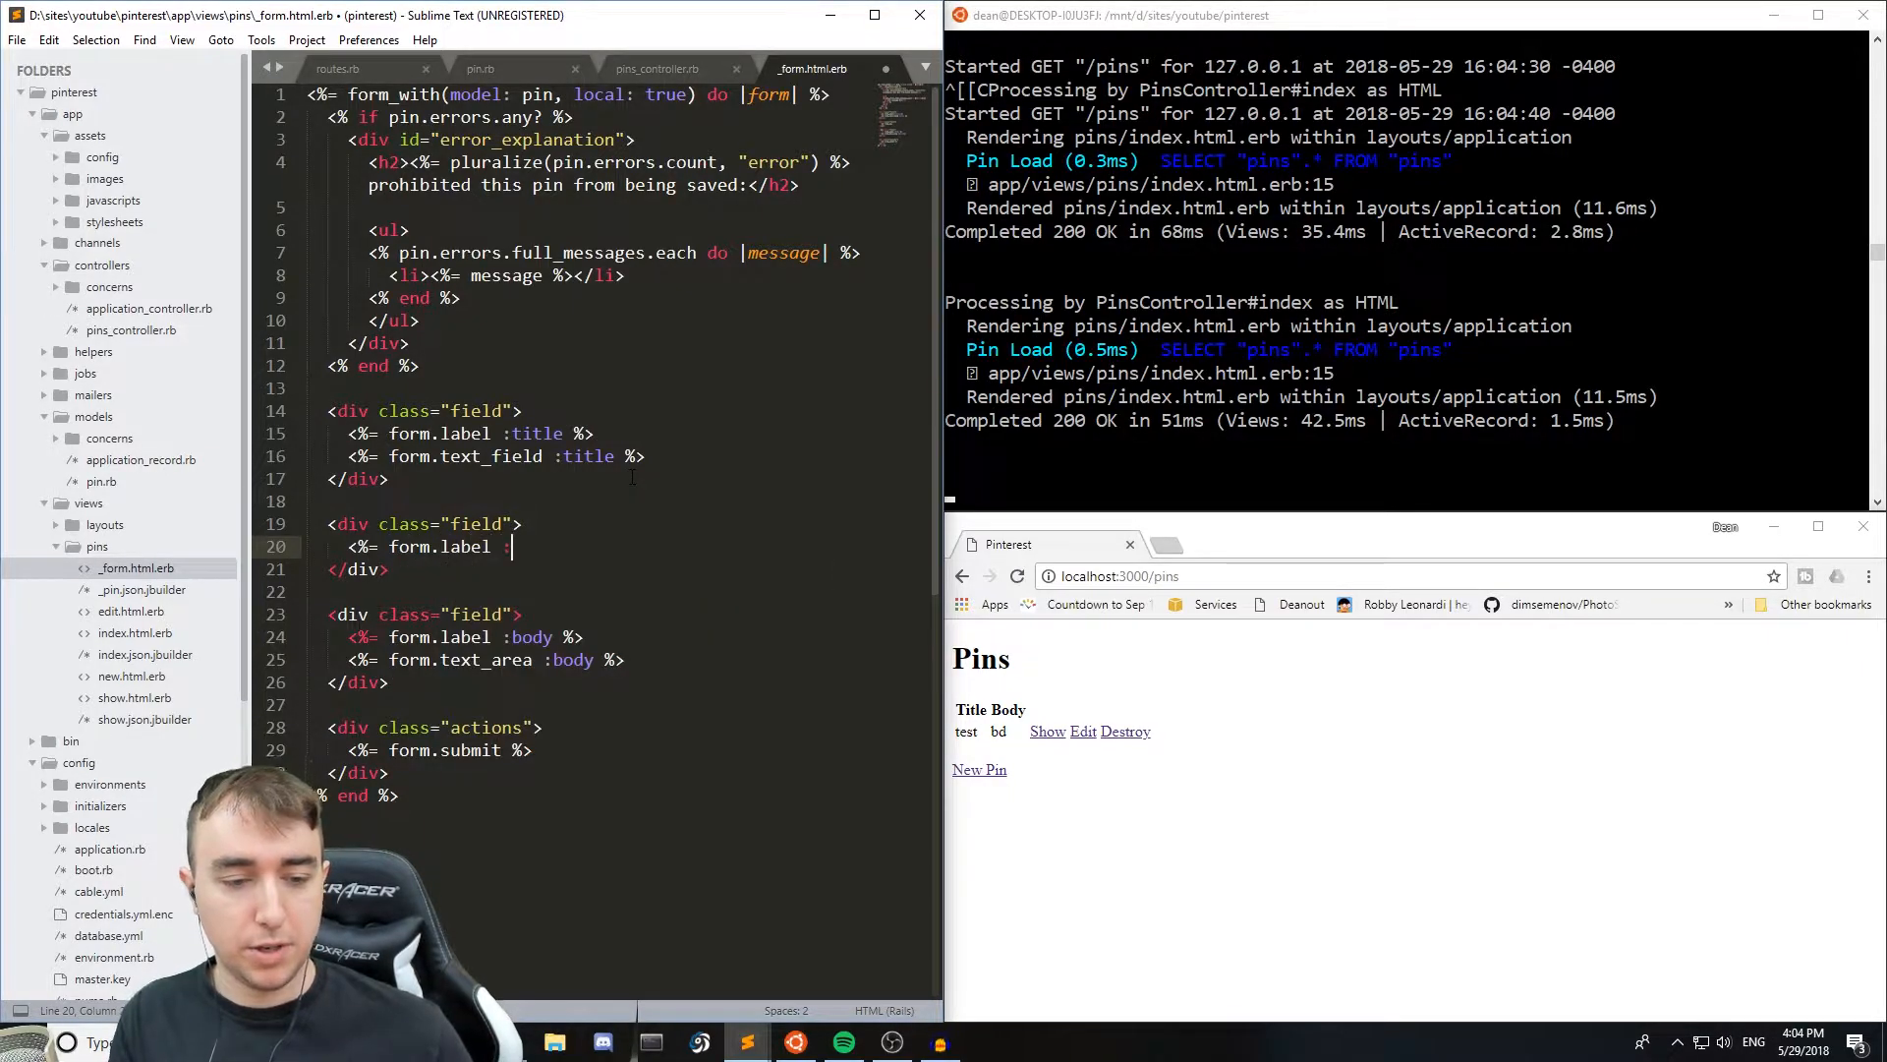
text(:image %>)
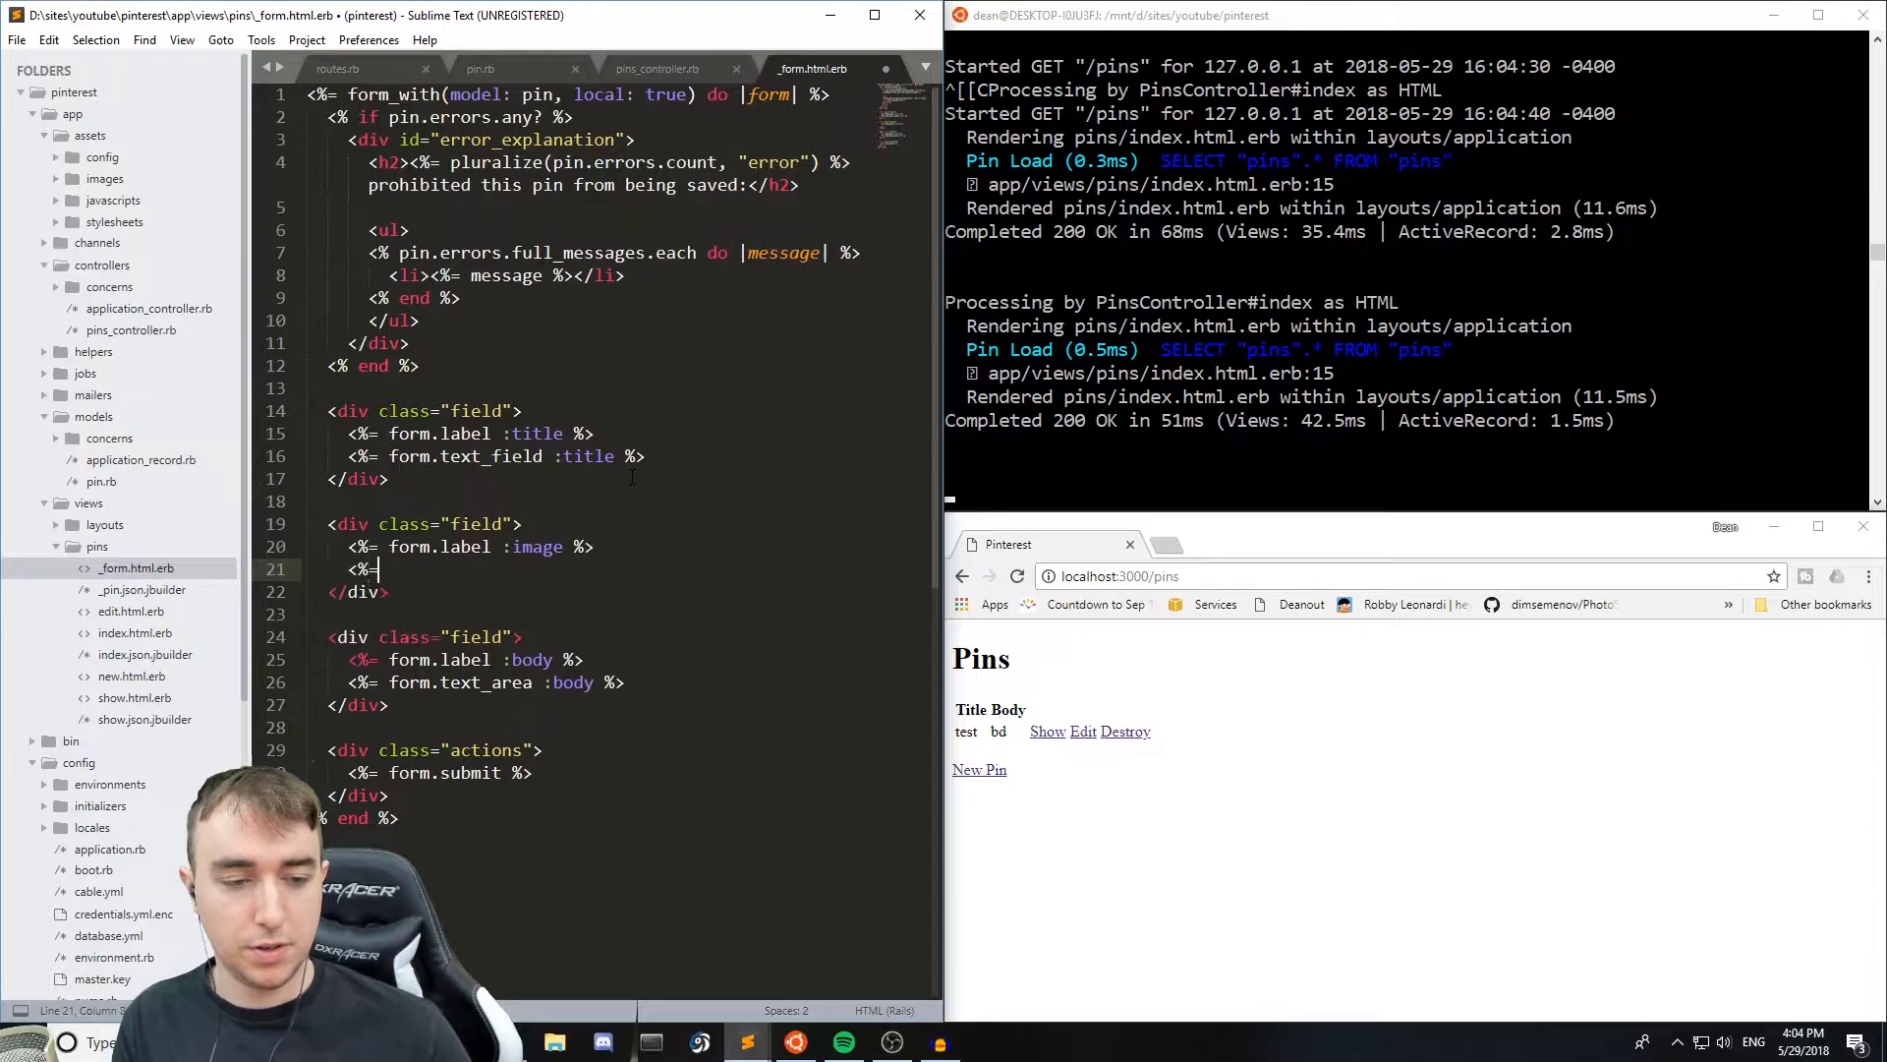
text(file_field :image)
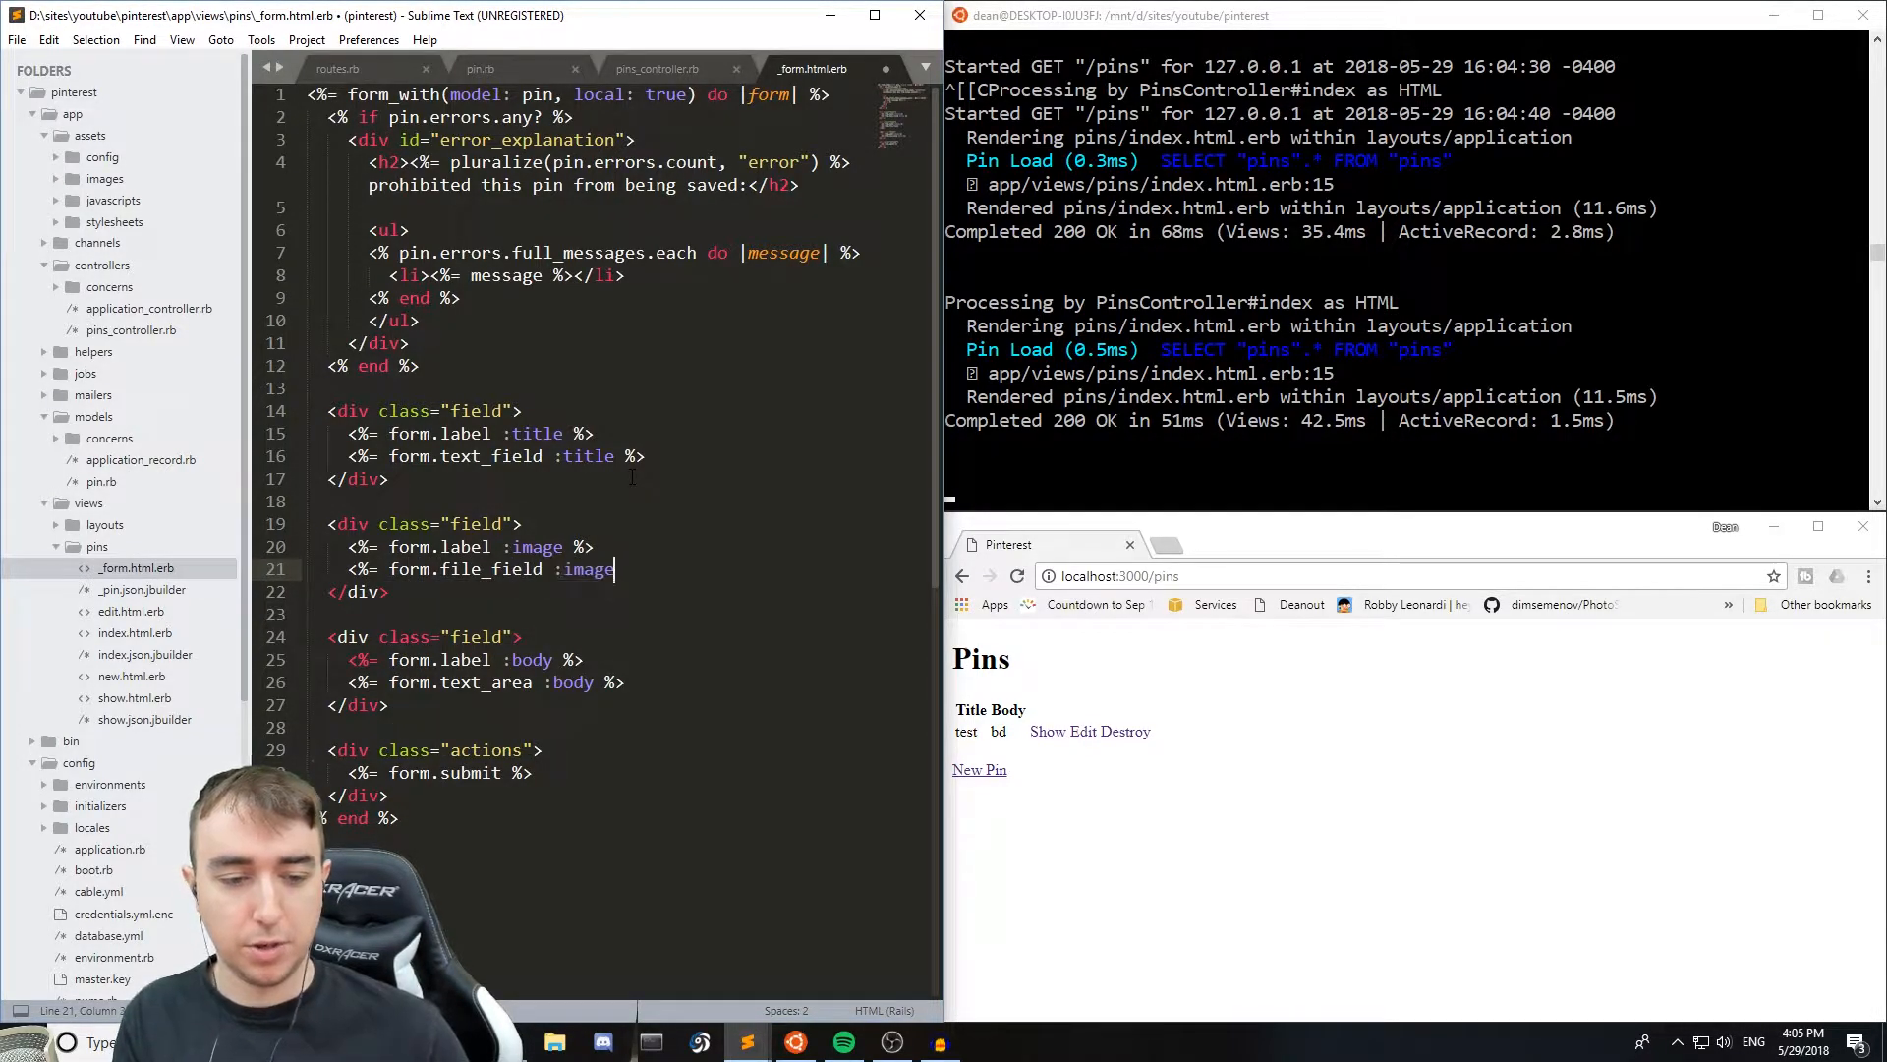
text(%>)
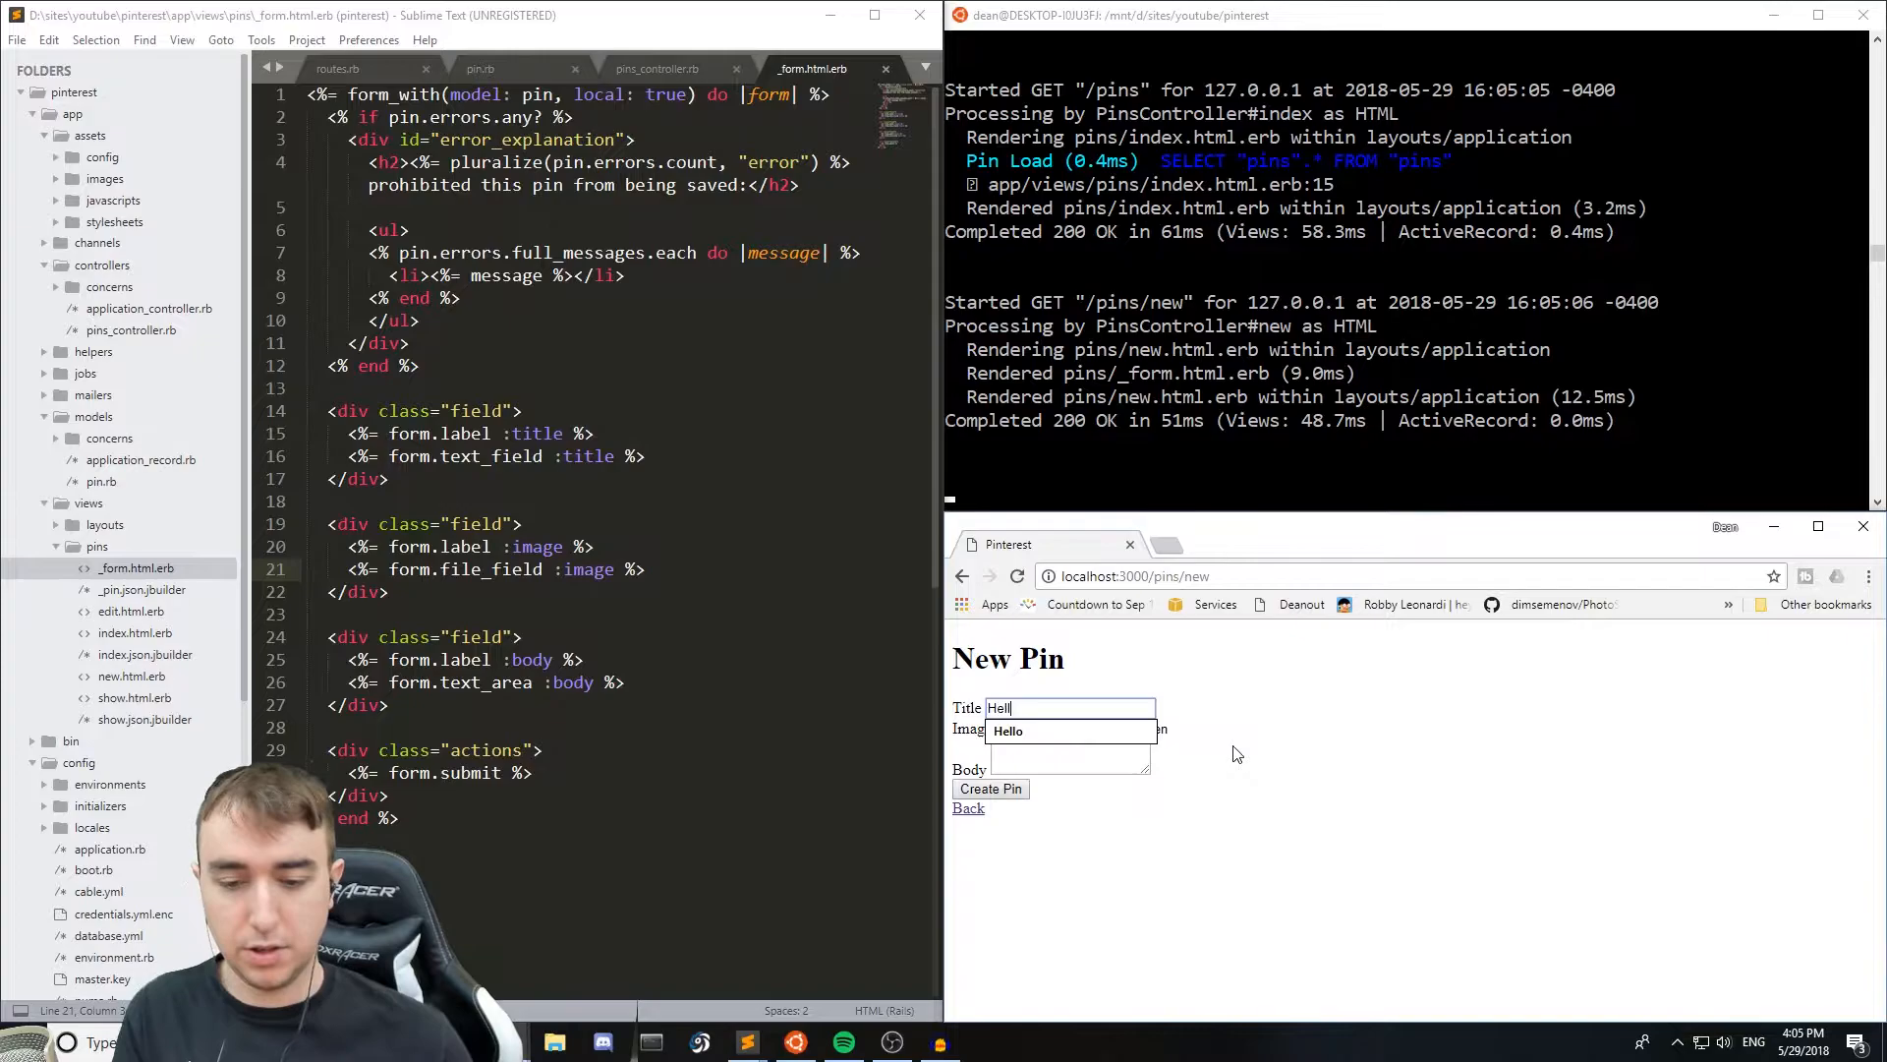
- Create the Hello/World pin with a chosen image file attached
text(World)
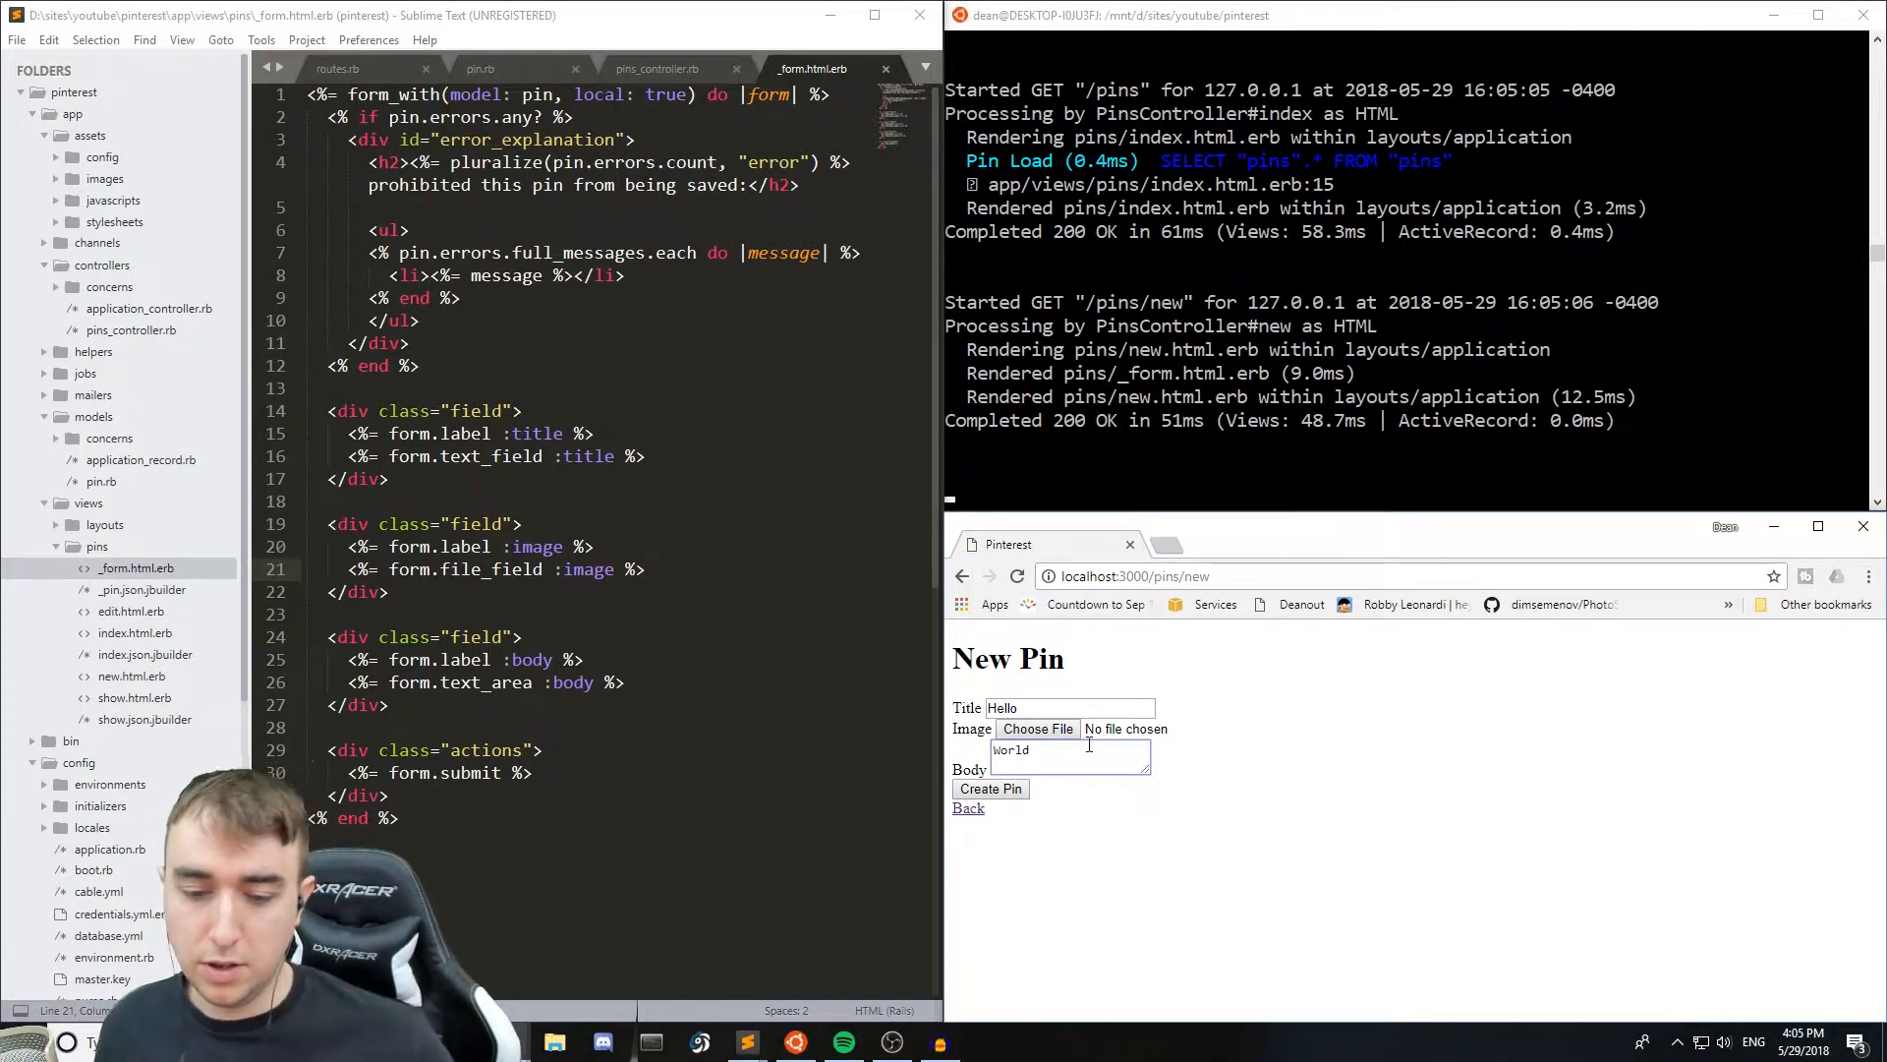
click(1038, 727)
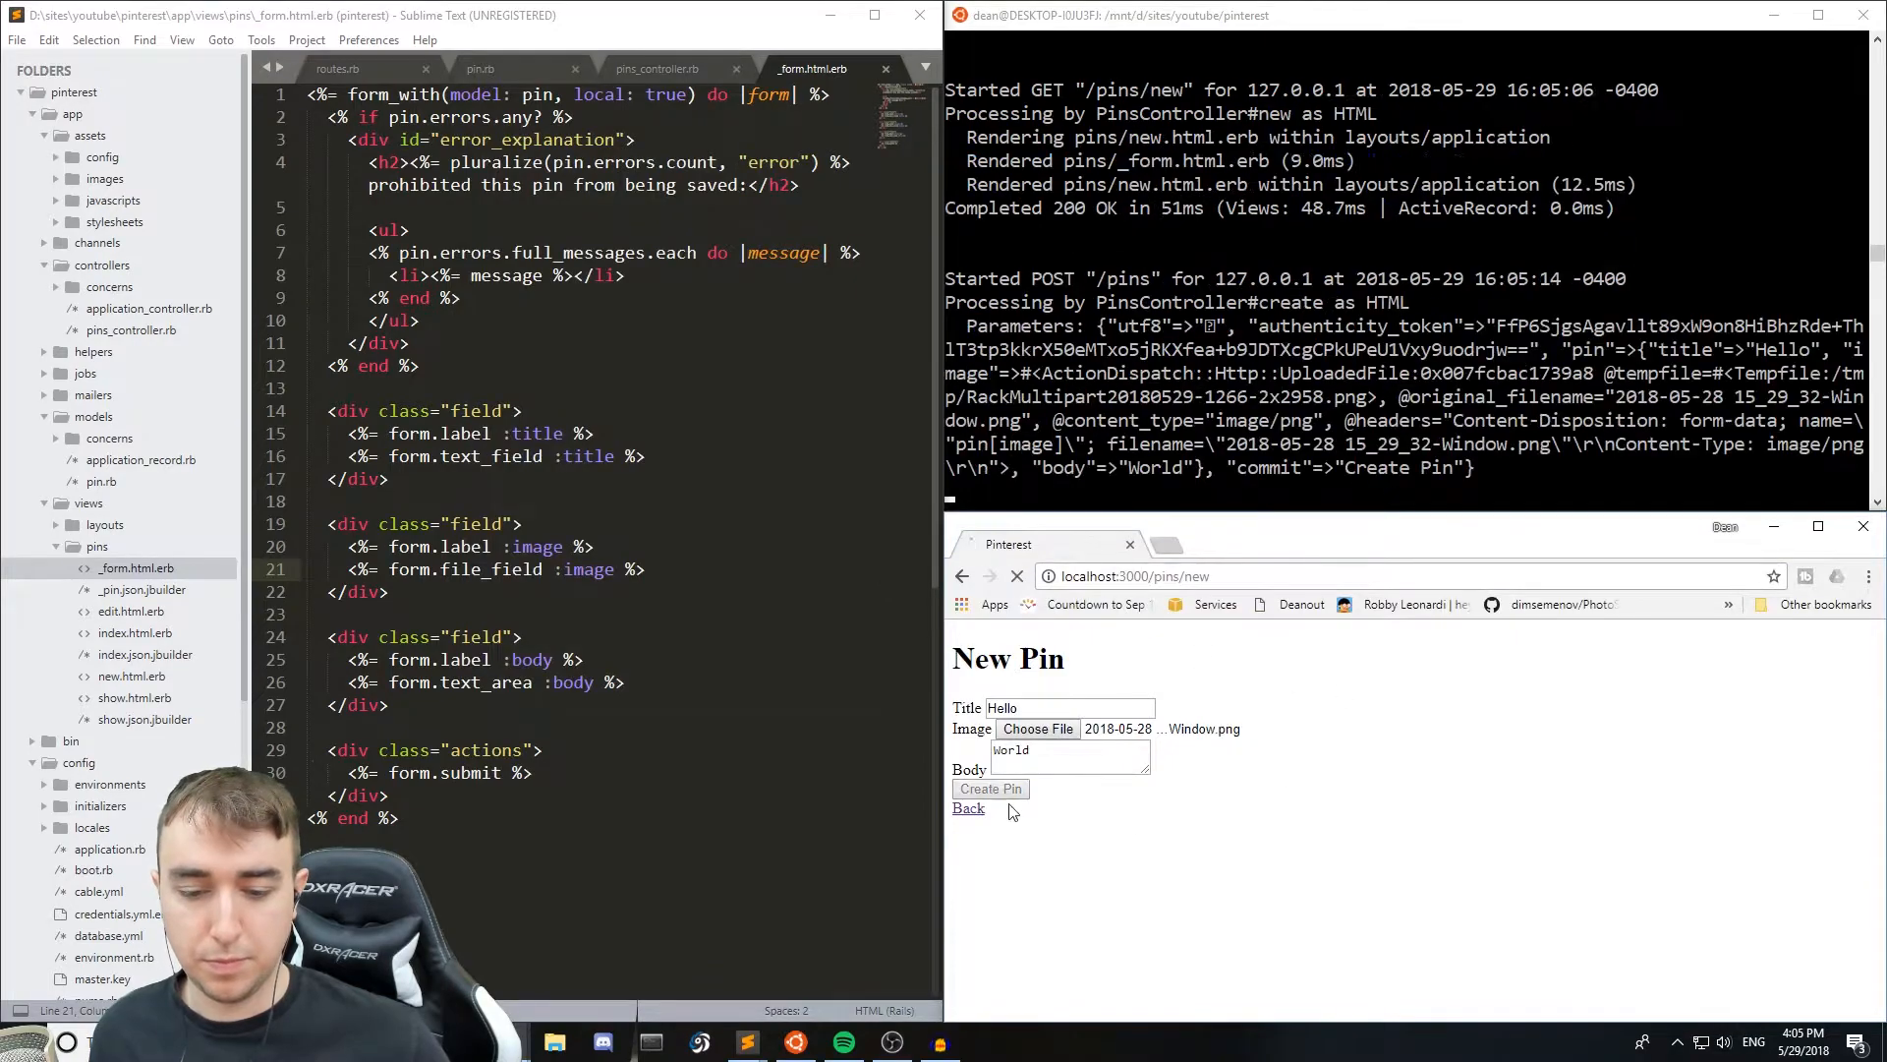
click(989, 788)
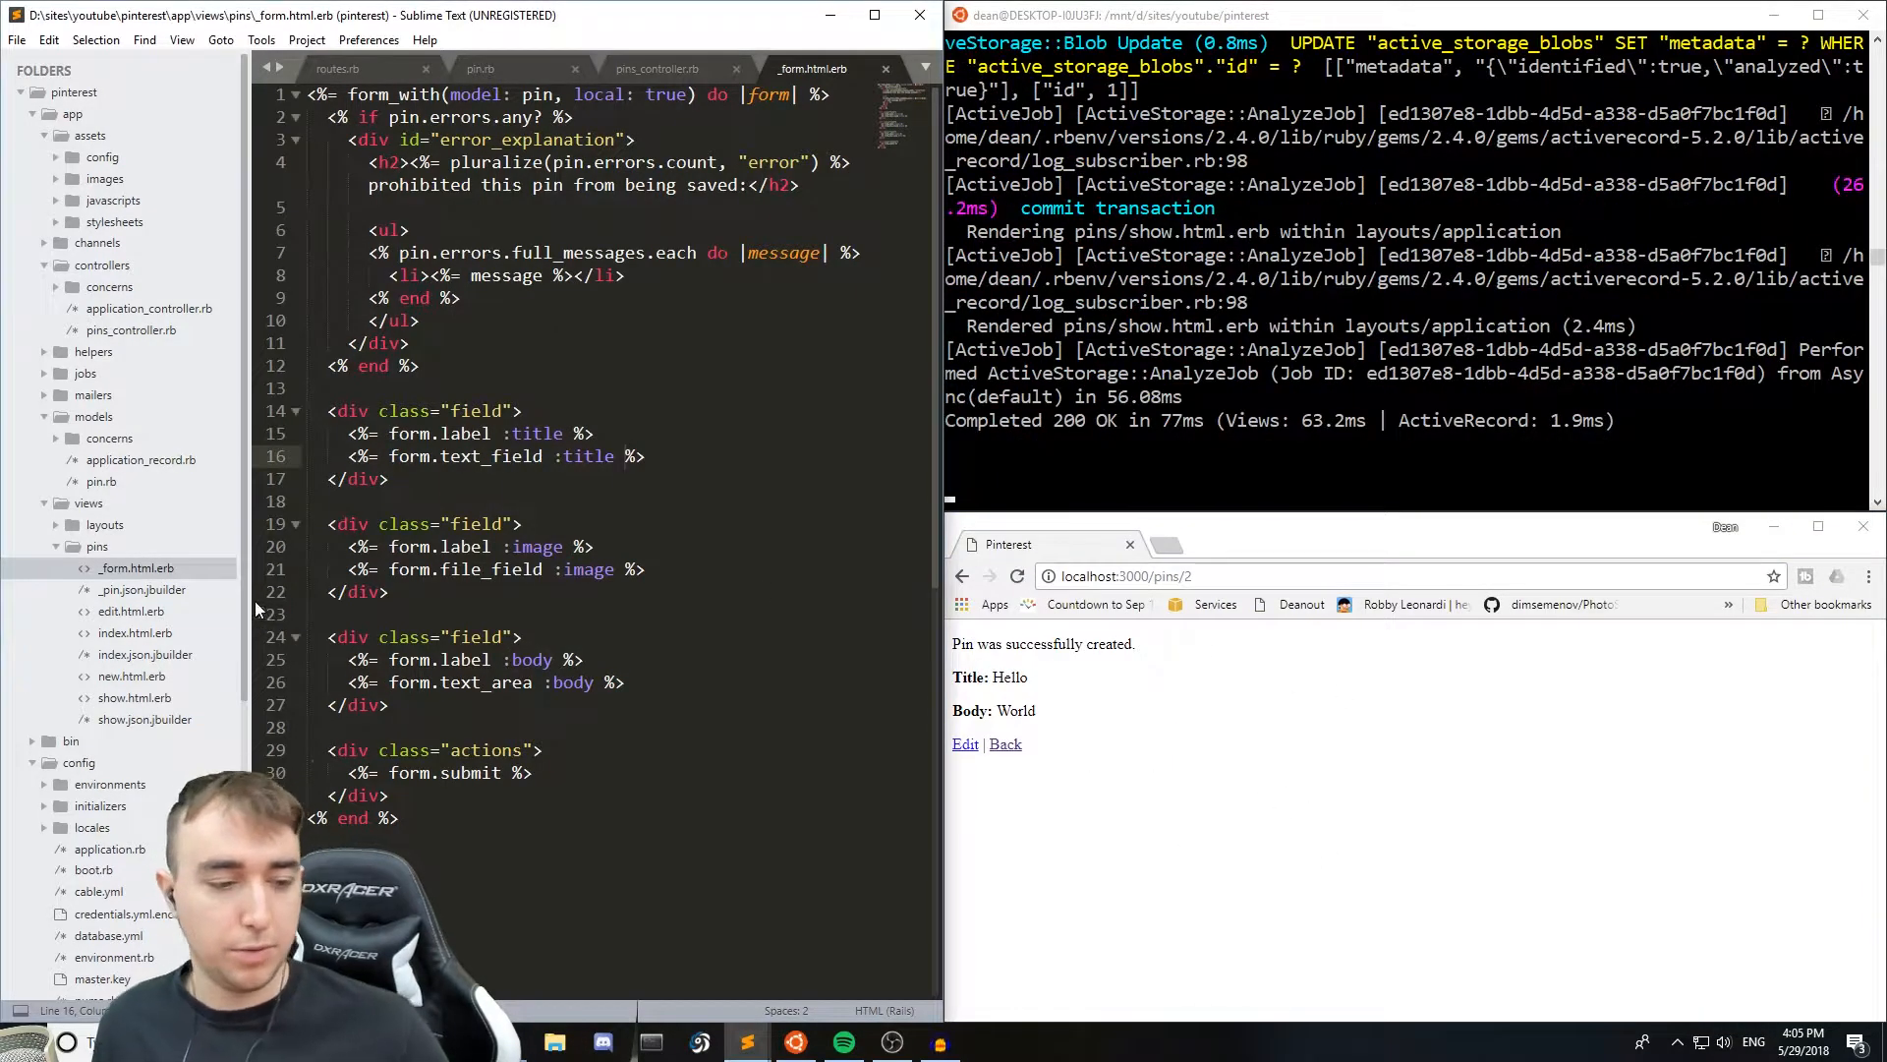
click(834, 68)
text(<%=)
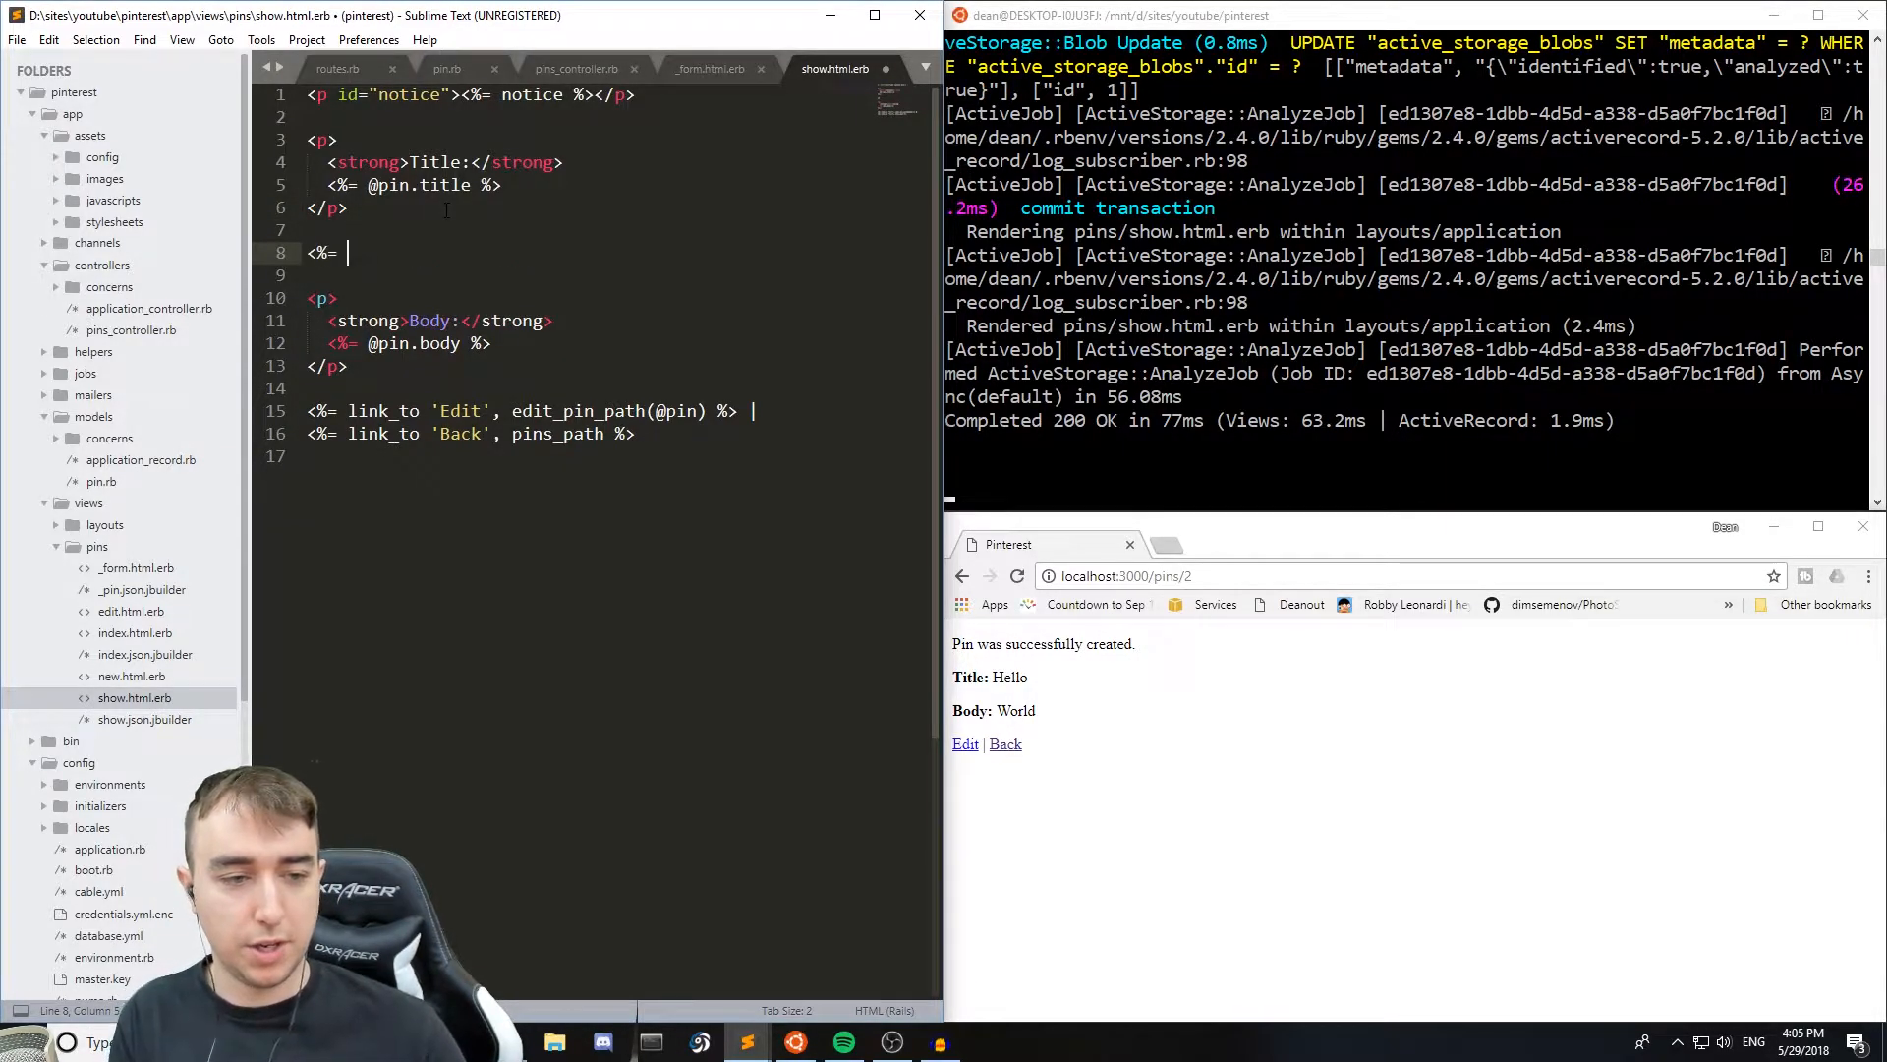
text(image_tag())
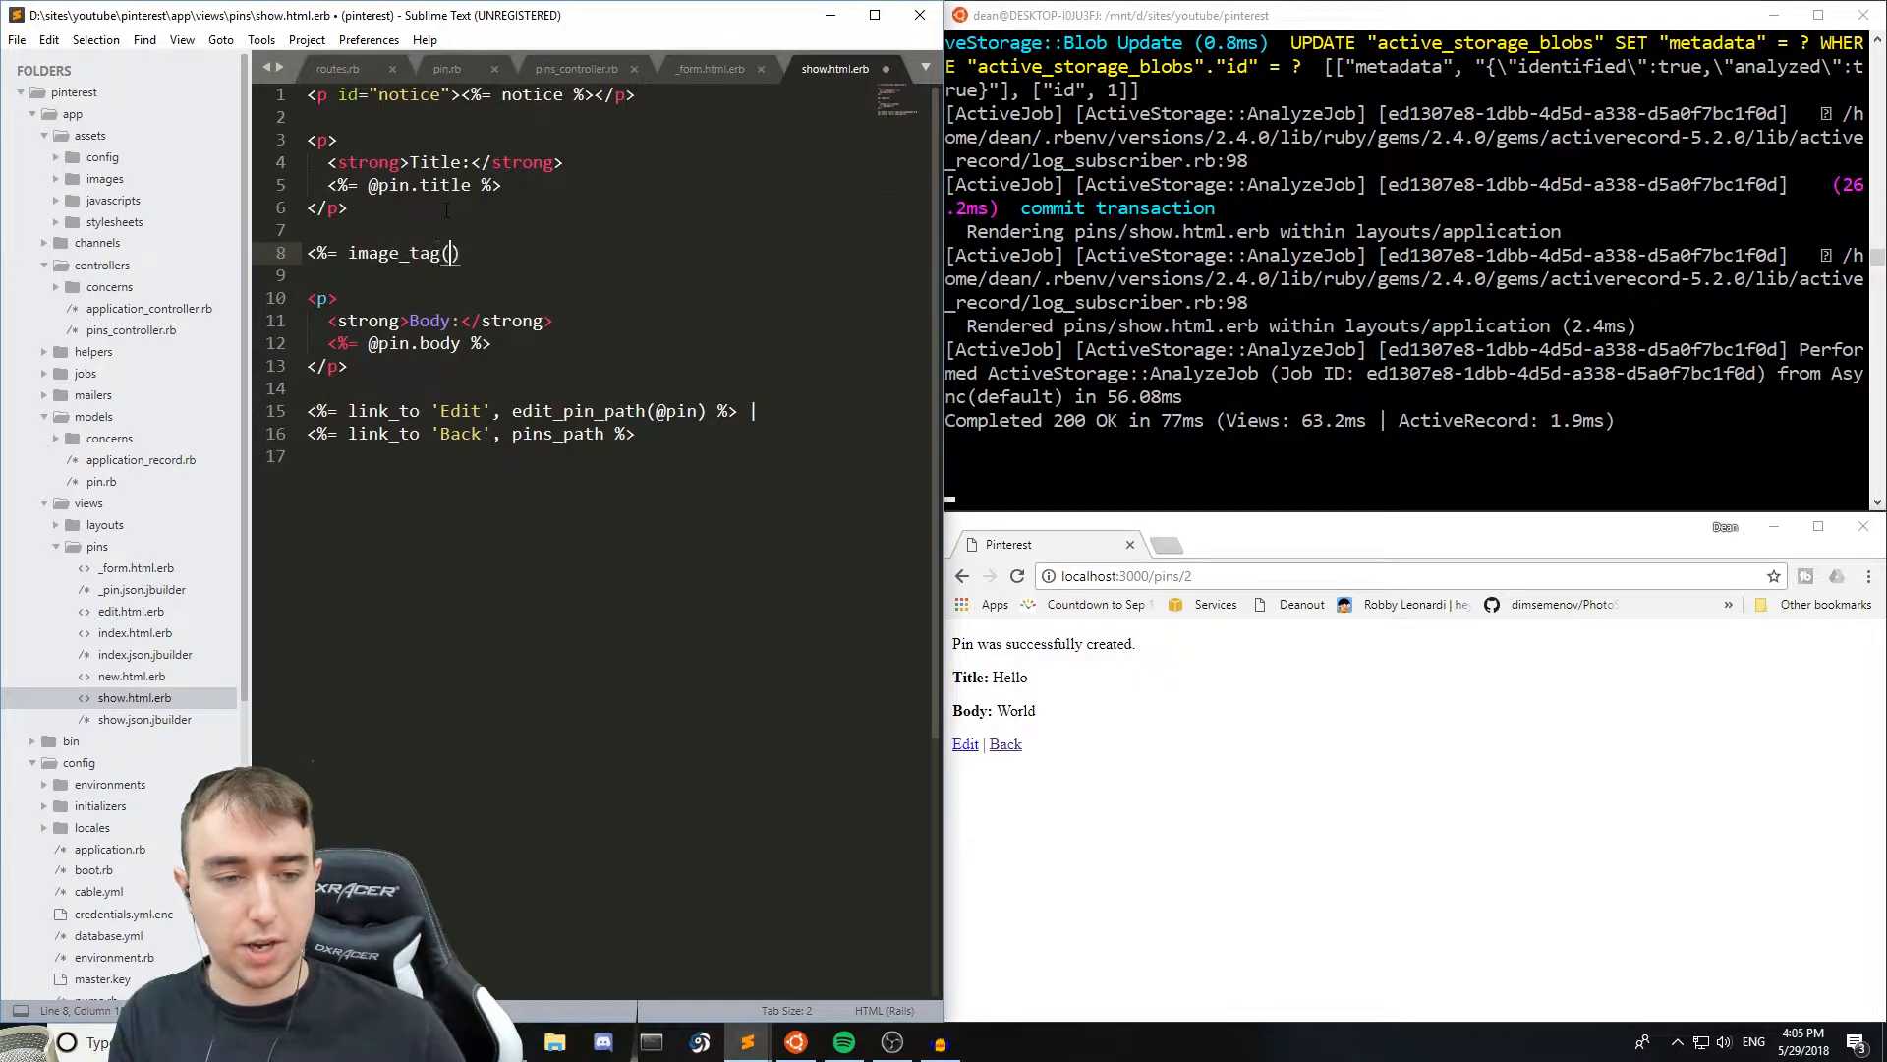
text(@pin,iam)
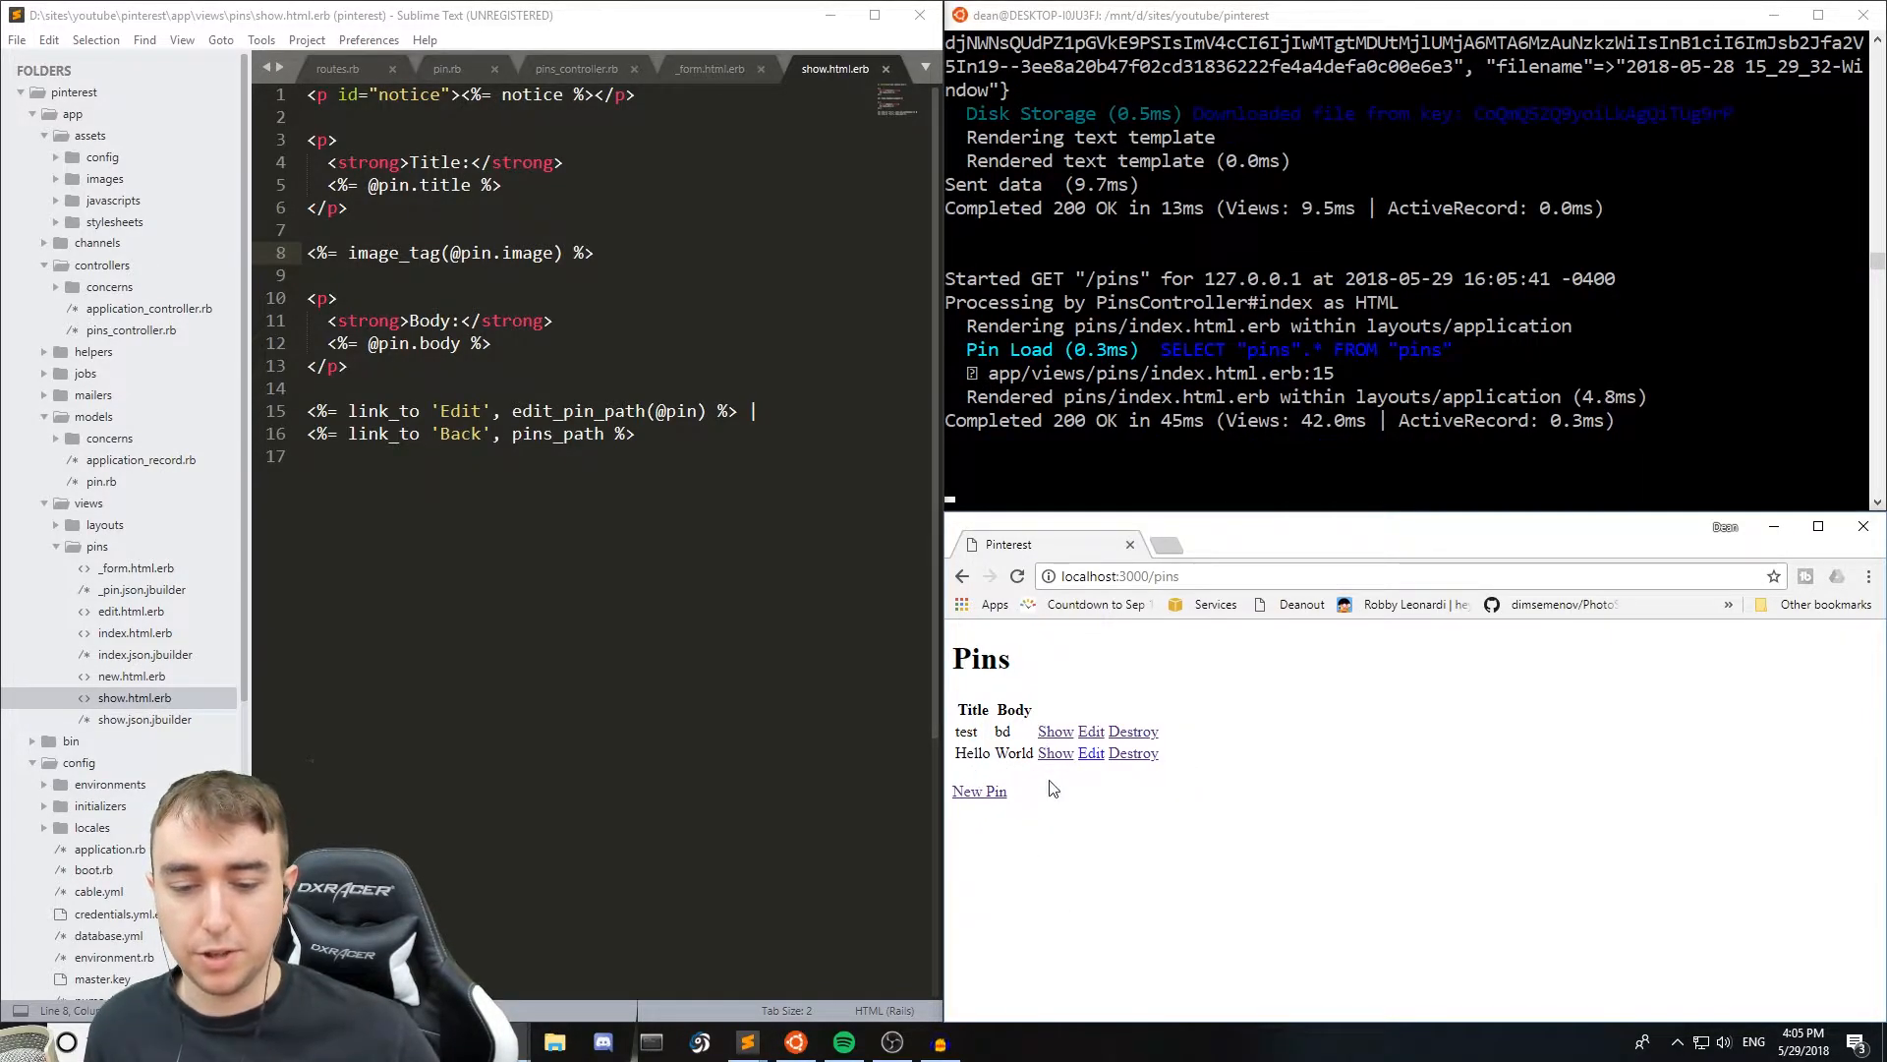
- Add validates :title, presence: true and validates :body, presence: true to pin.rb
click(979, 790)
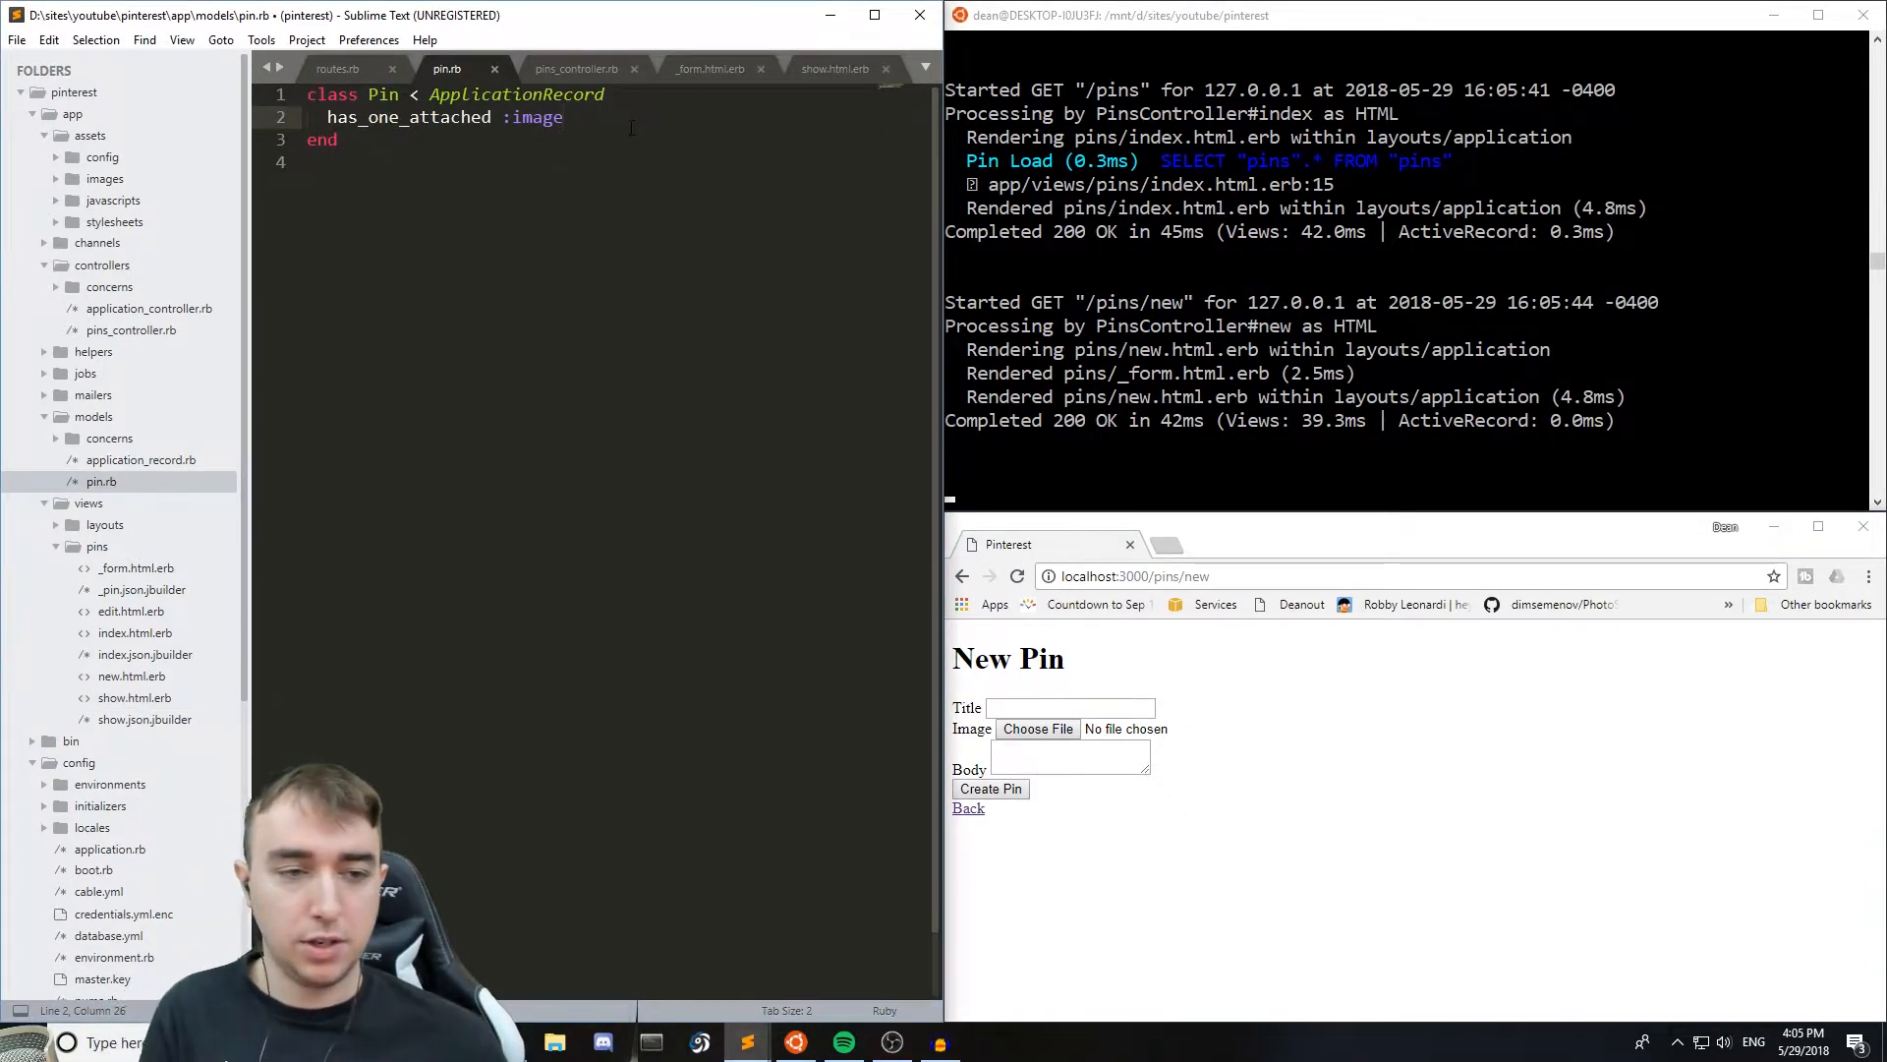
text(validates :)
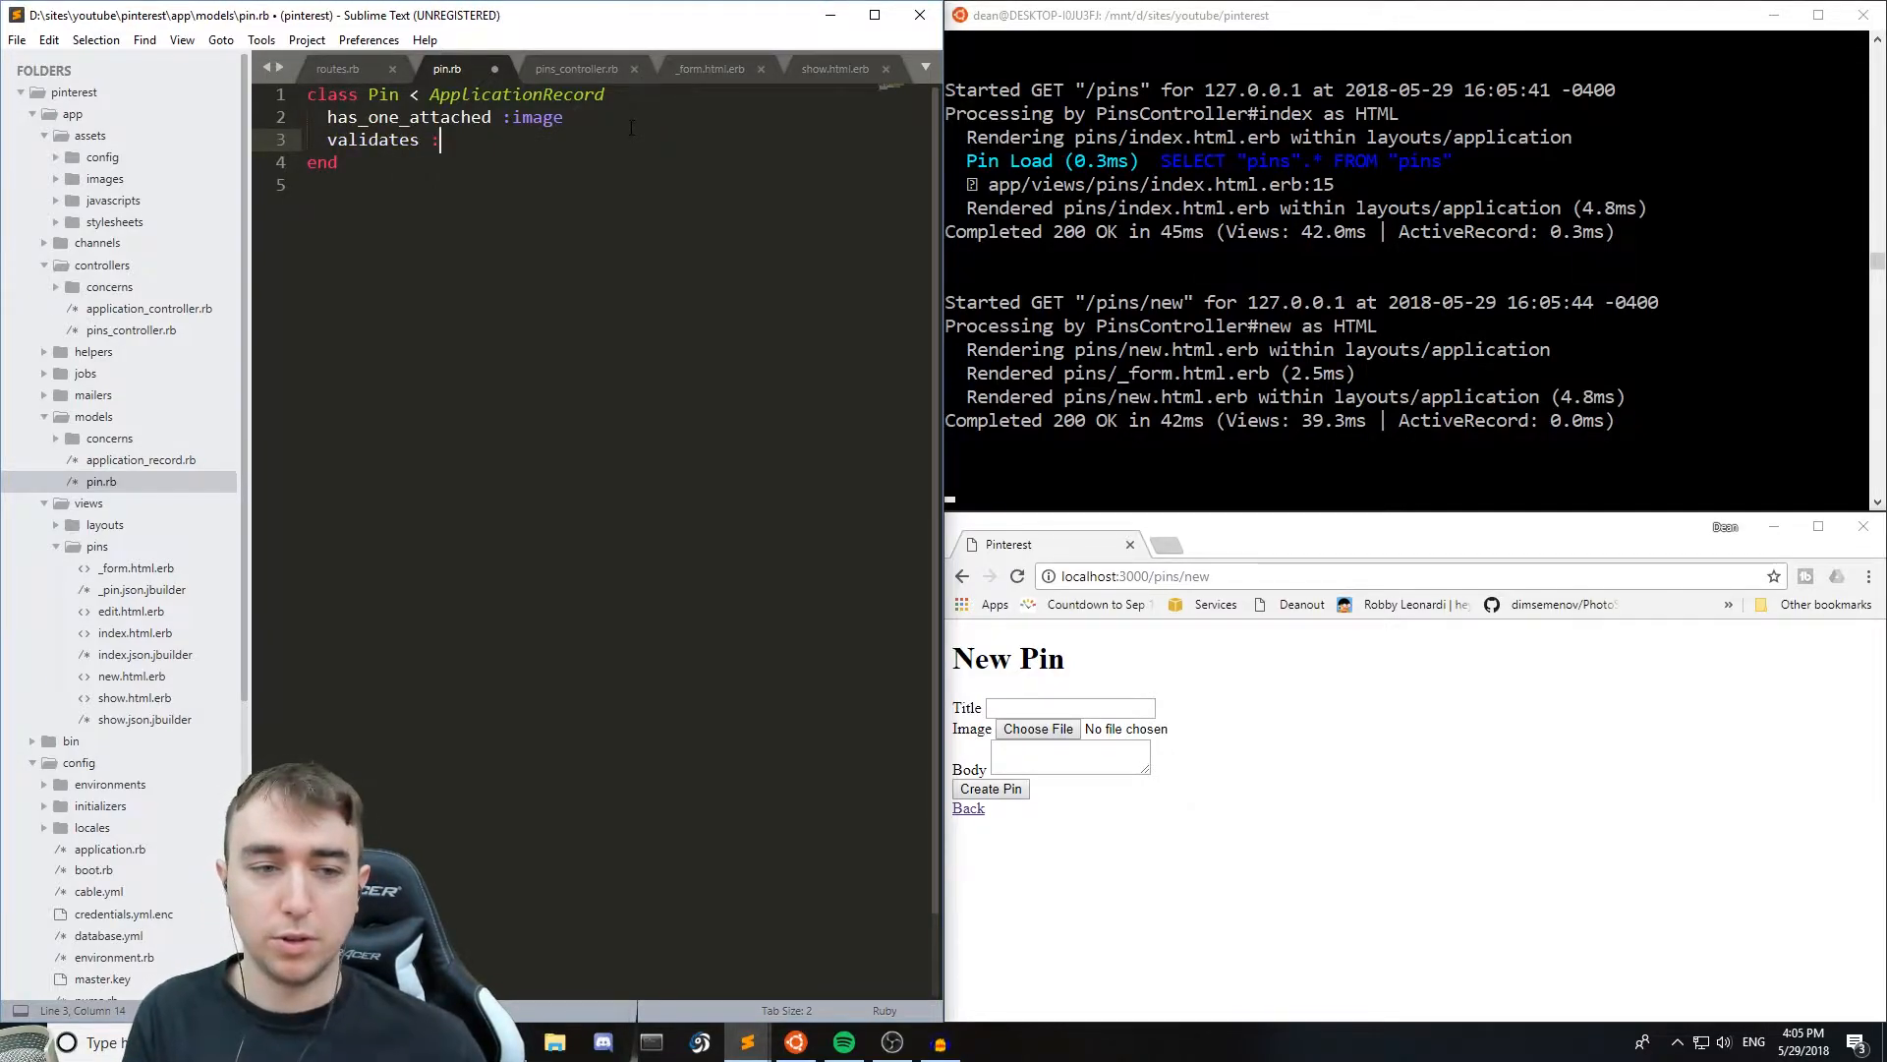
text(title, presence:)
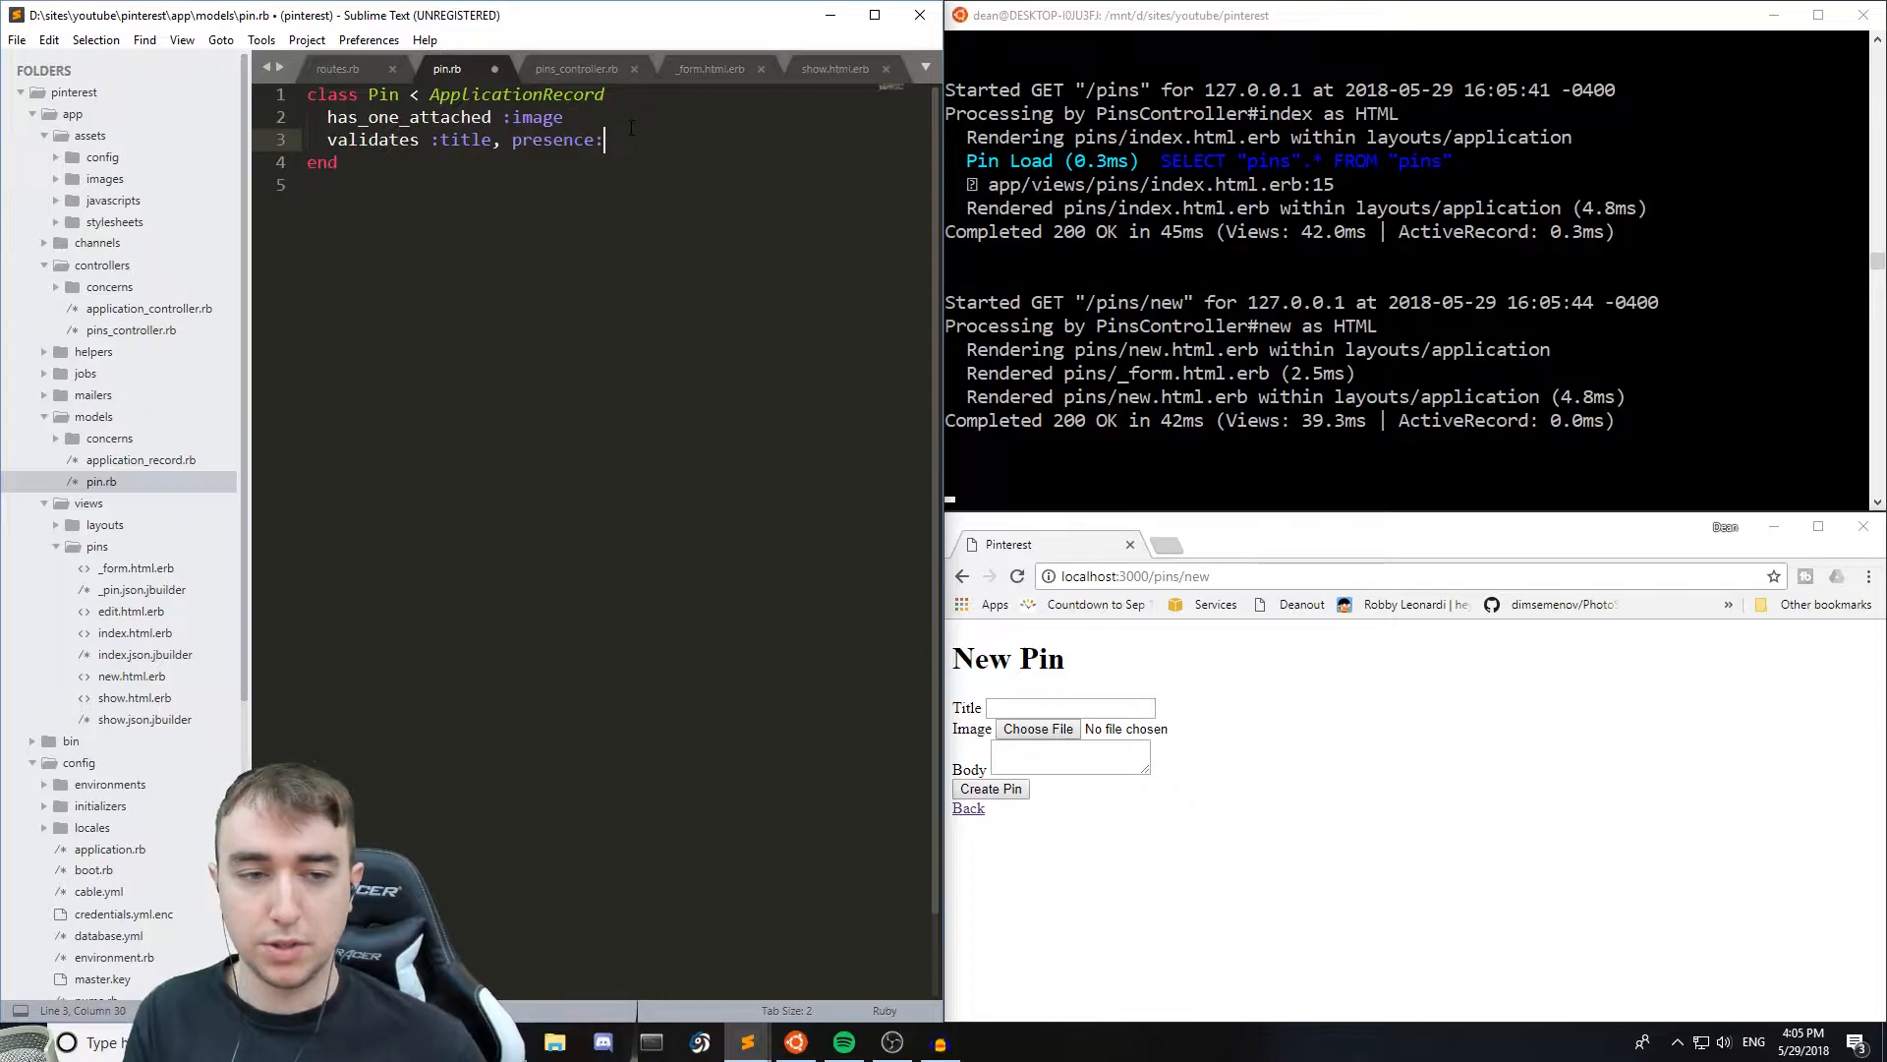
text(true)
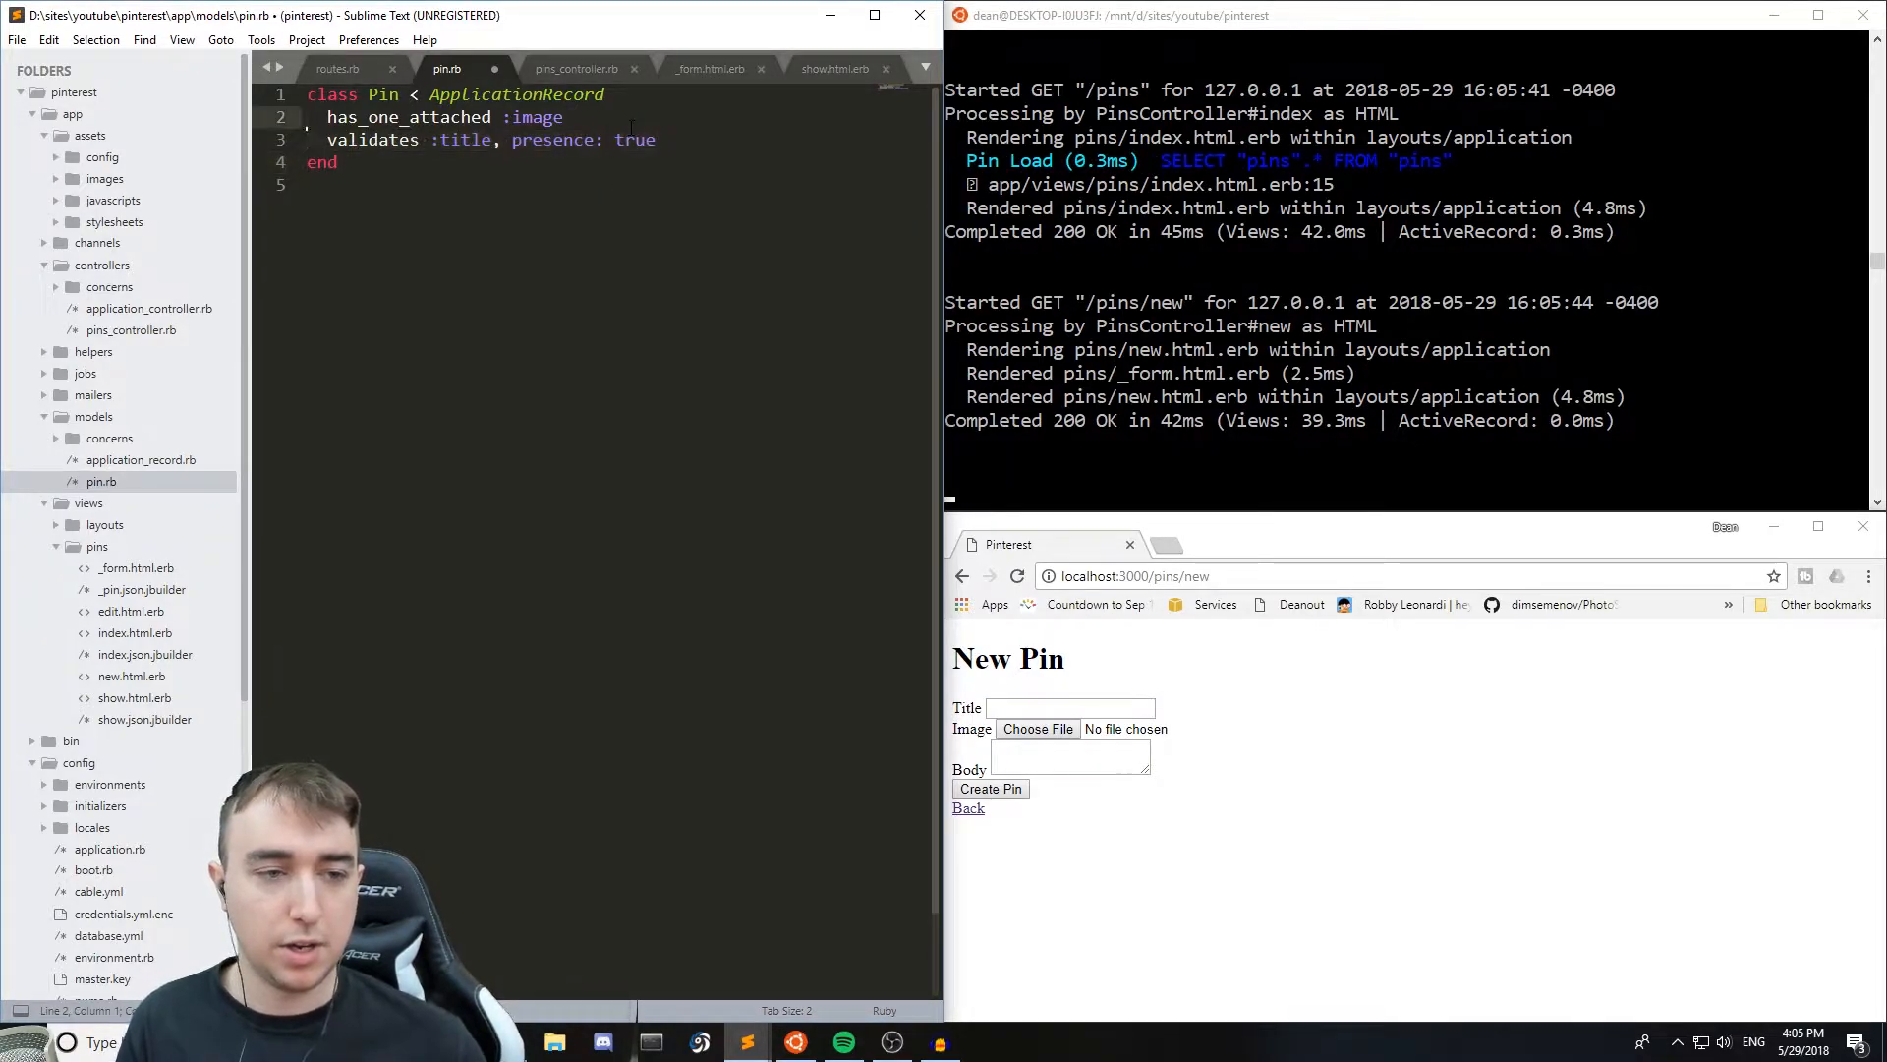
text(validates :title, presence: true)
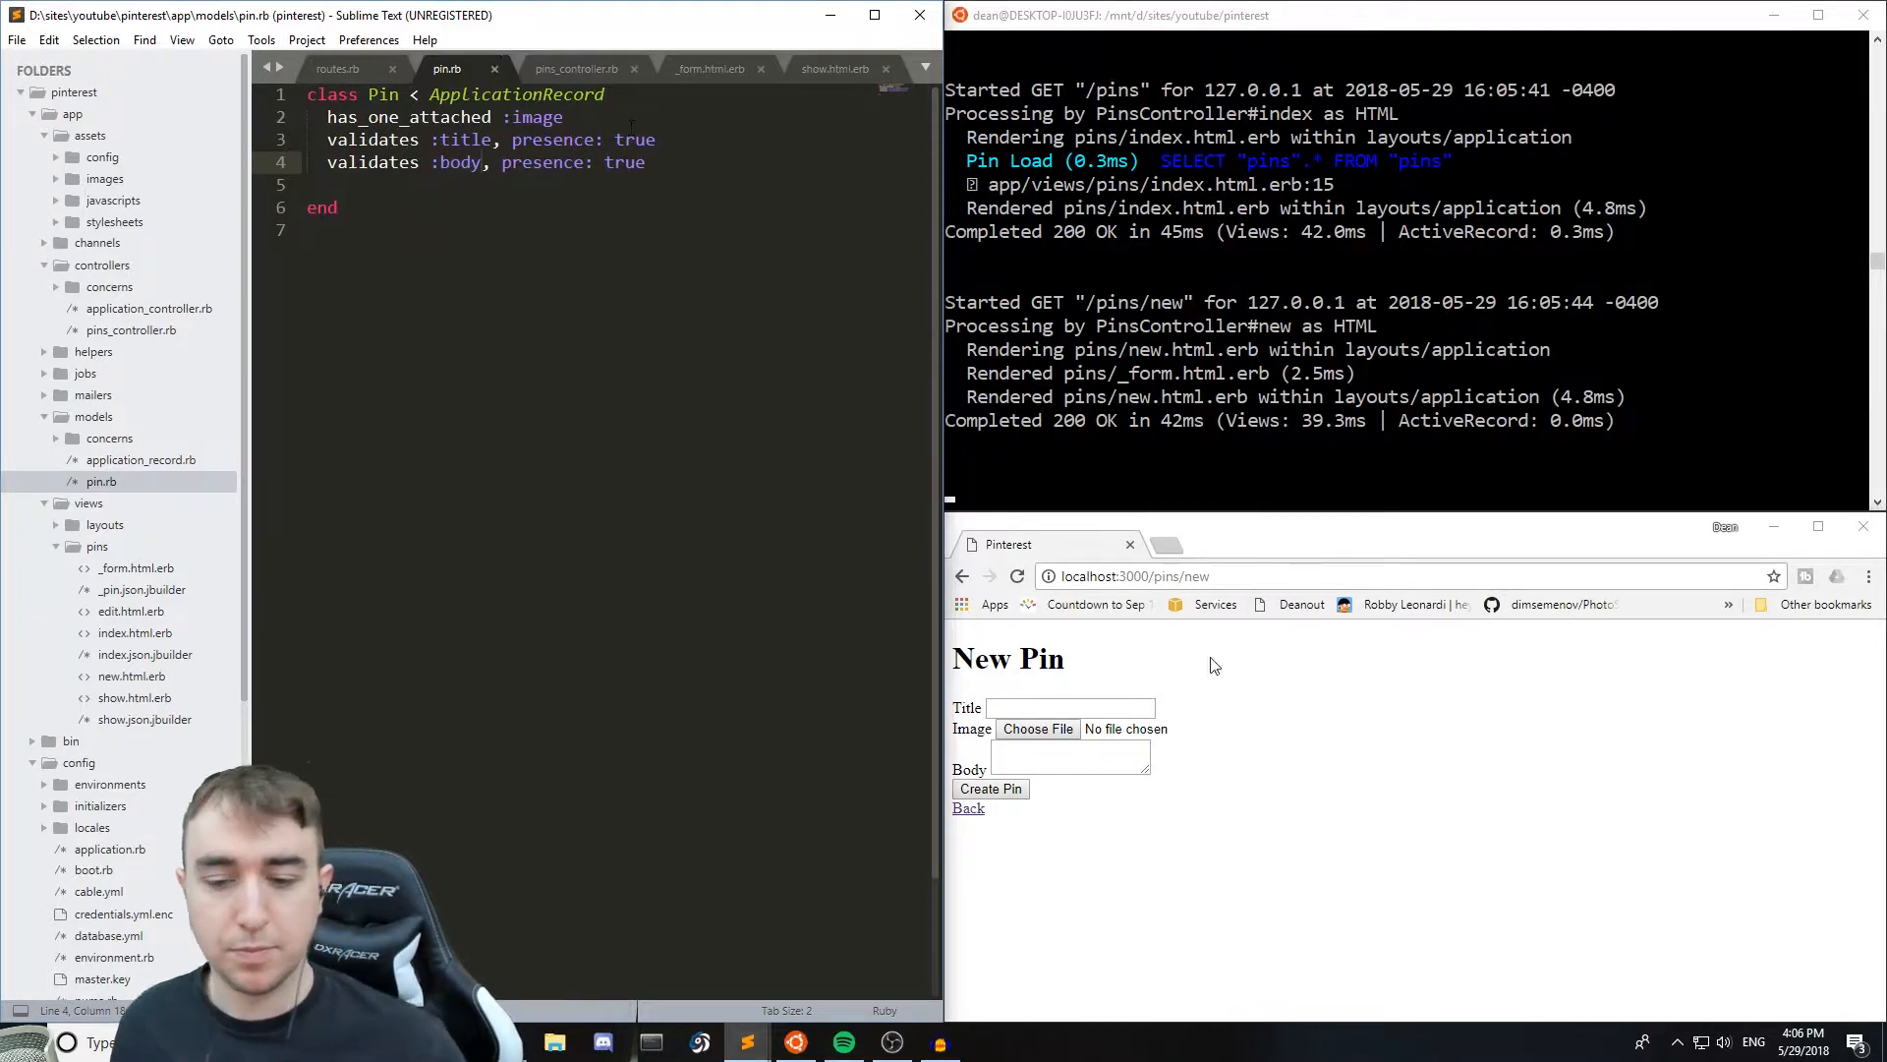
- Submit an empty New Pin form to see the two can't-be-blank errors
click(989, 788)
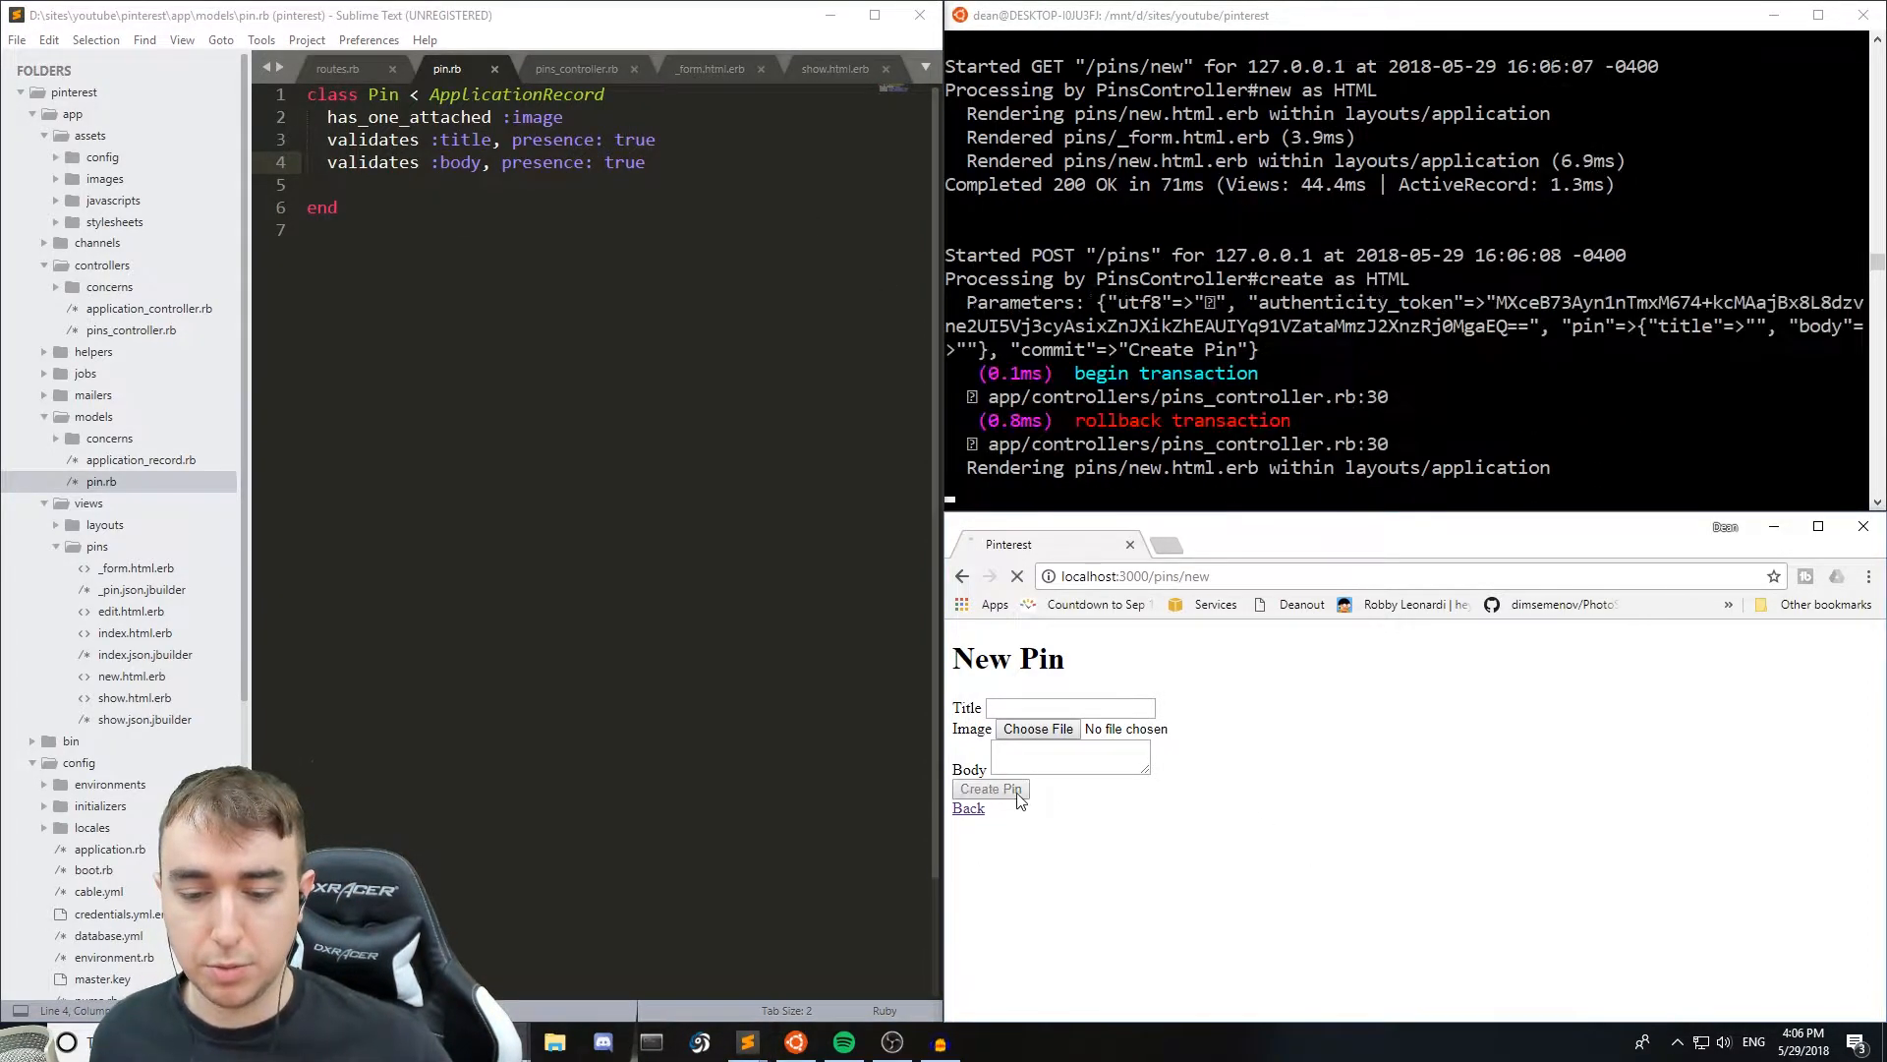
click(989, 788)
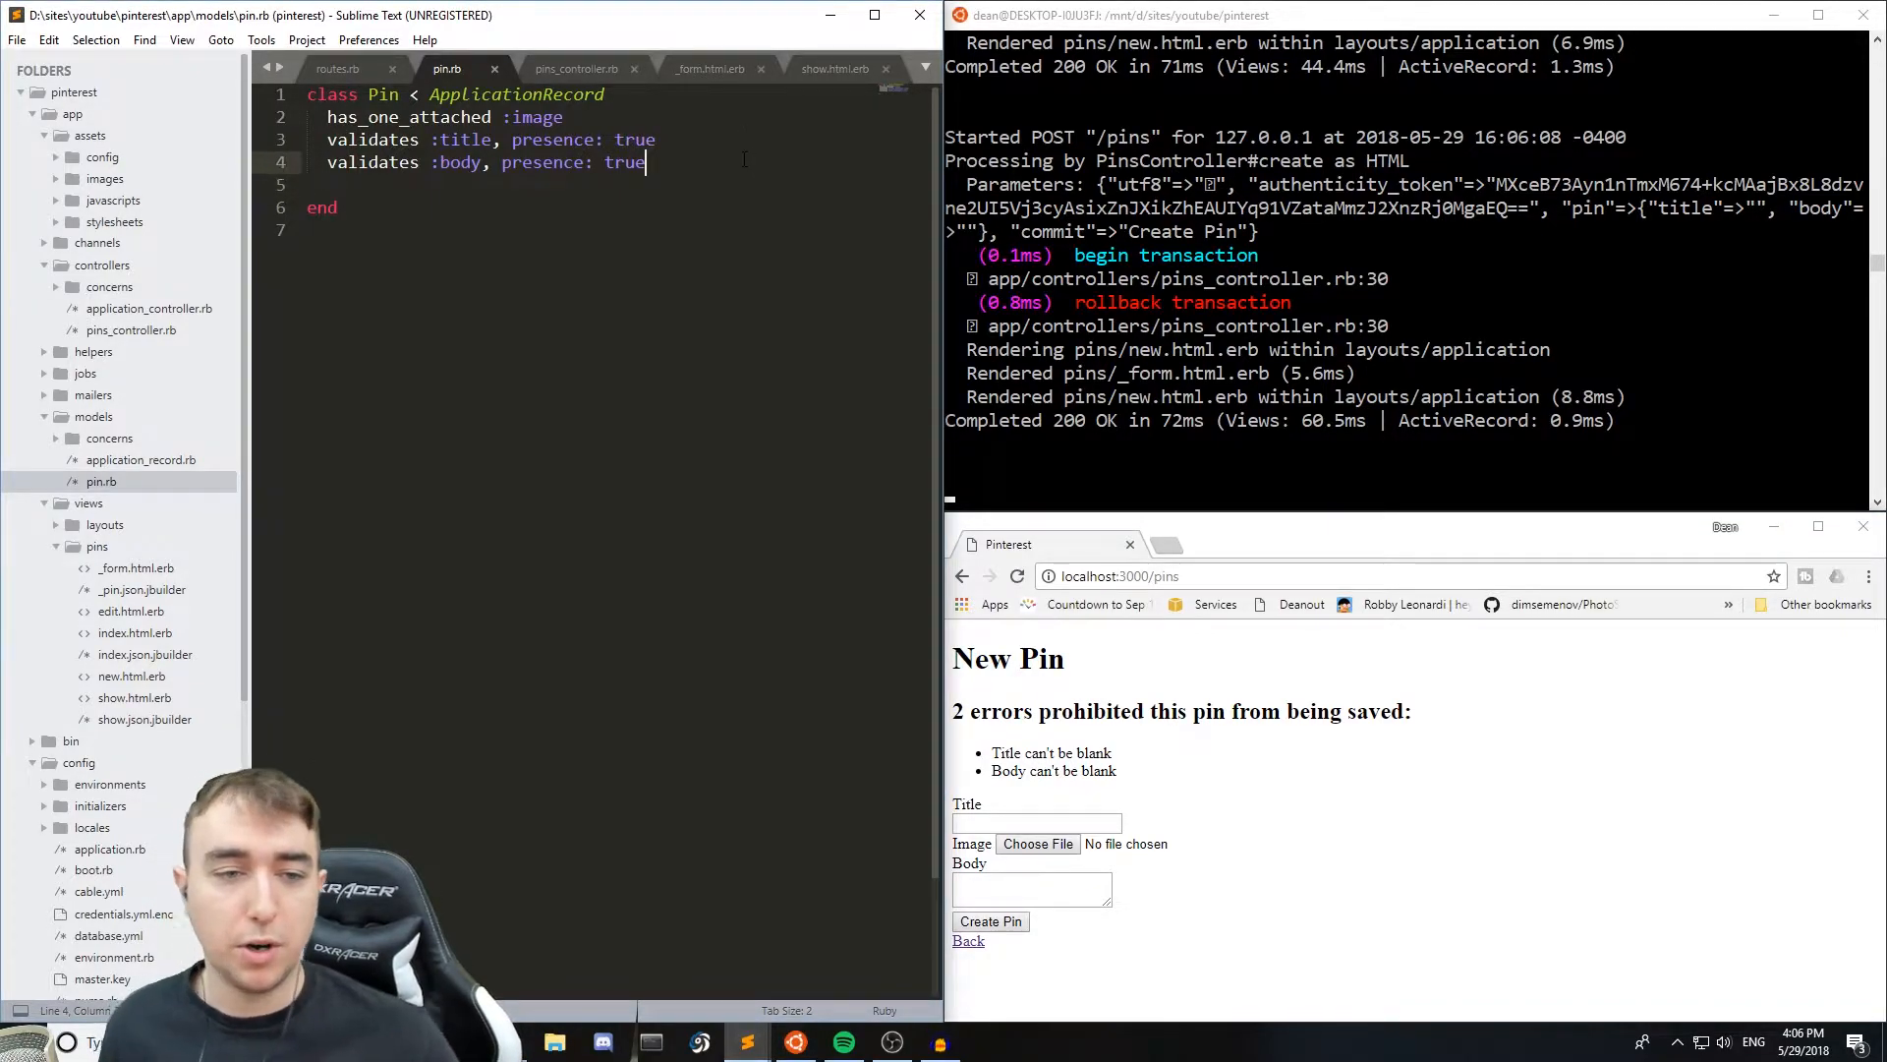
- Add validate :correct_image_type and a private section to the Pin model
text(validate)
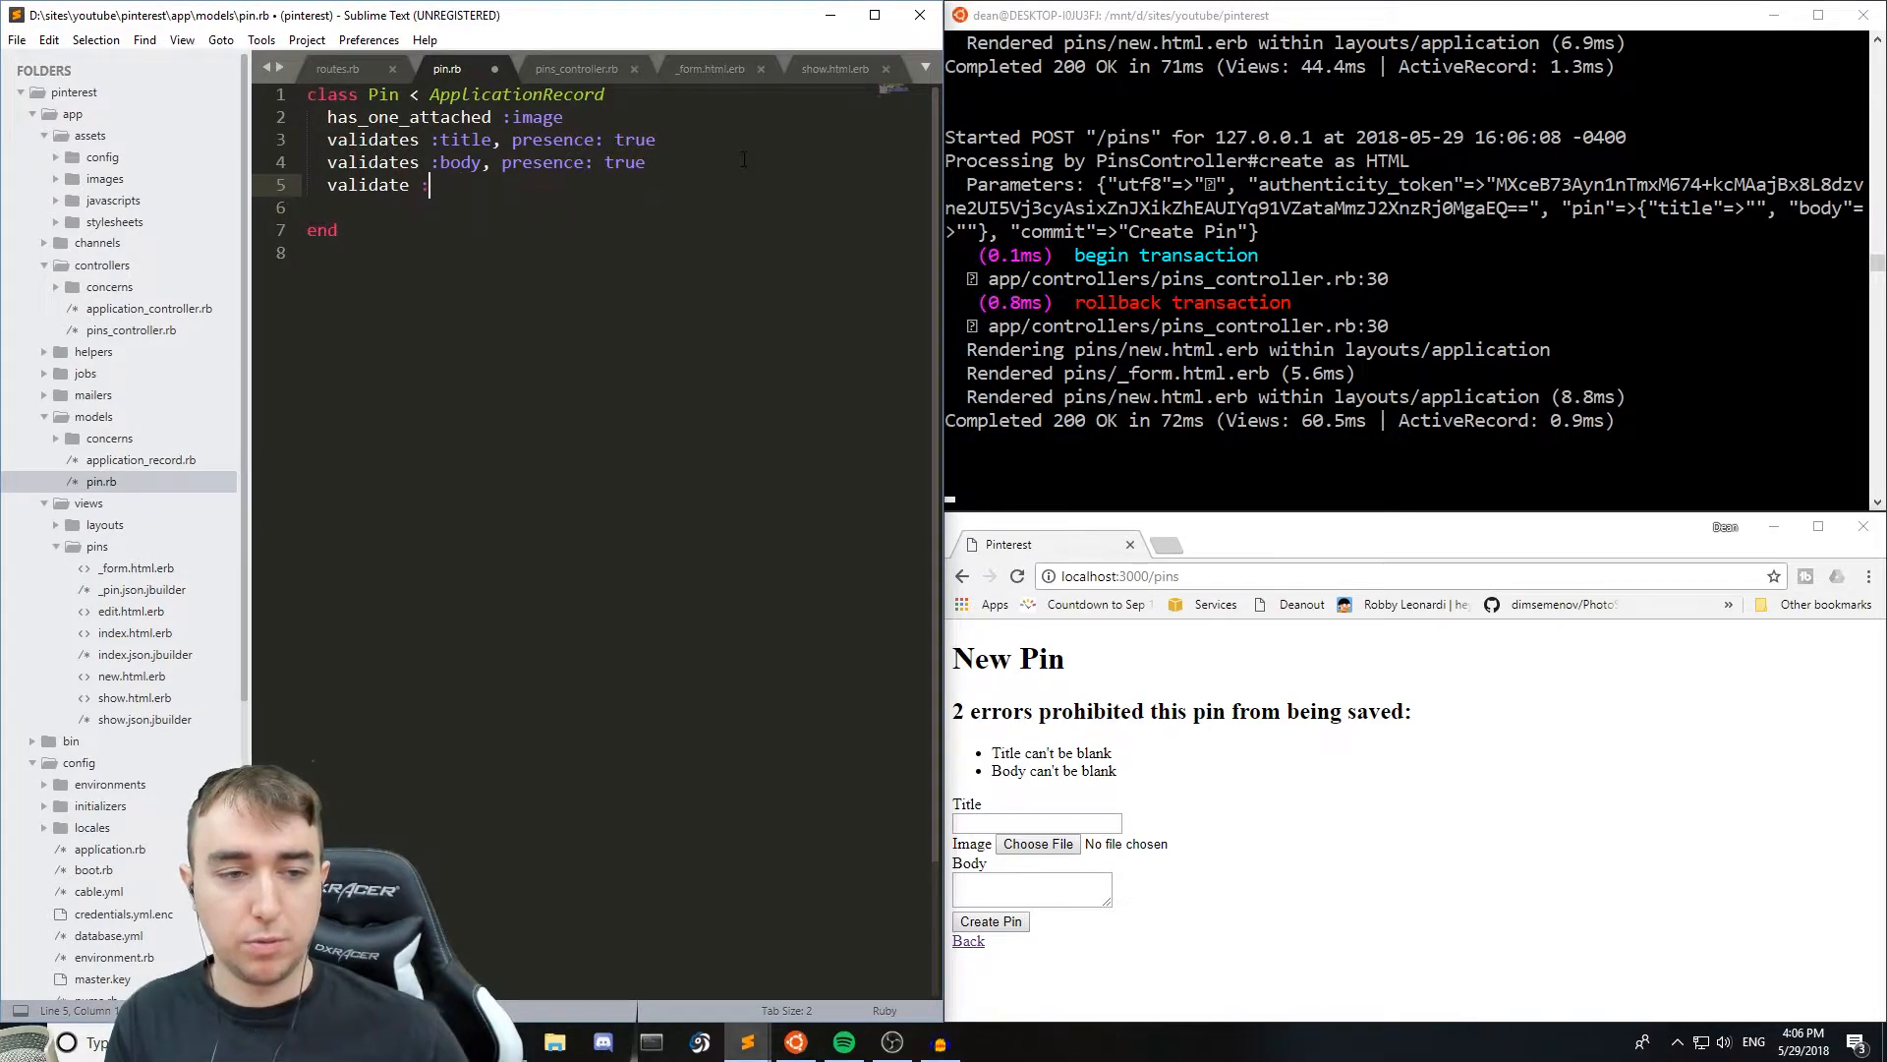
text(:image_)
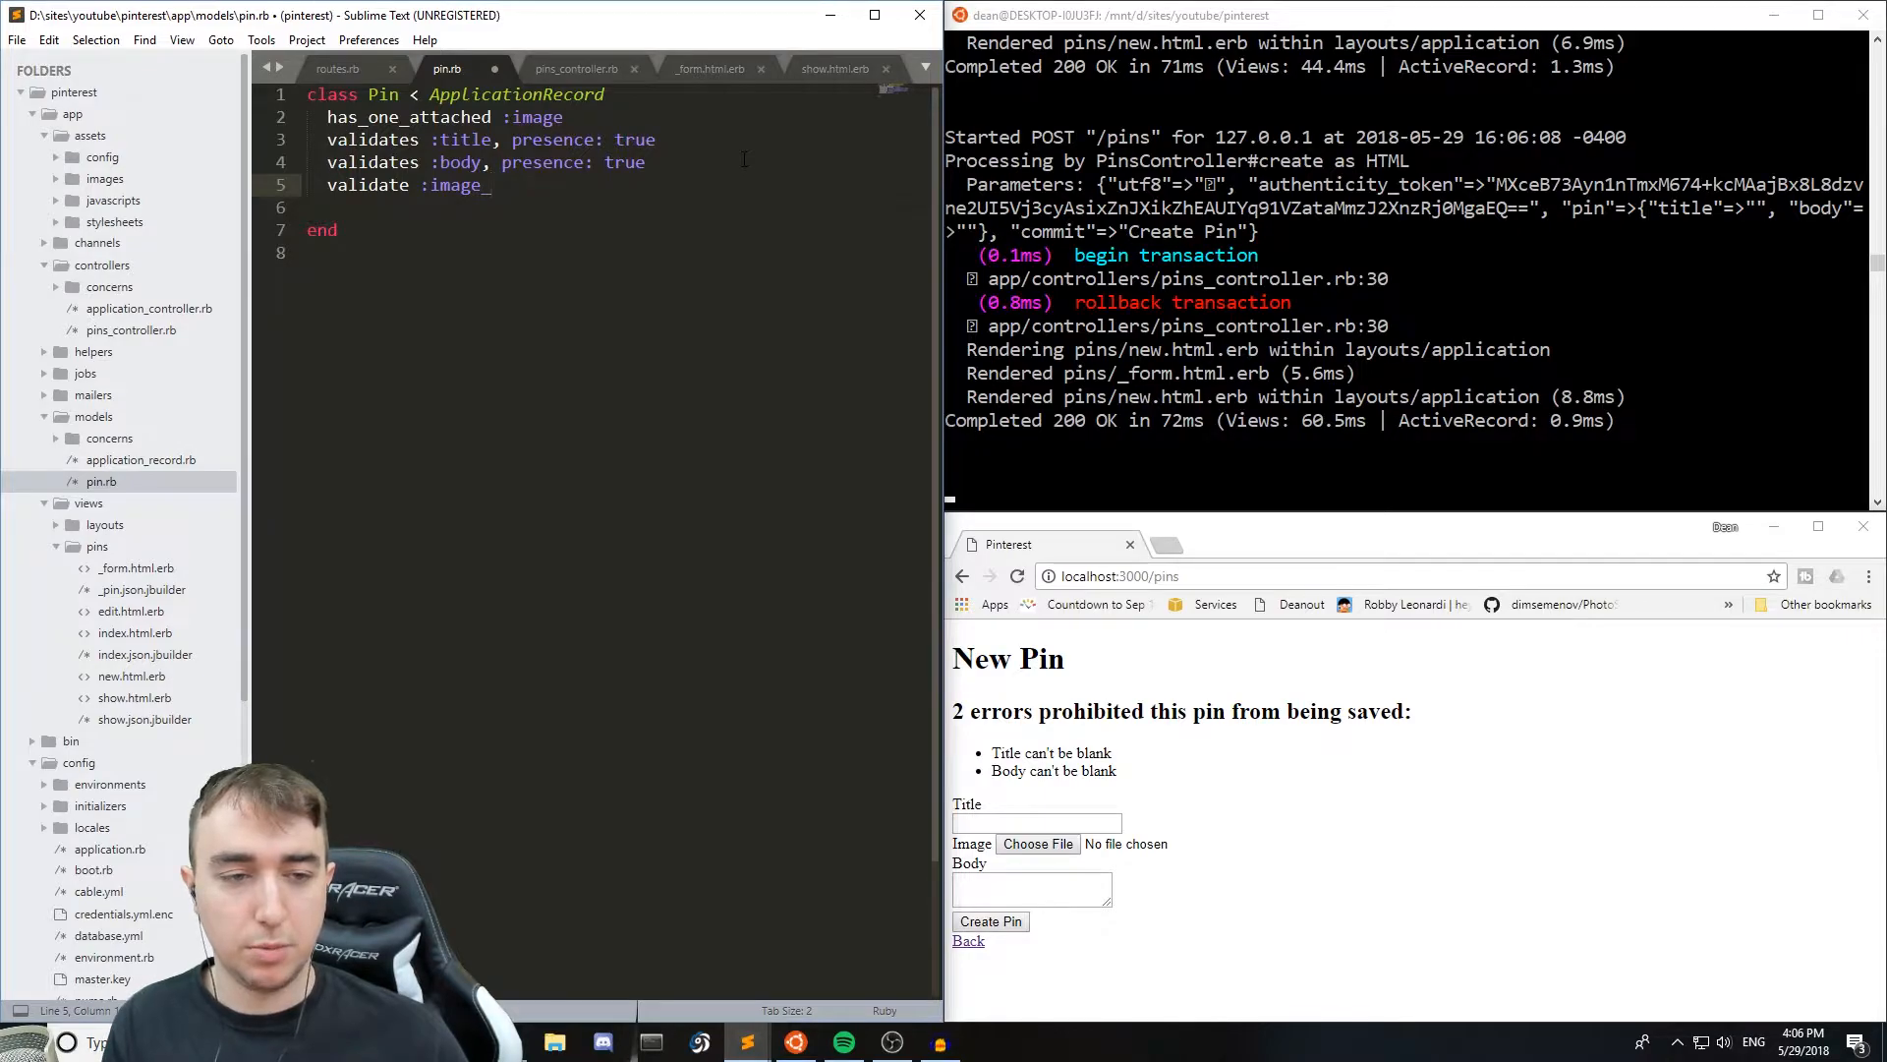
text(correct_)
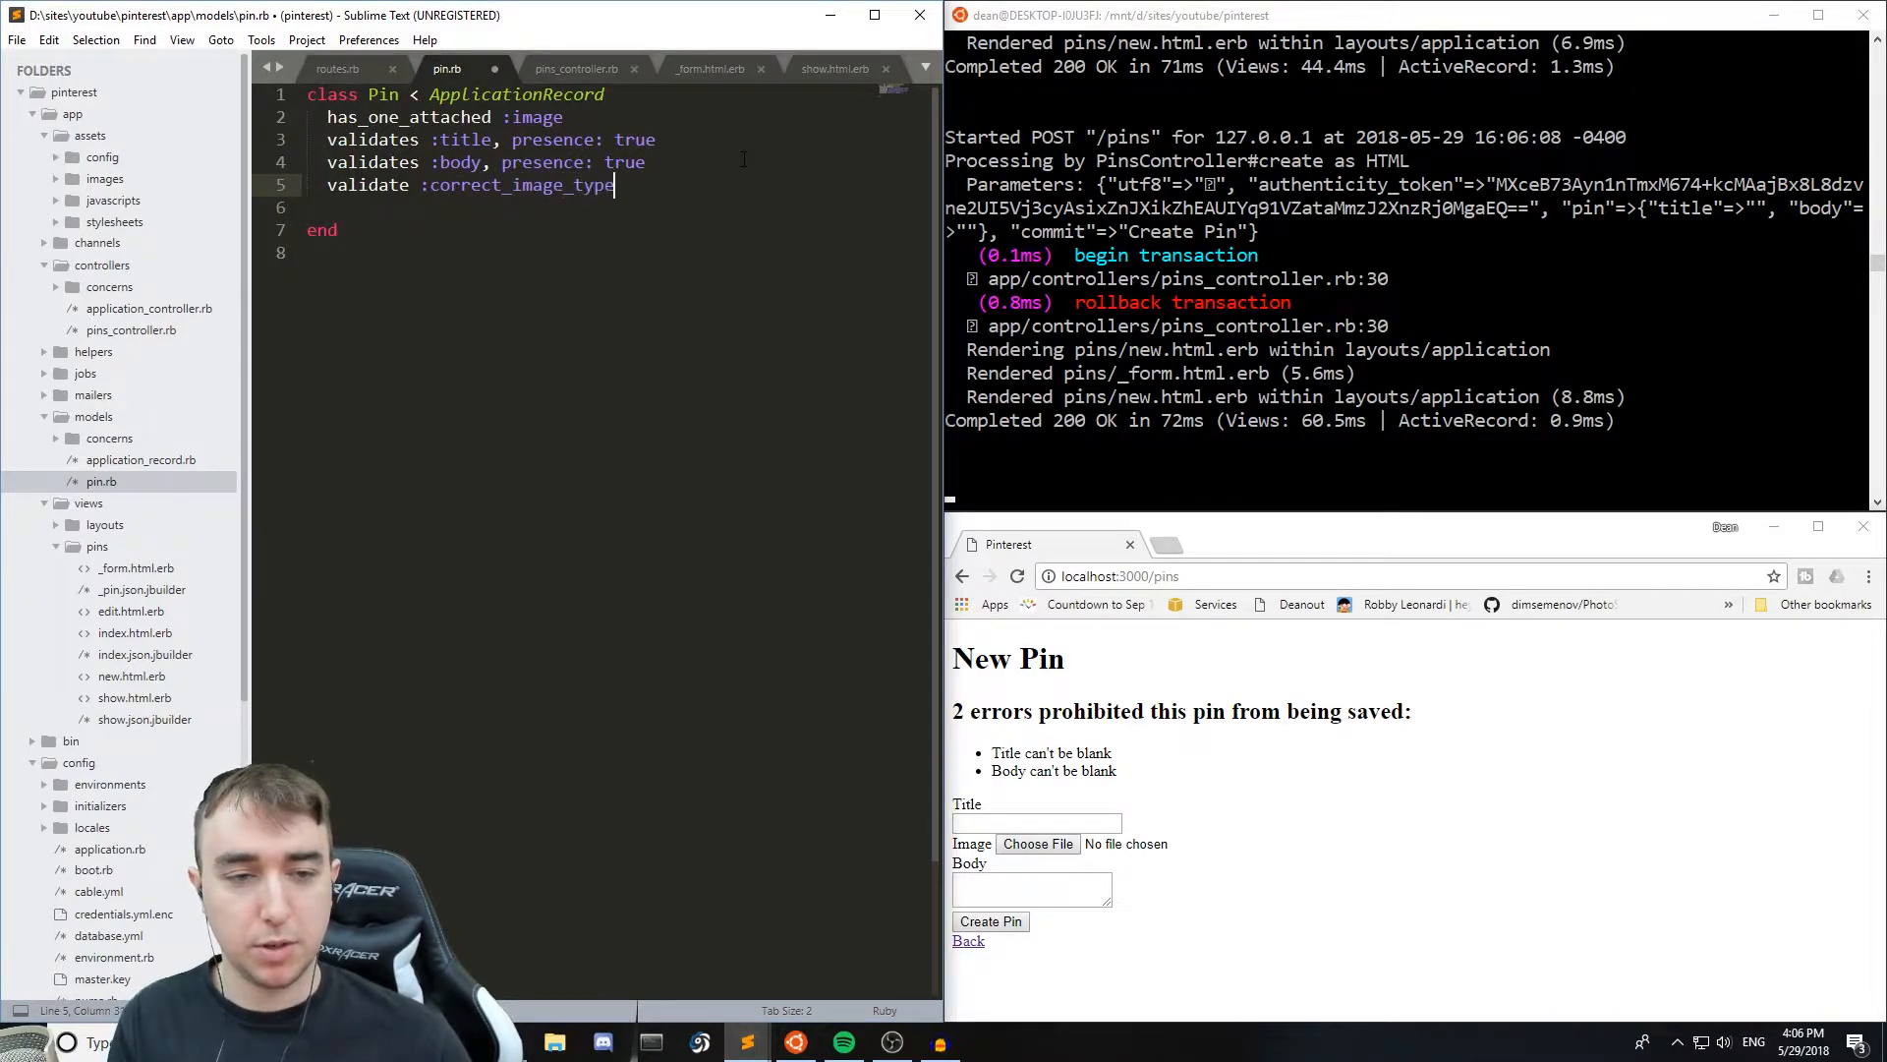
text(p)
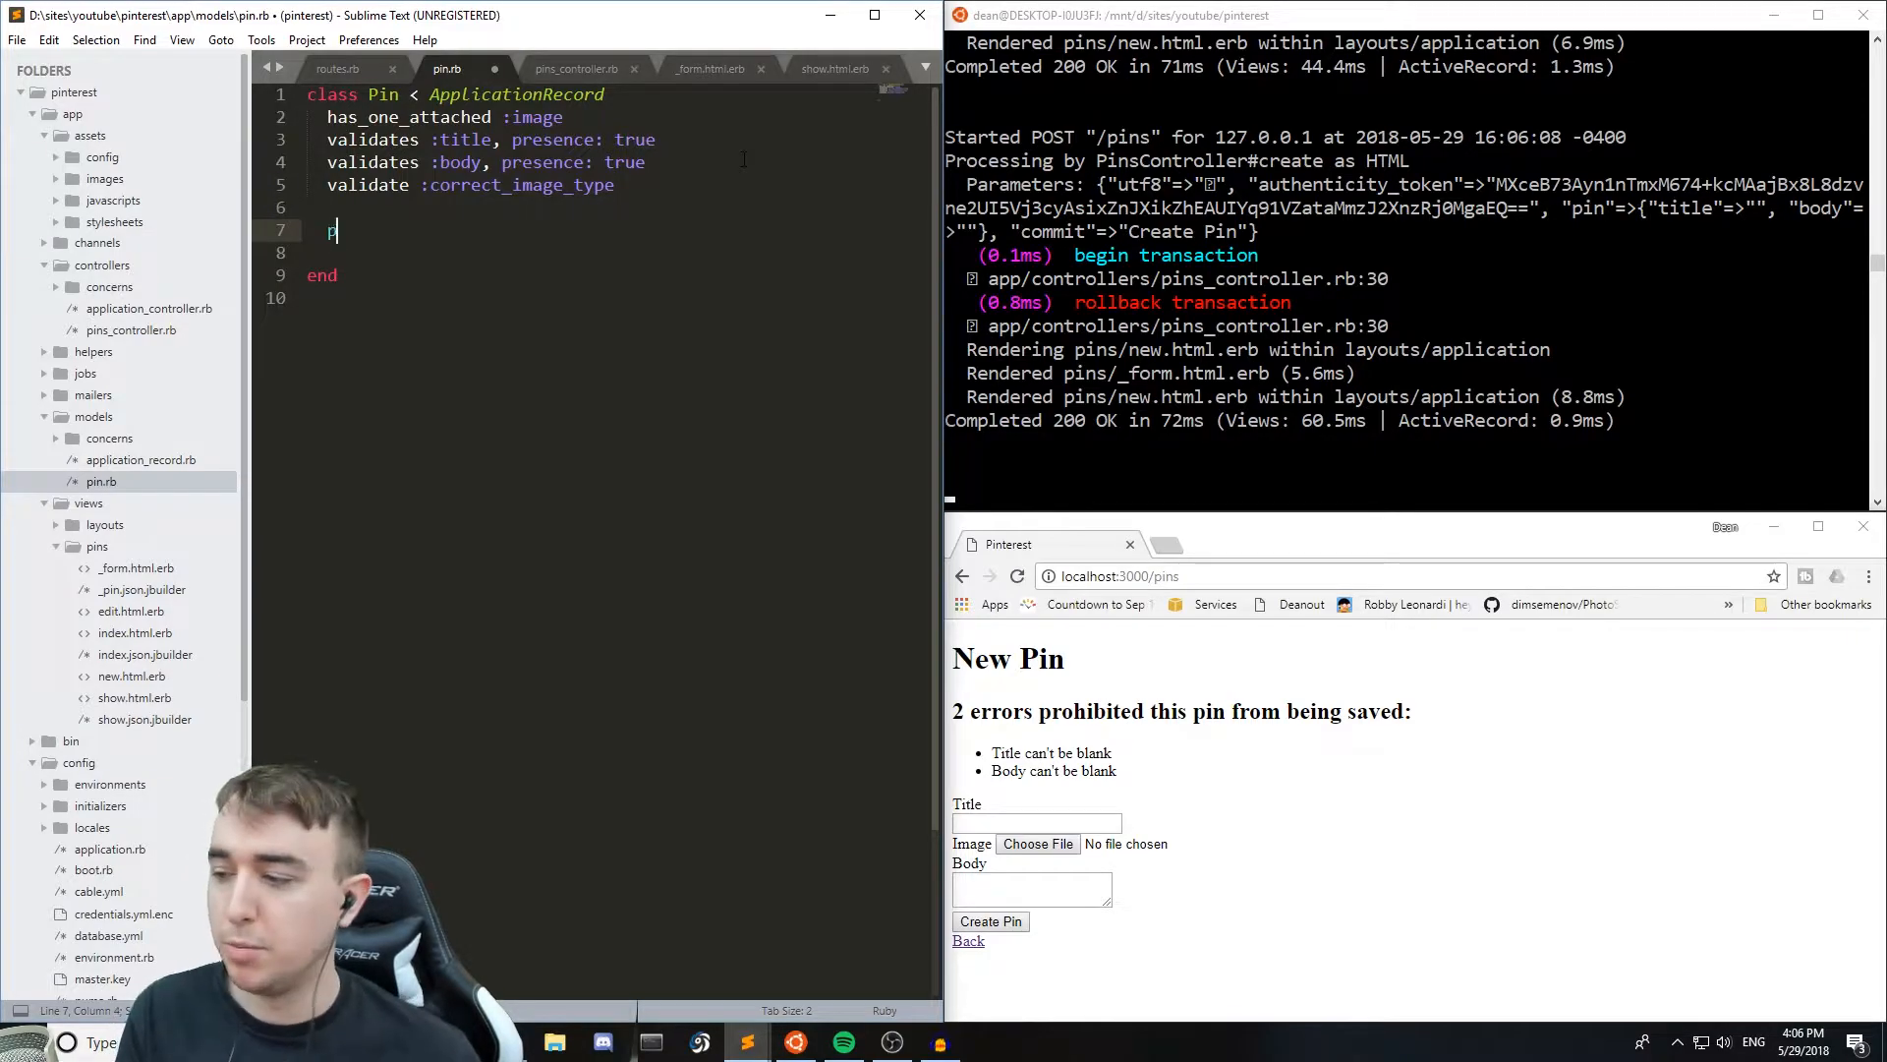
- Define correct_image_type beginning with an if image.attached? check
text(d)
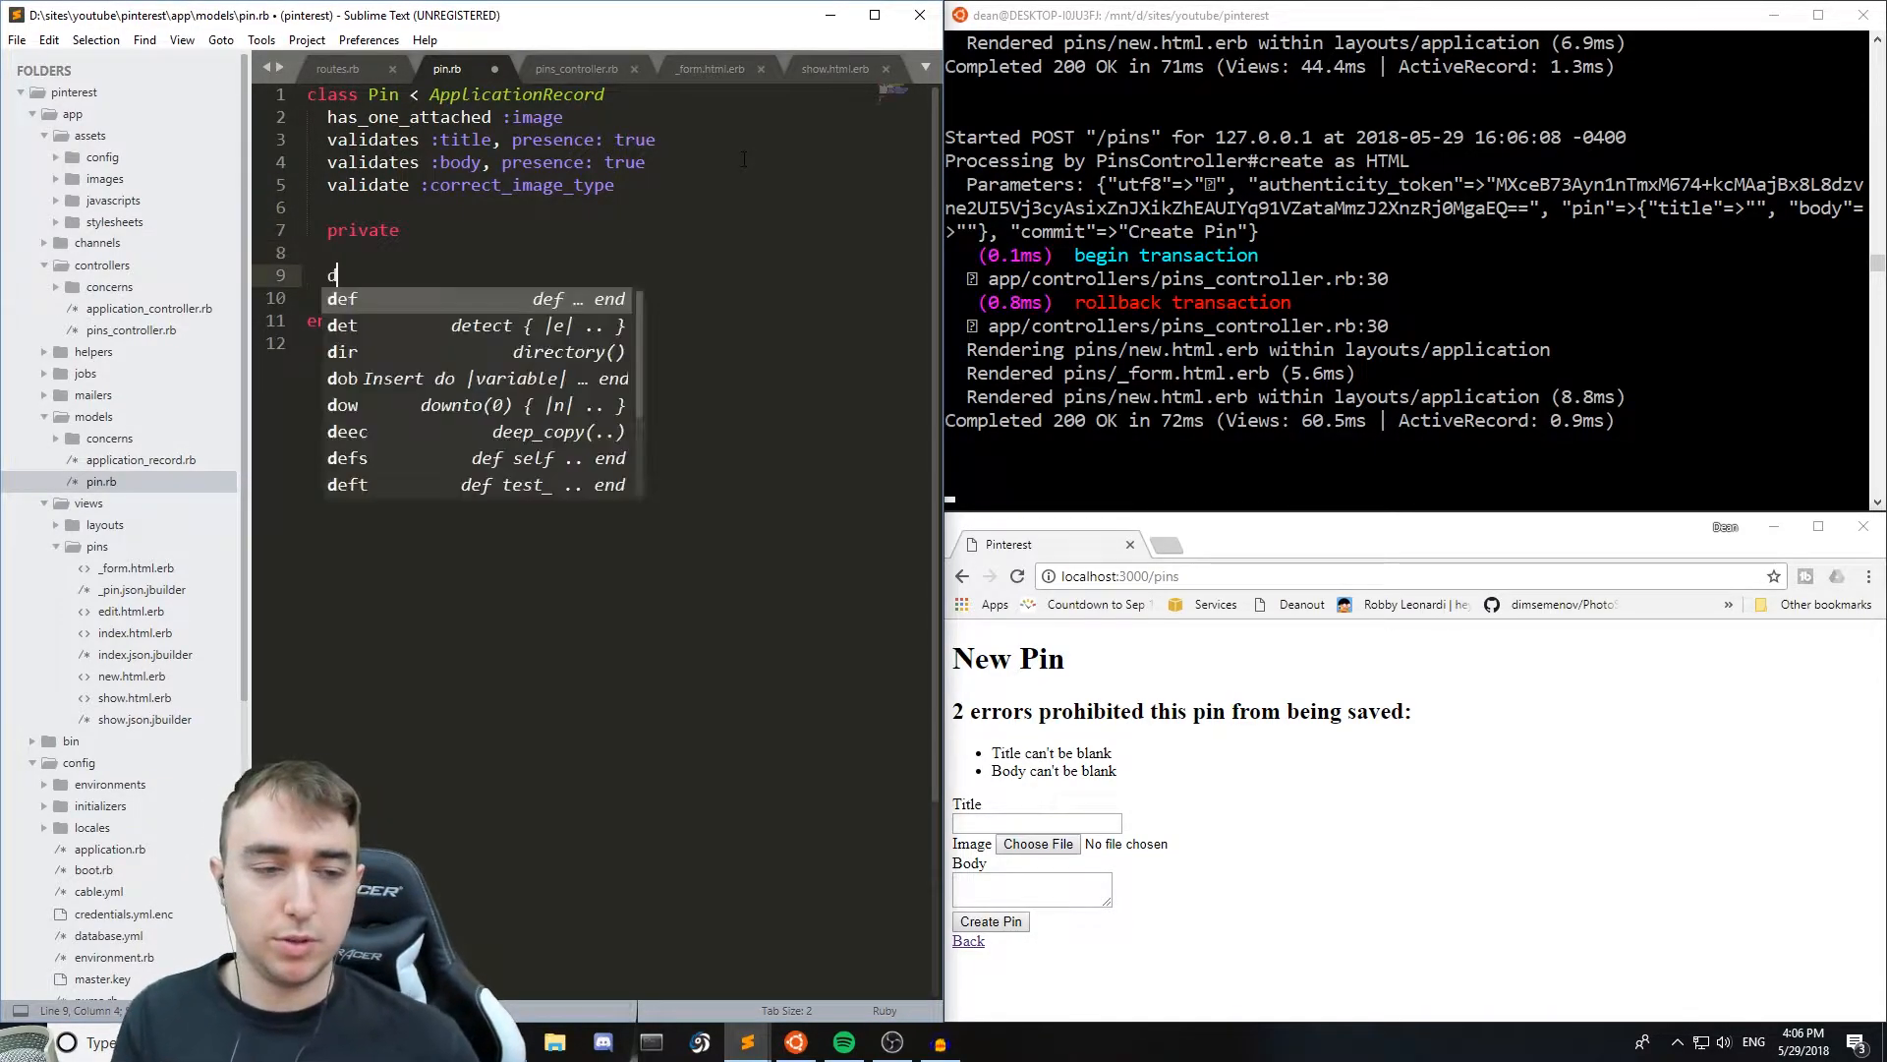
text(ef corr)
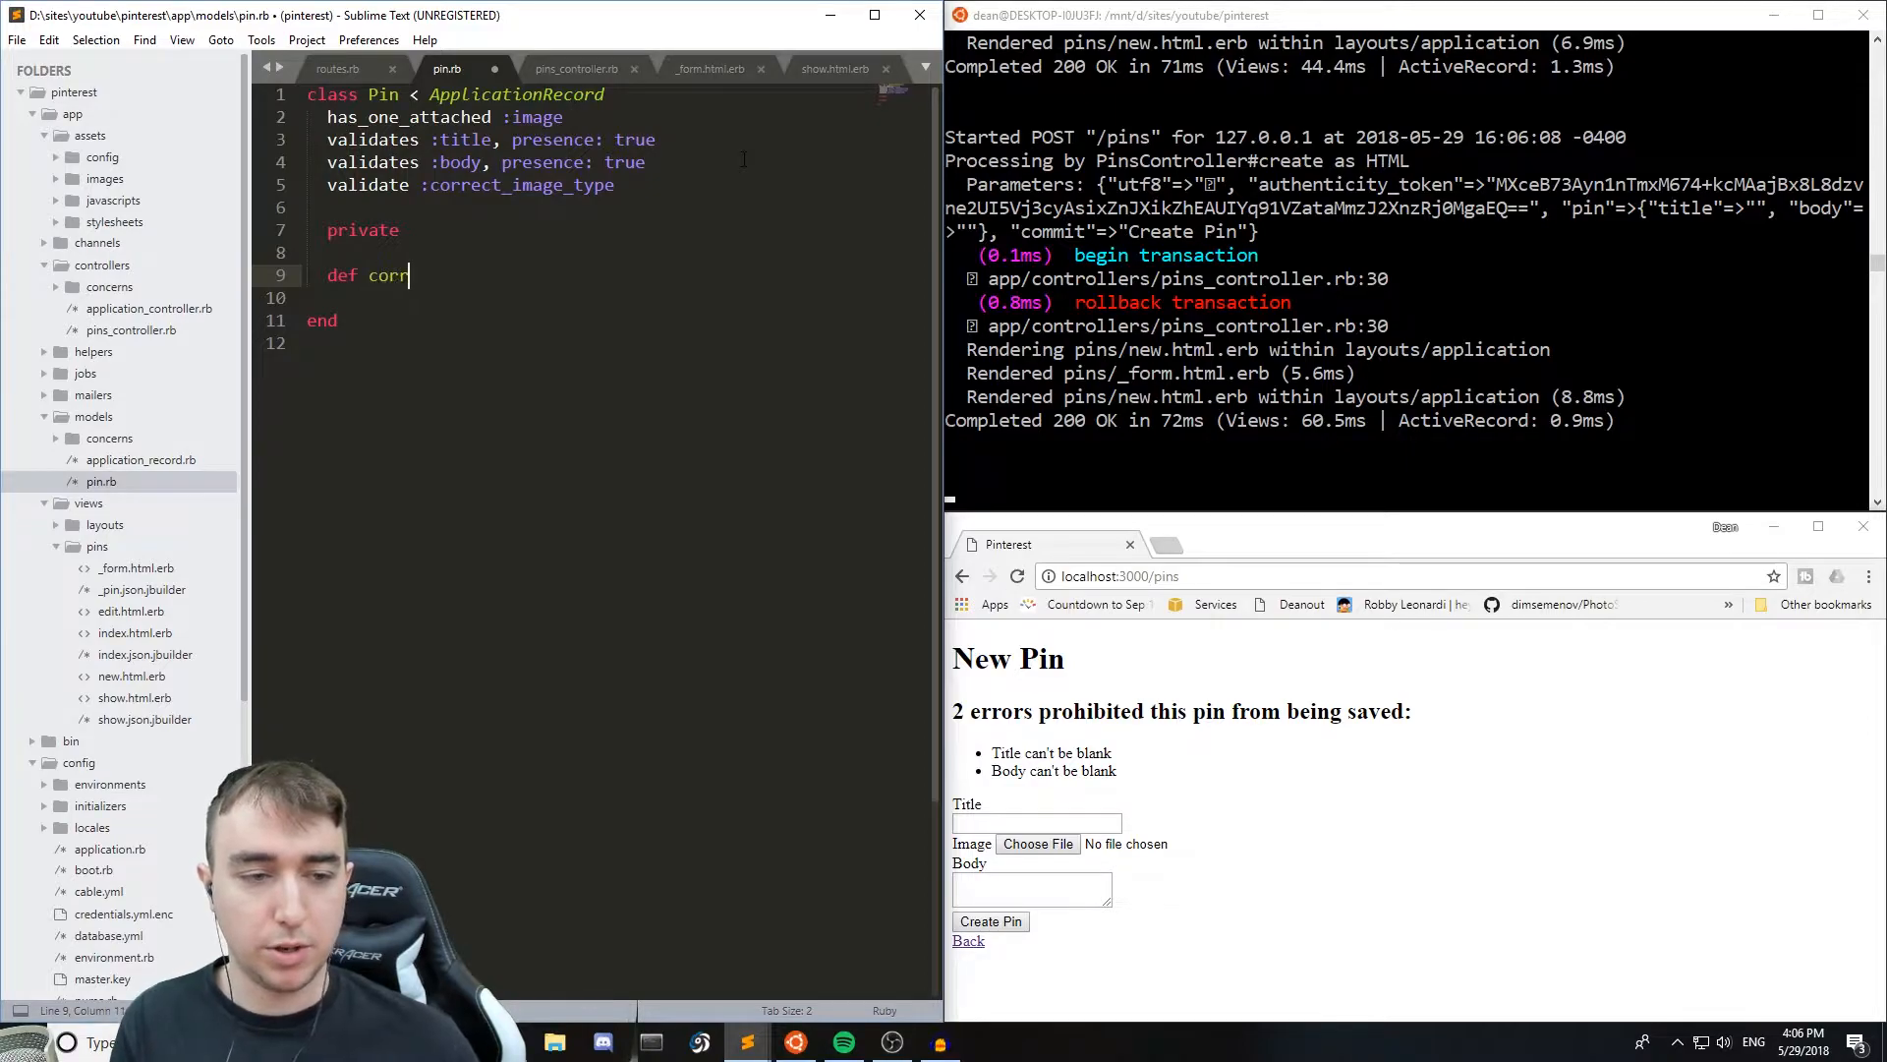
text(ect_)
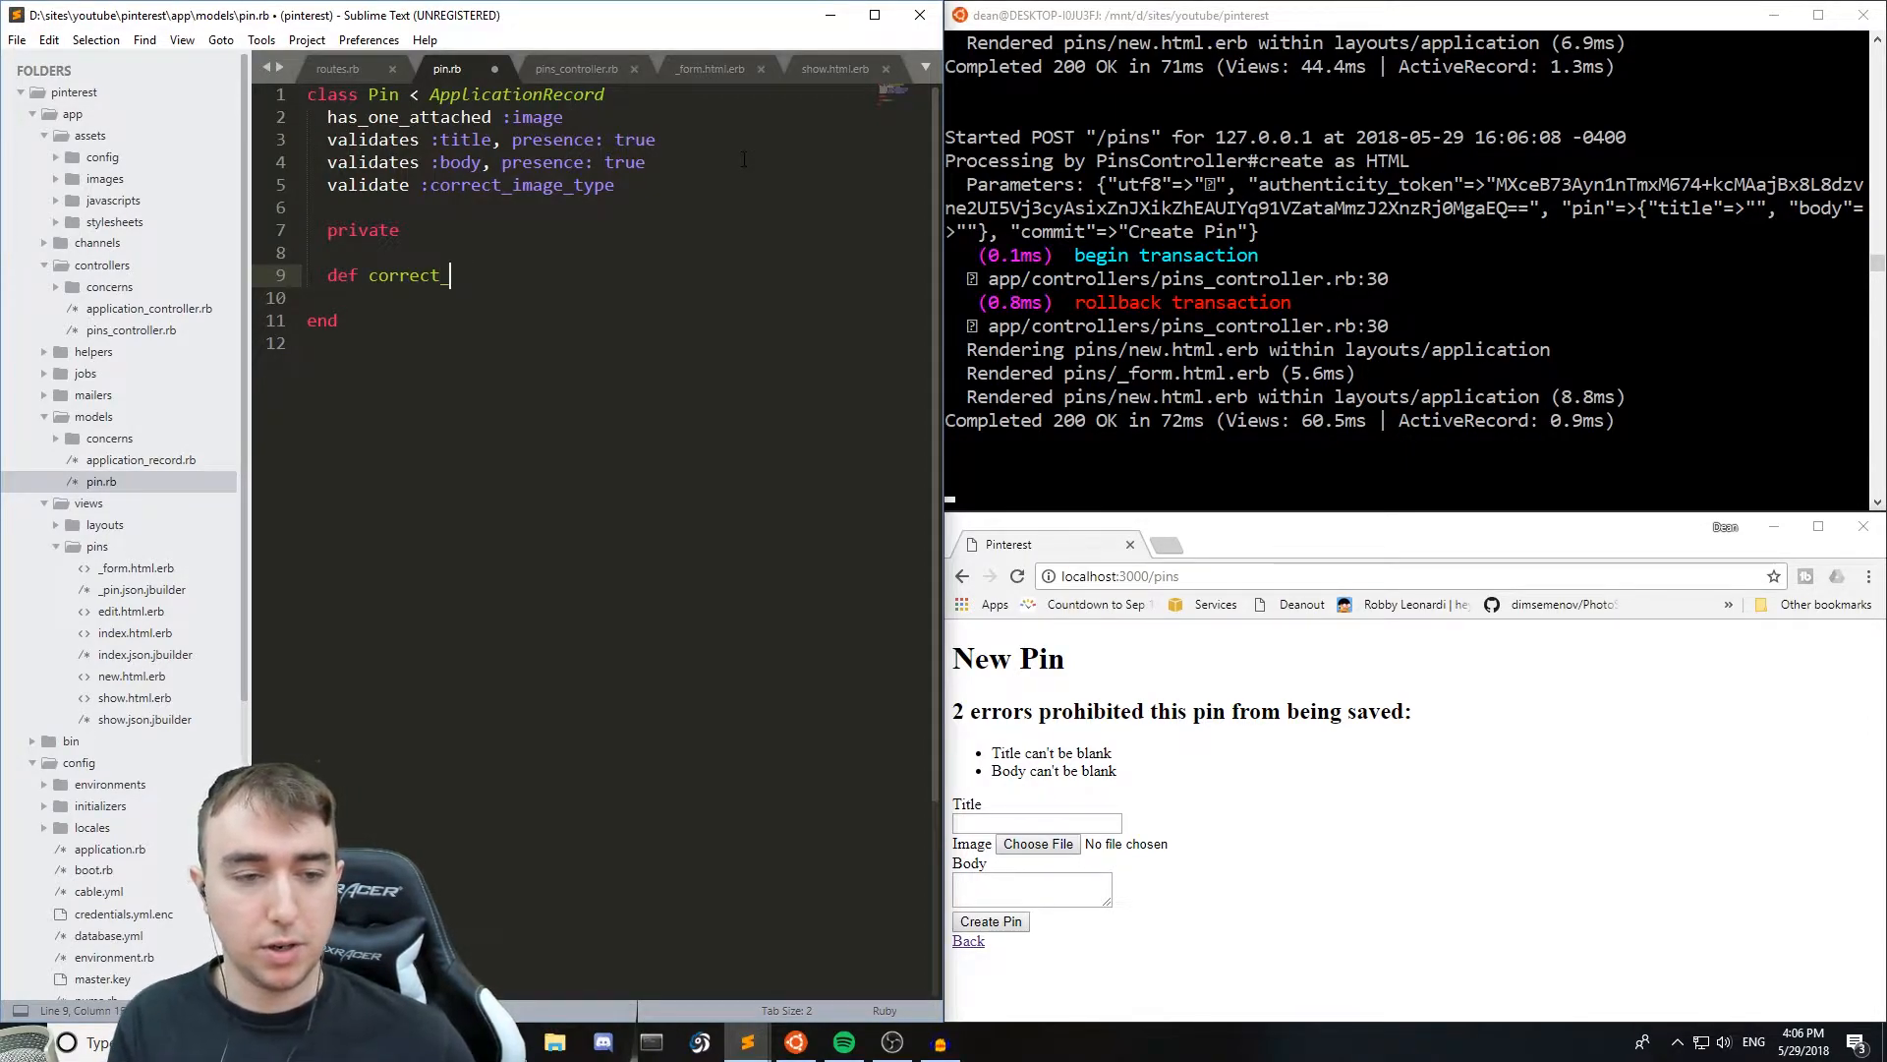
text(_image_type)
text(end)
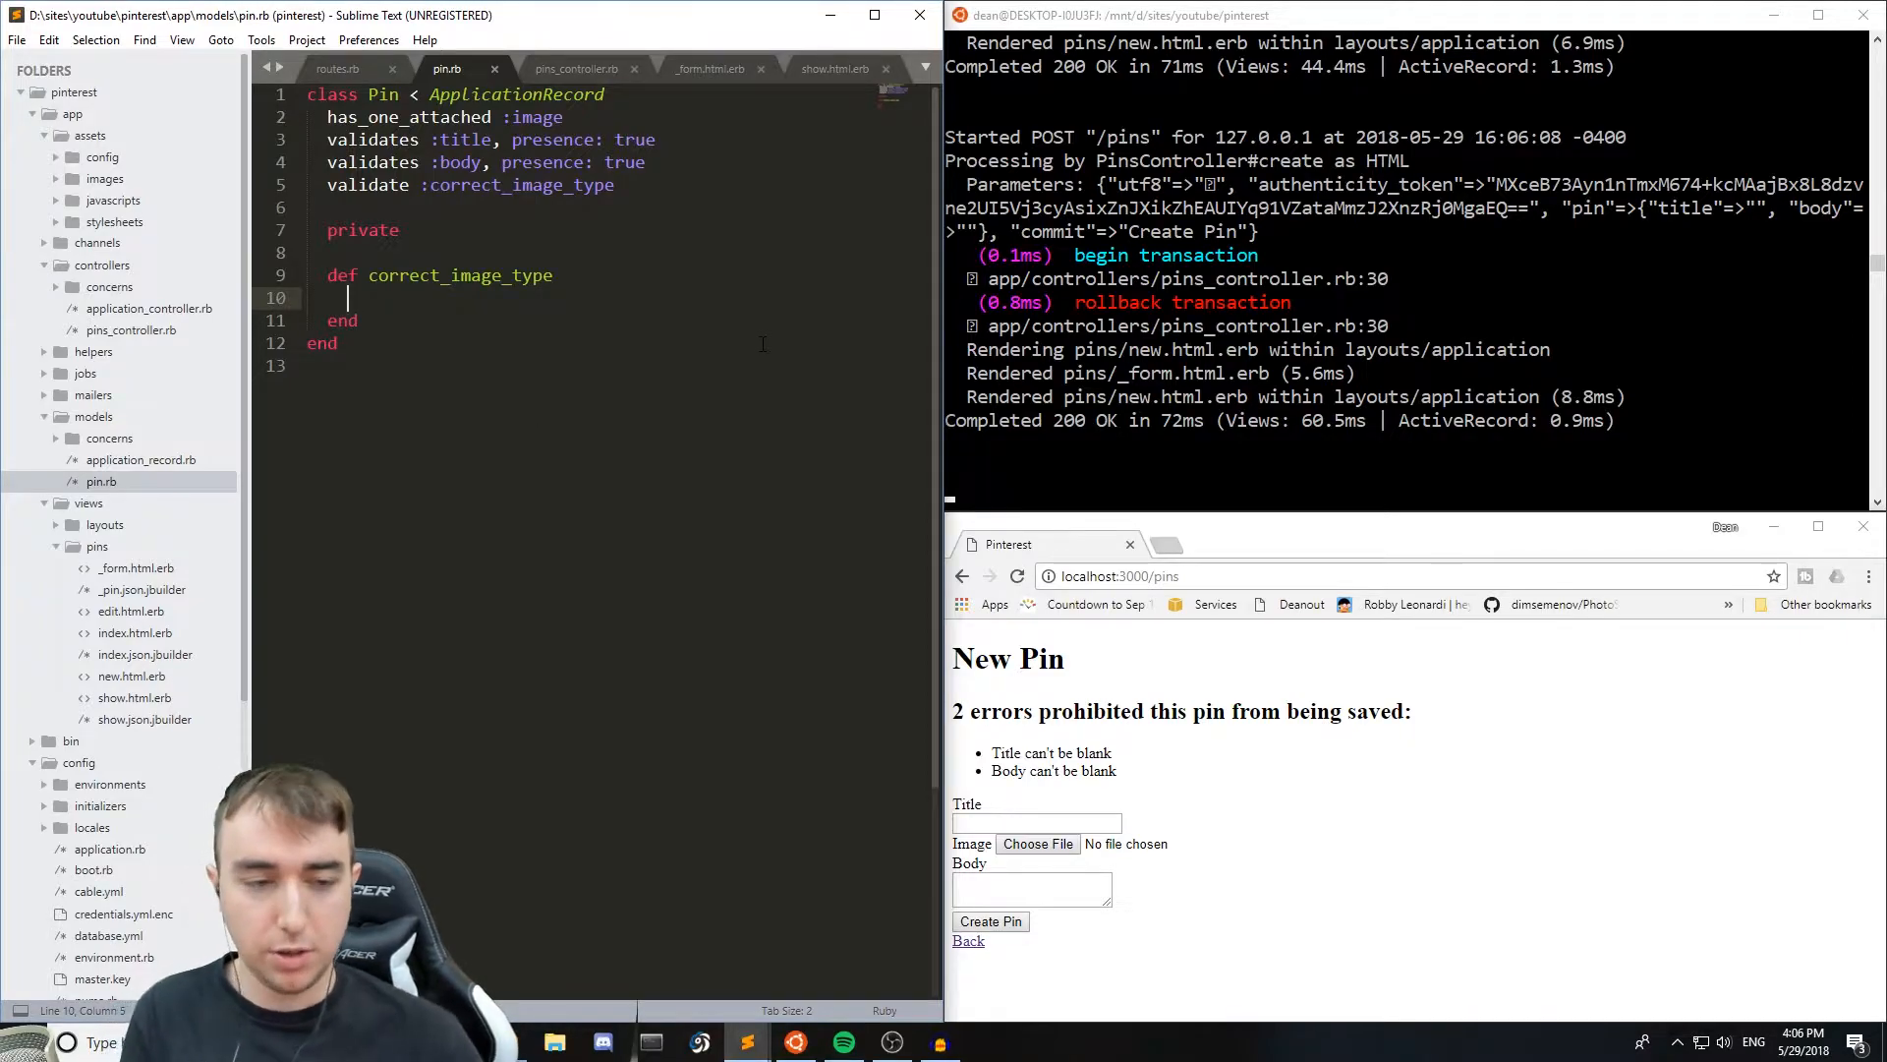
text(if)
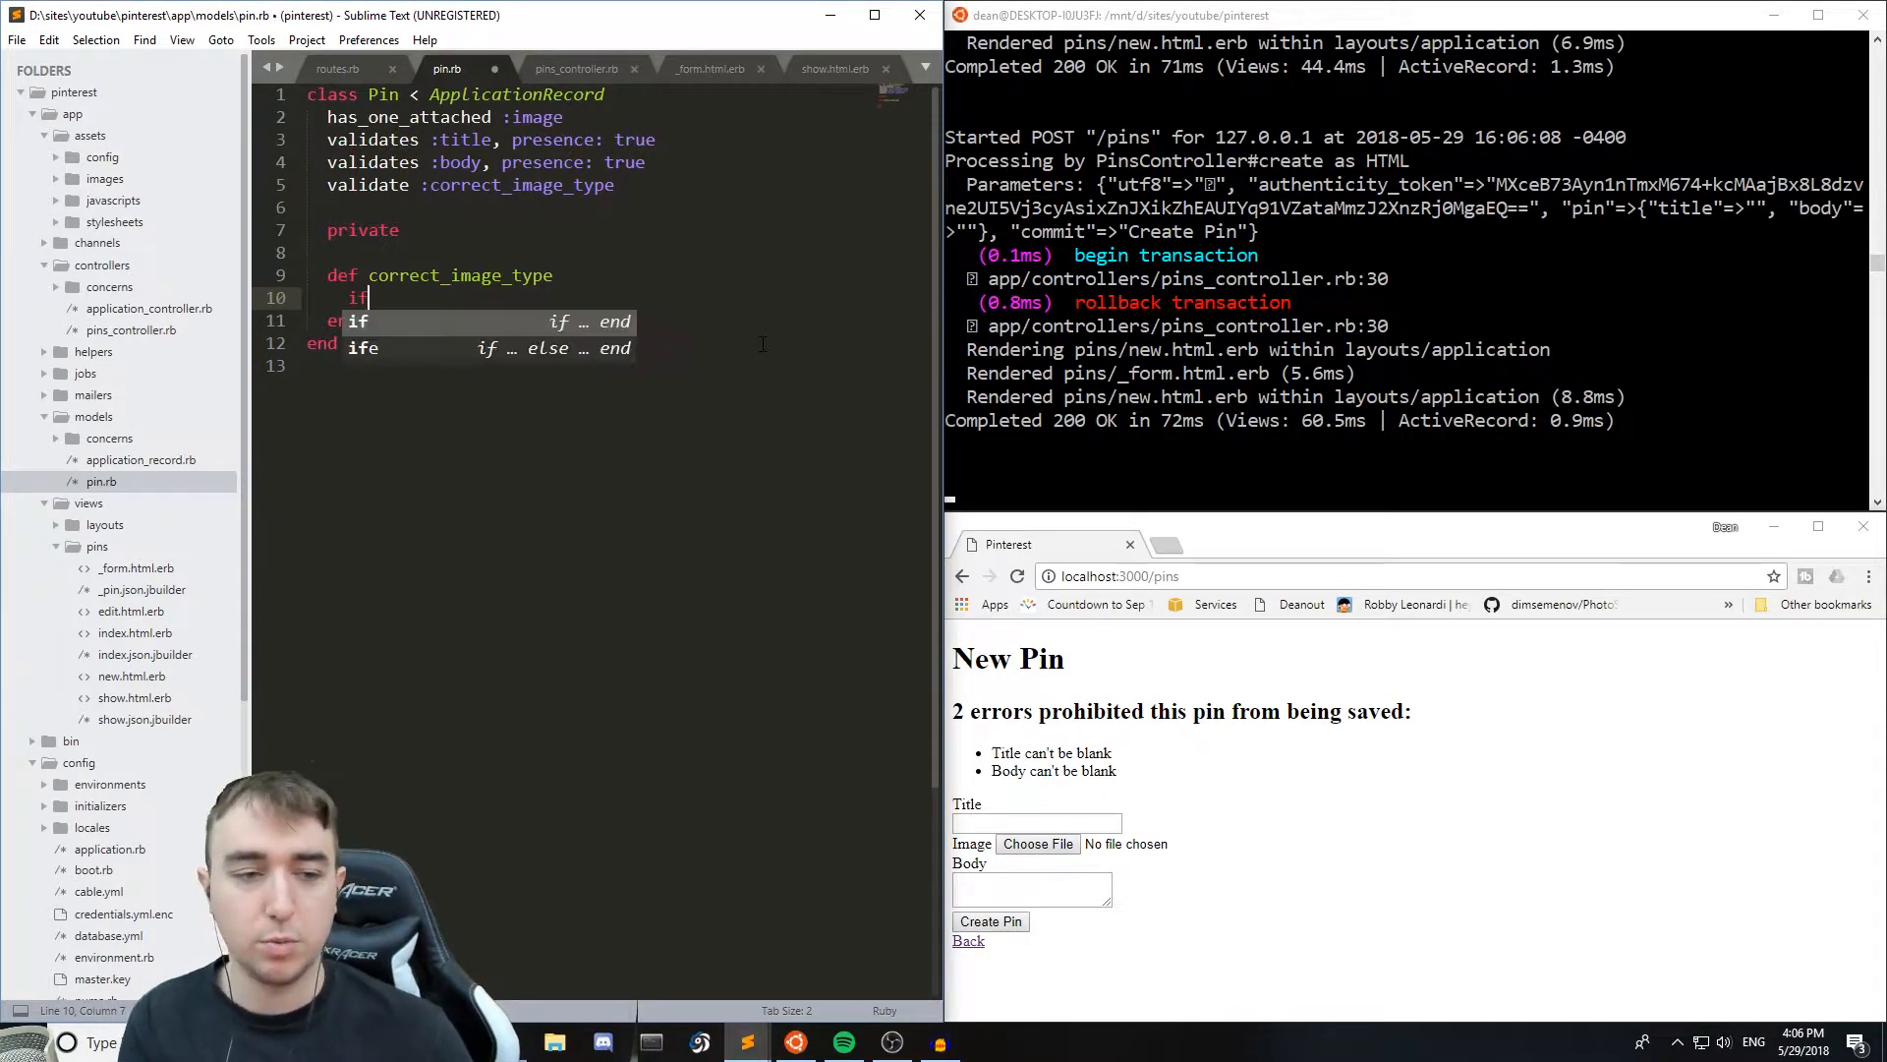
text(image_)
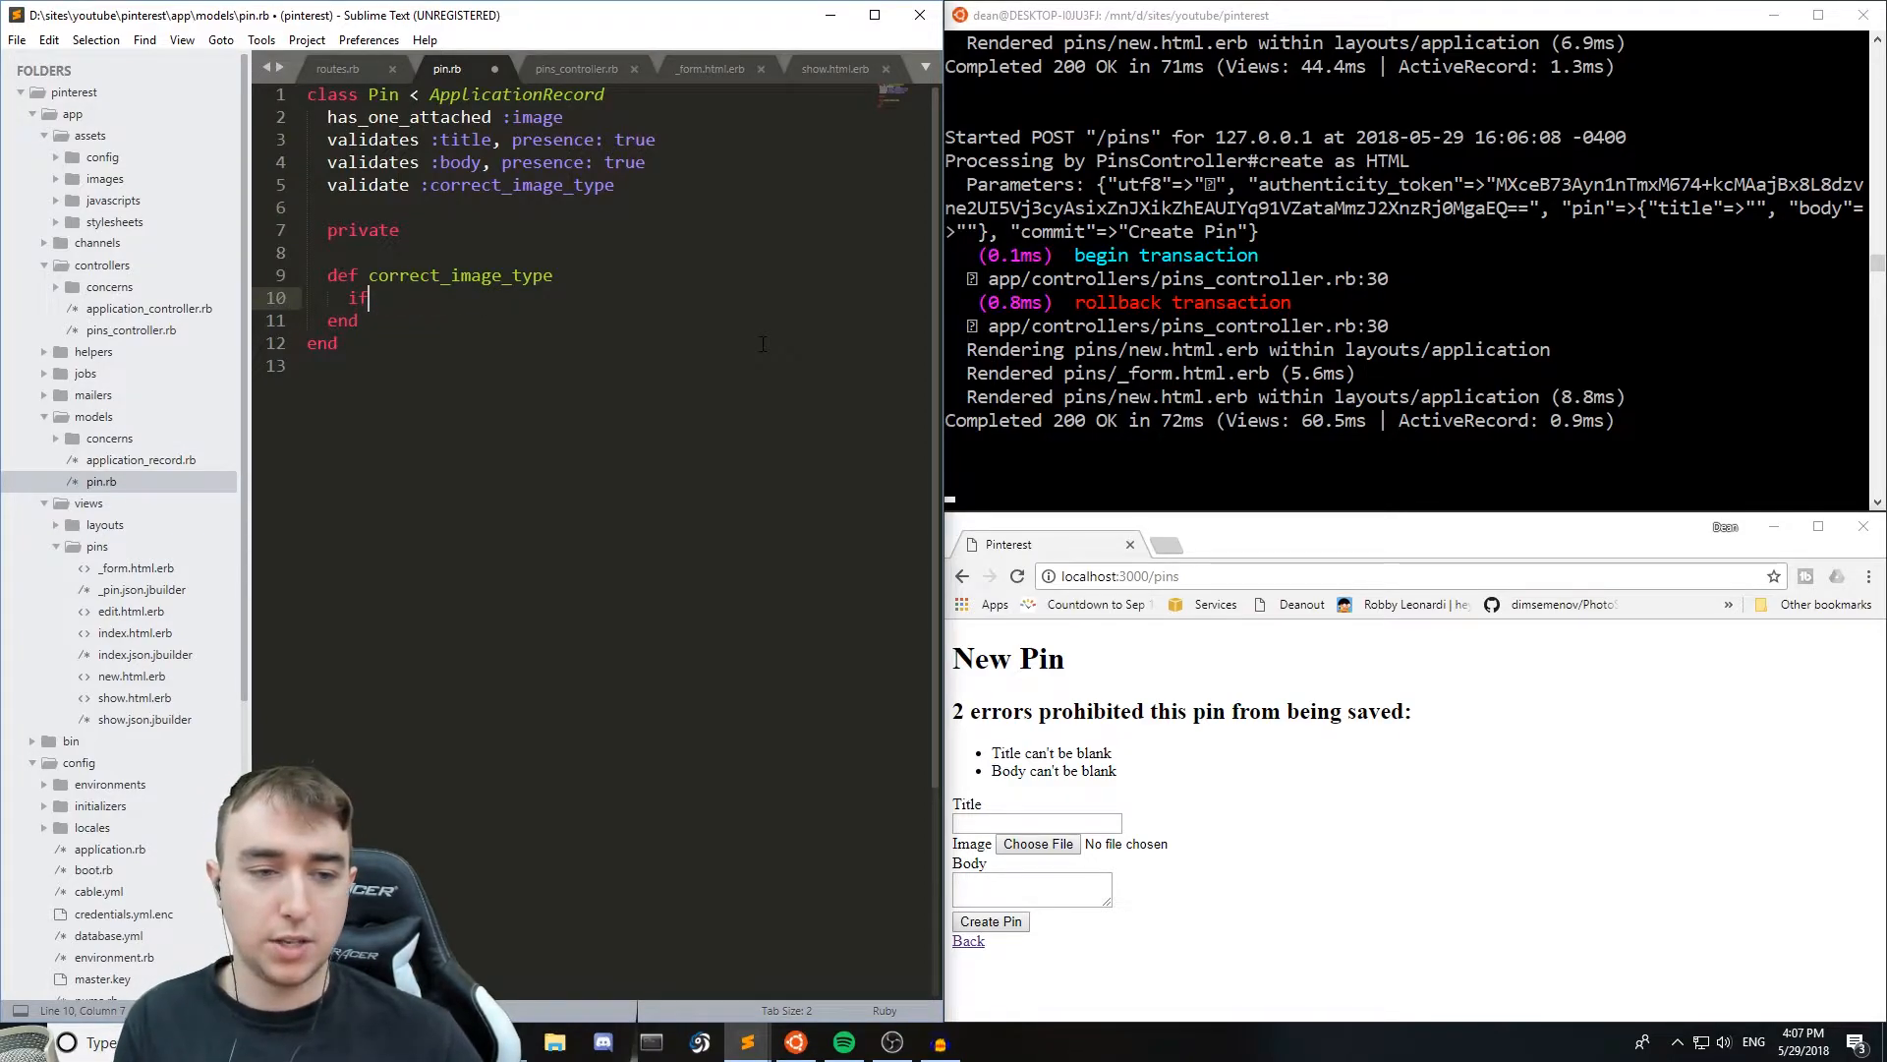
text(image.attached?)
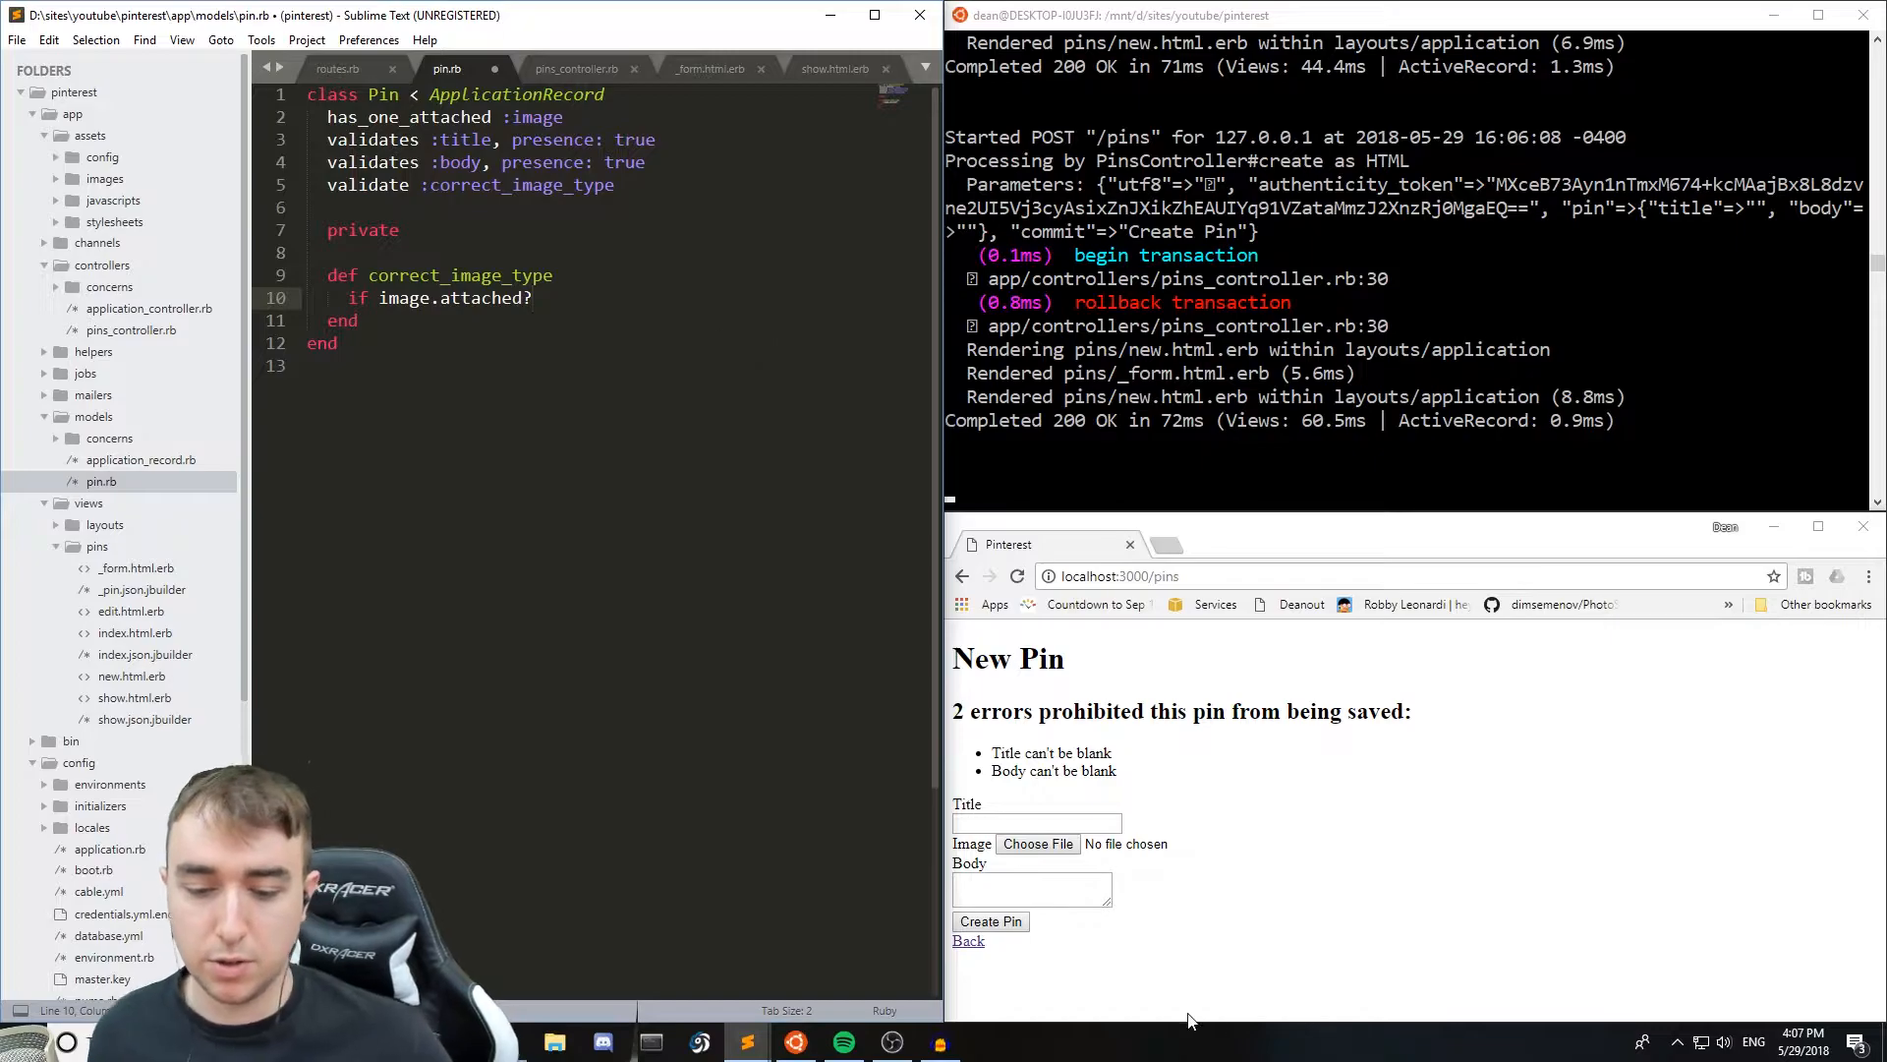
- Extend the condition with && !image.content_type.in?(%w(image/jpeg image/png))
click(1036, 843)
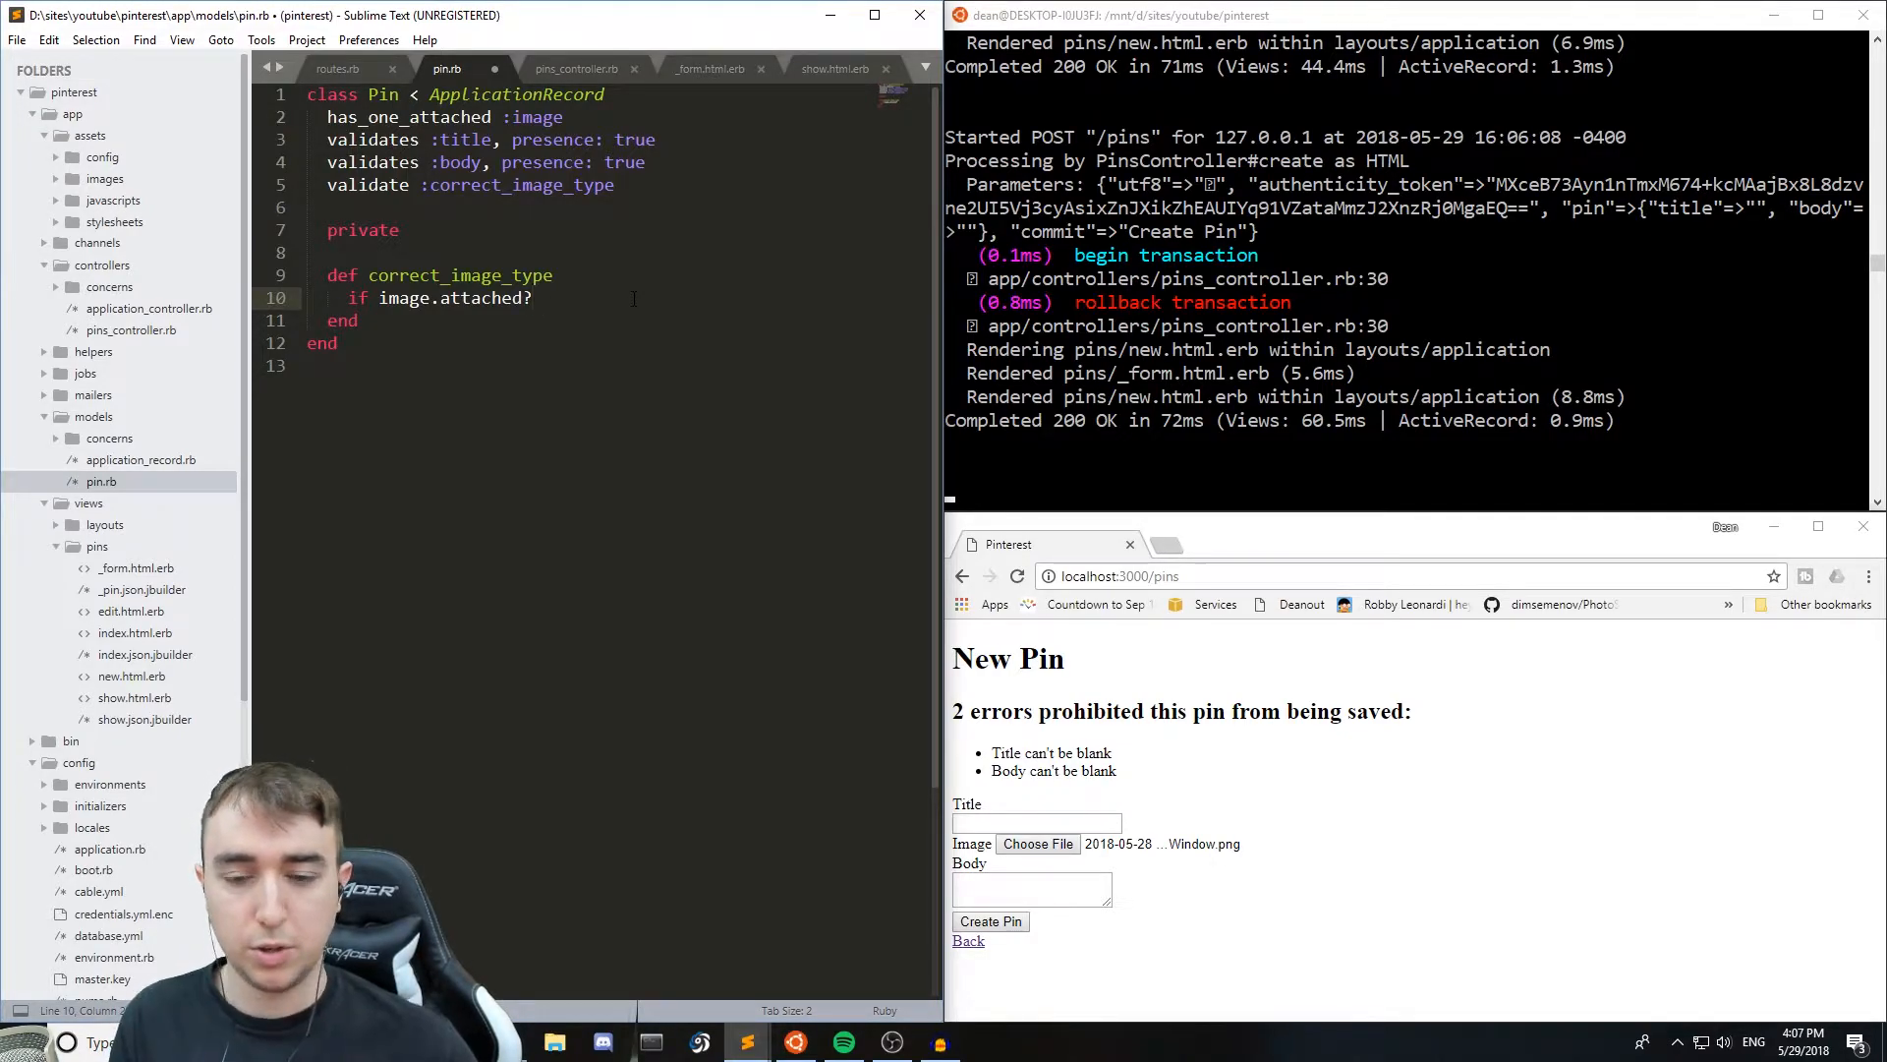
text(&& !image.con)
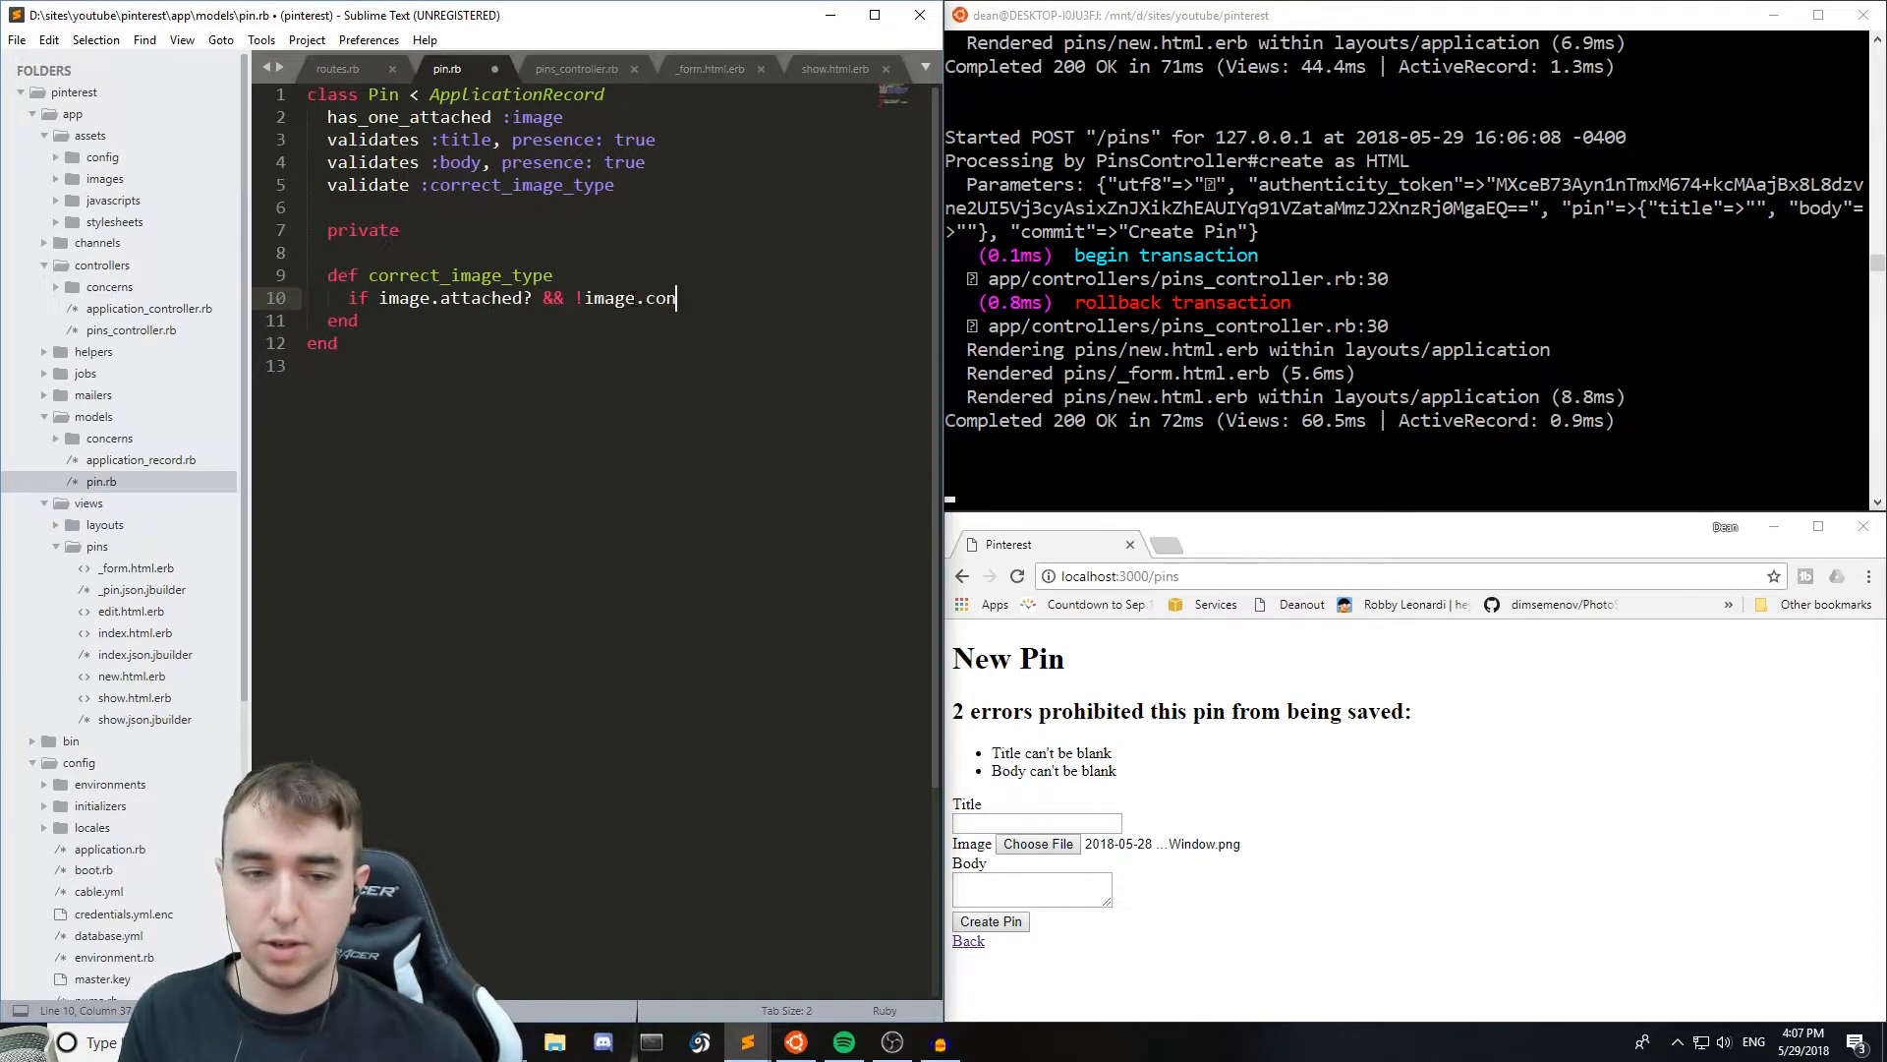
text(tent_type)
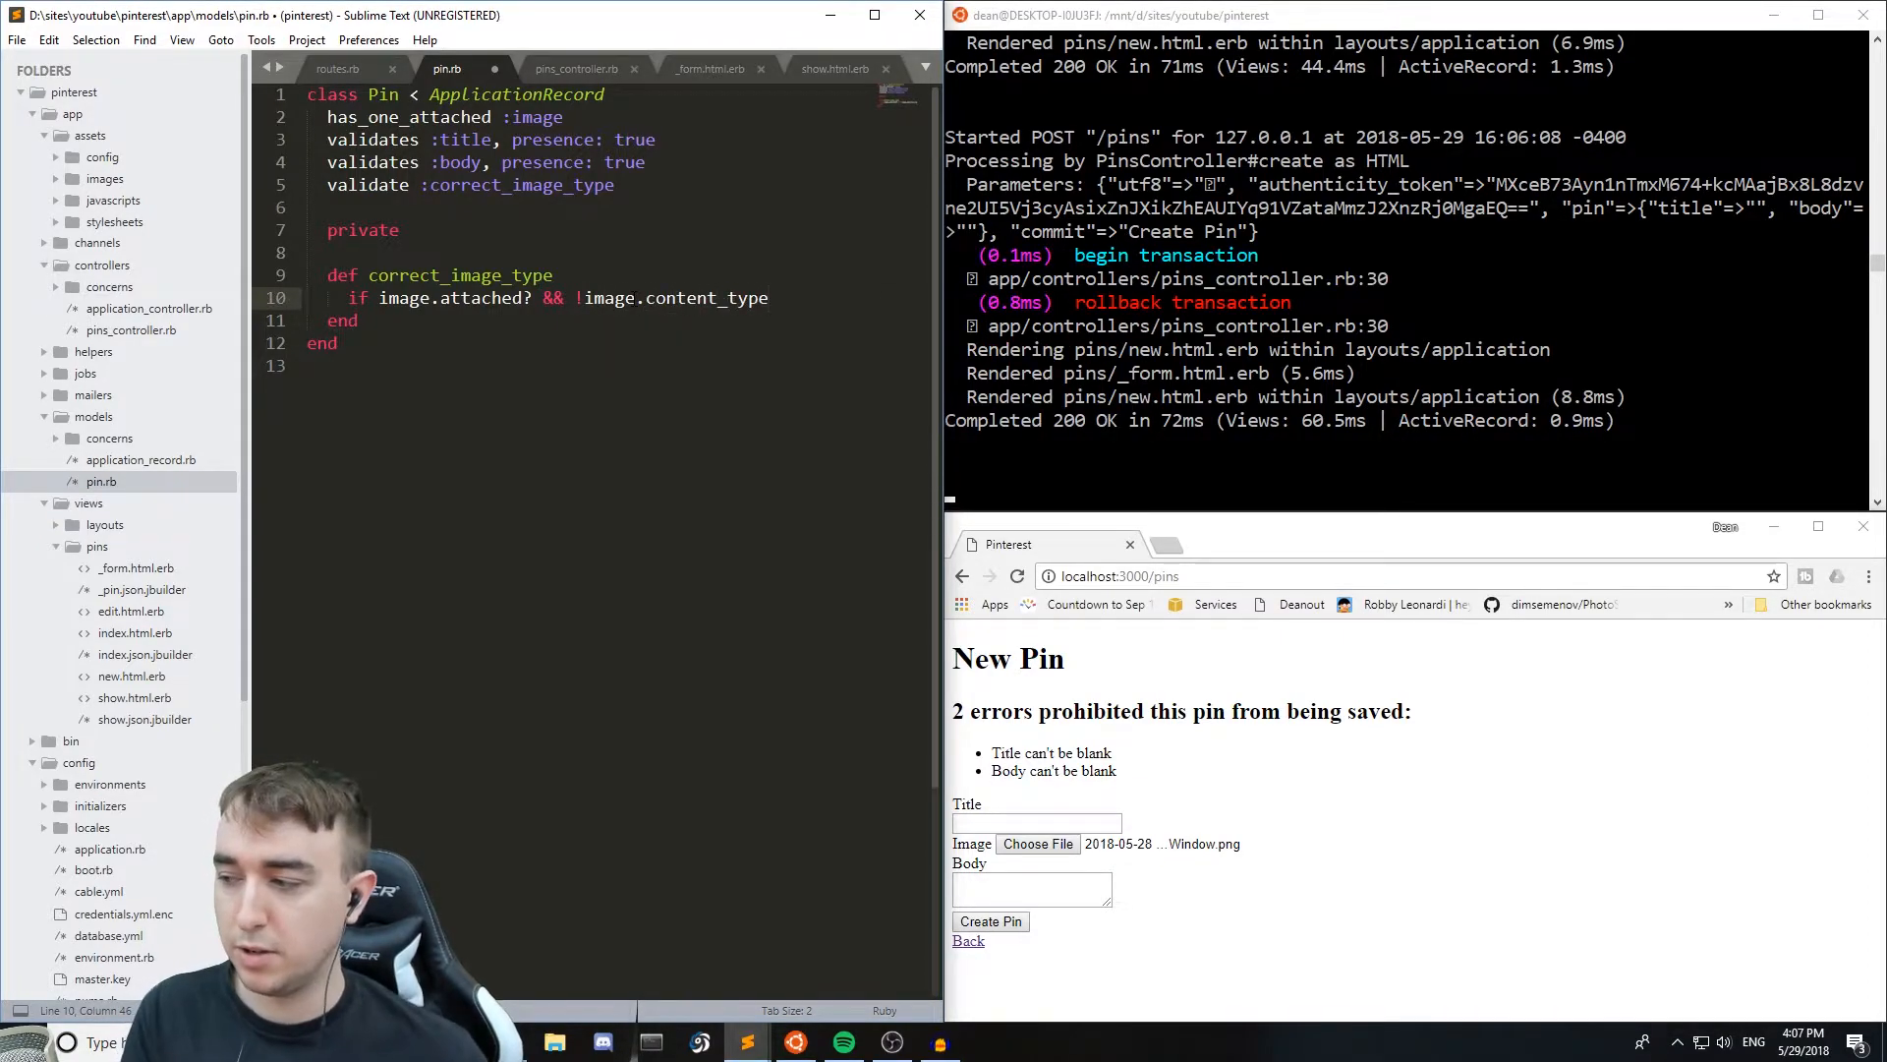
text(.in?())
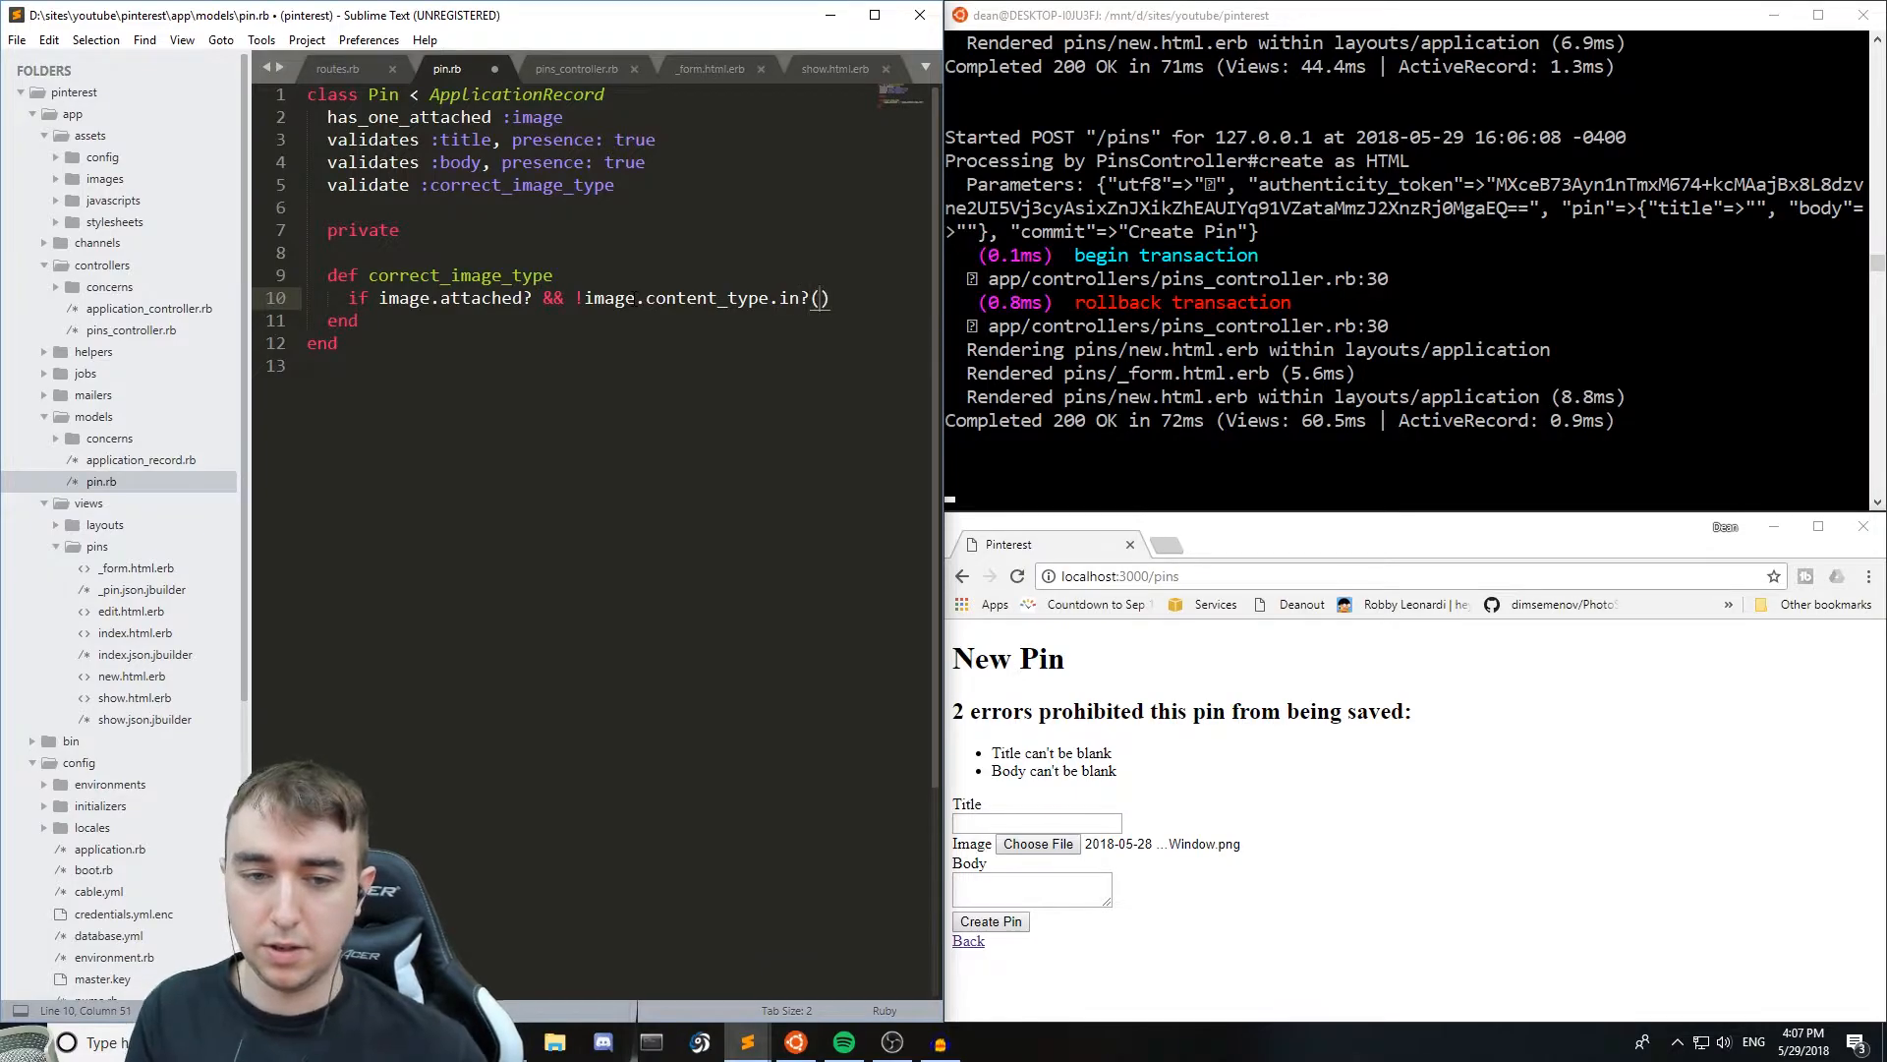
text(%w()
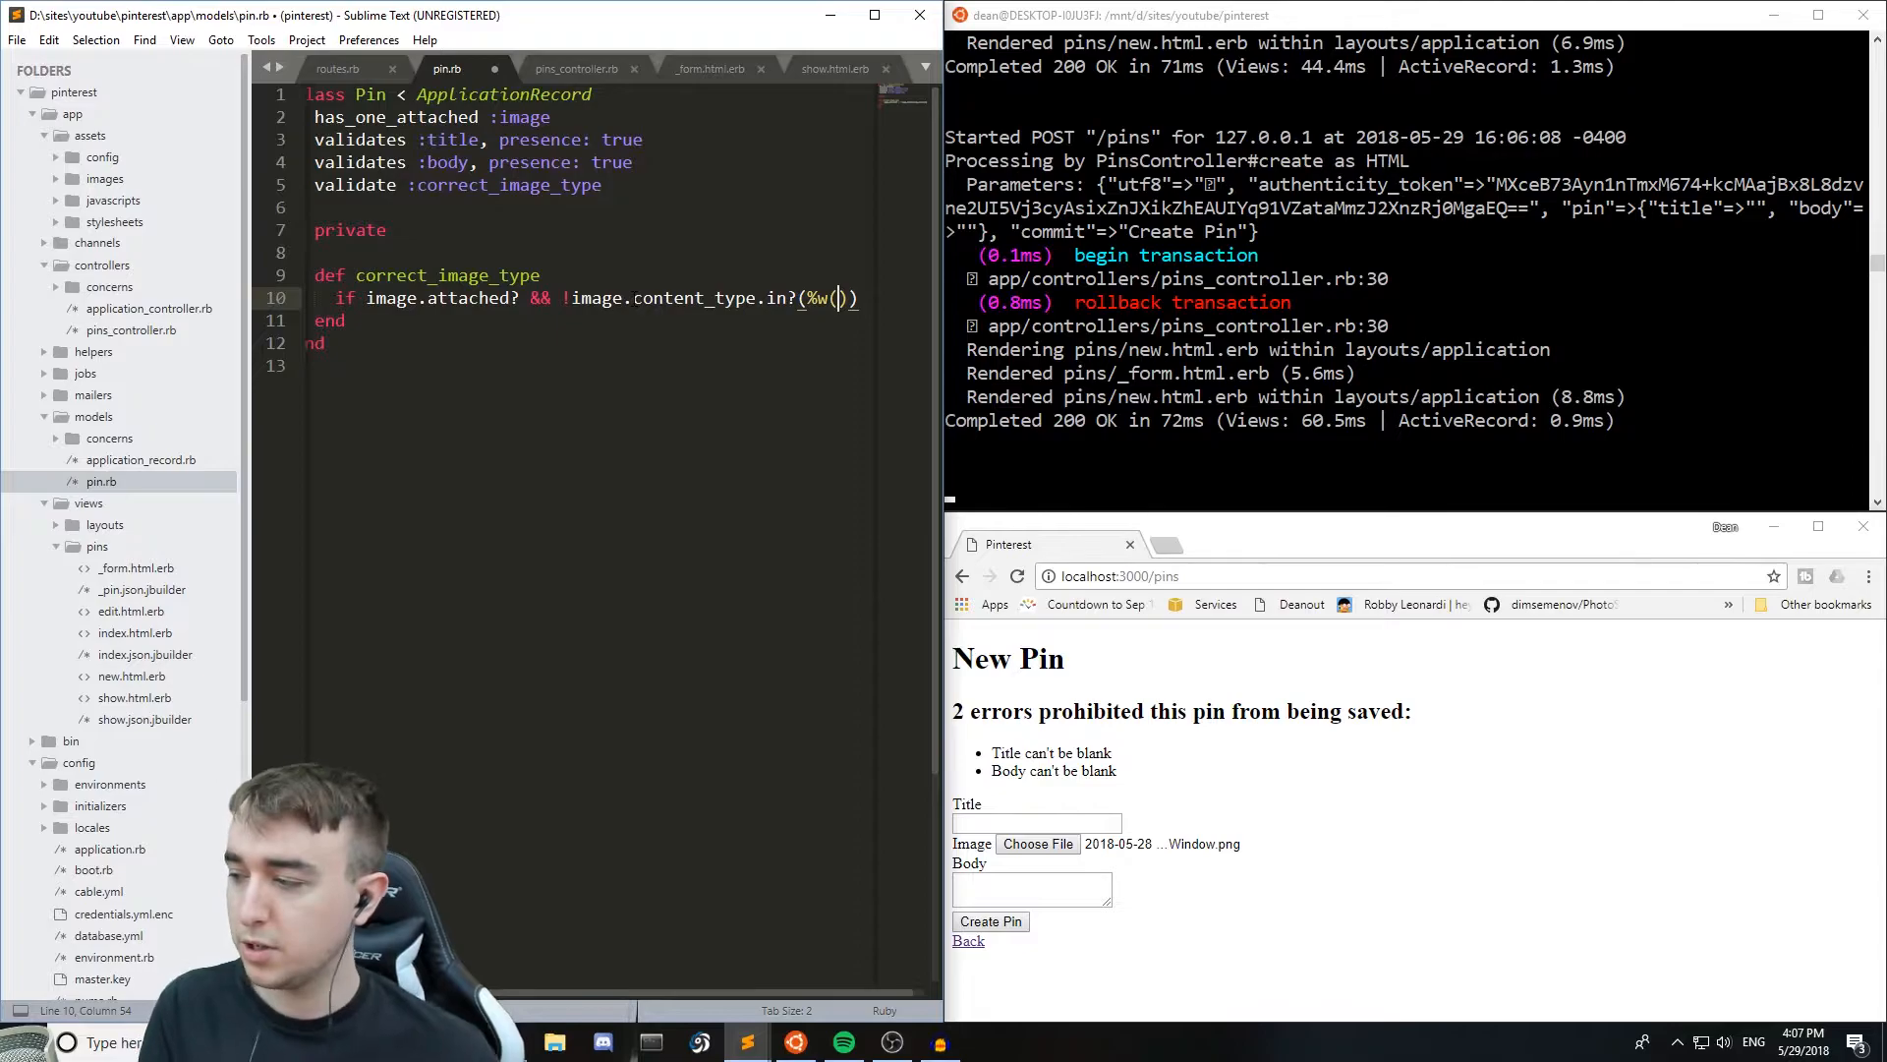
text(image/jpeg)
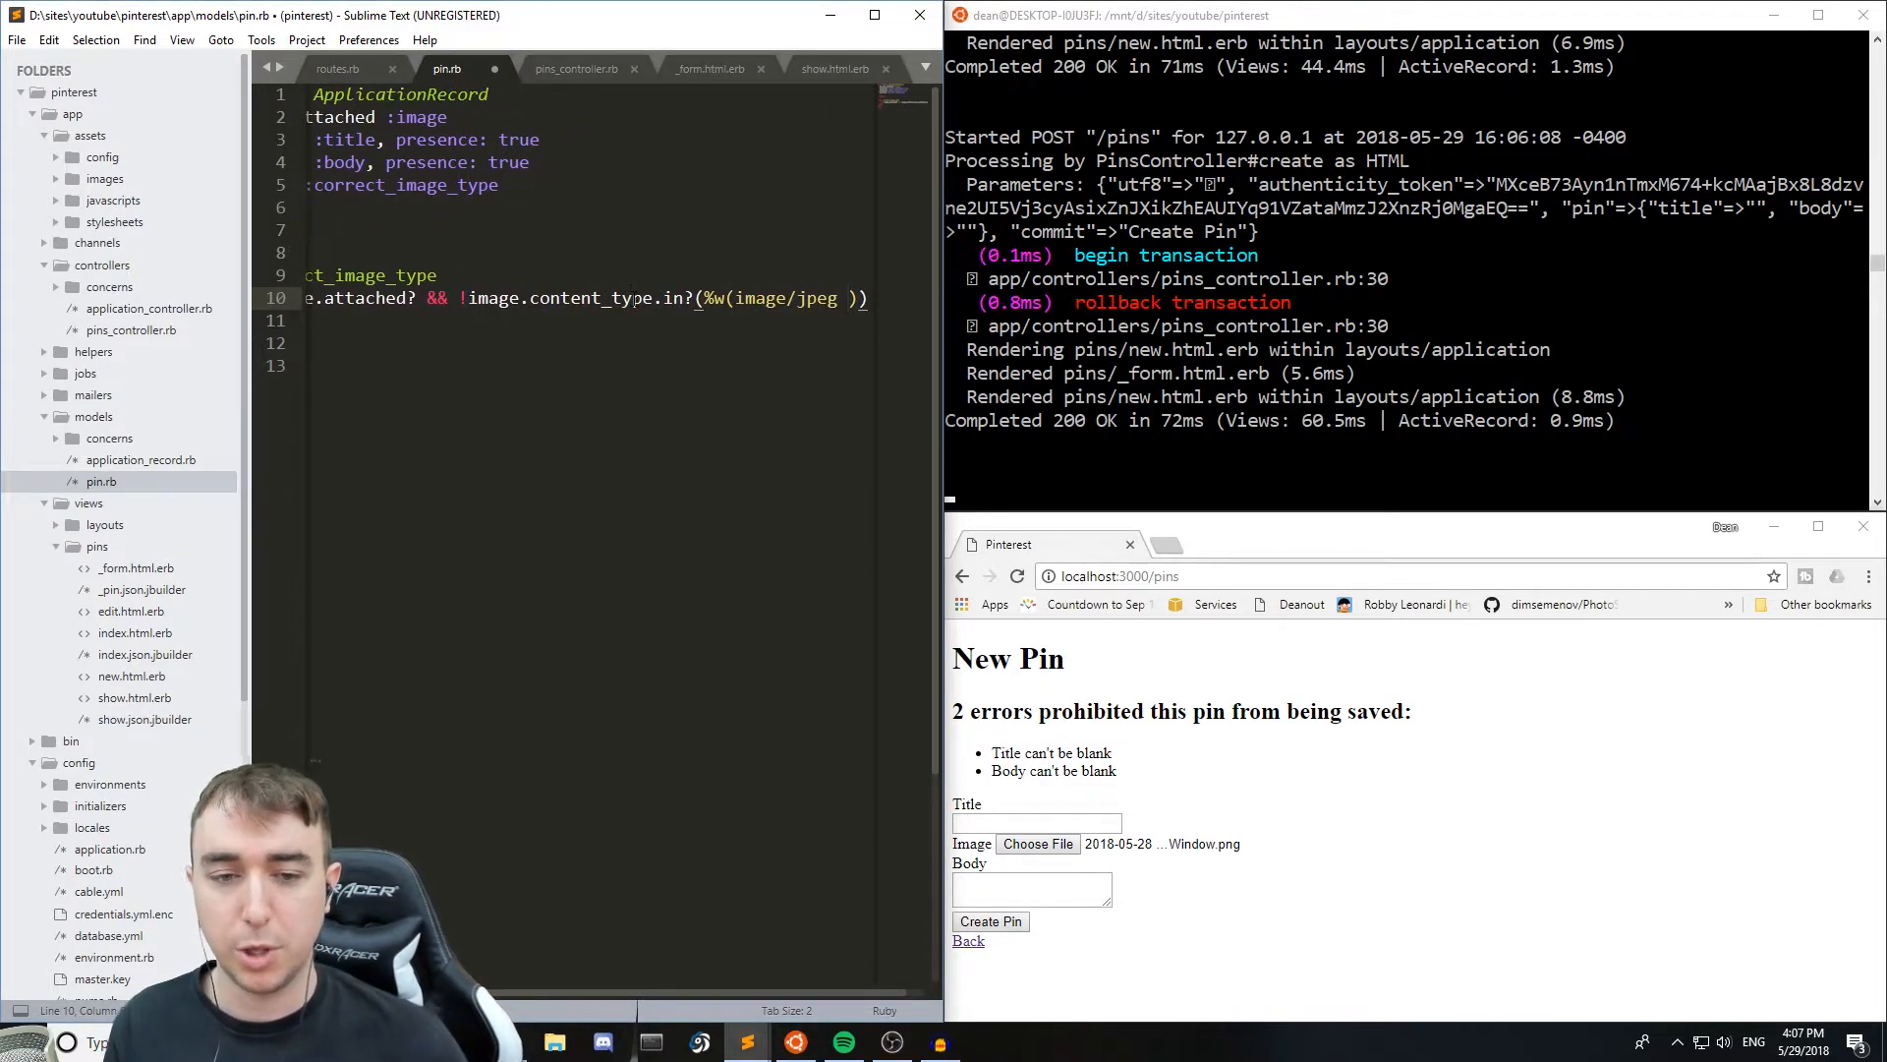
text(image/p)
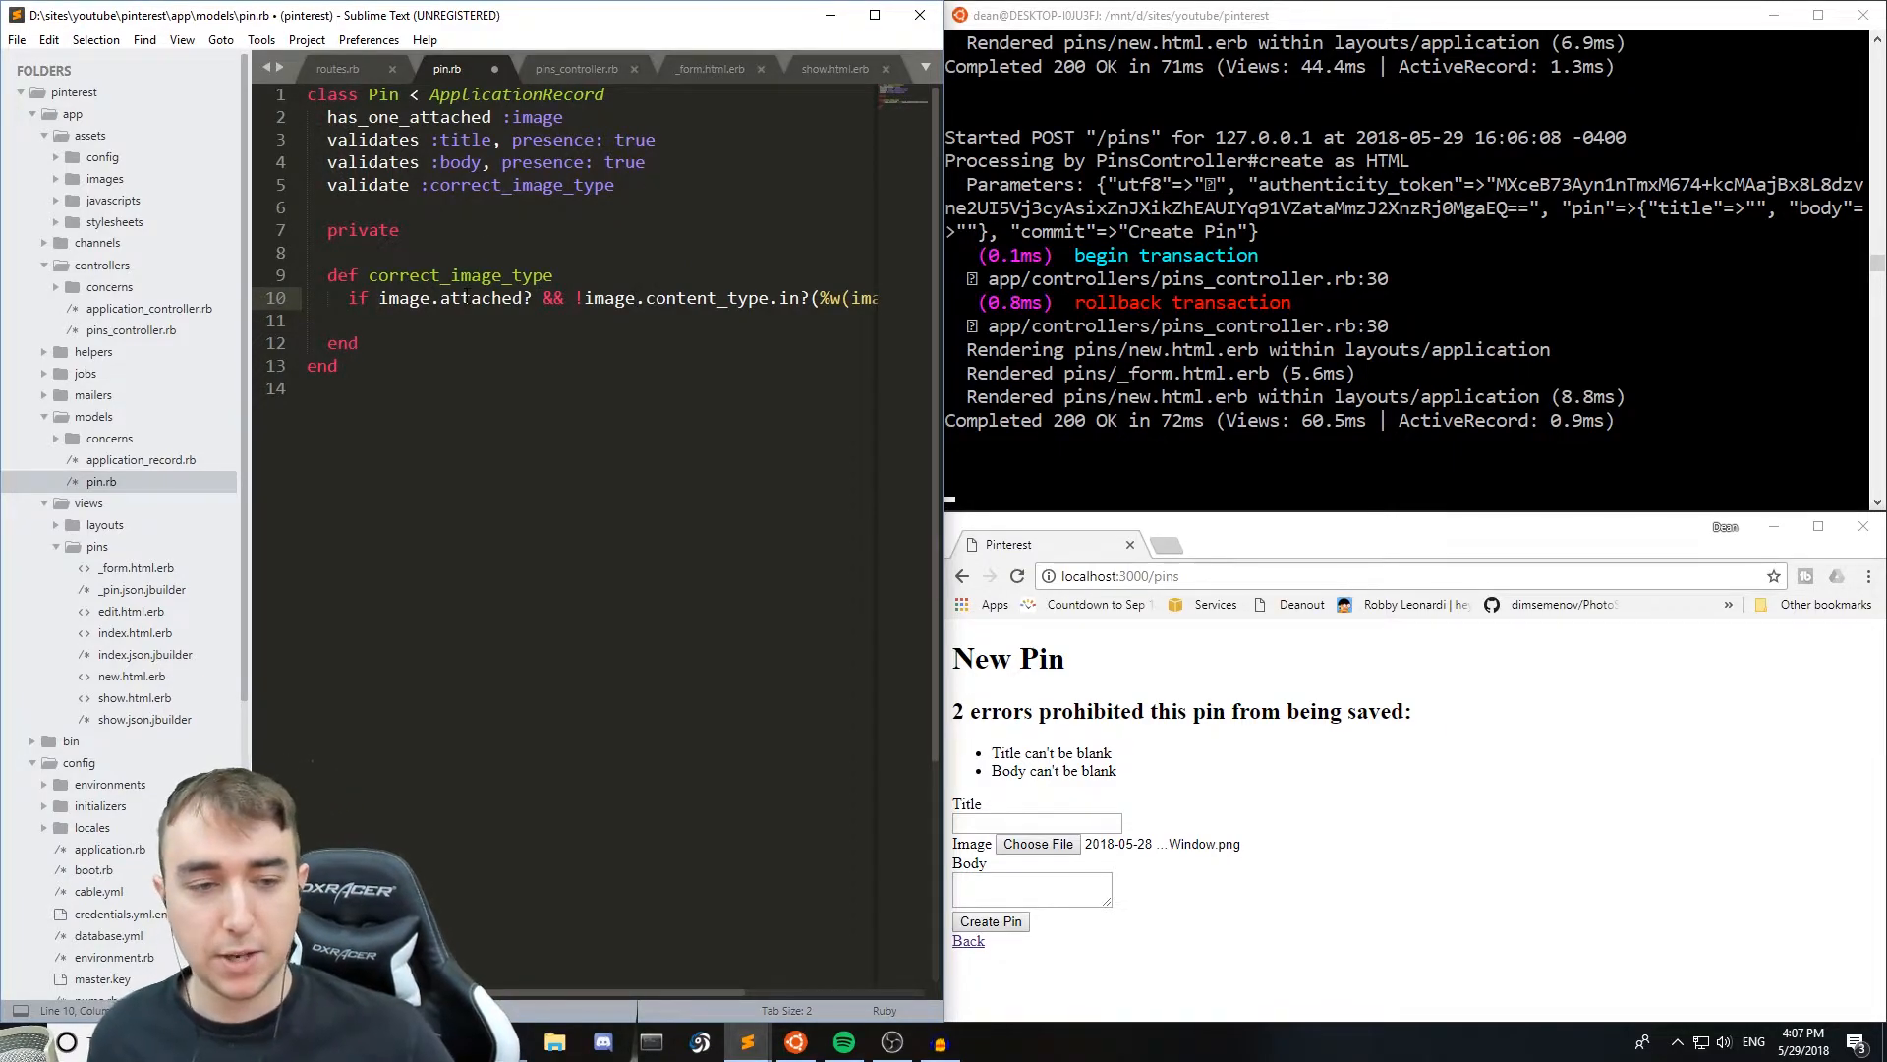
- Add errors.add(:image, 'must be a JPEG or PNG.') inside the branch and save pin.rb
double_click(609, 297)
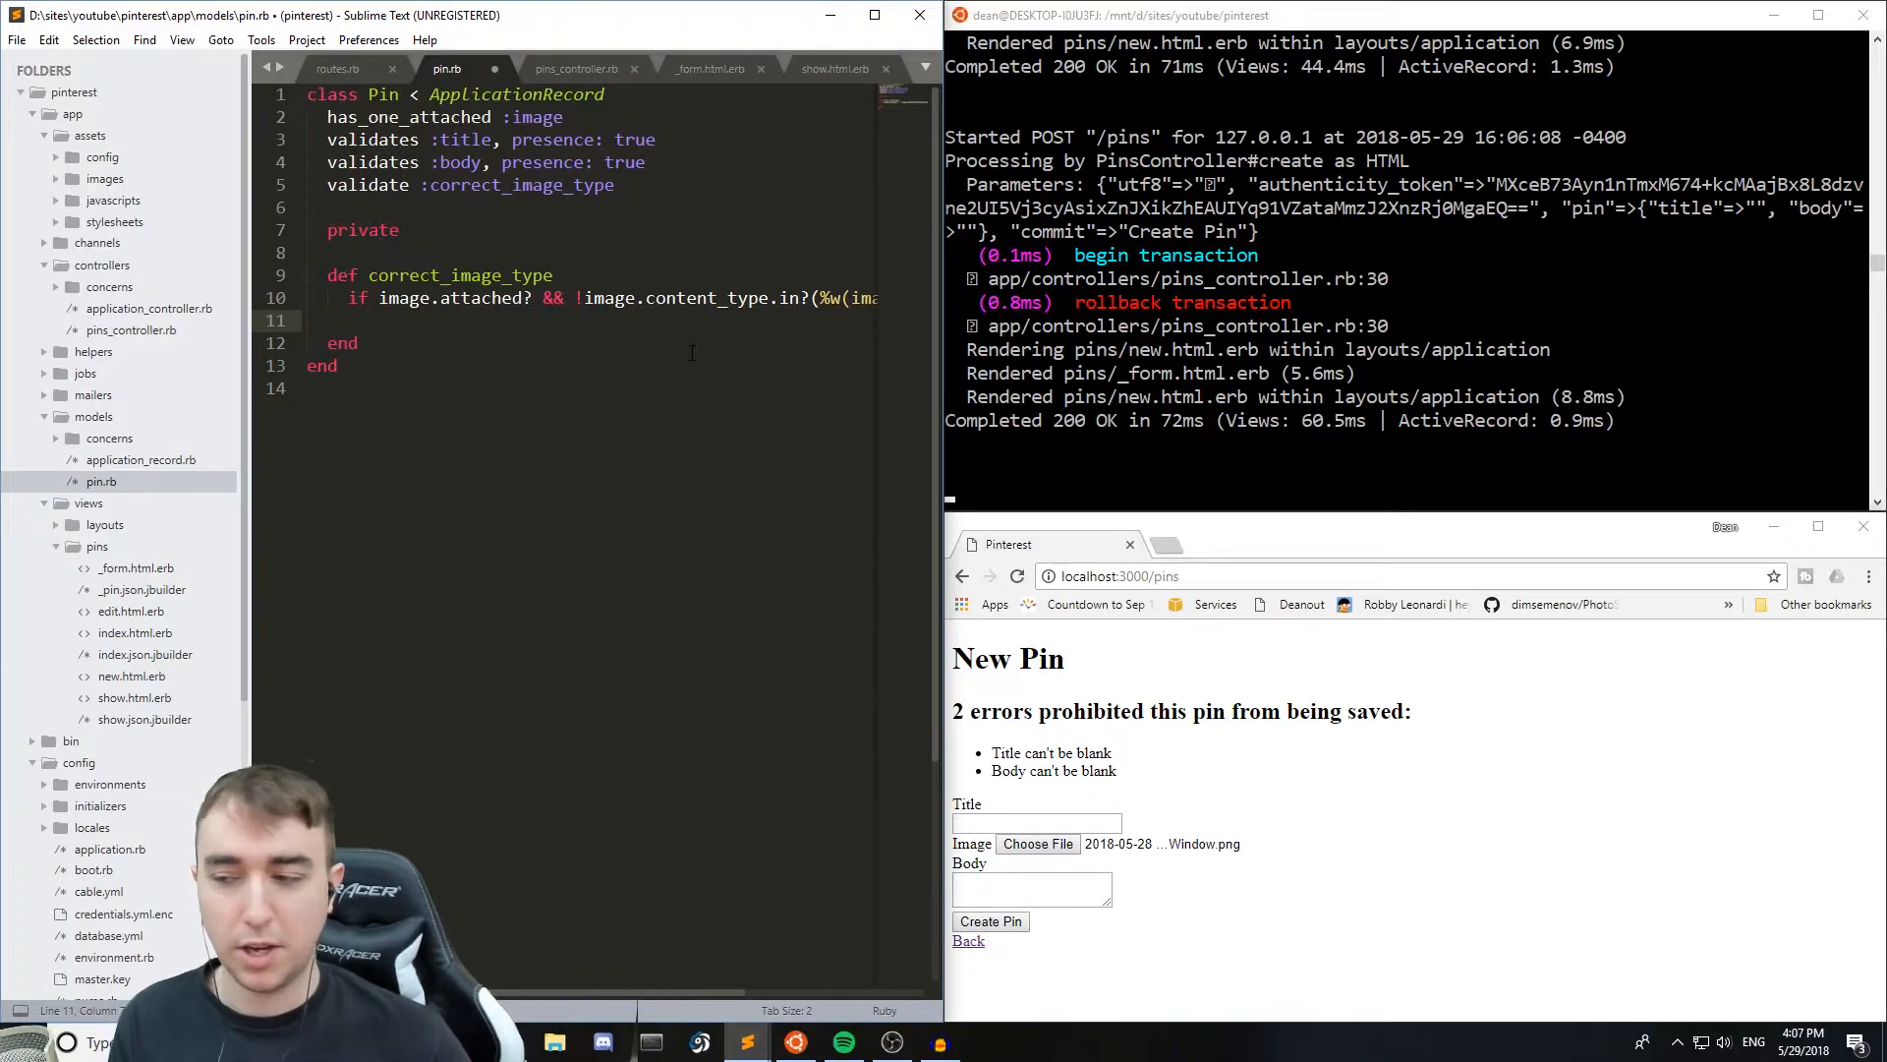
text(errors.add)
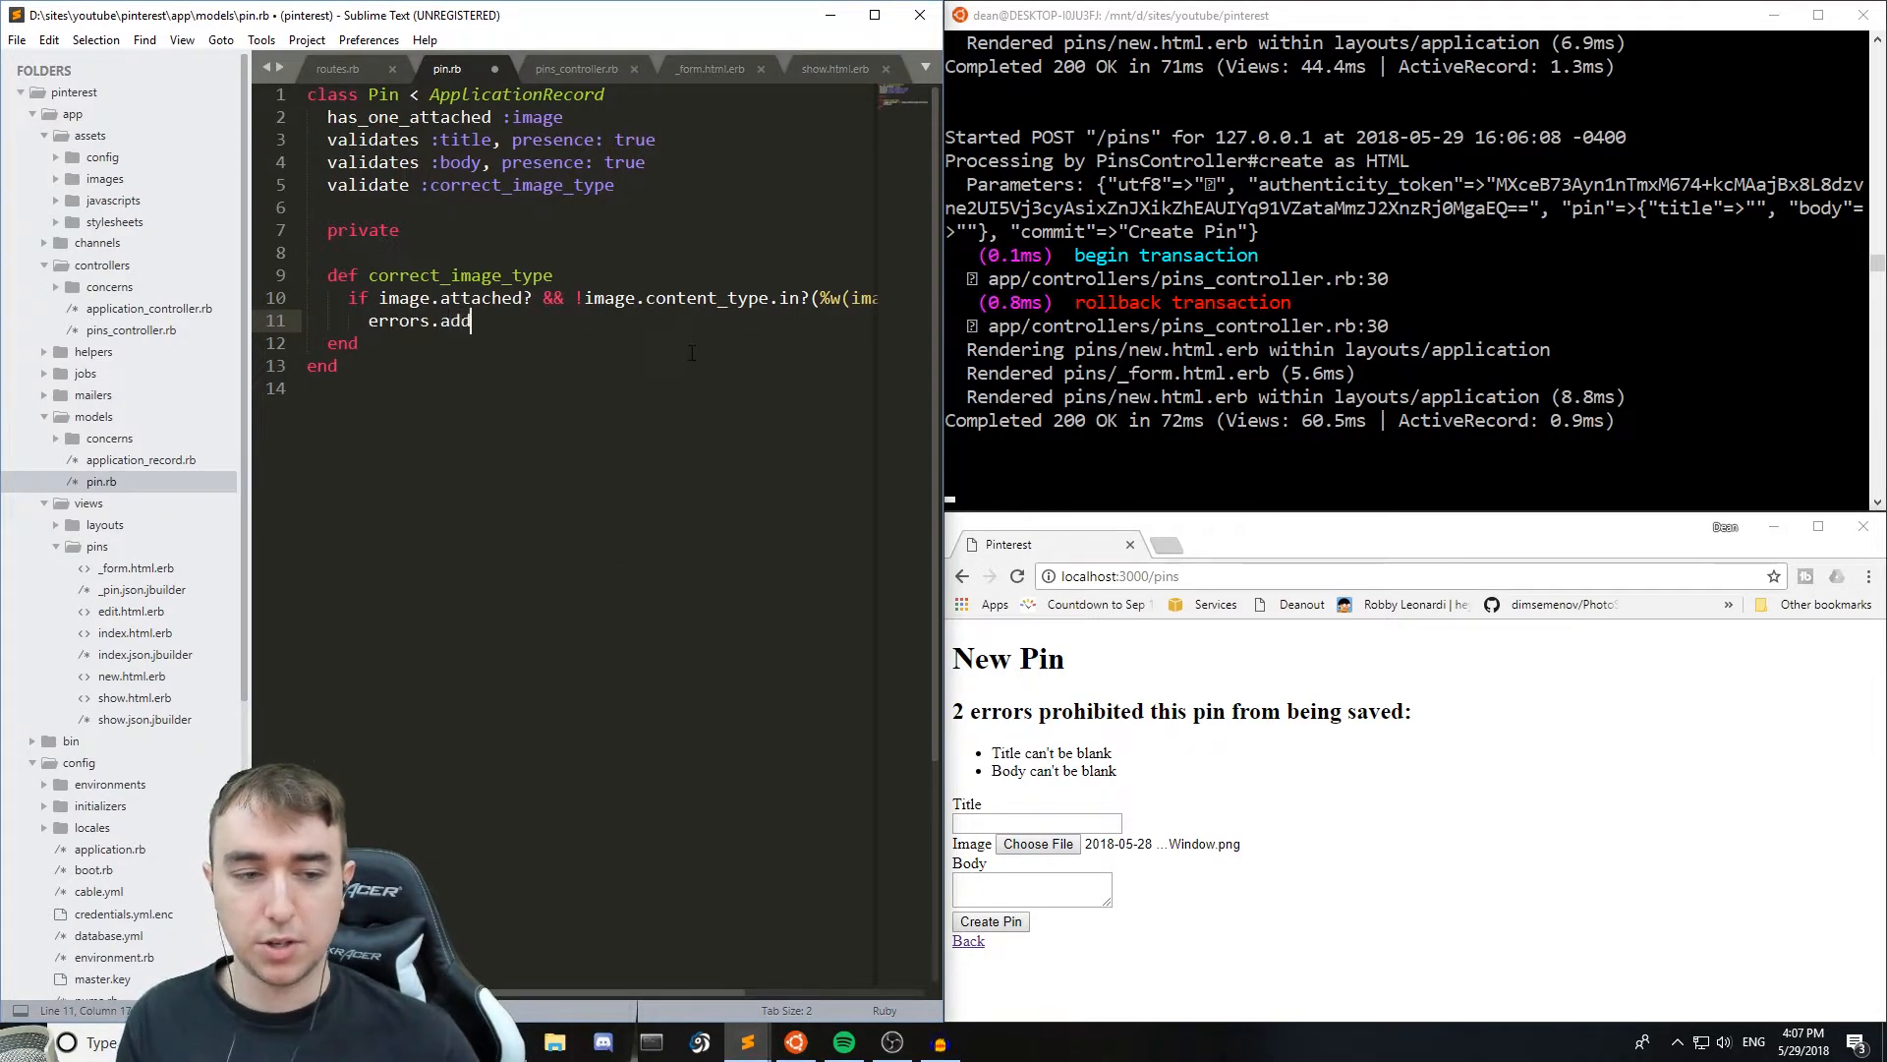
text(())
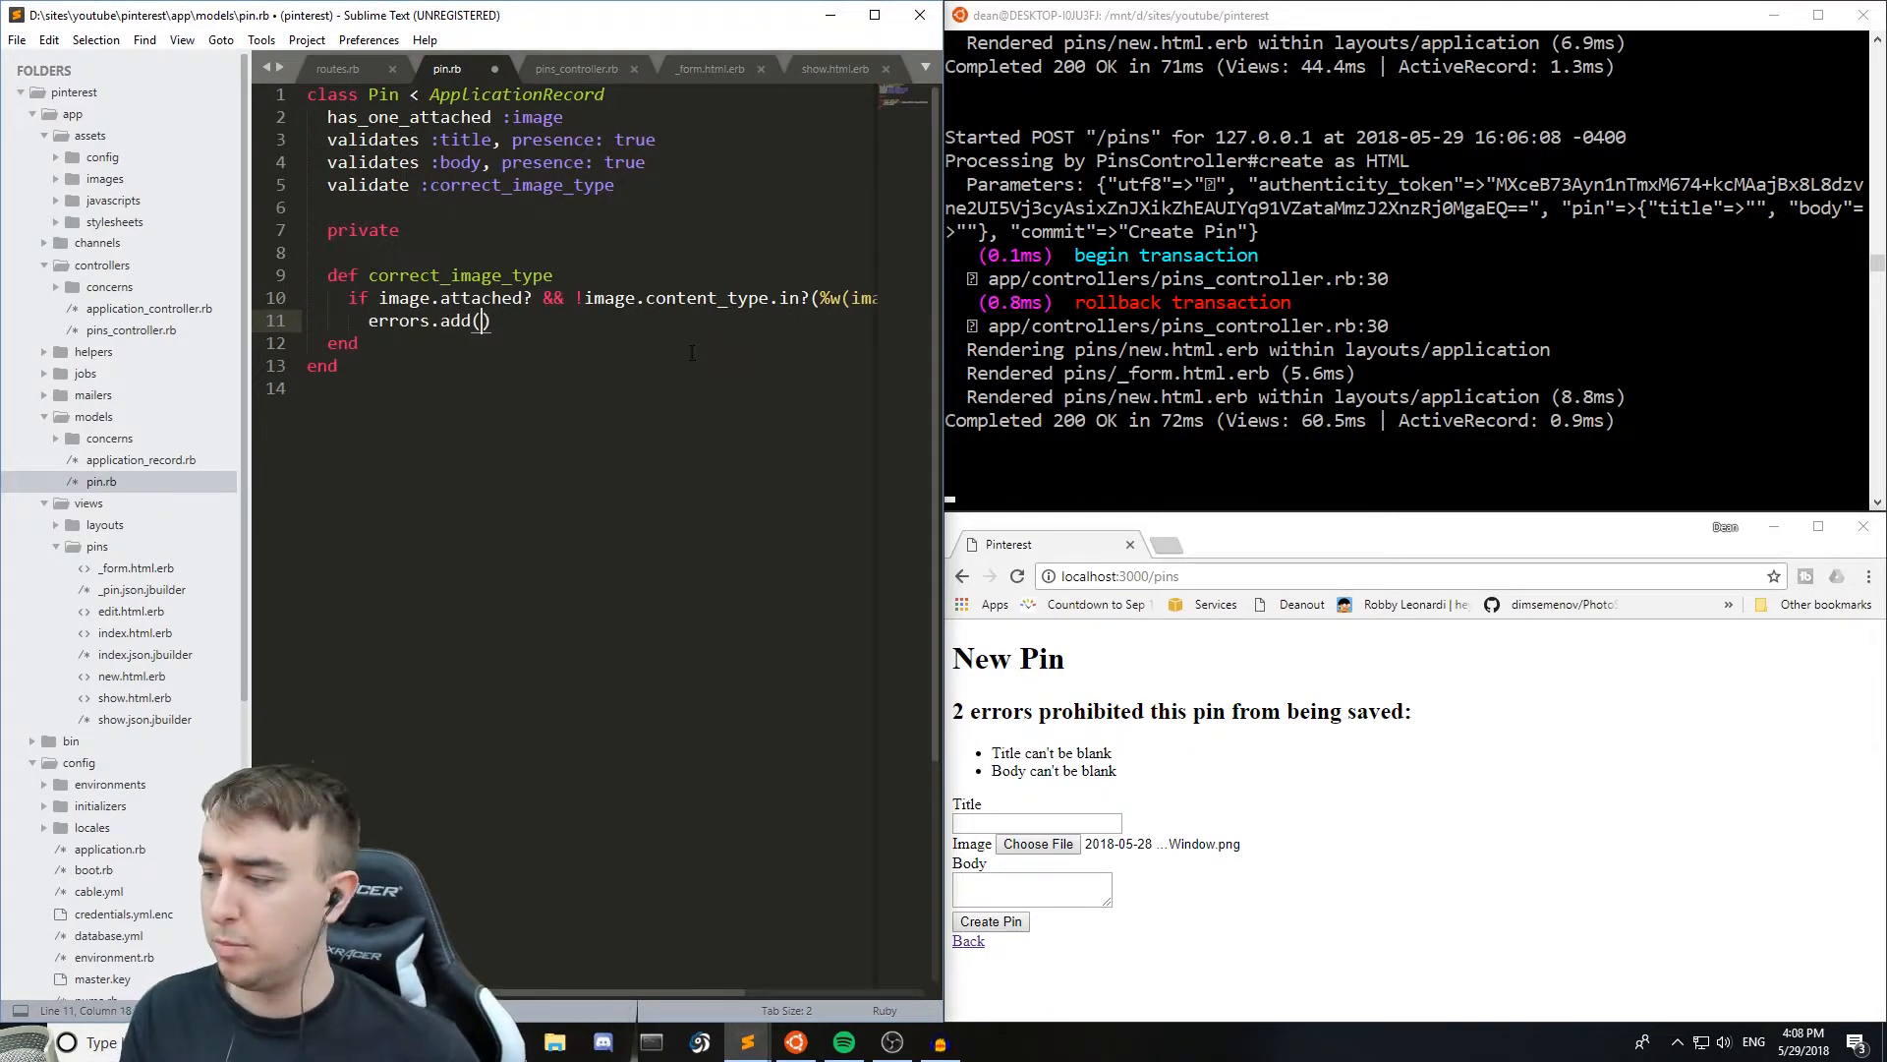
text(:image,)
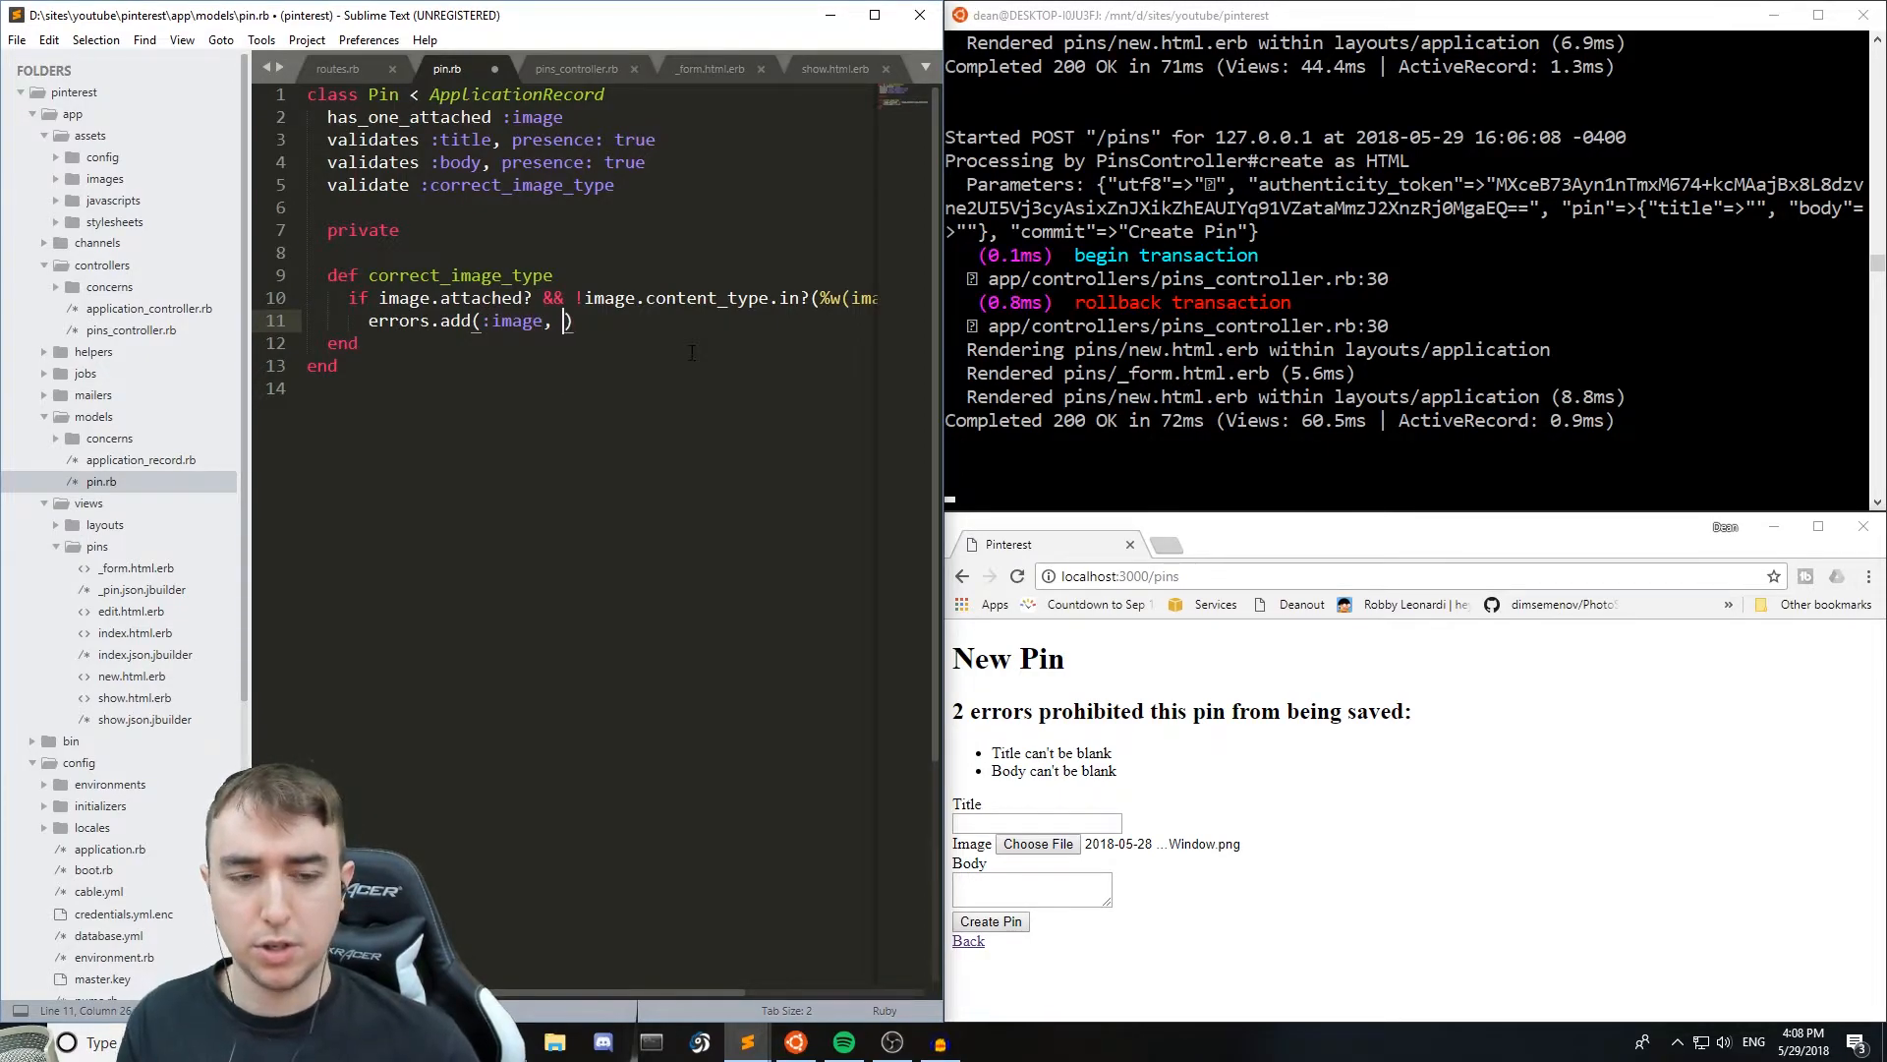
text('must be ')
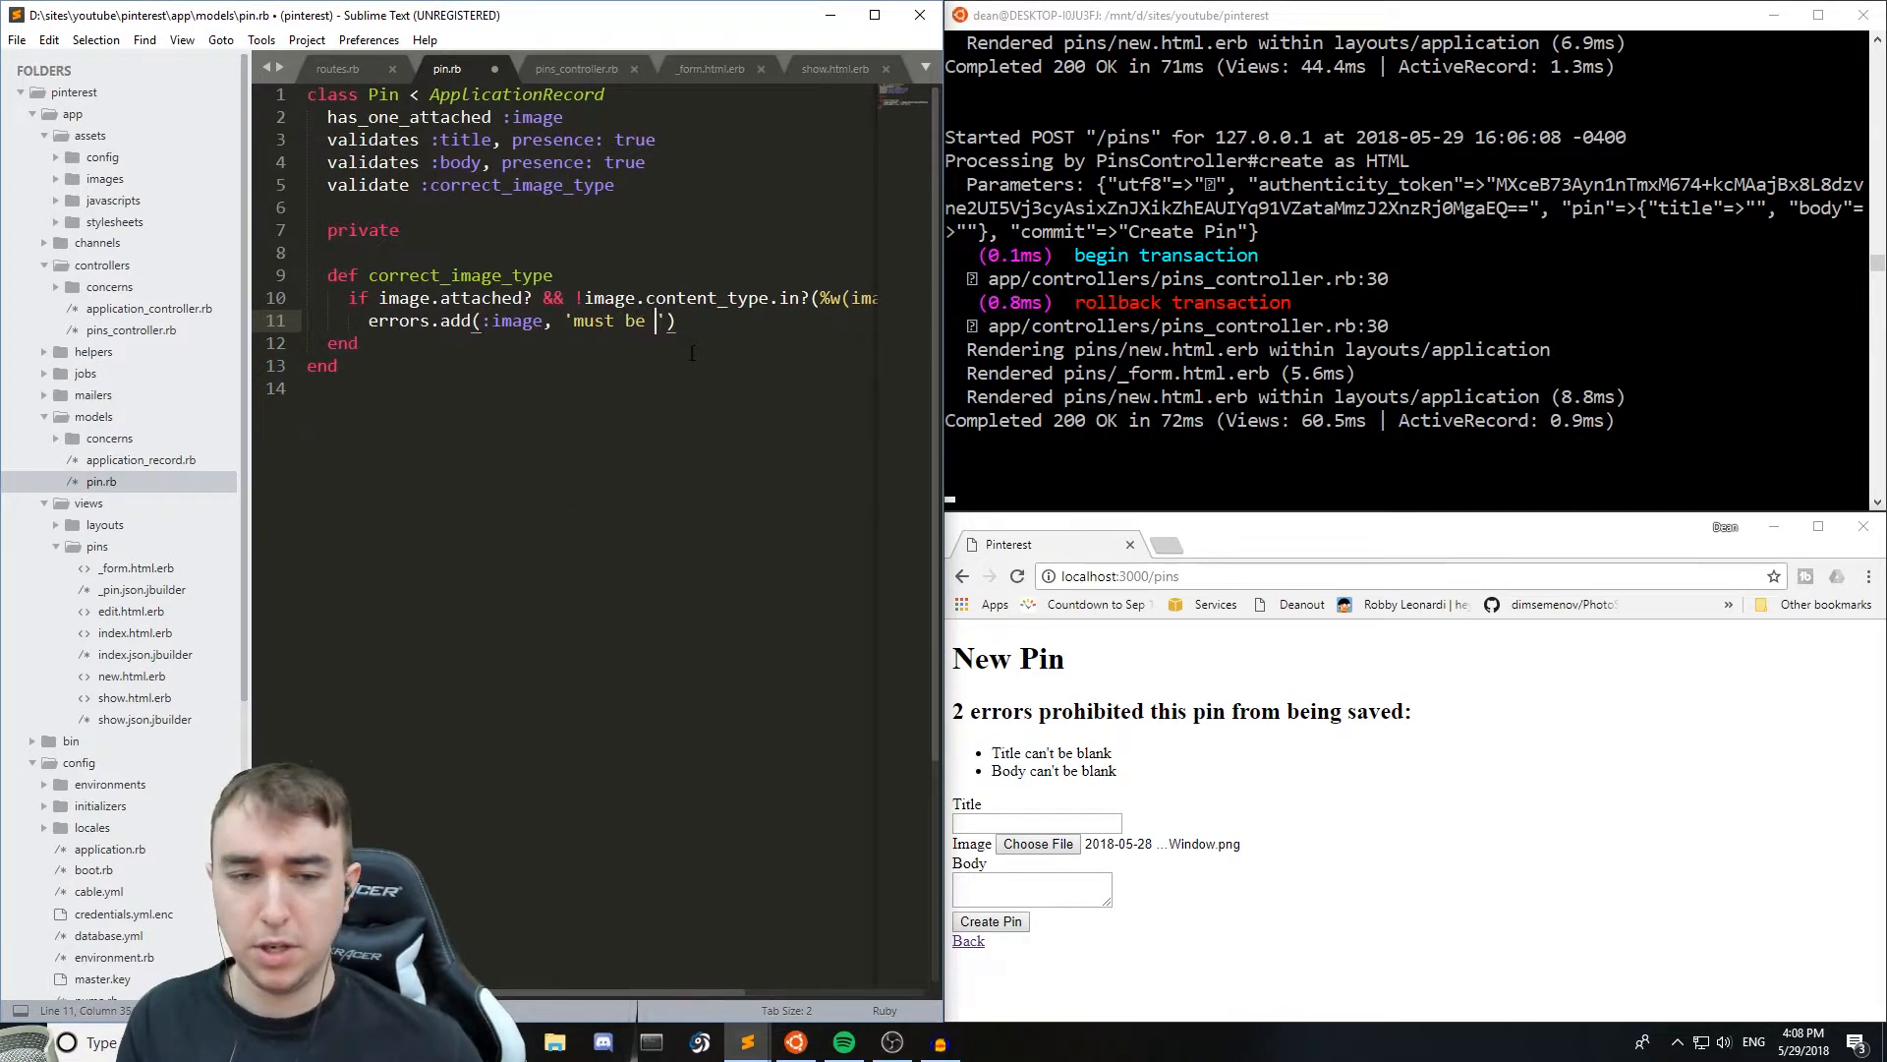
text(a JPEG or)
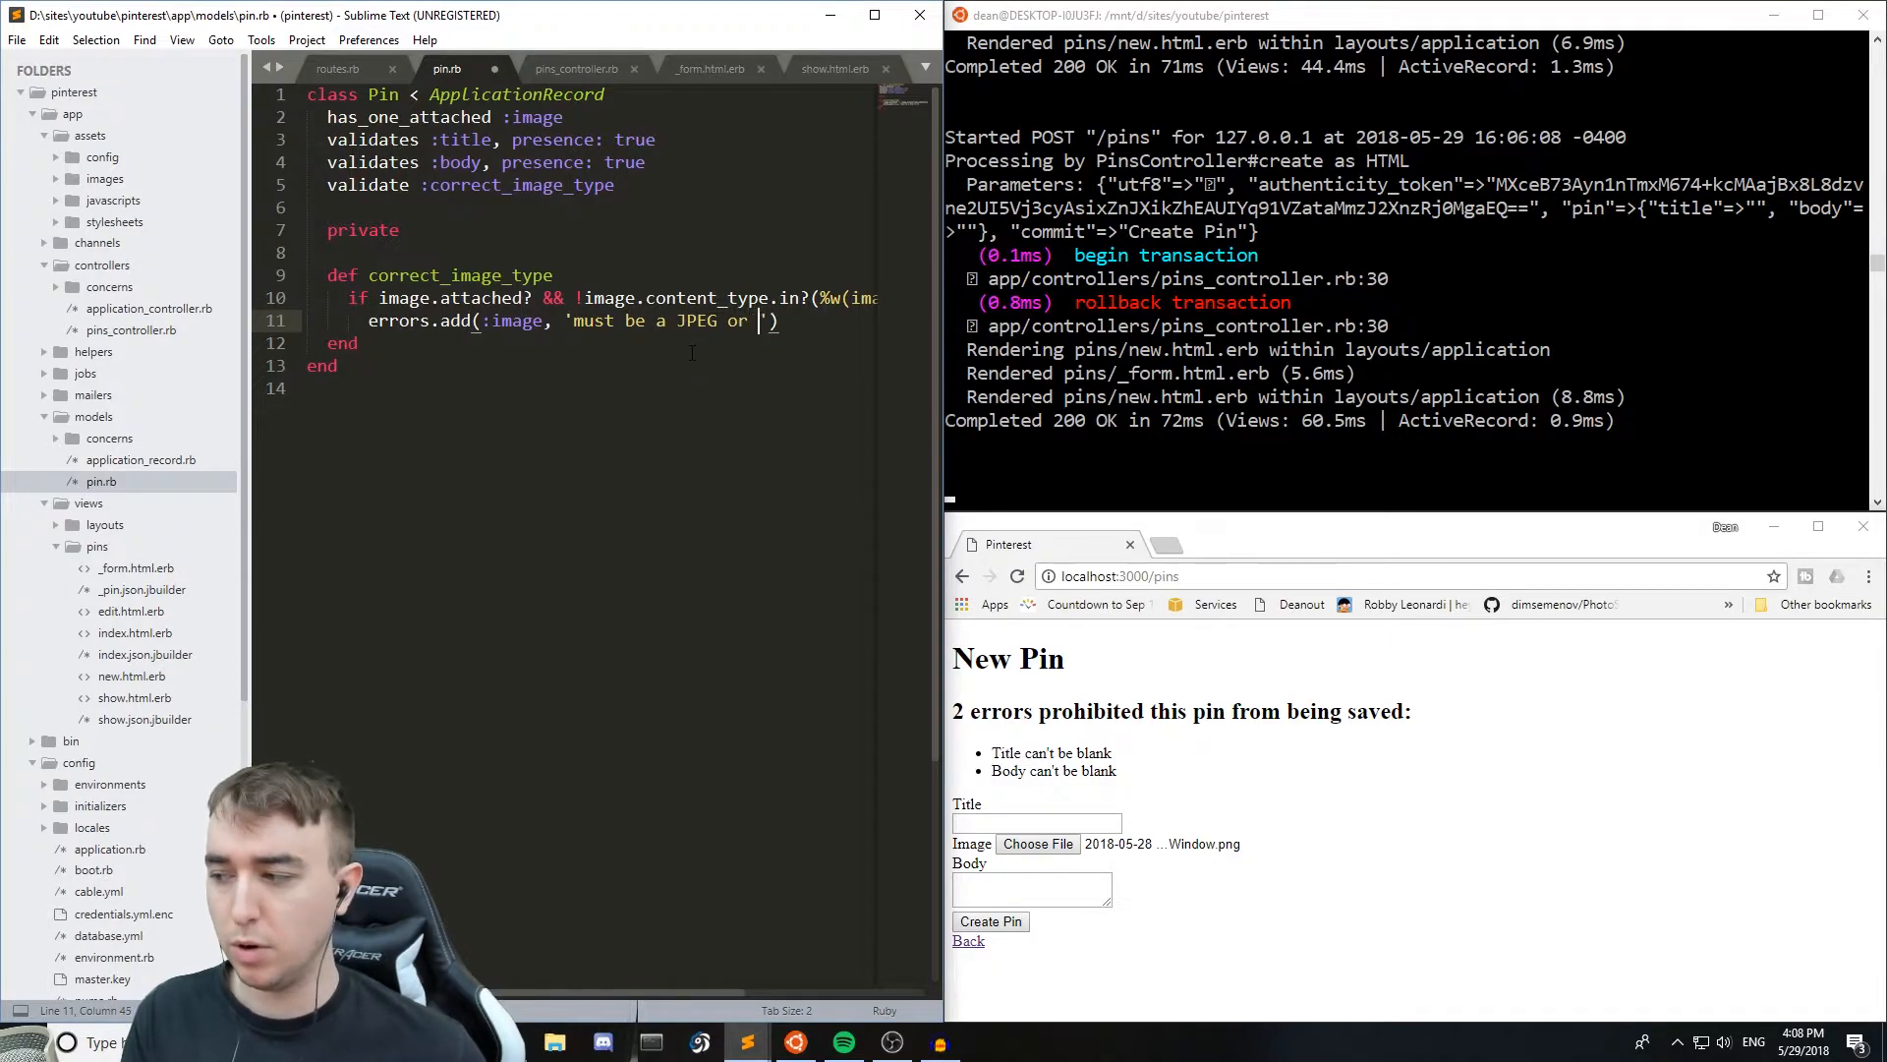
text(PNG.)
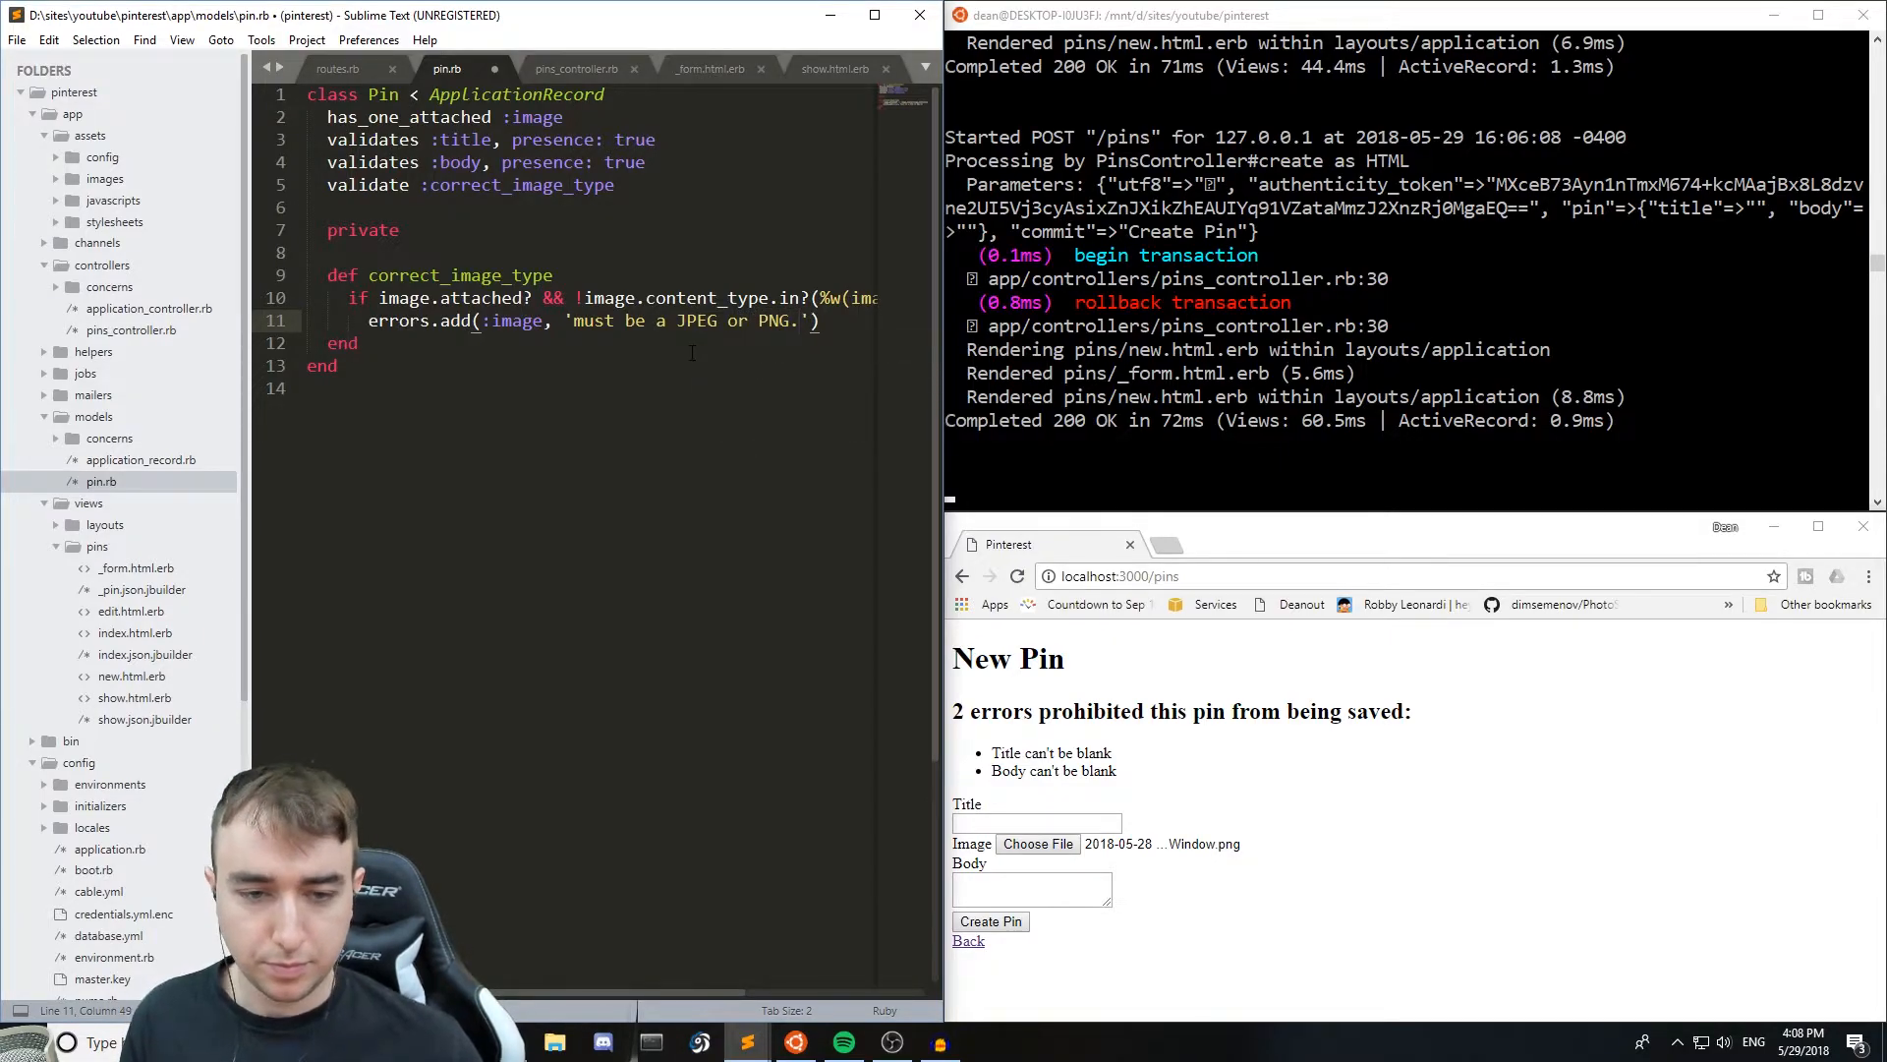
key(enter)
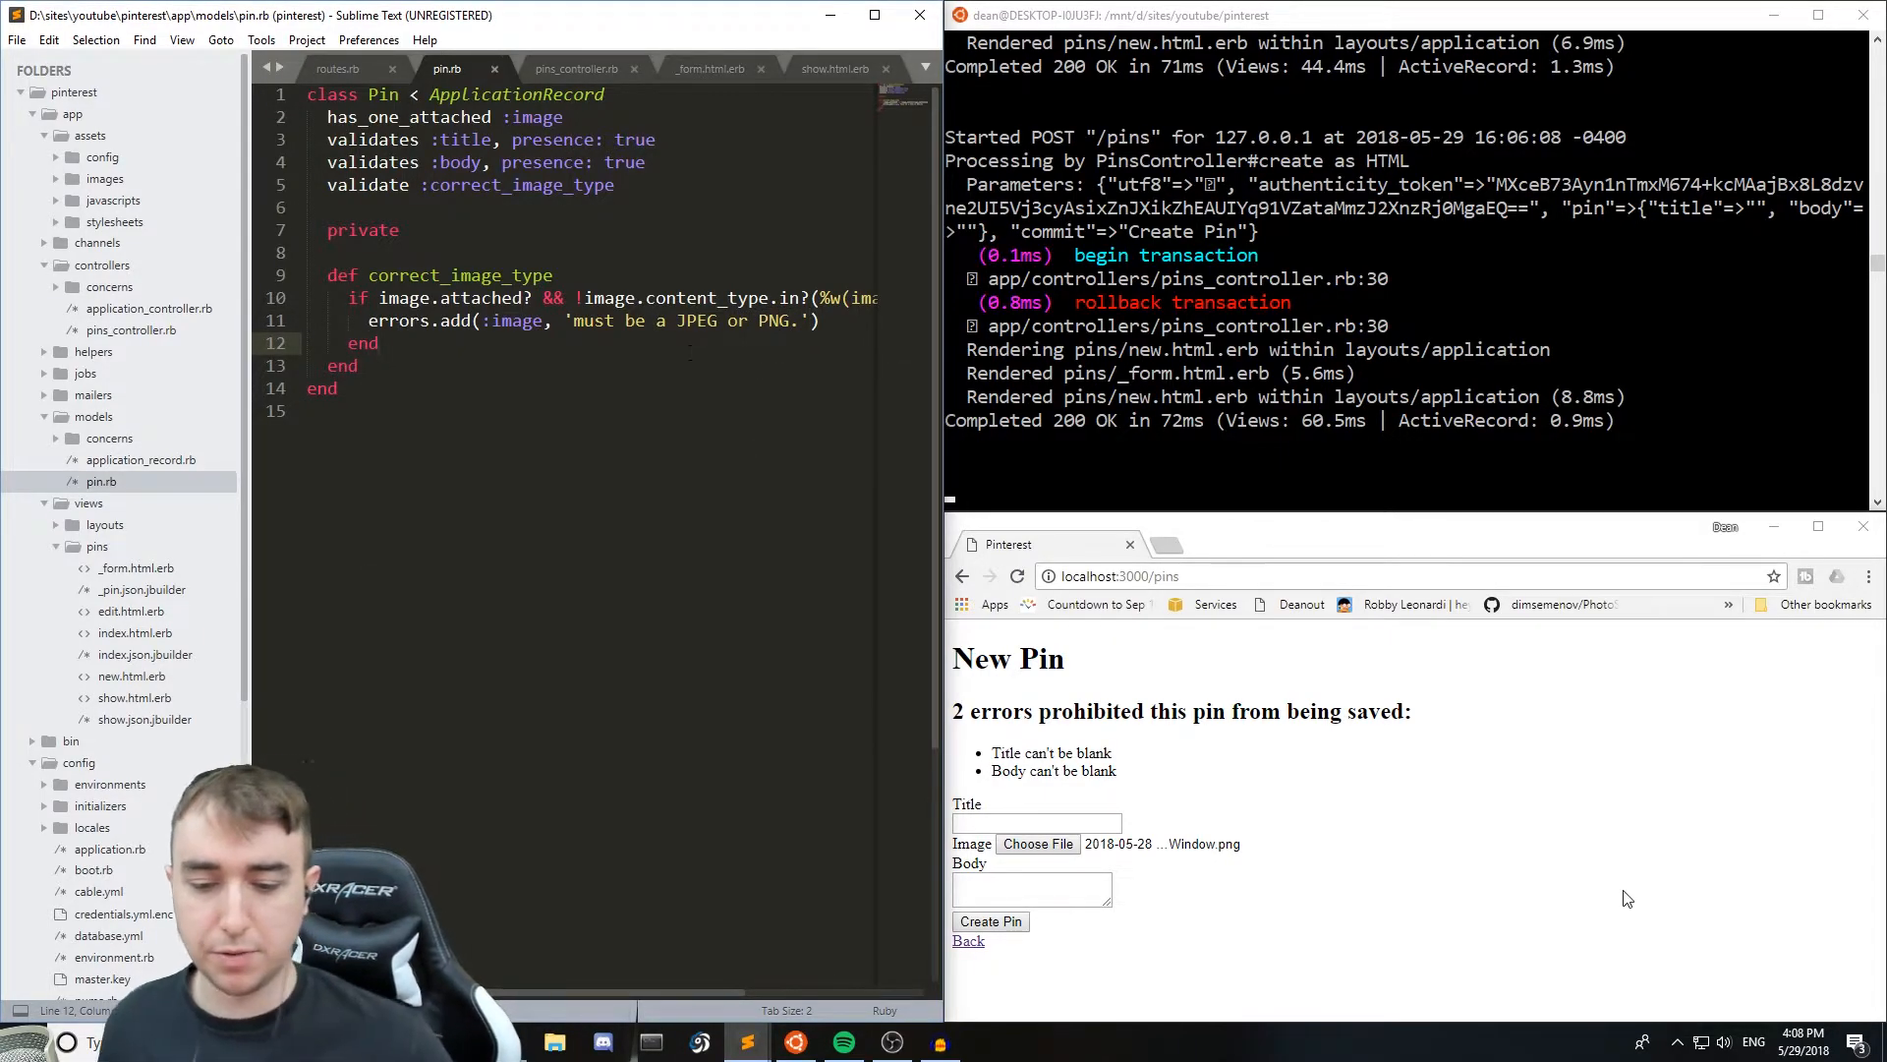
- Create a new pin titled 'casd' with Window.png attached and save it successfully
click(967, 940)
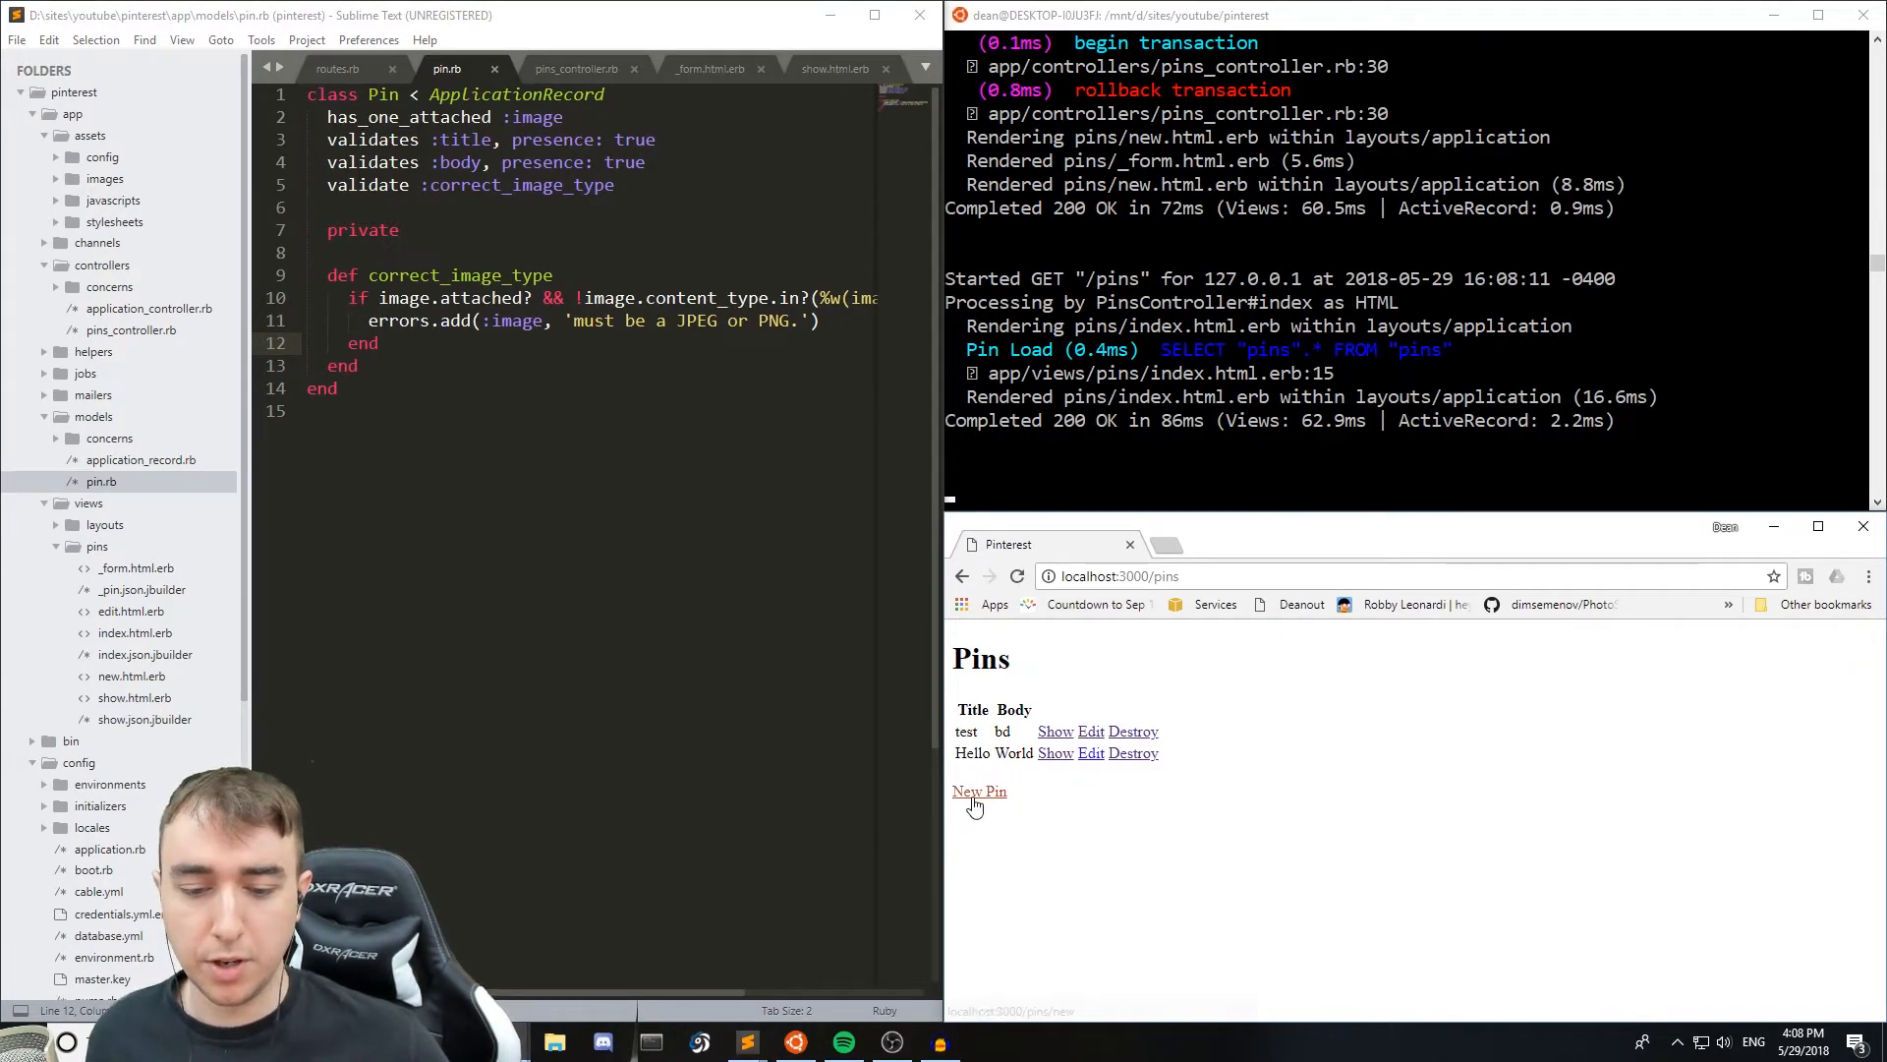
click(979, 791)
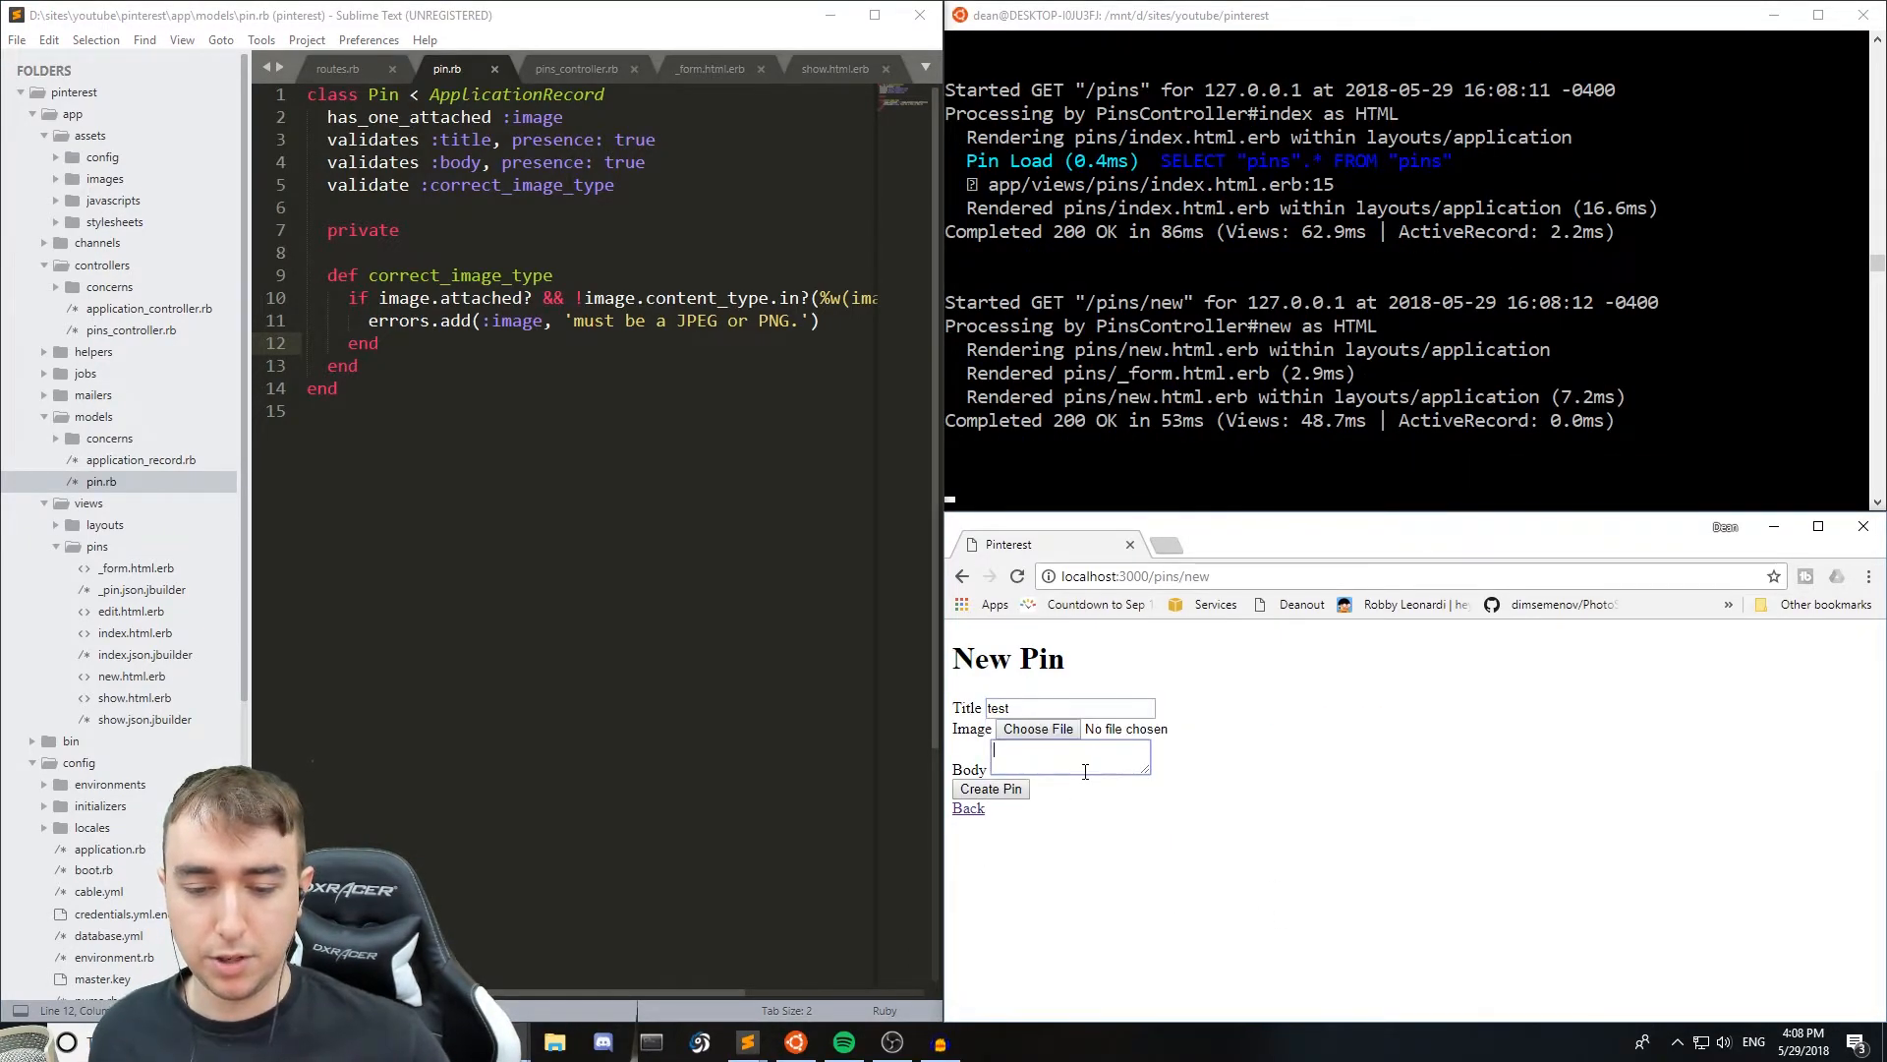
text(casd)
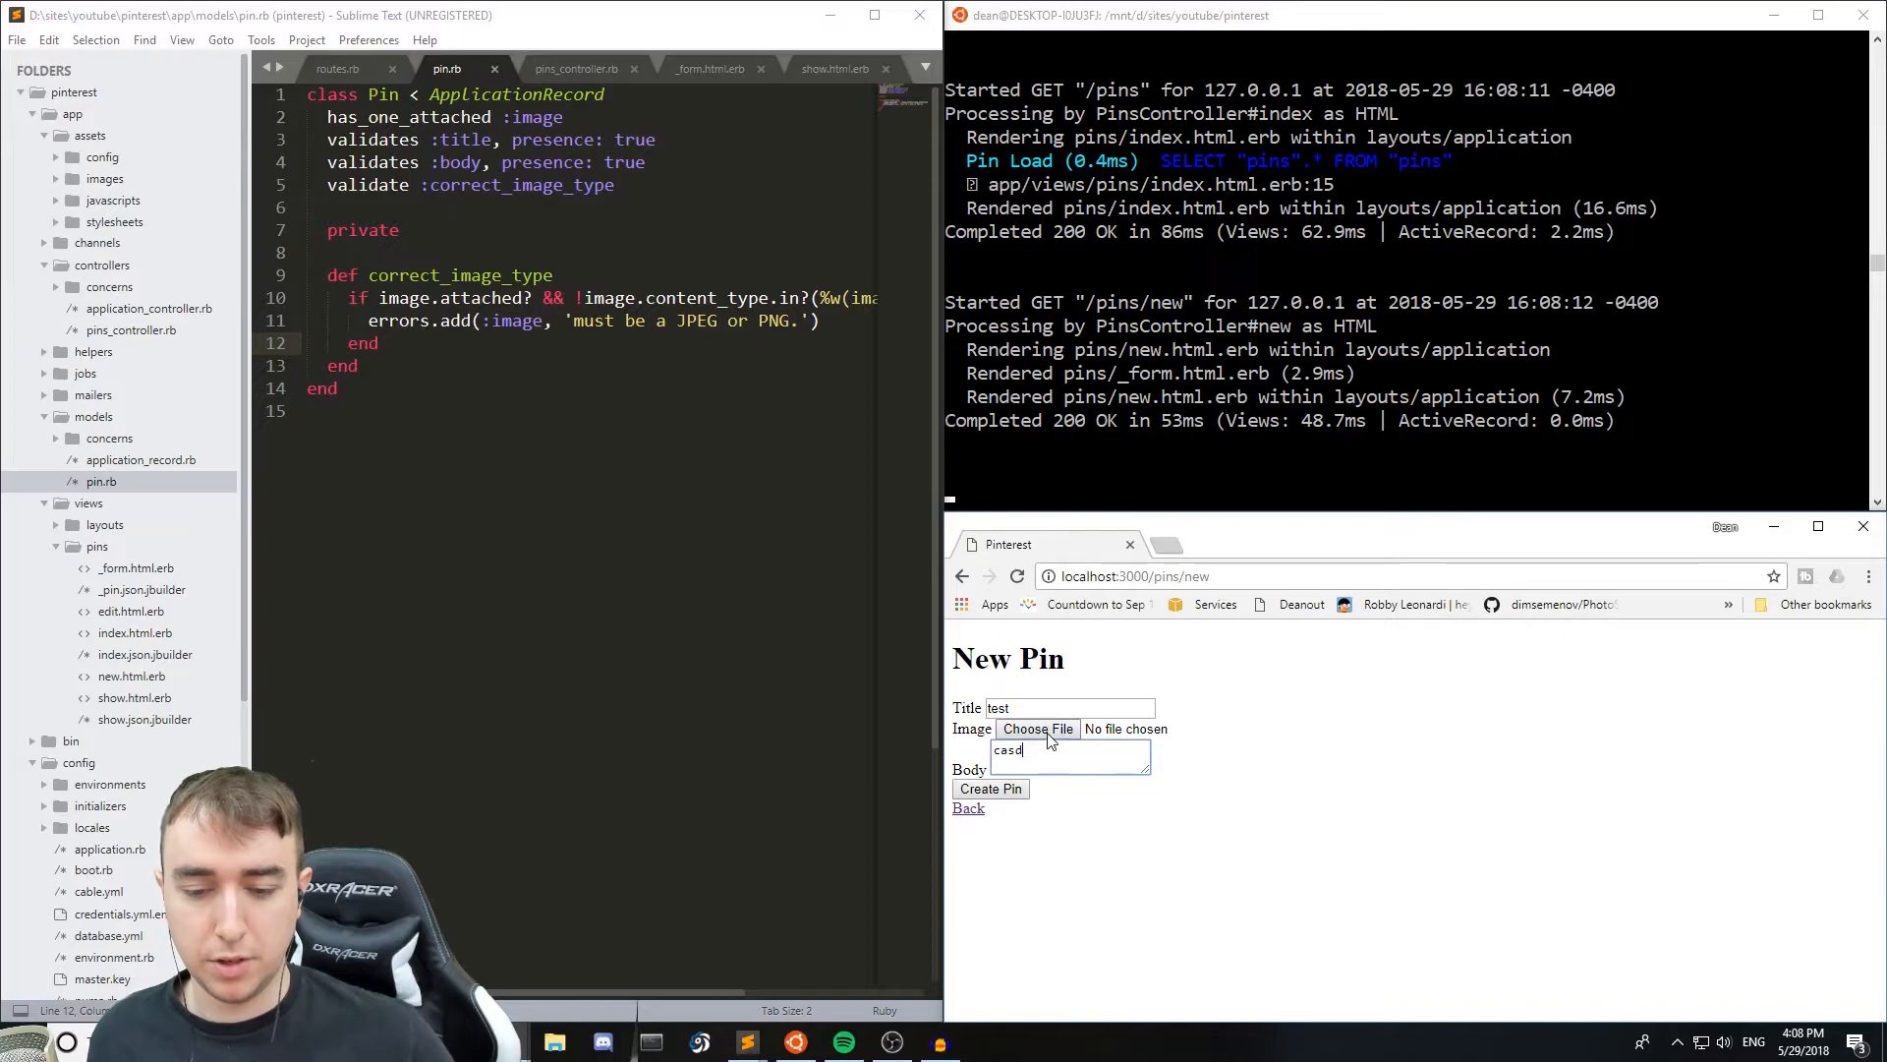
click(1036, 727)
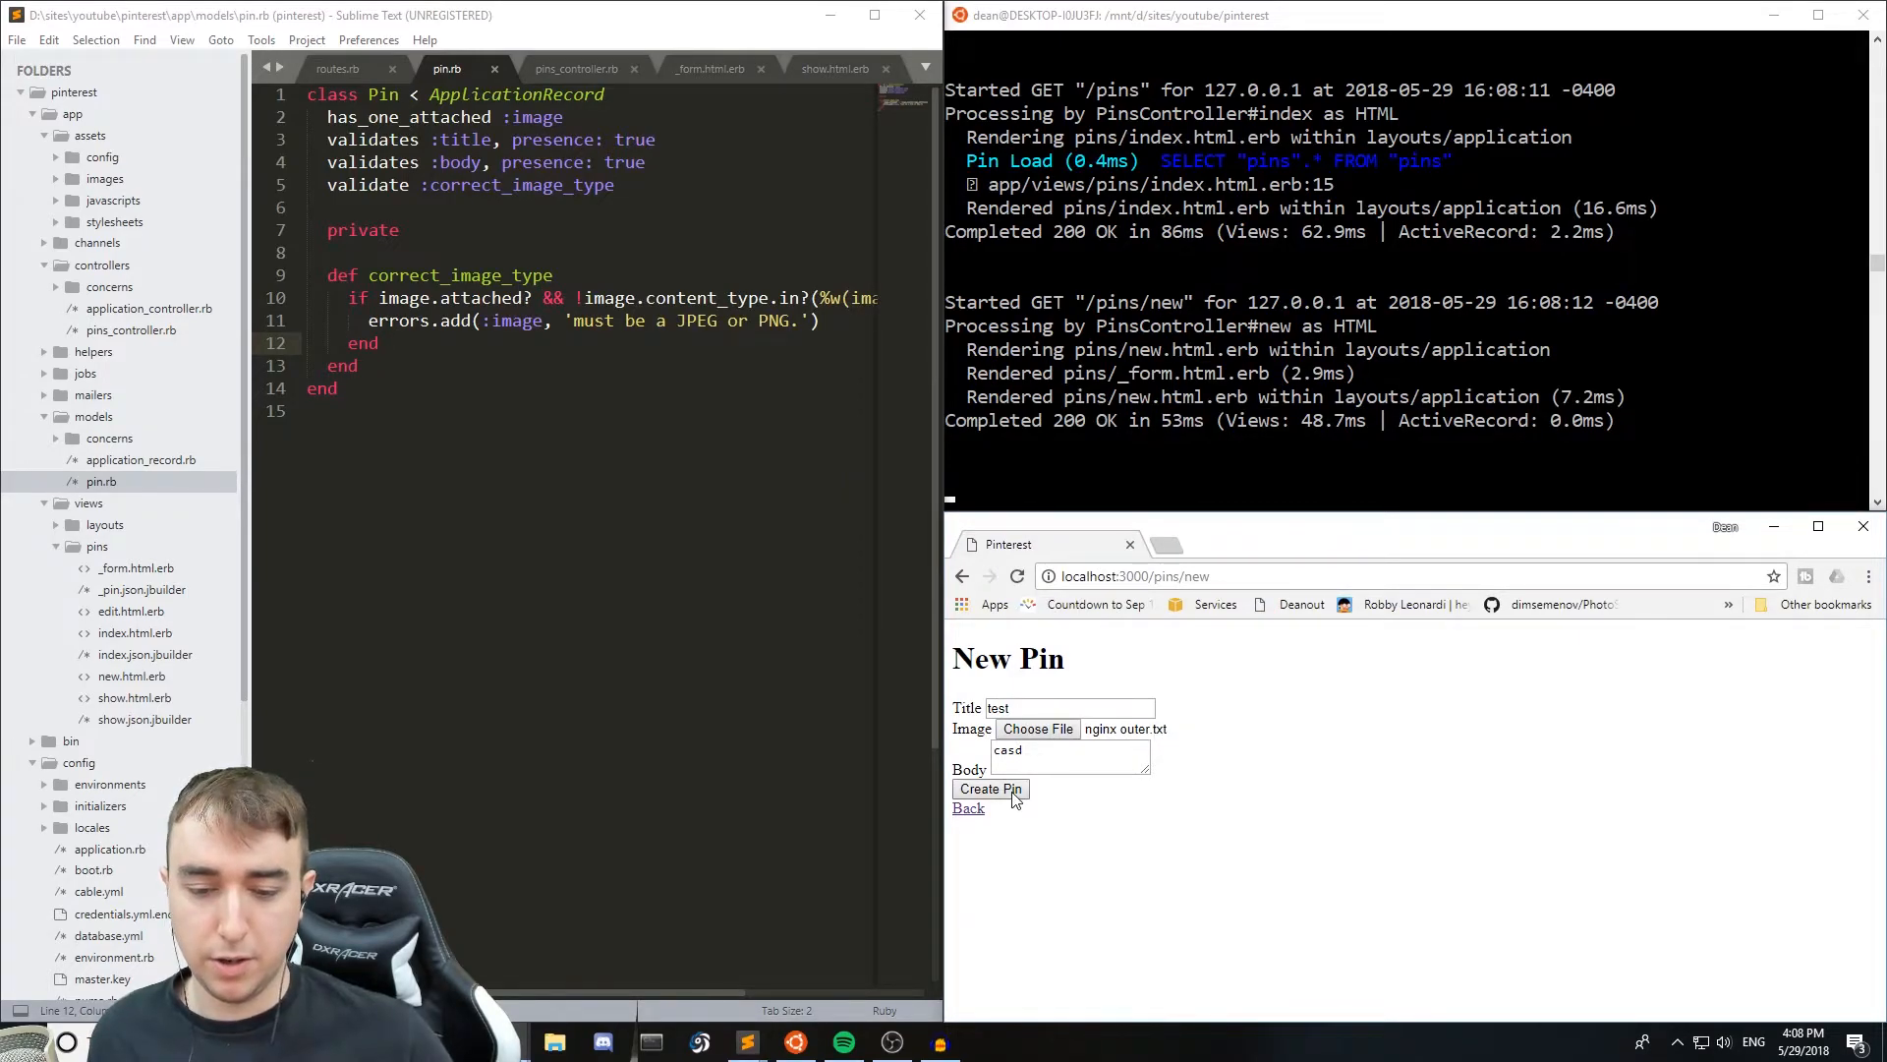
click(989, 789)
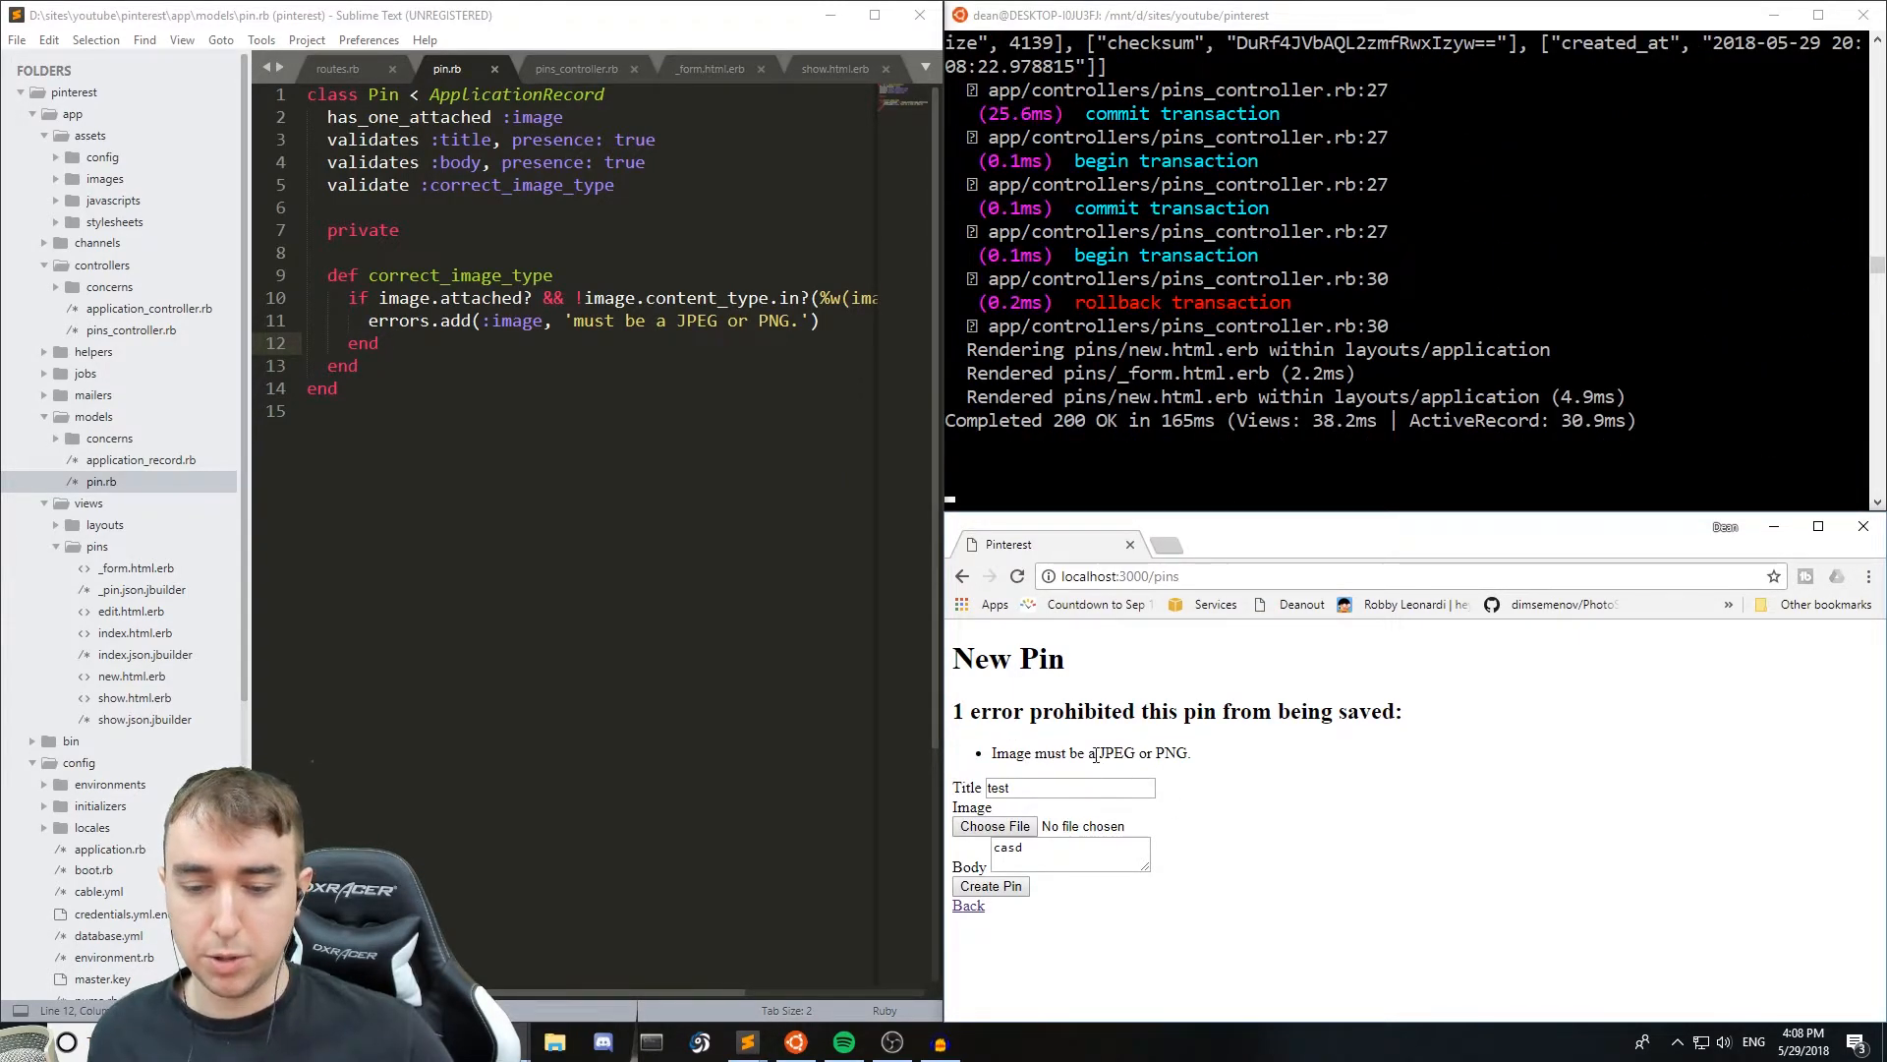
click(995, 825)
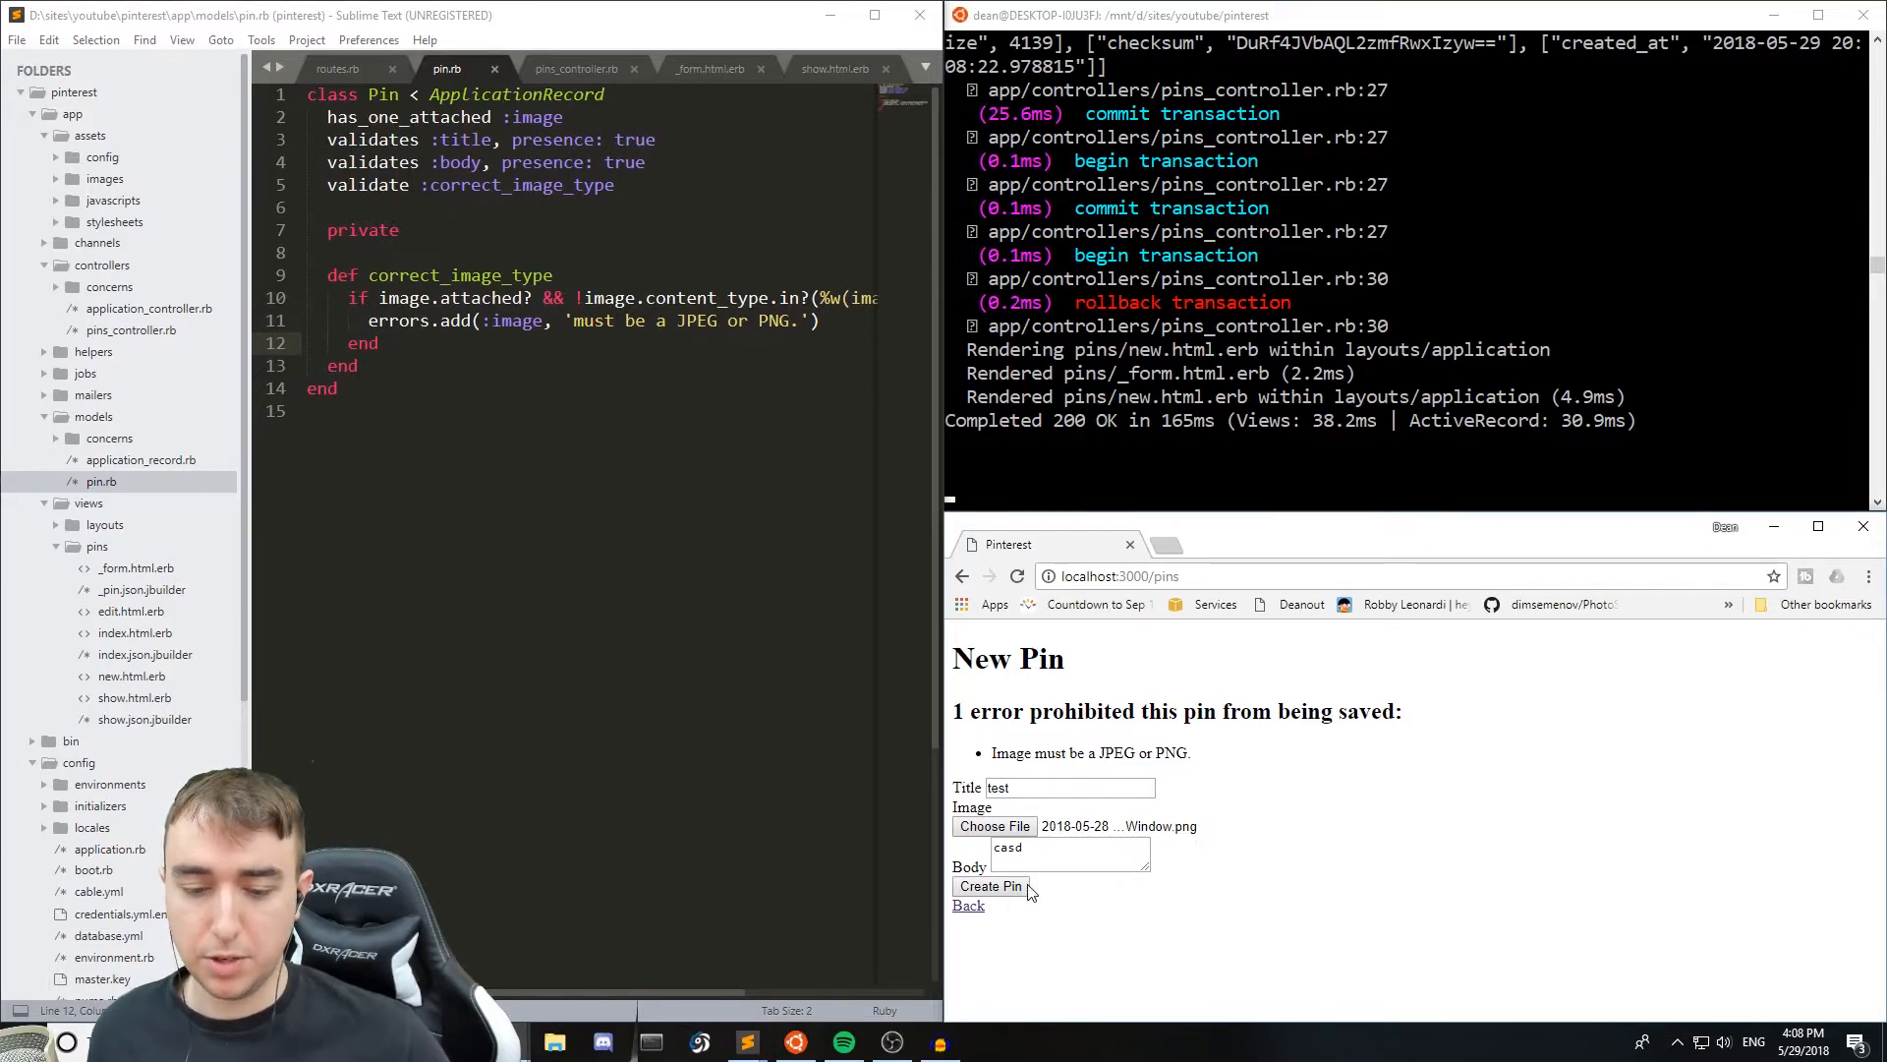
click(991, 886)
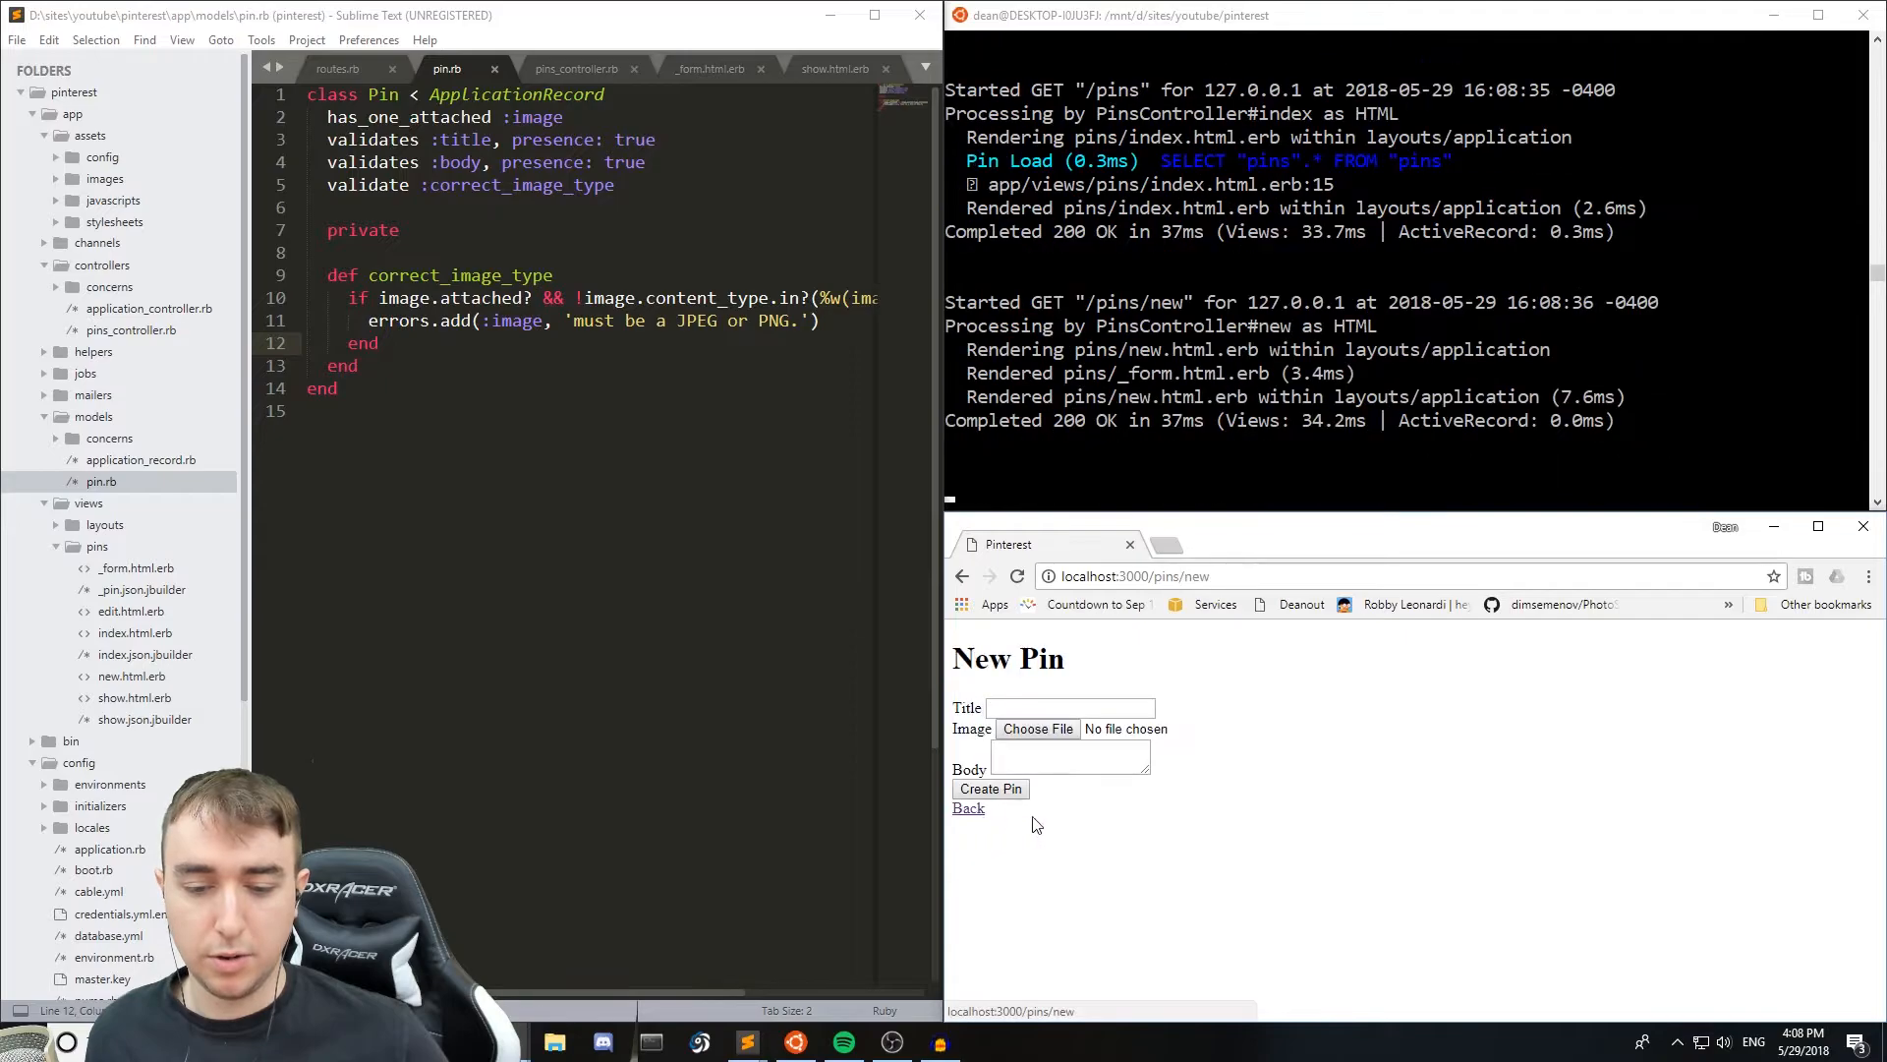
- Submit another pin with text 'fs' and no image, triggering the nil-attachment server error
text(fs)
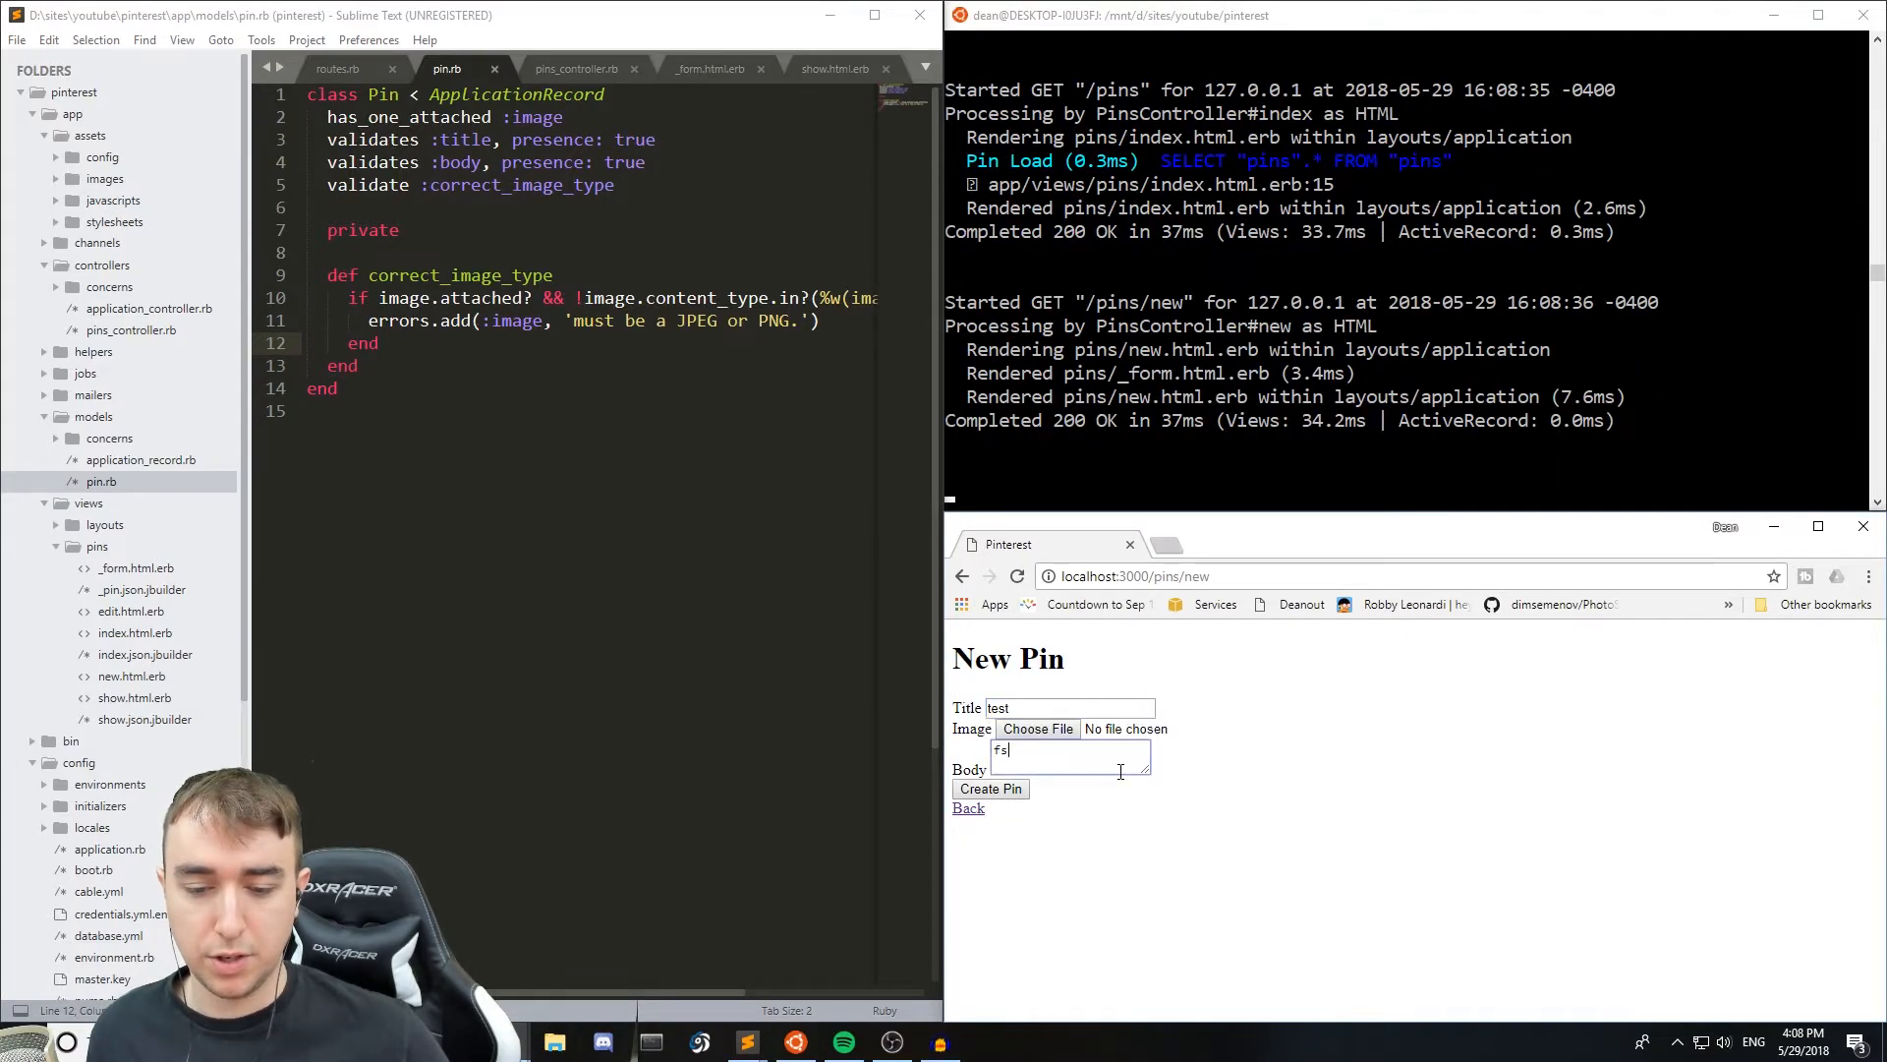
click(989, 788)
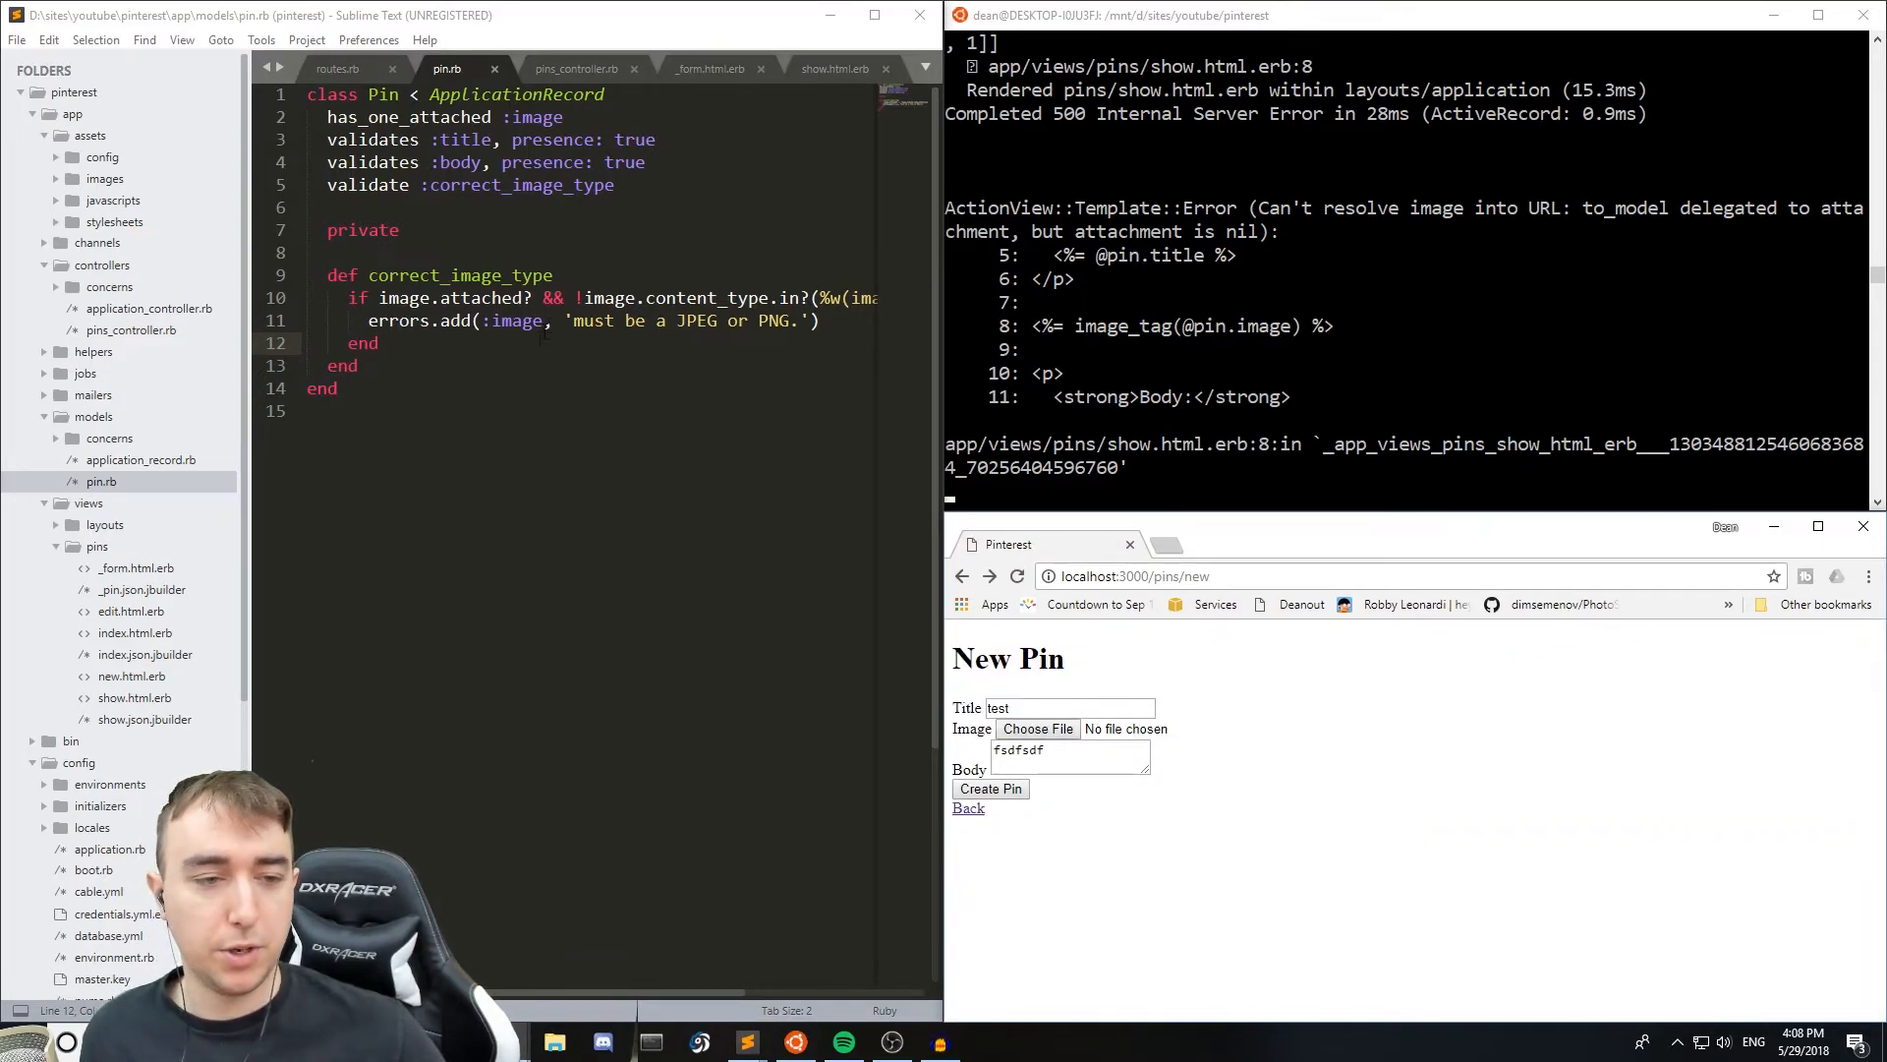
- Add elsif image.attached? == false with errors.add(:image, 'must have an image attached.')
key(enter)
text(elsif)
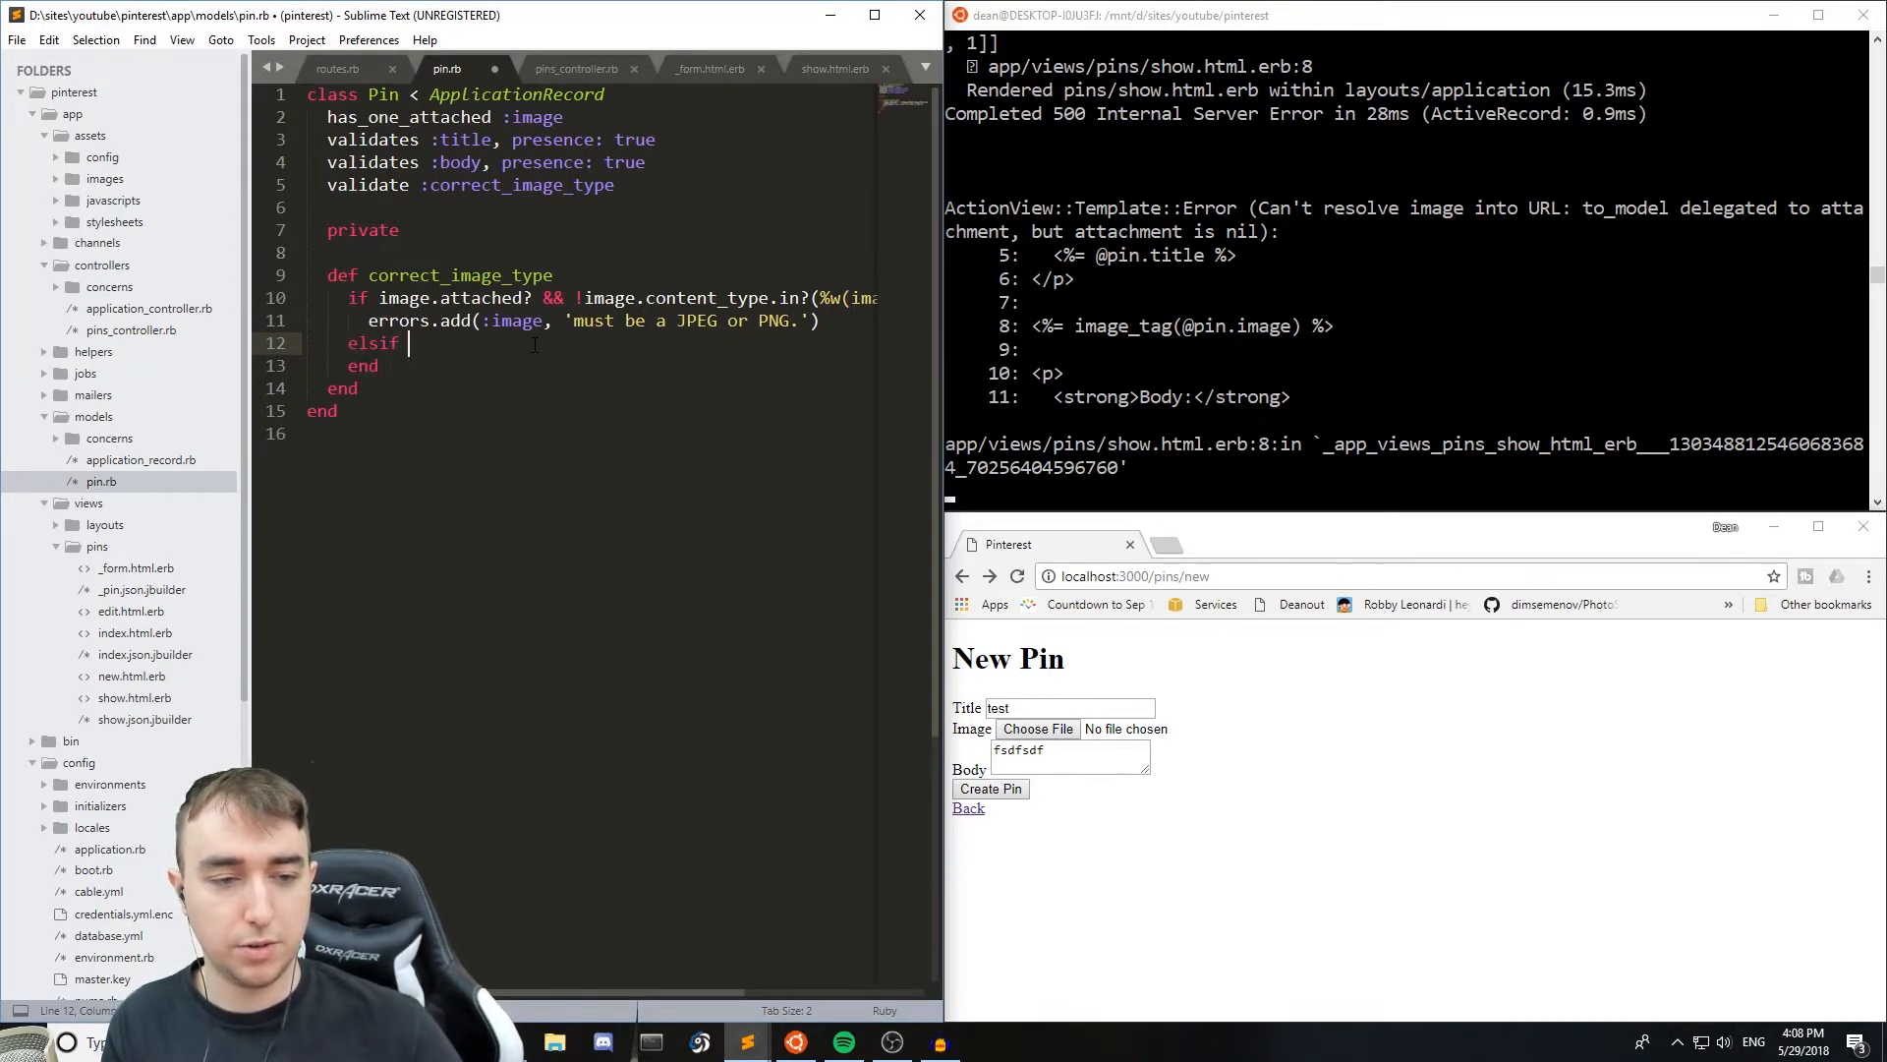
text(image.attached)
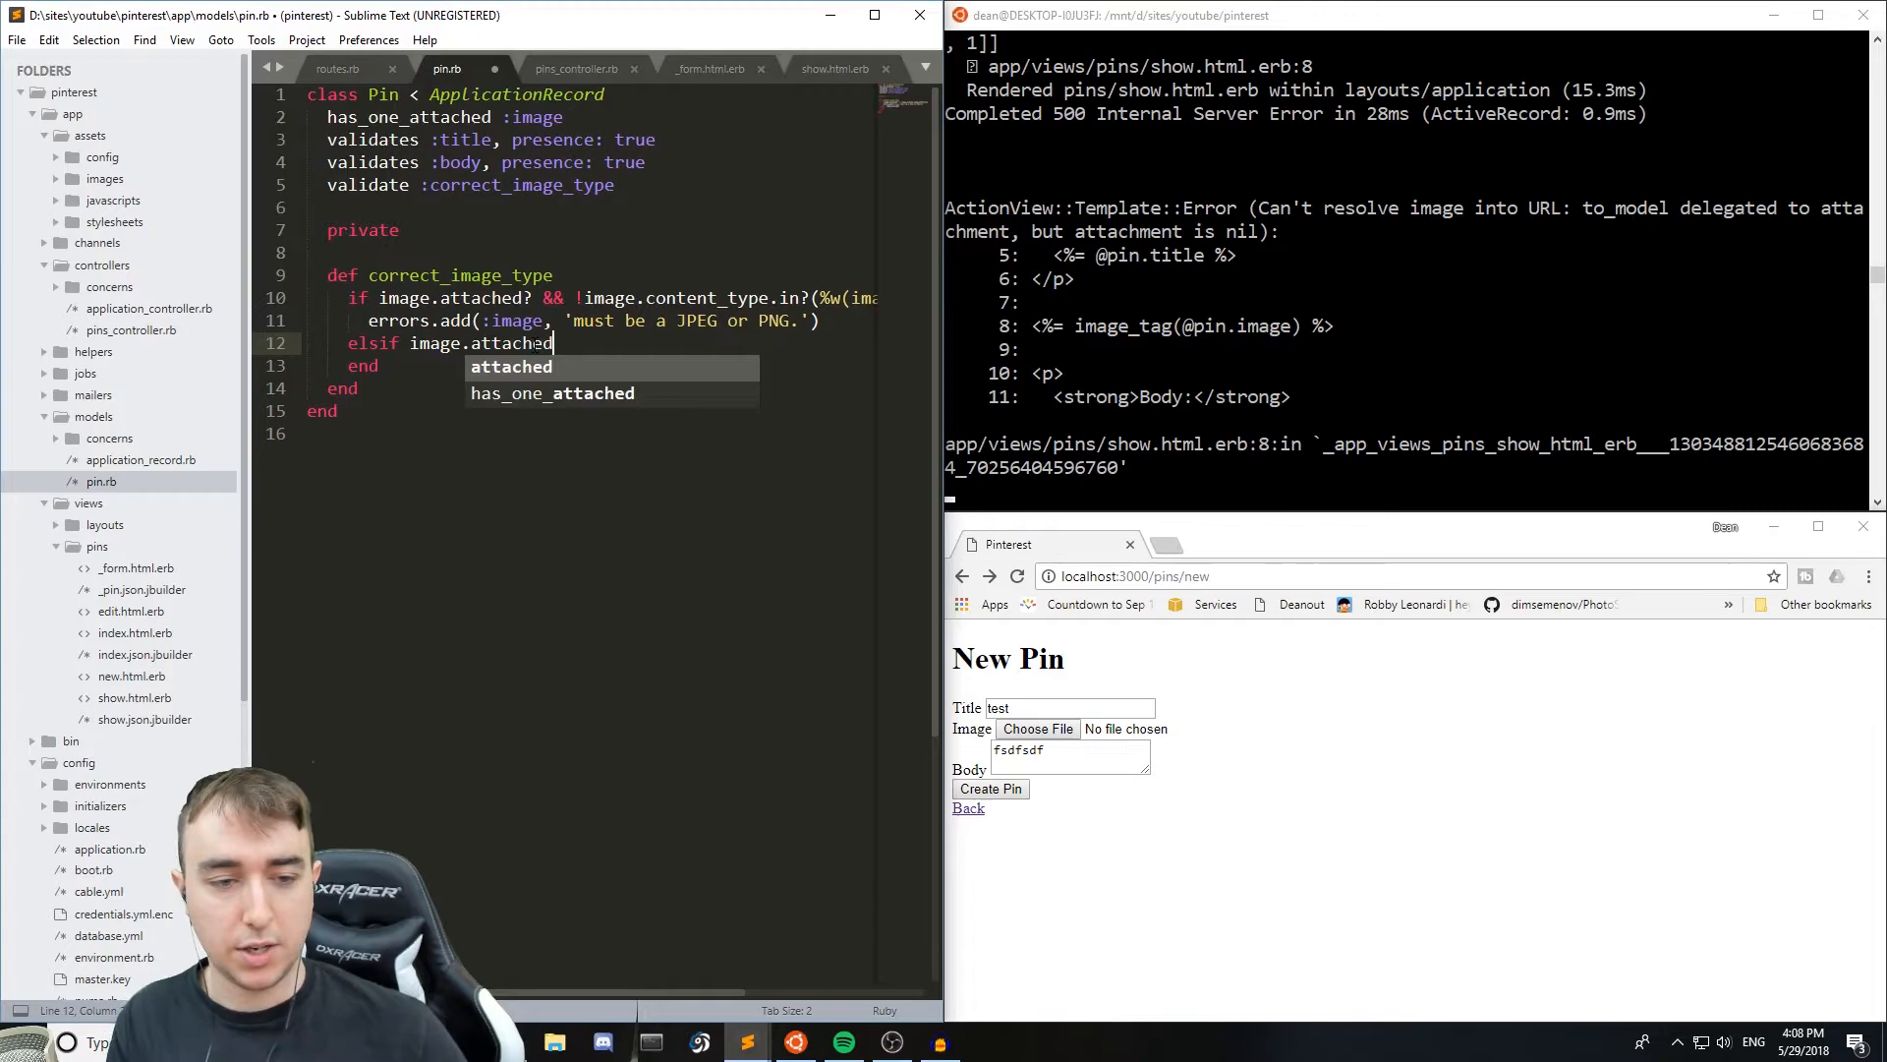
text(== fals)
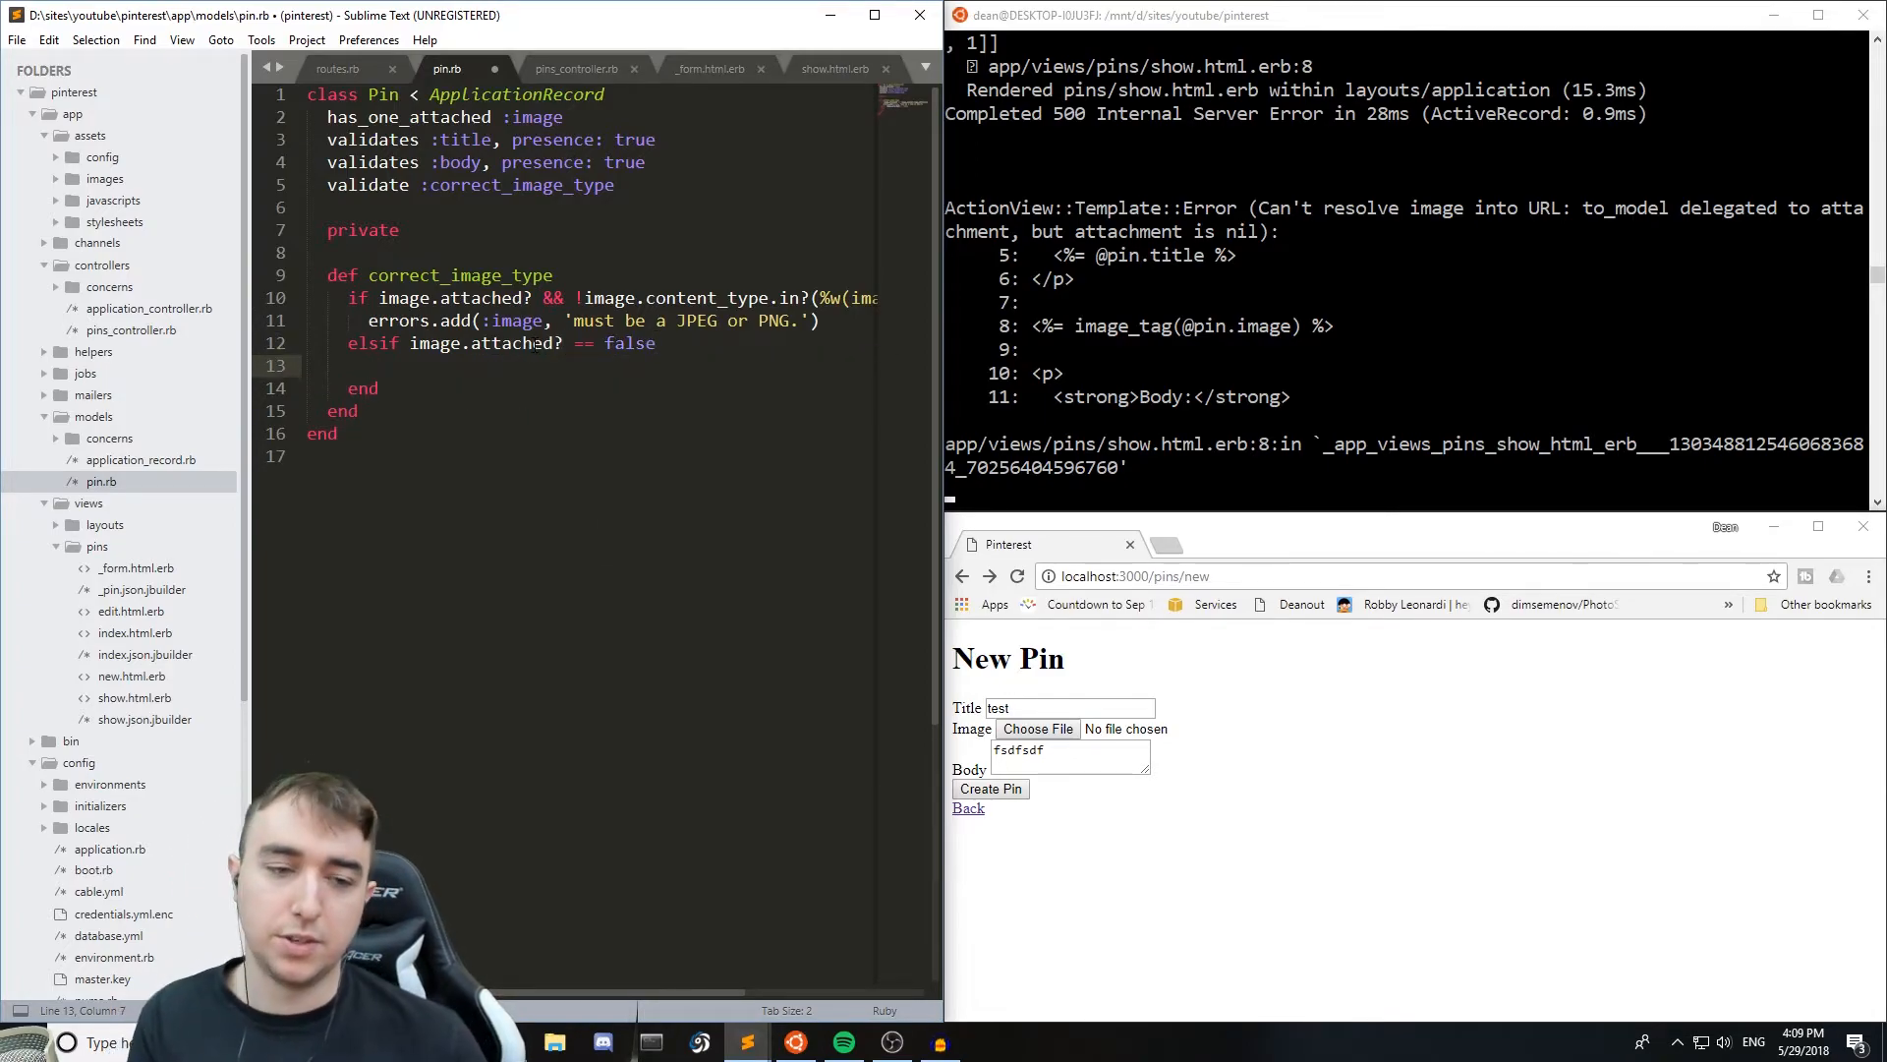
text(errors.add()
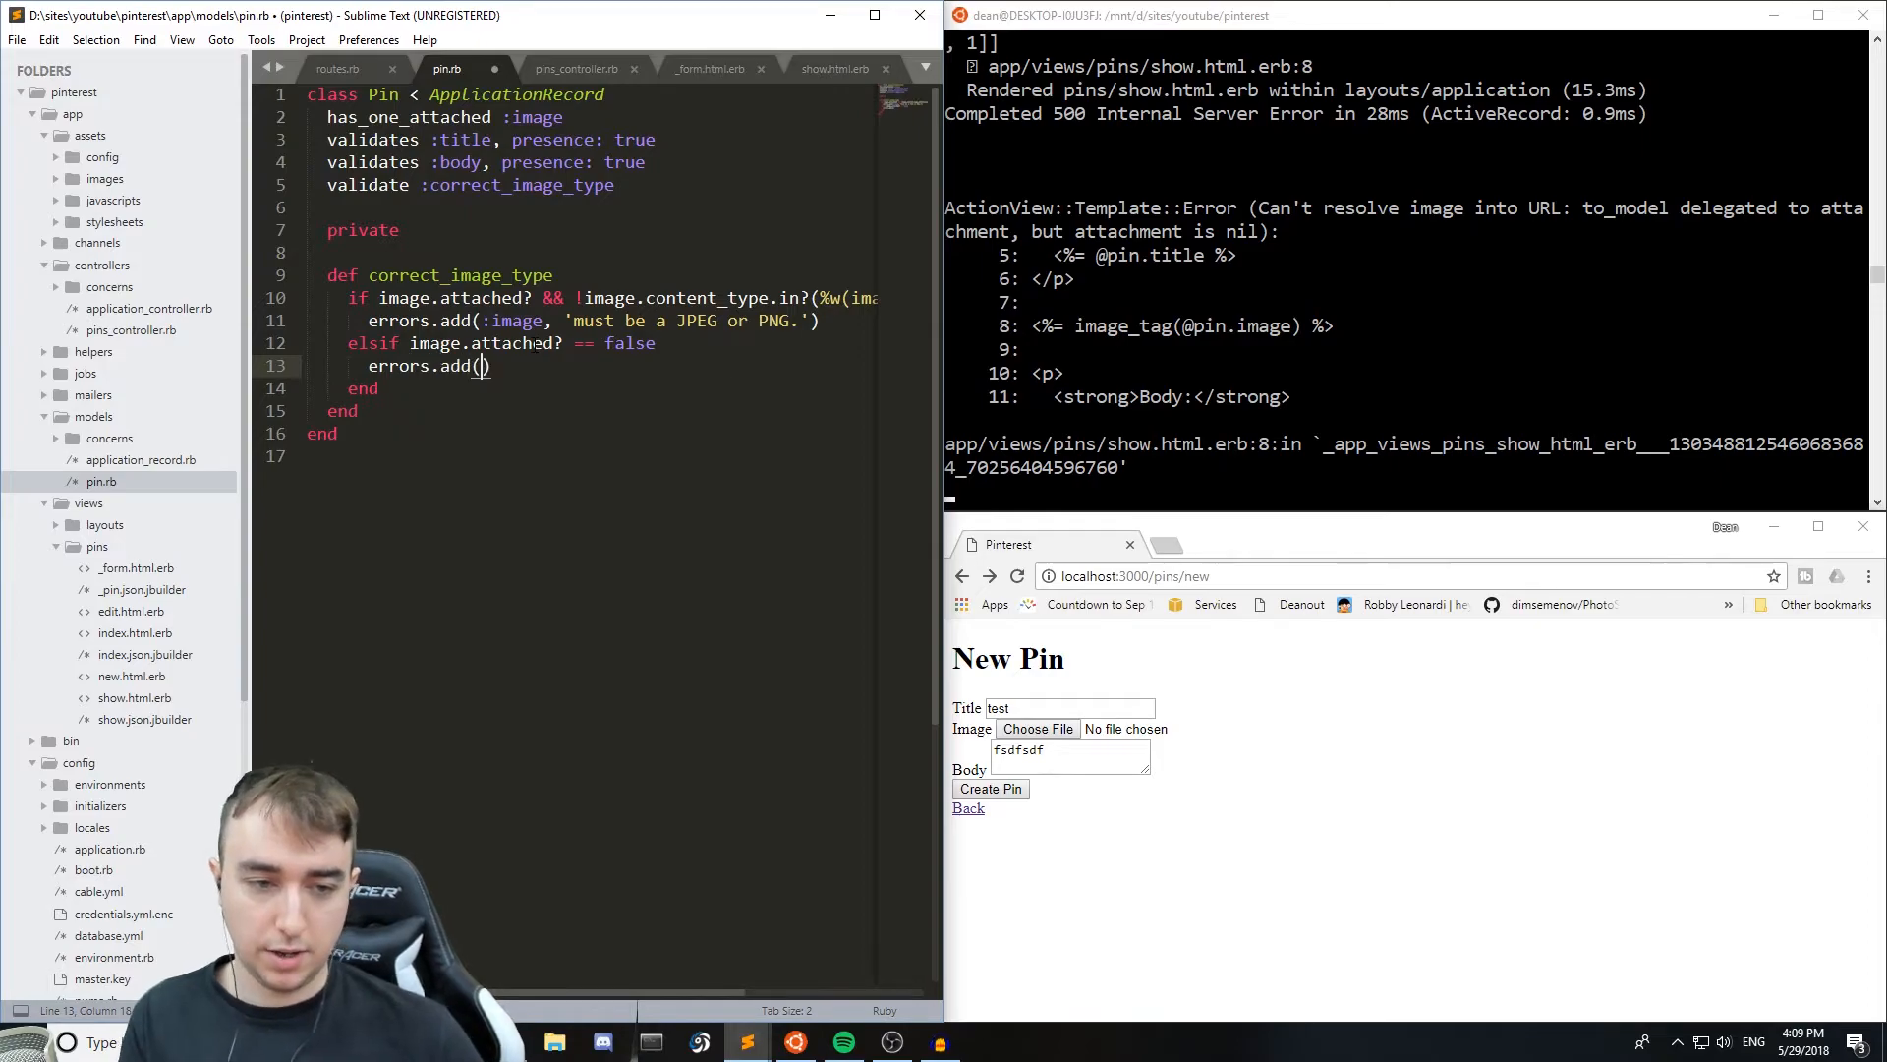
text(:image, '')
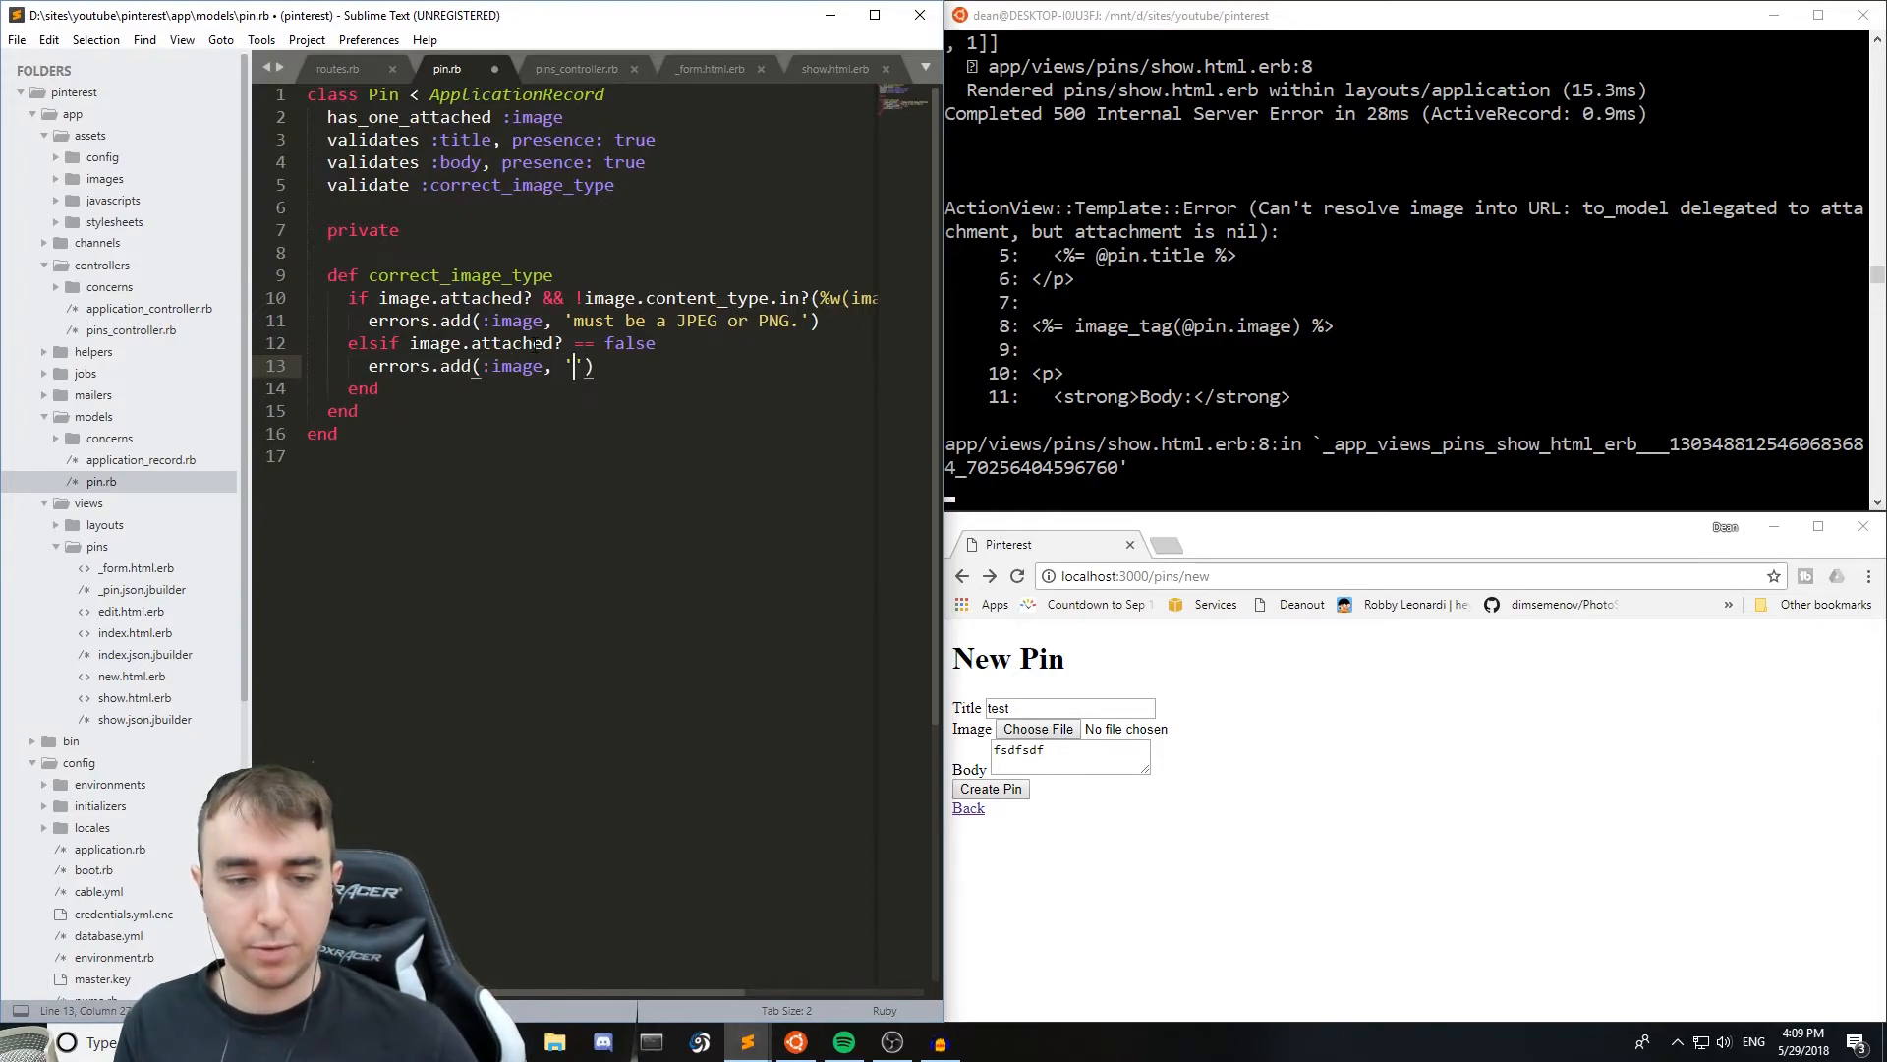
text(must have an)
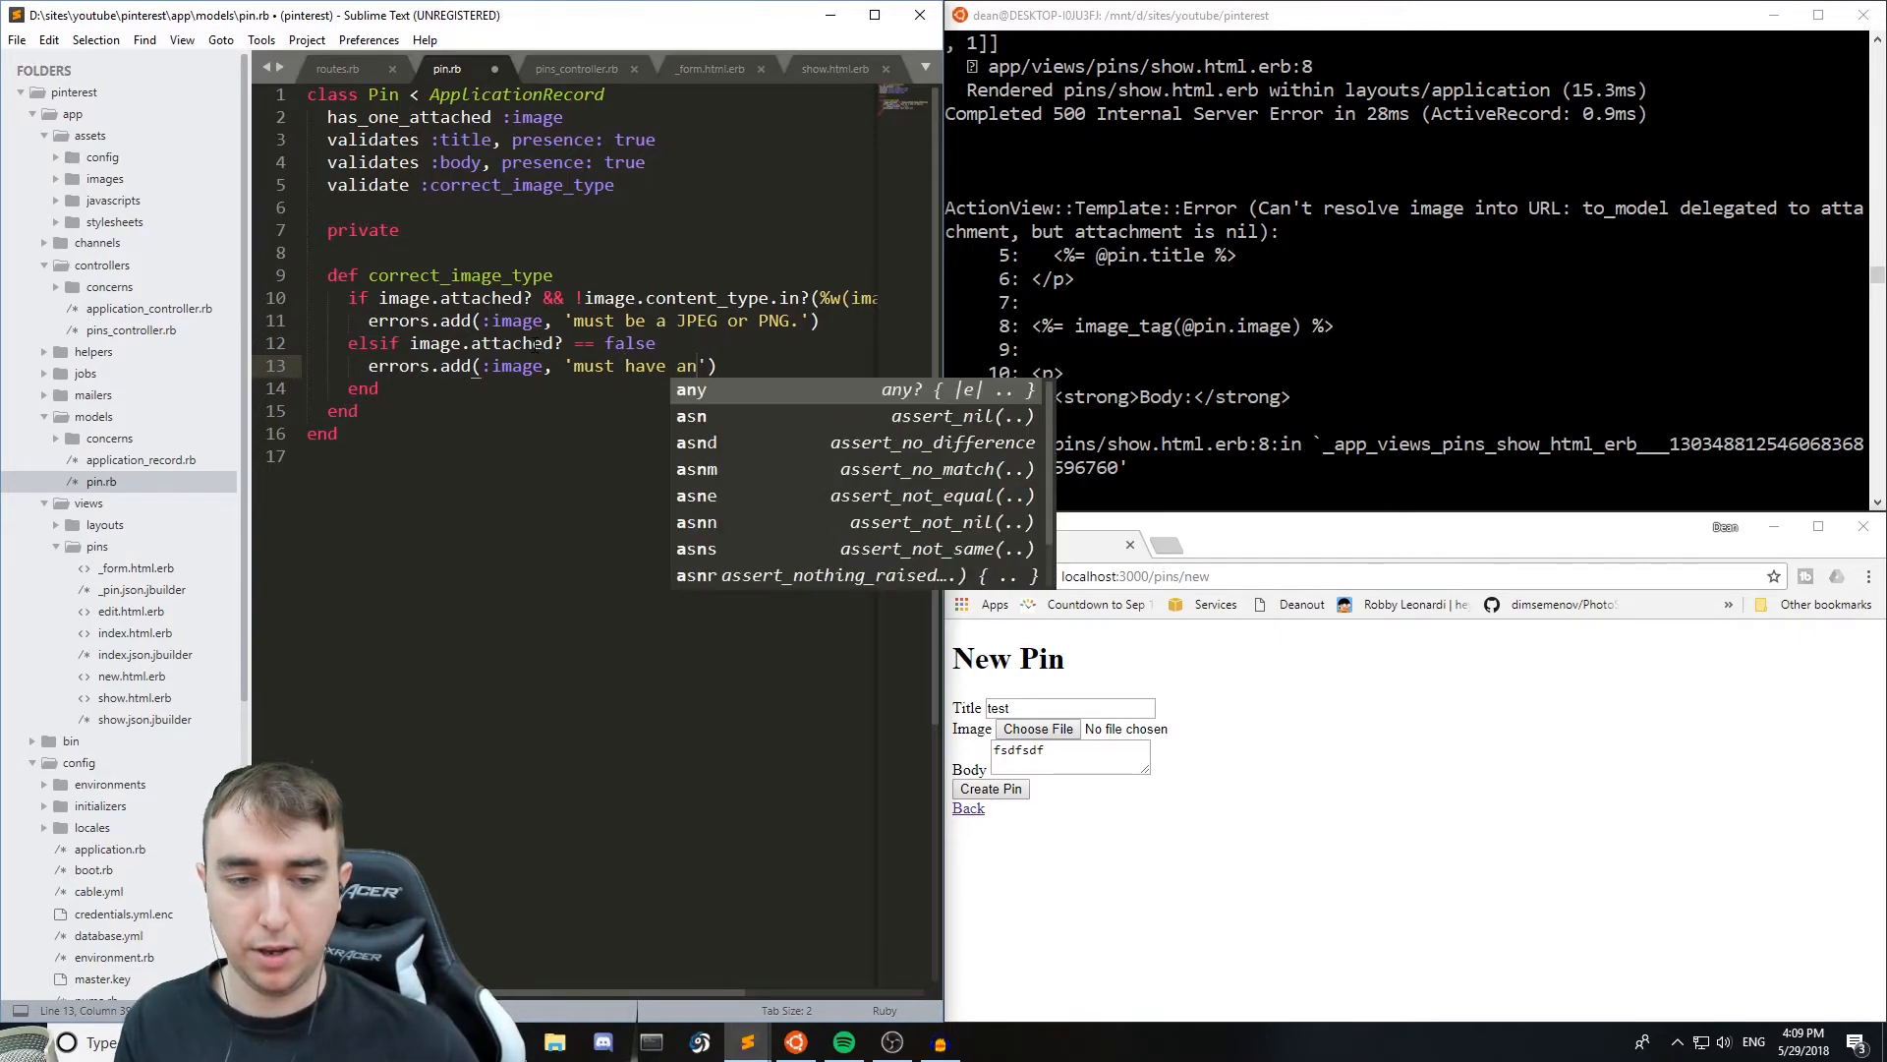
text(image attached.)
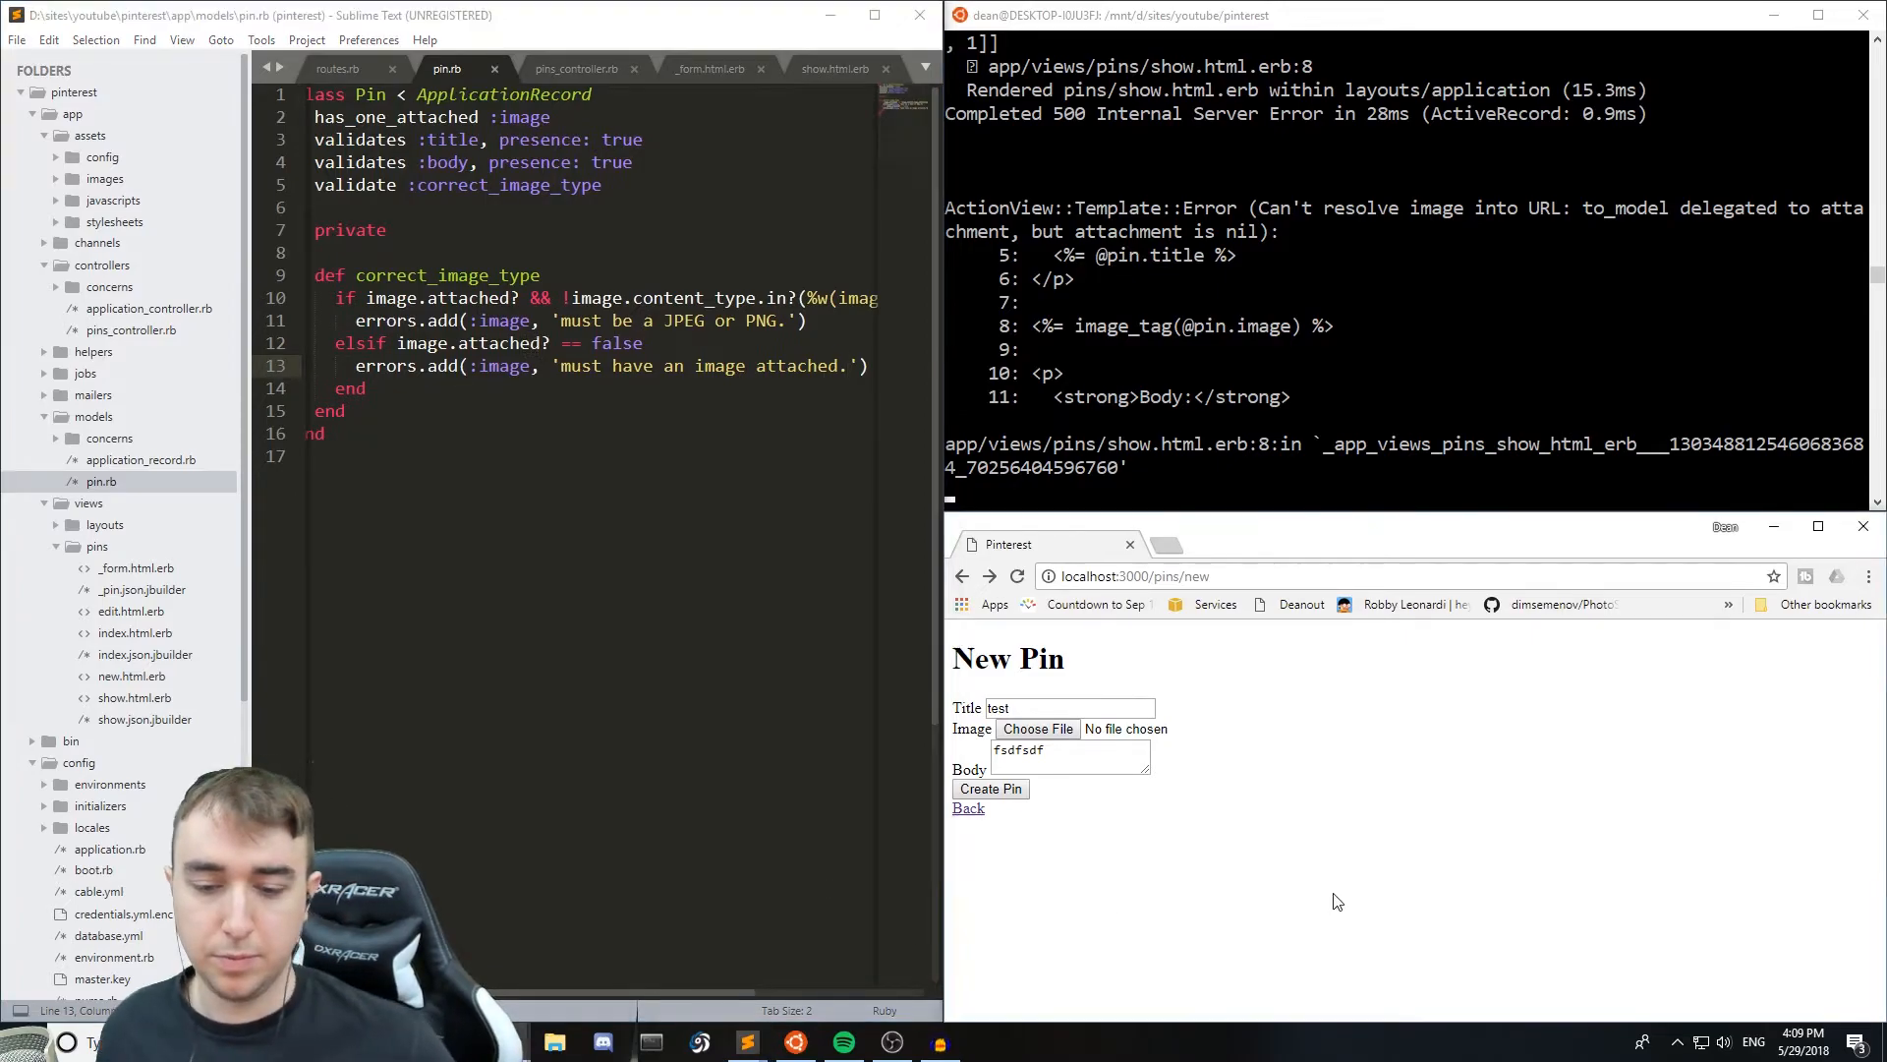
- Submit a pin titled 'A birb' without an image and see 'Image must have an image attached.'
click(1069, 706)
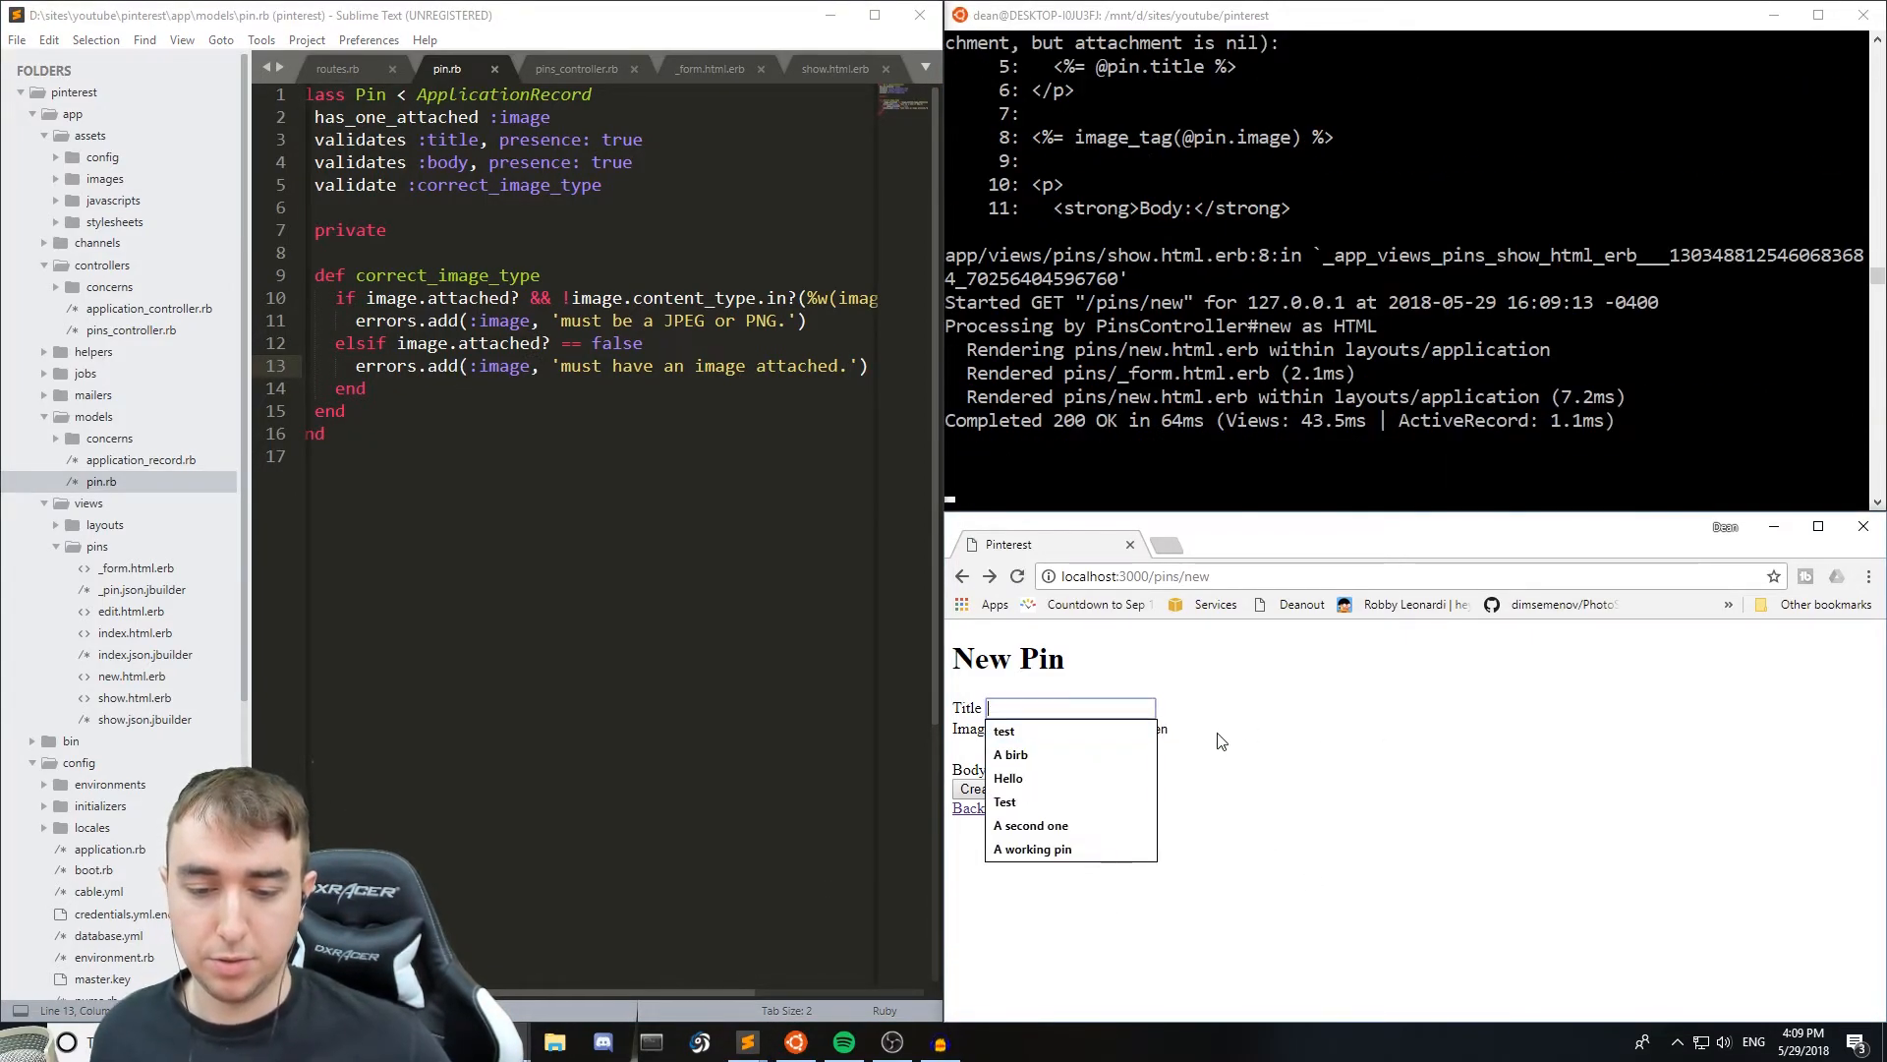
click(1010, 755)
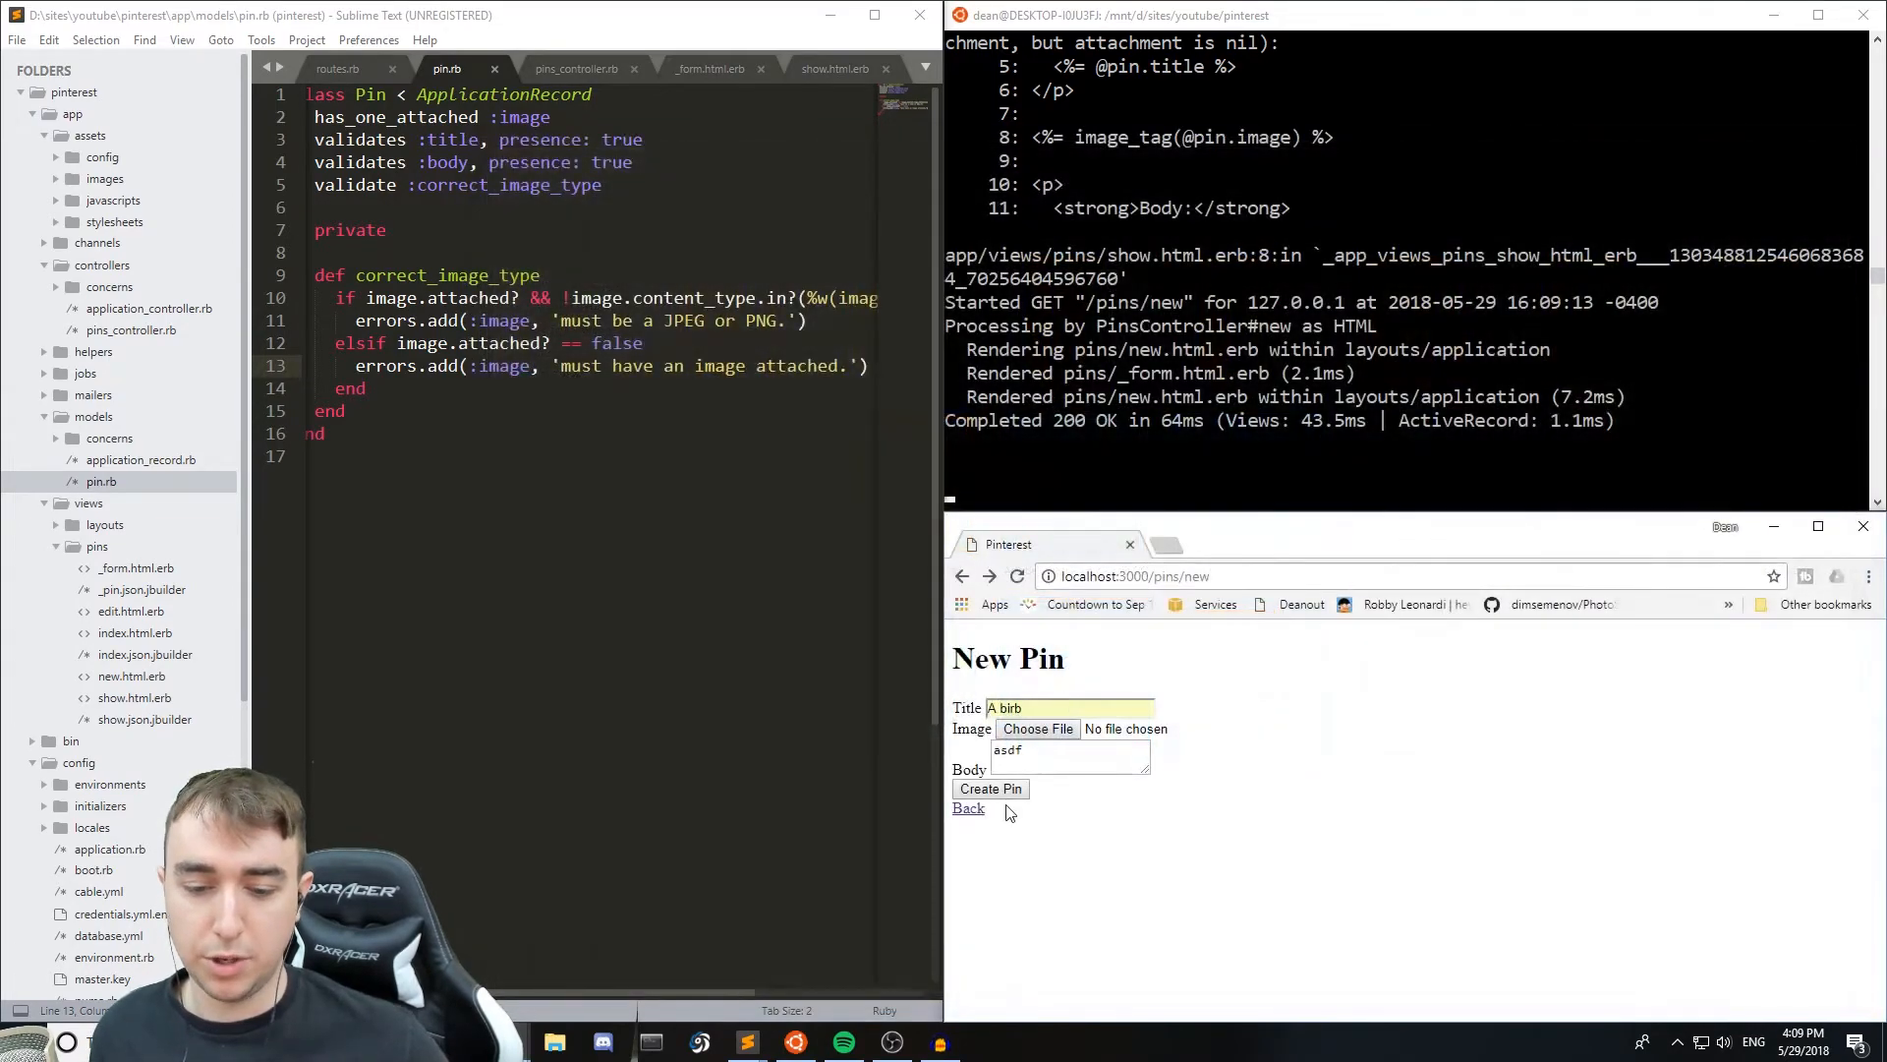
click(989, 788)
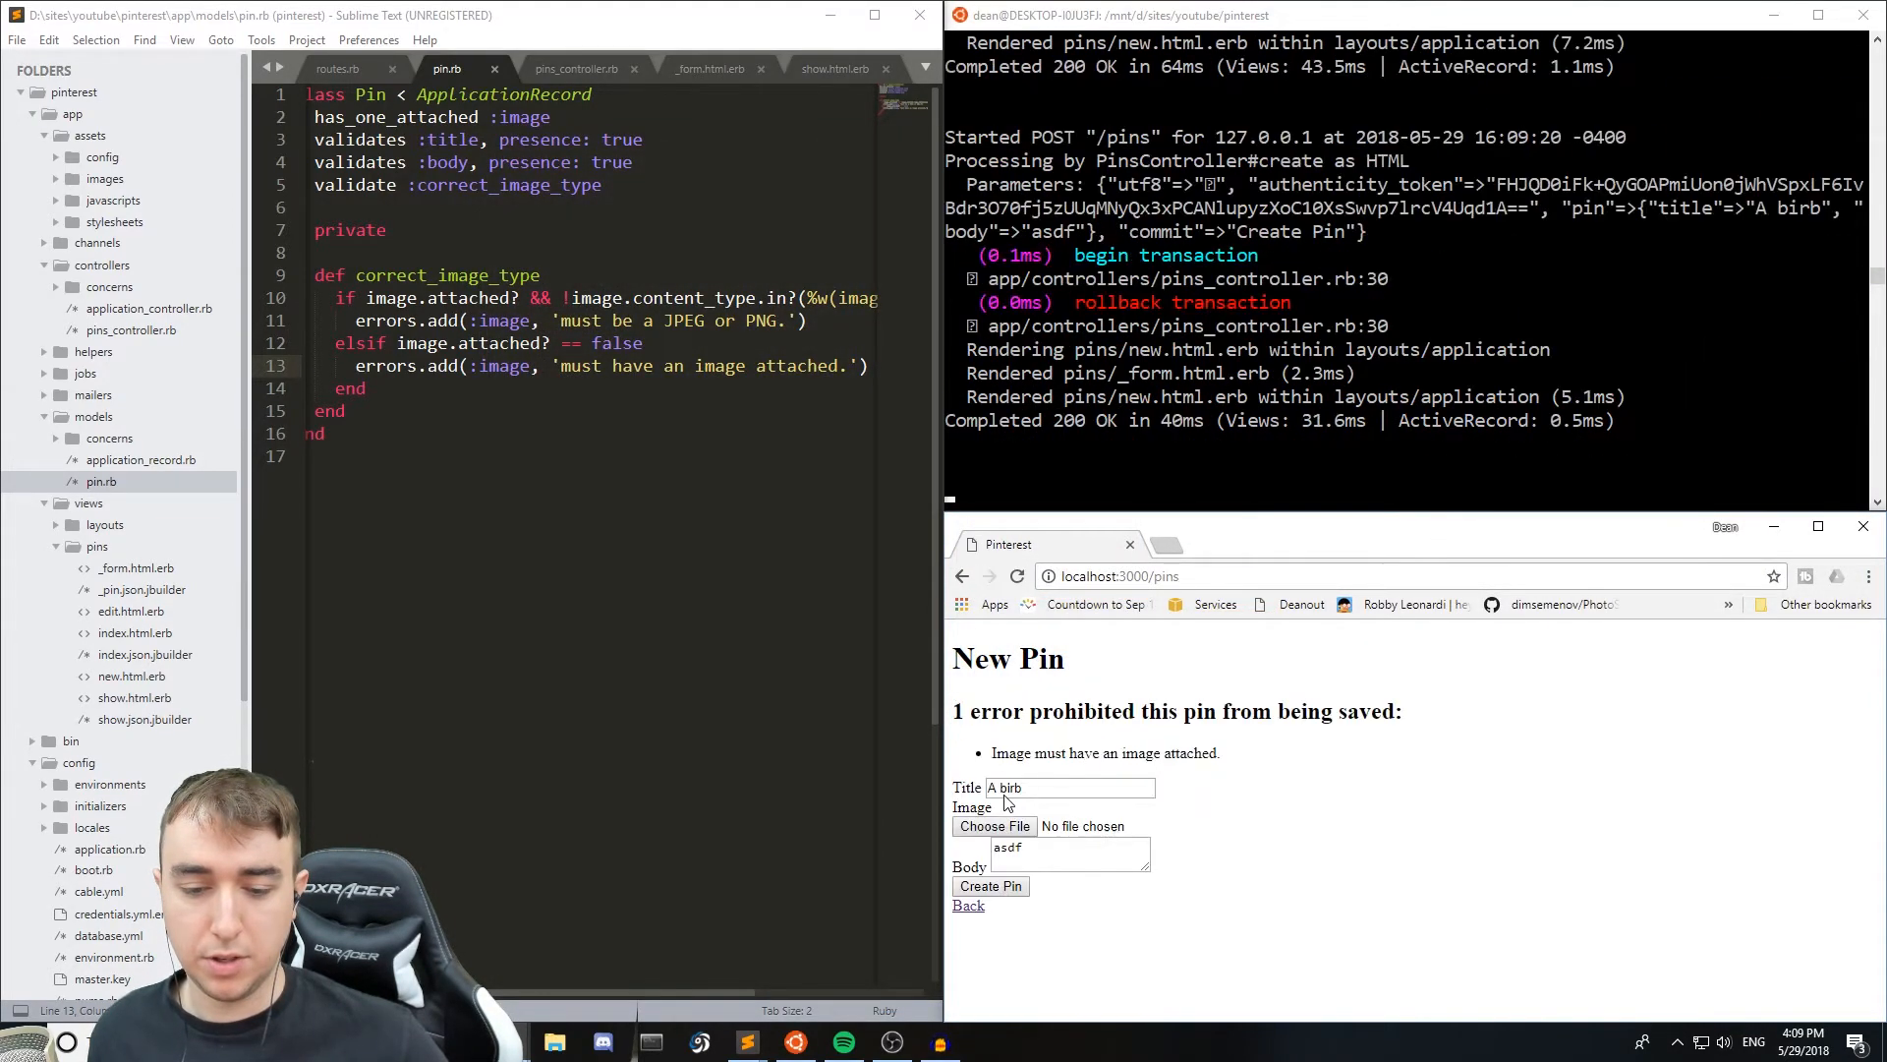
mouse_move(1260, 763)
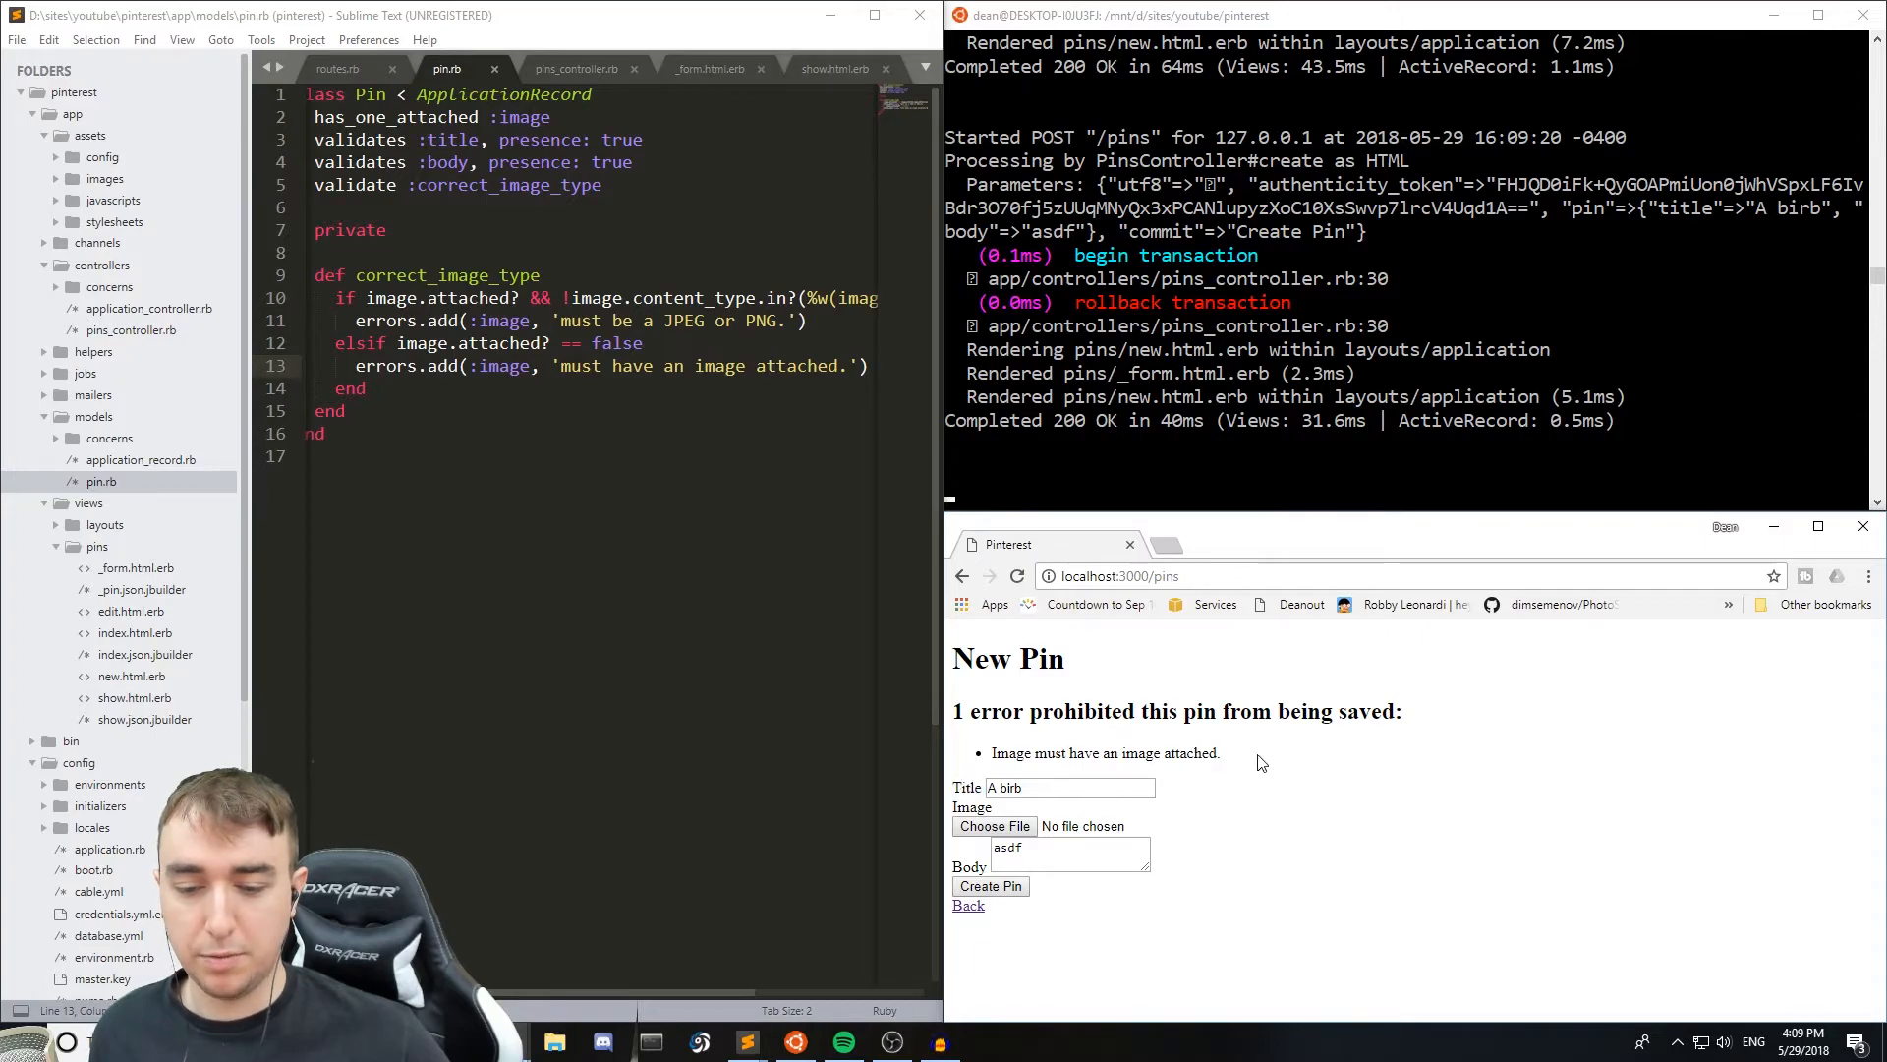
- Shorten the model's image error message to 'required.' and start a fresh new-pin form
double_click(1258, 710)
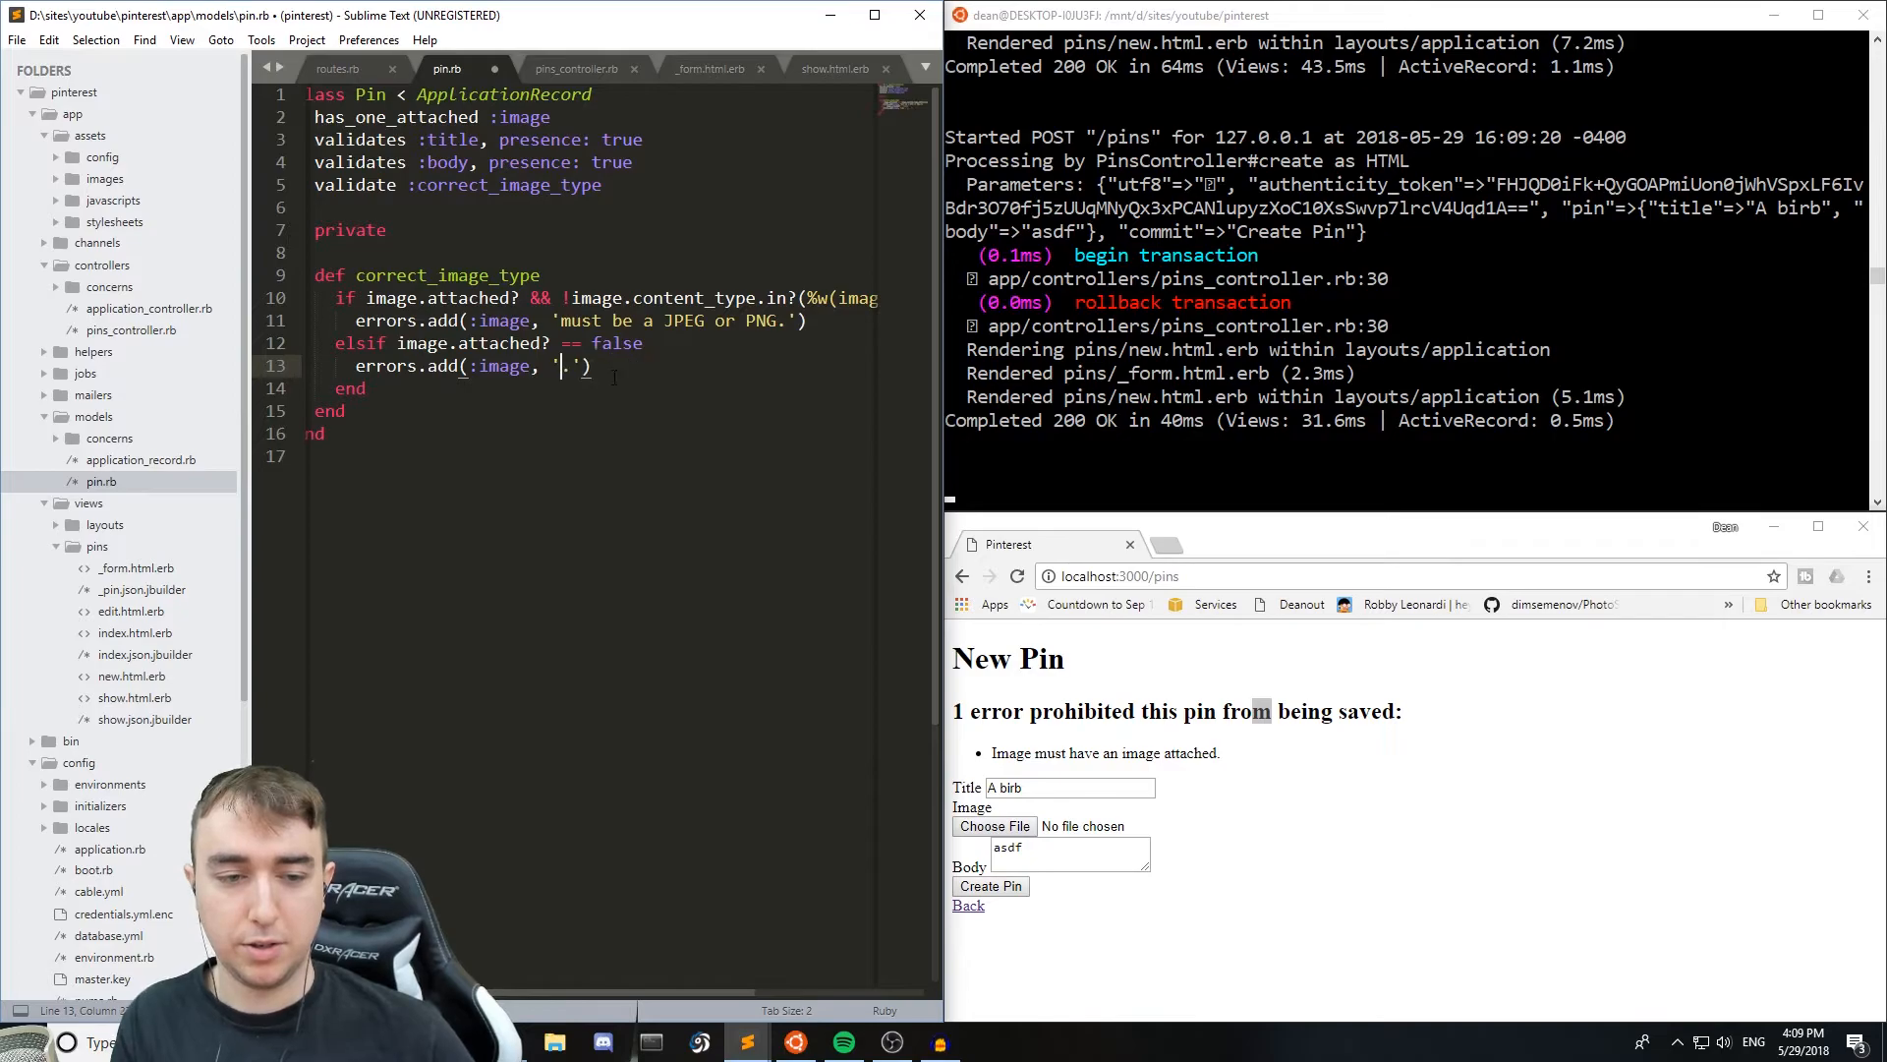
text(required)
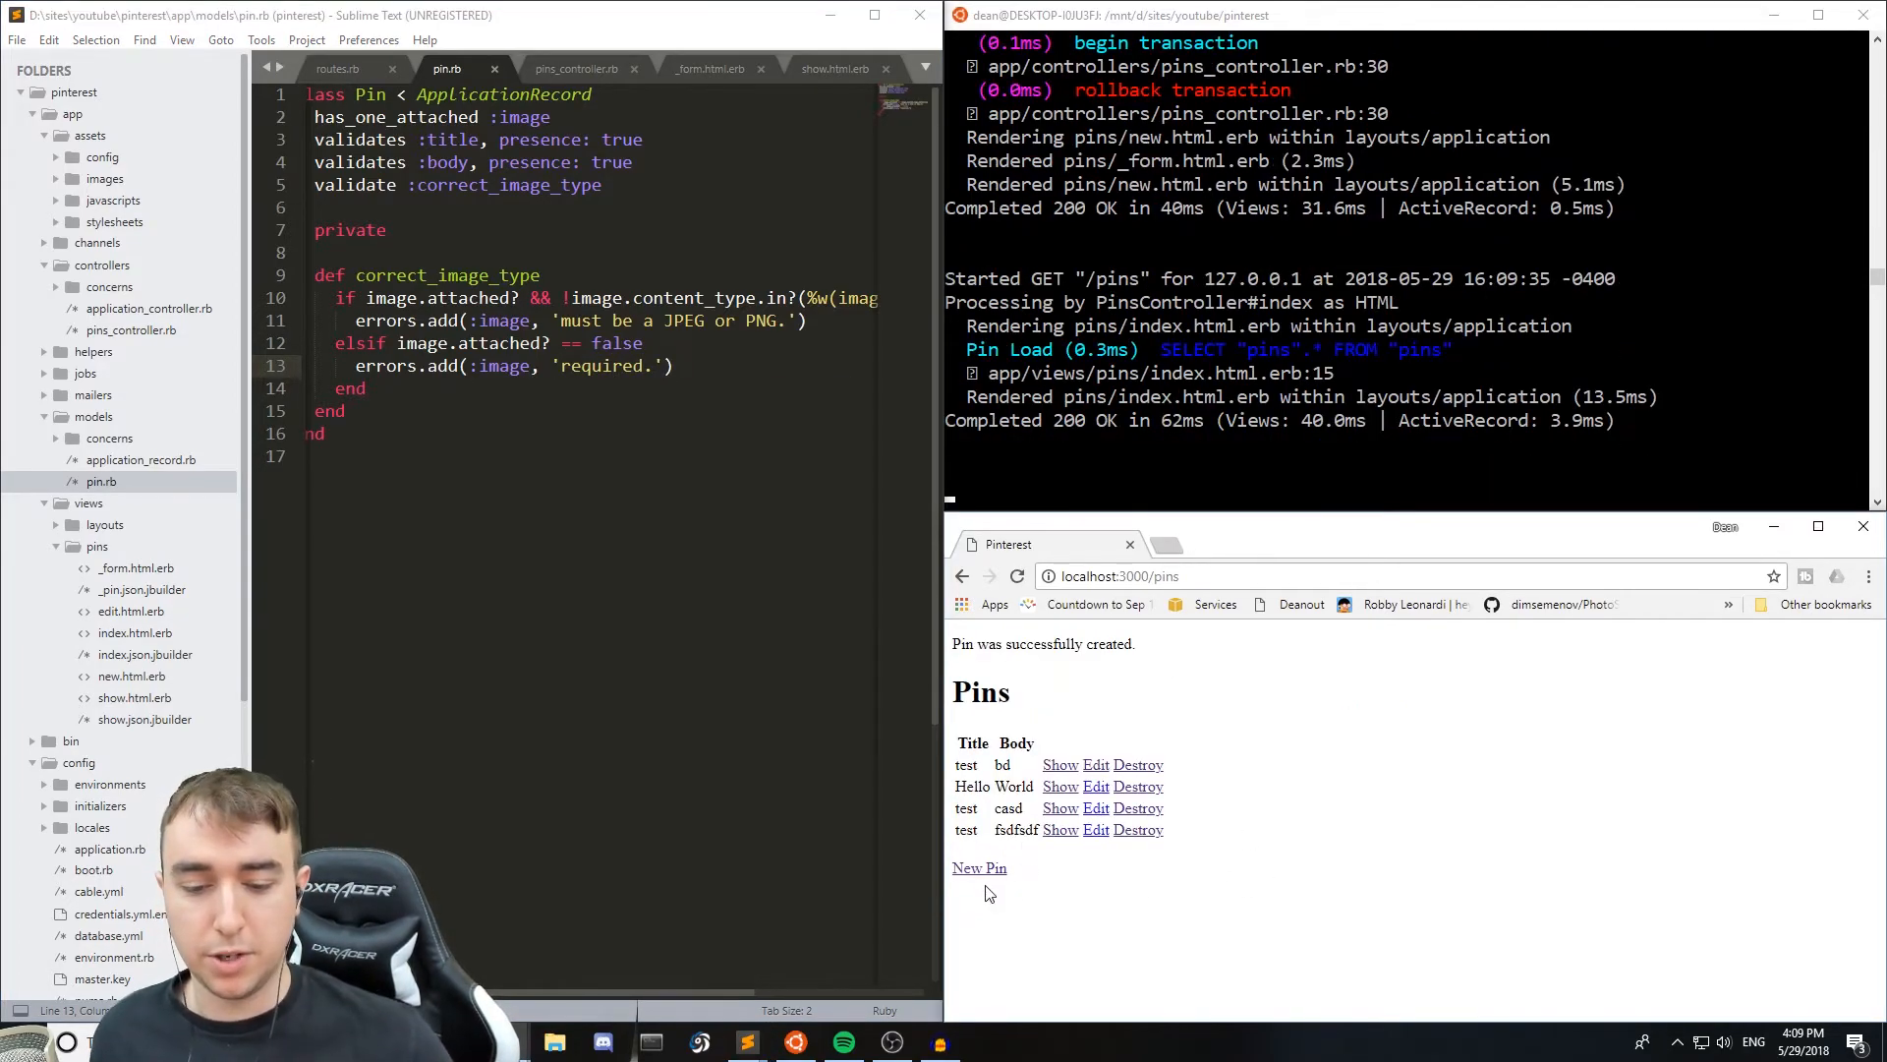
click(979, 867)
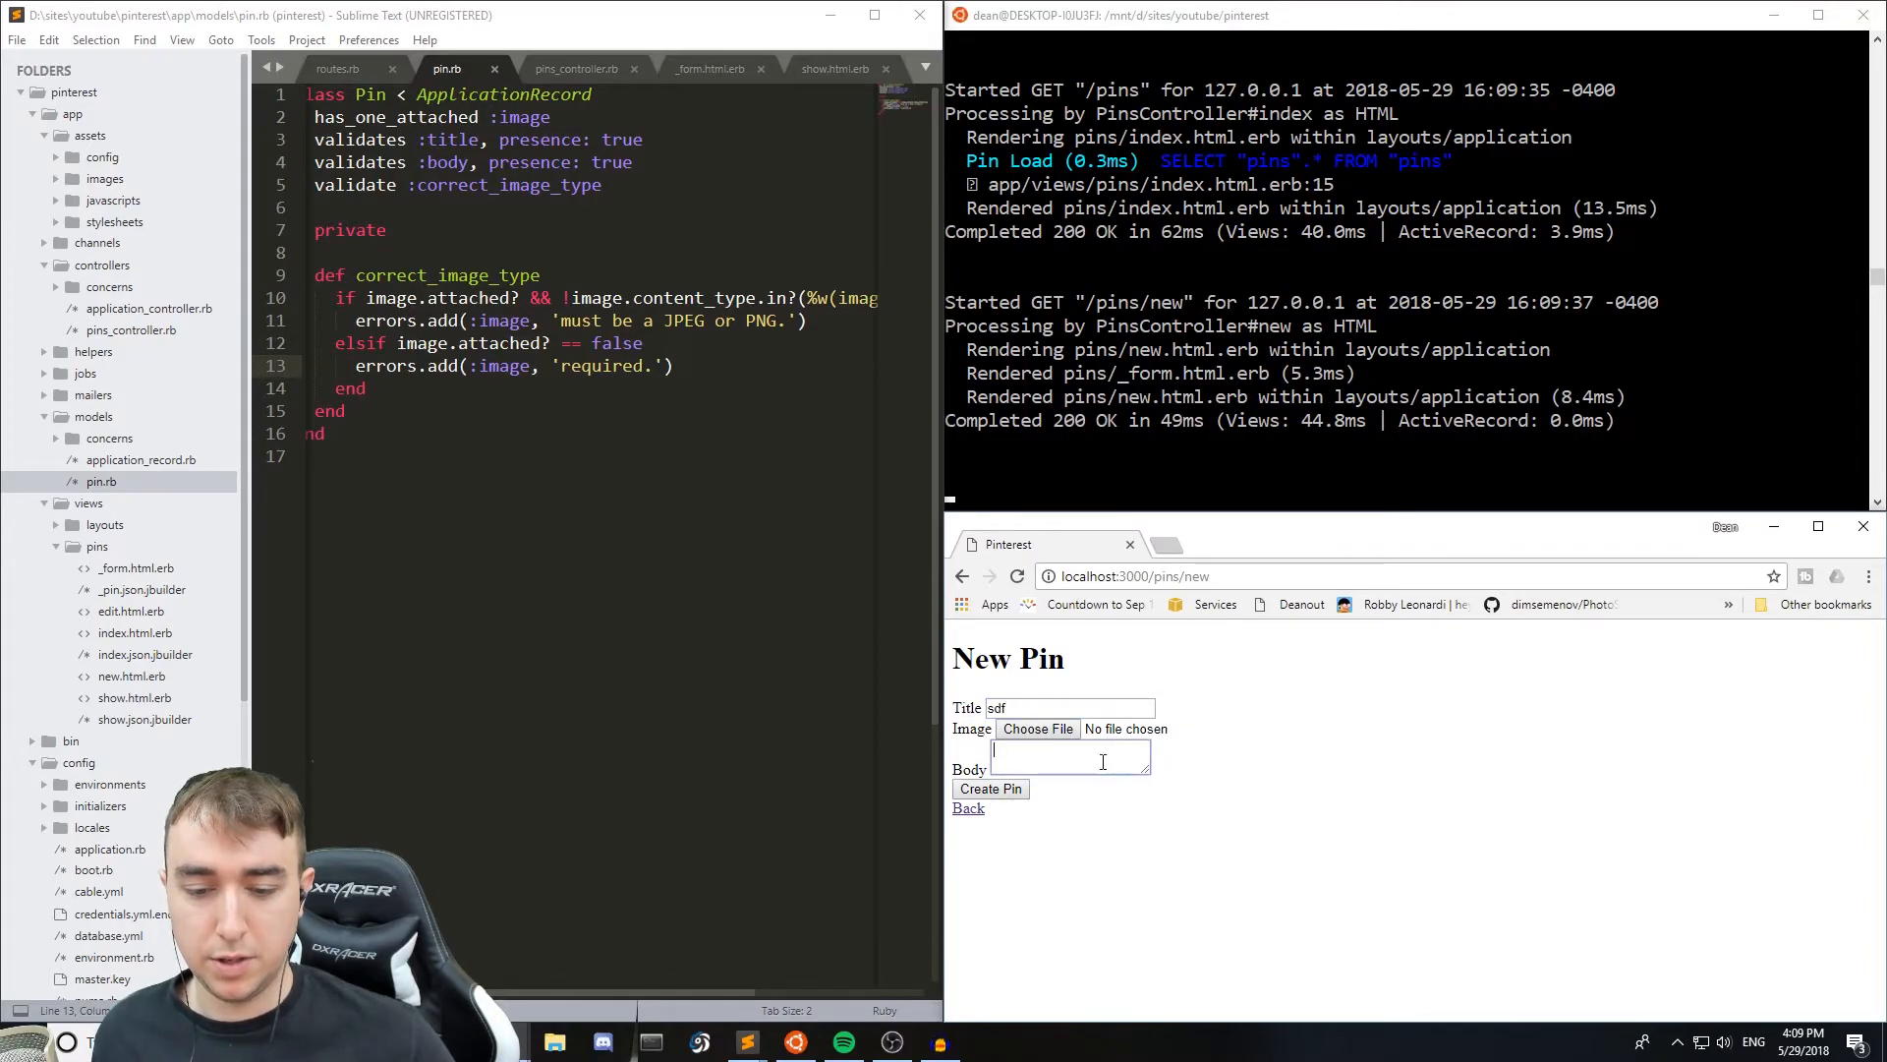
click(991, 788)
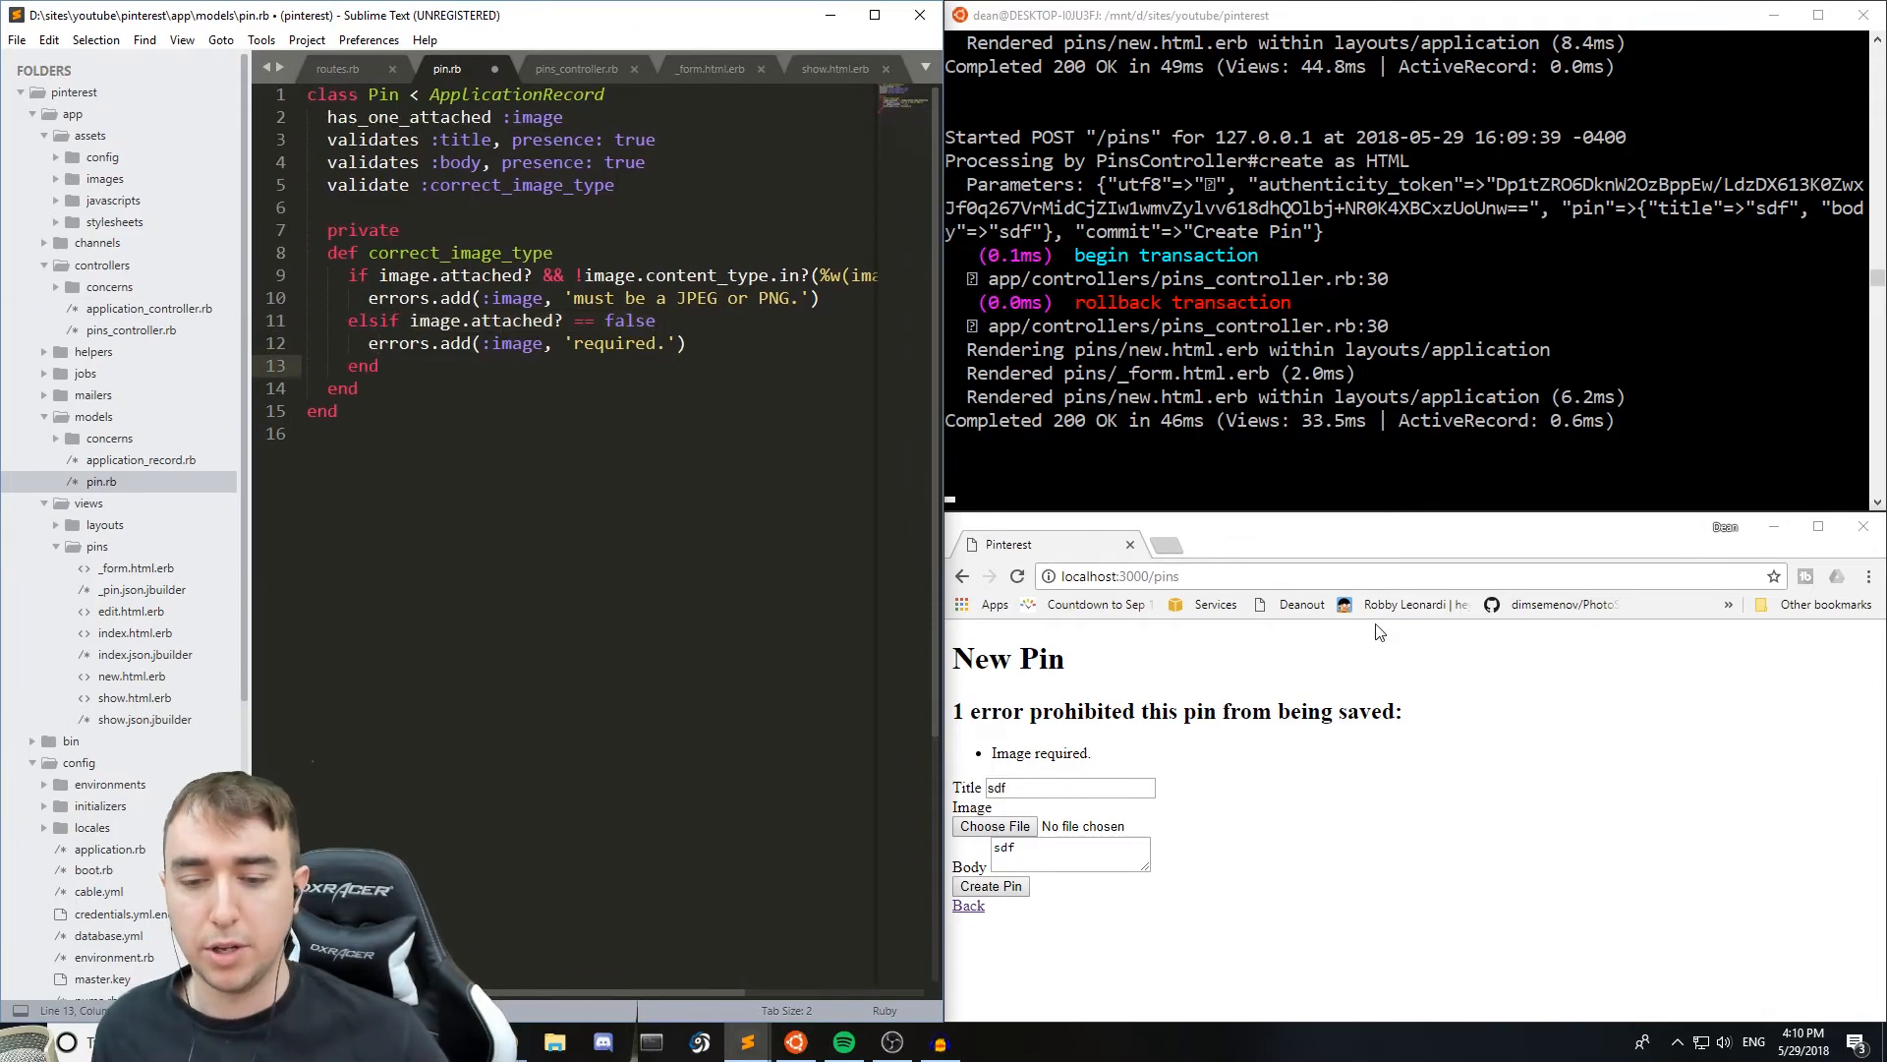
mouse_move(1428, 680)
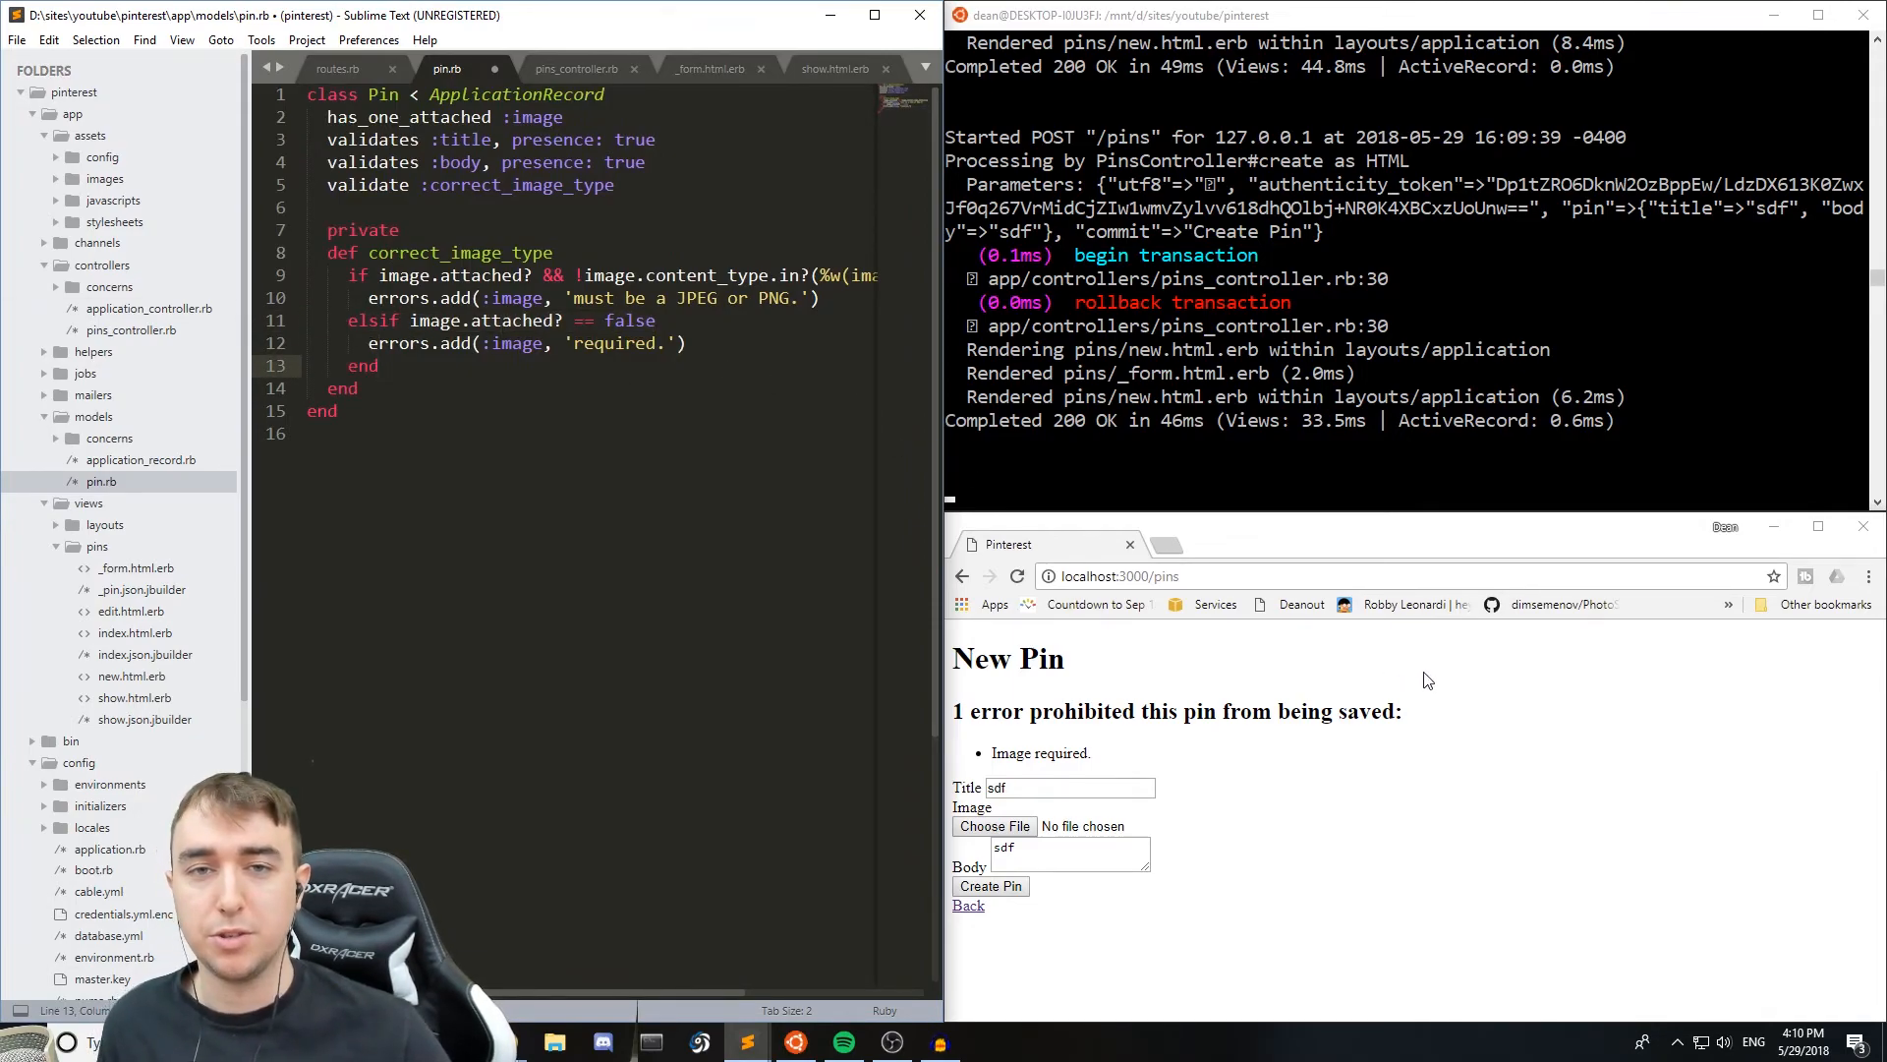
mouse_move(1433, 718)
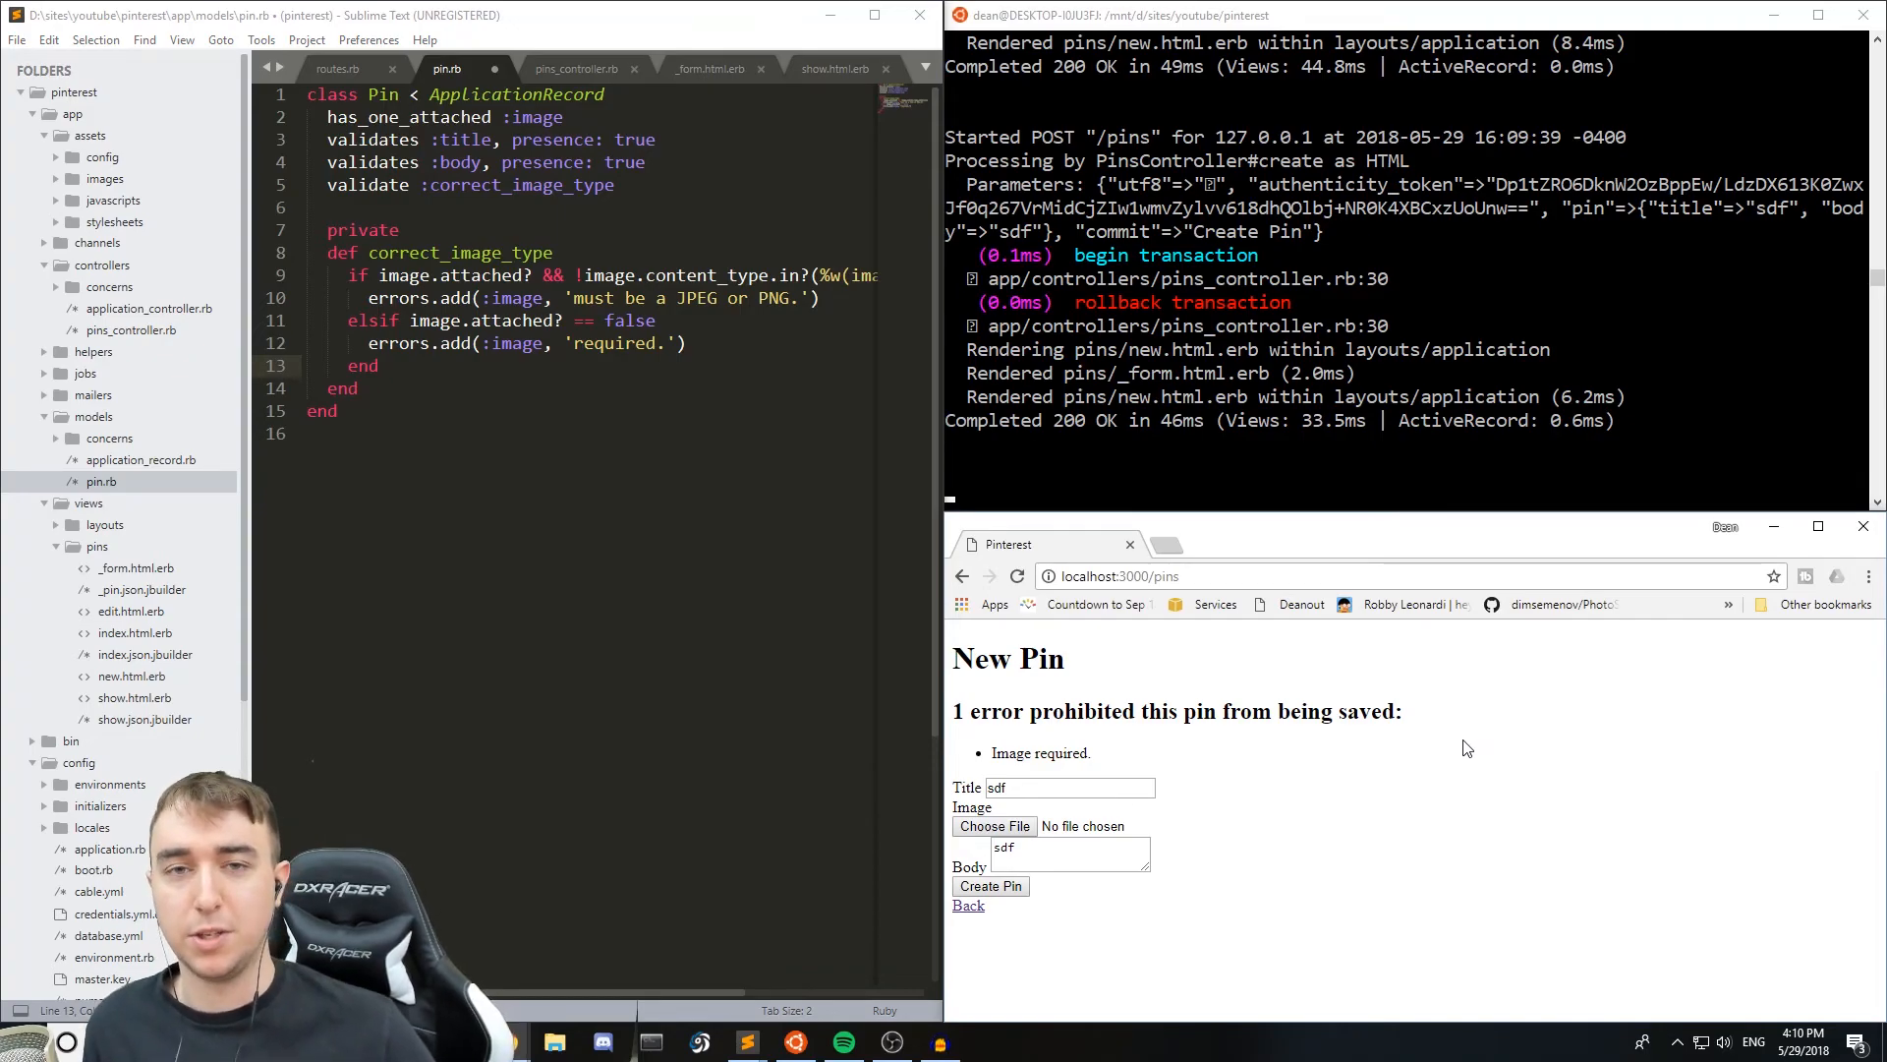
mouse_move(1452, 804)
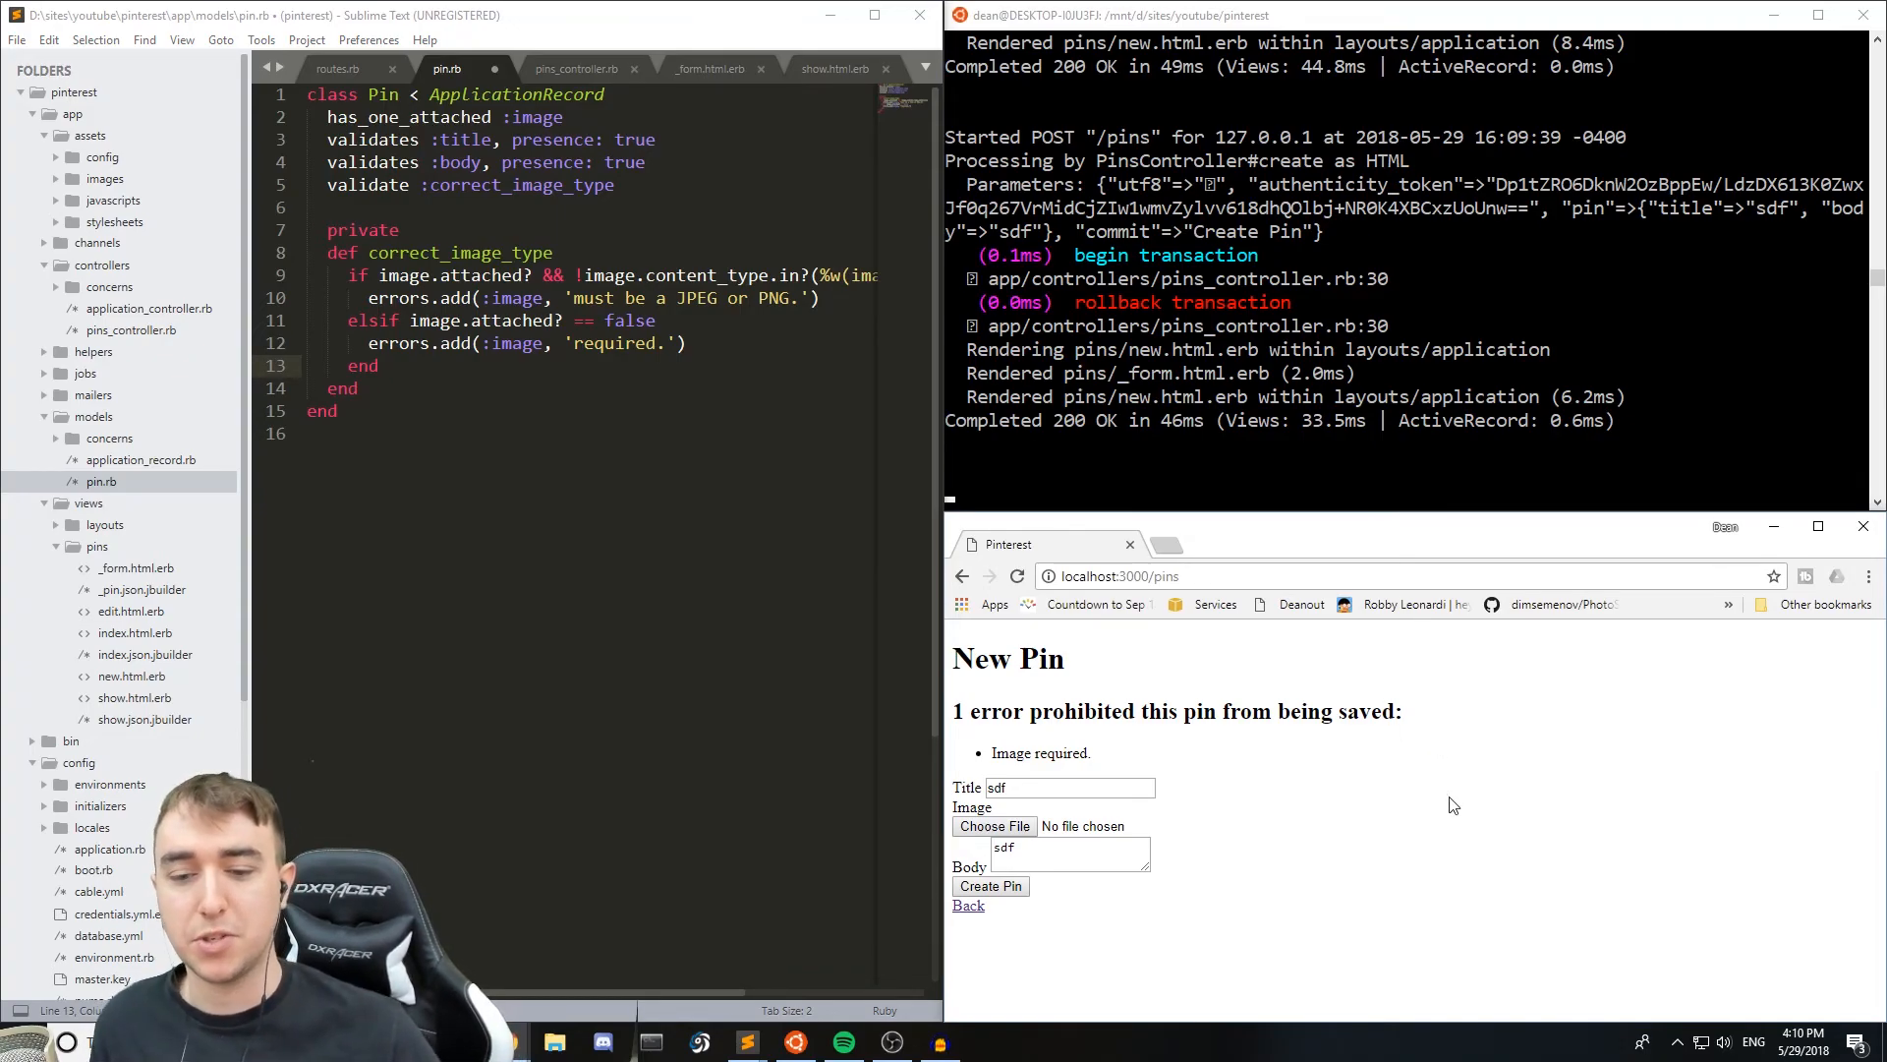
mouse_move(1433, 684)
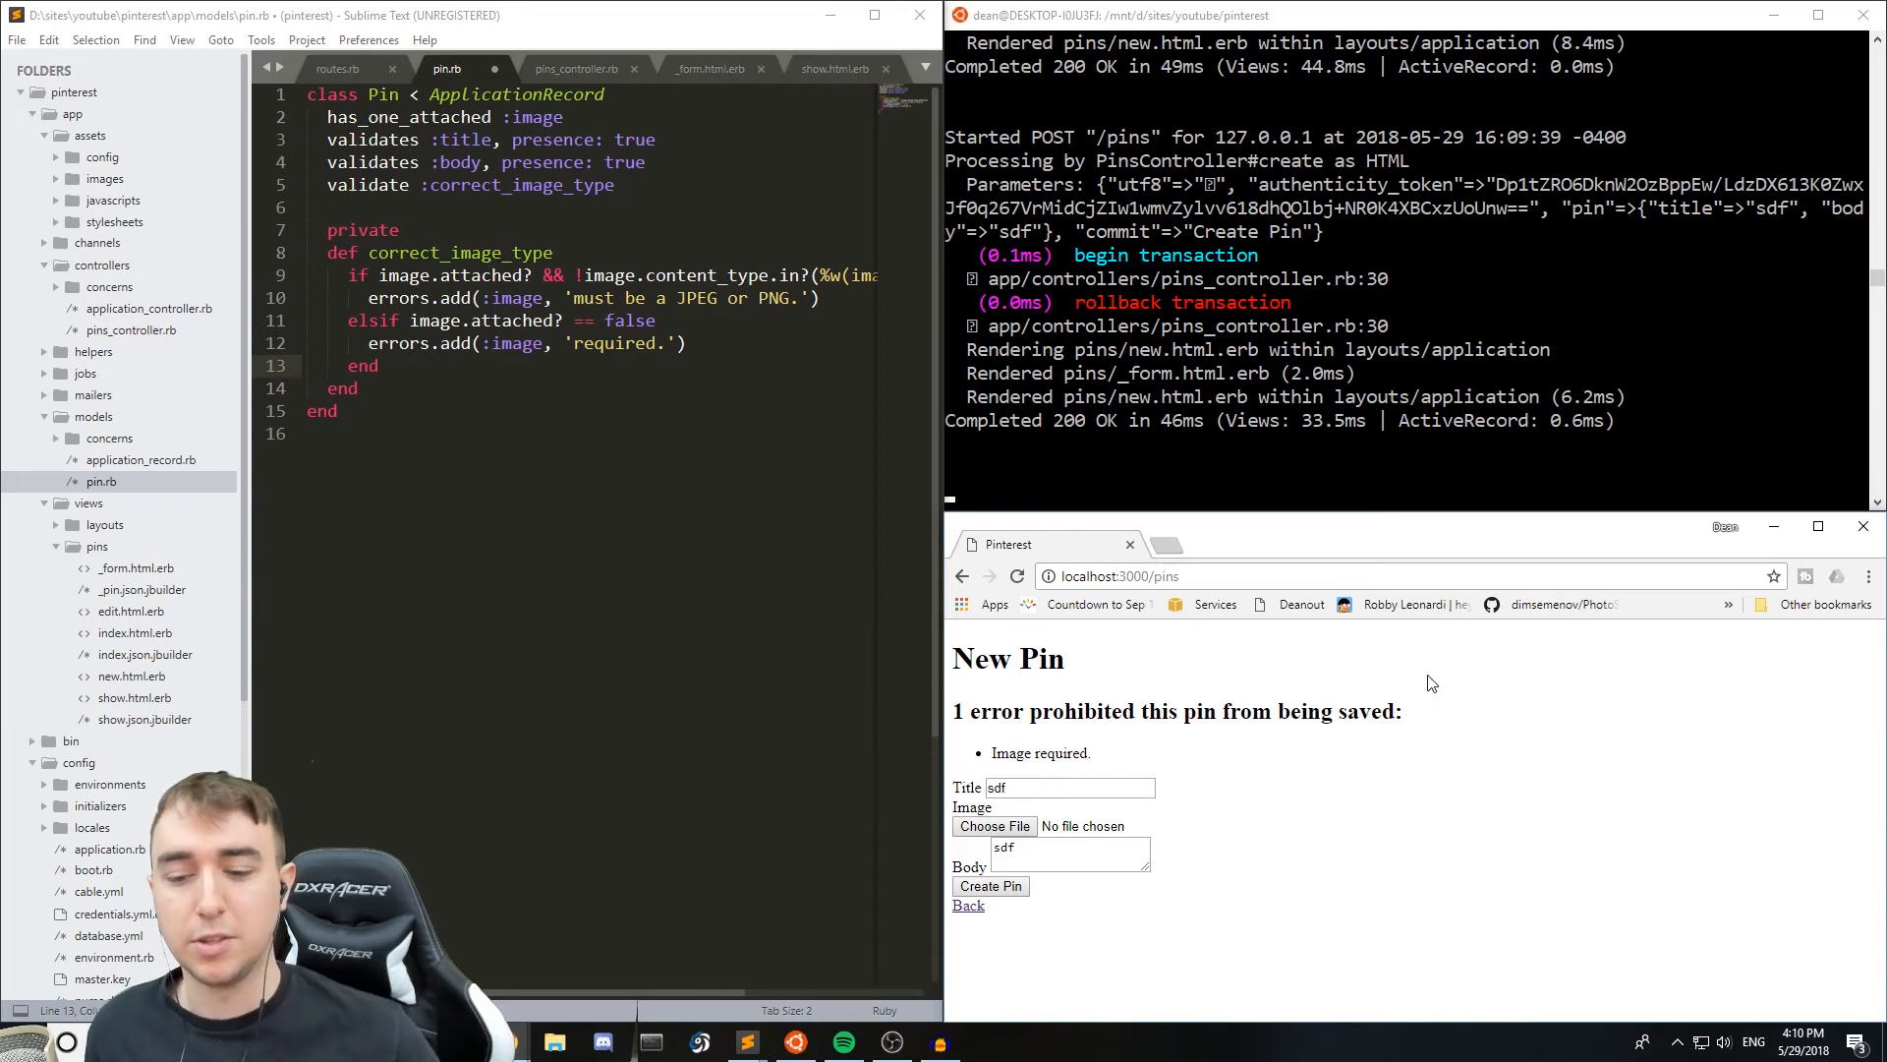